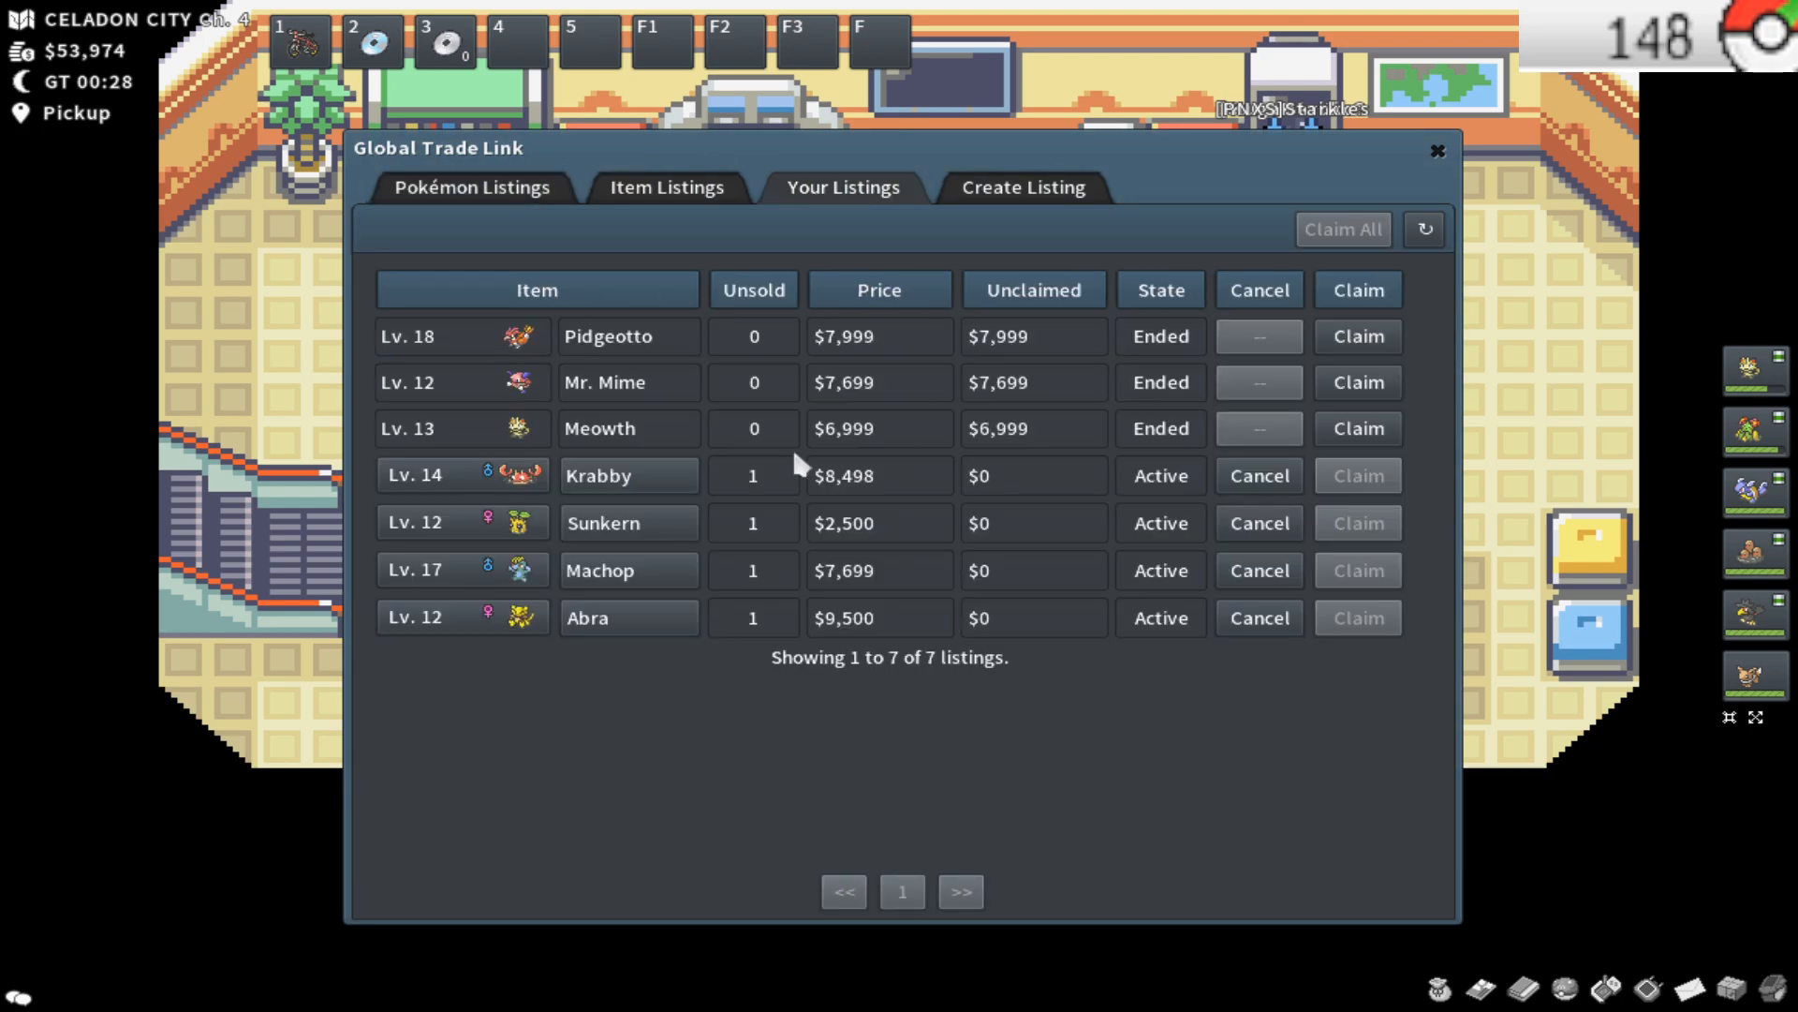
Refresh Your Listings and Claim All sold earnings, raising the balance to $76,671
left_click(1437, 150)
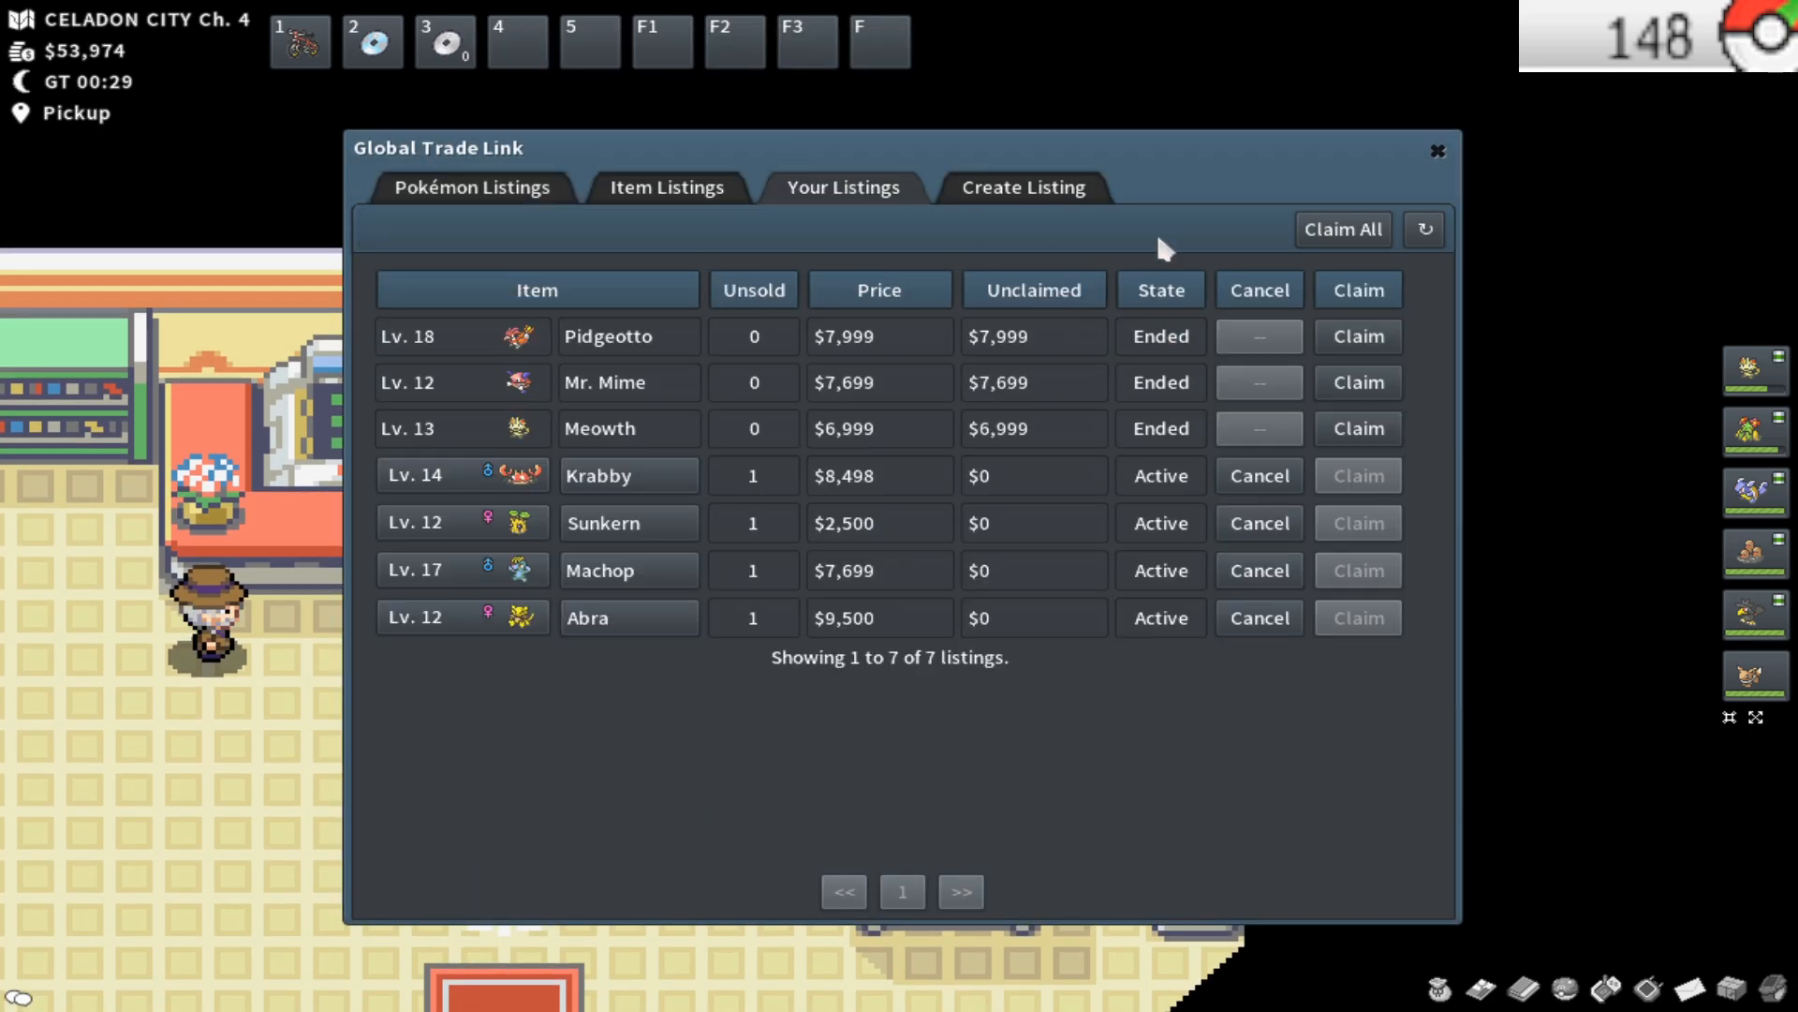
left_click(1342, 229)
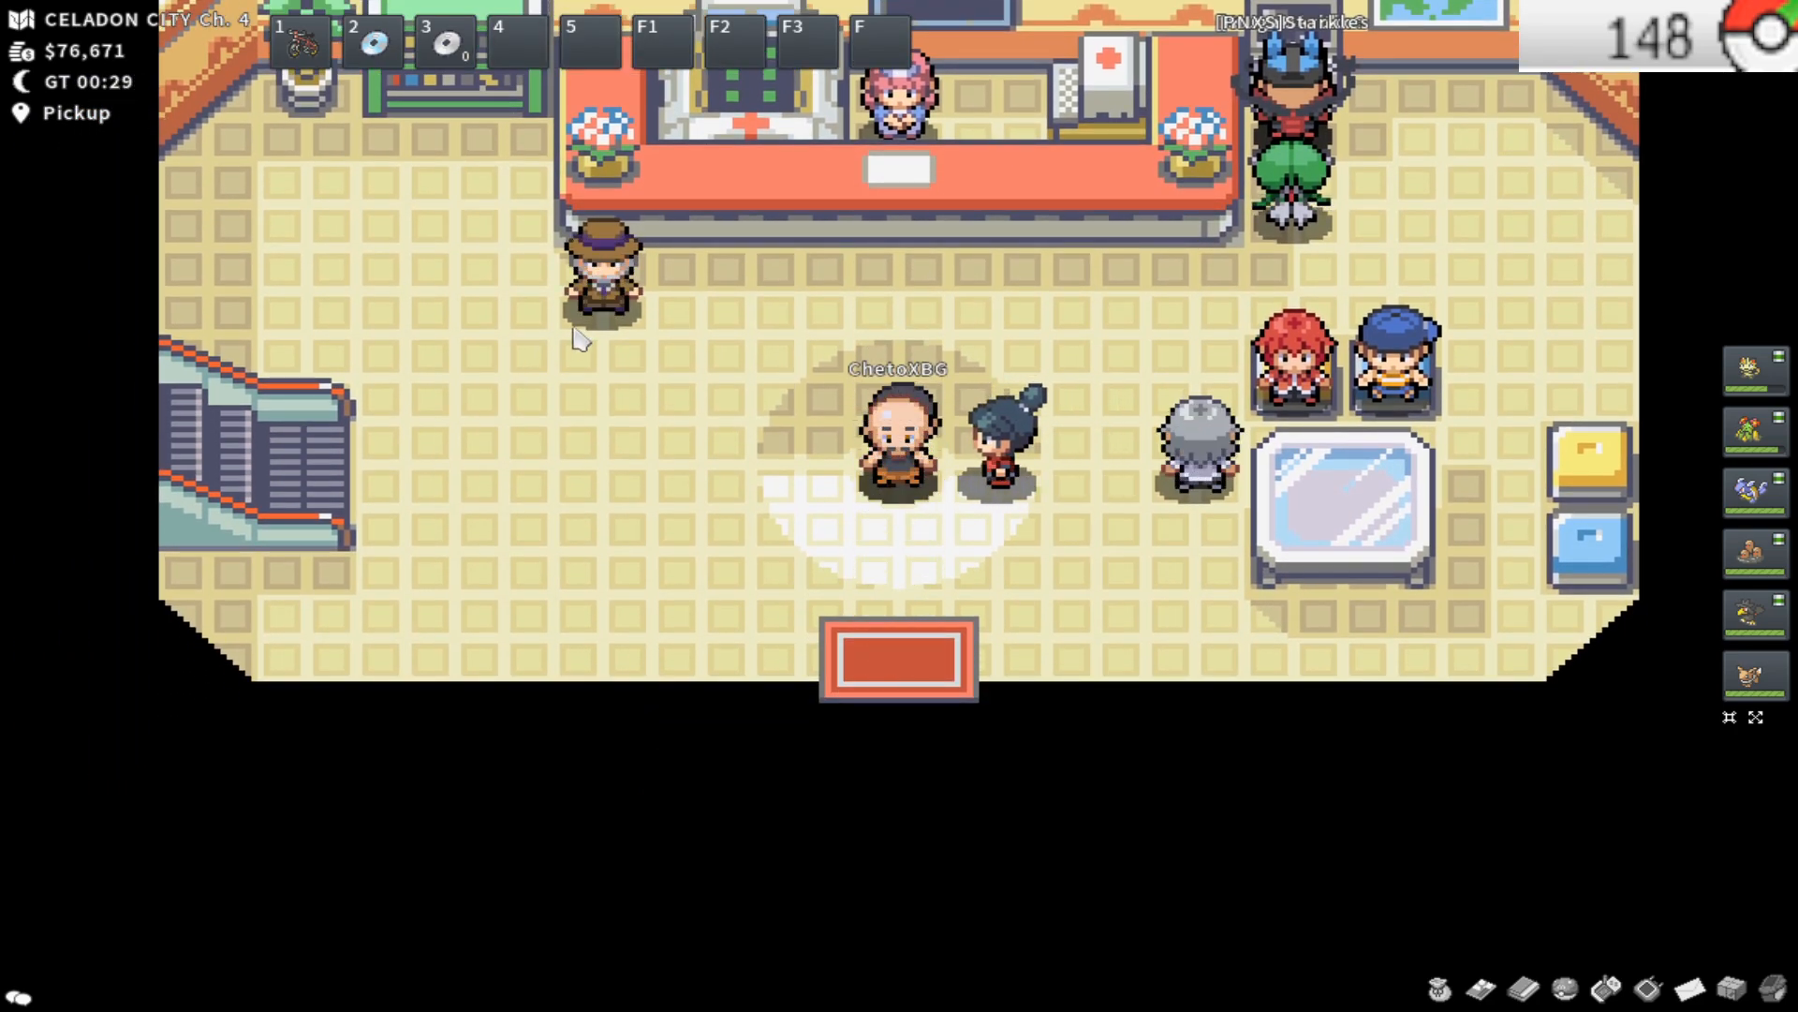
left_click(898, 659)
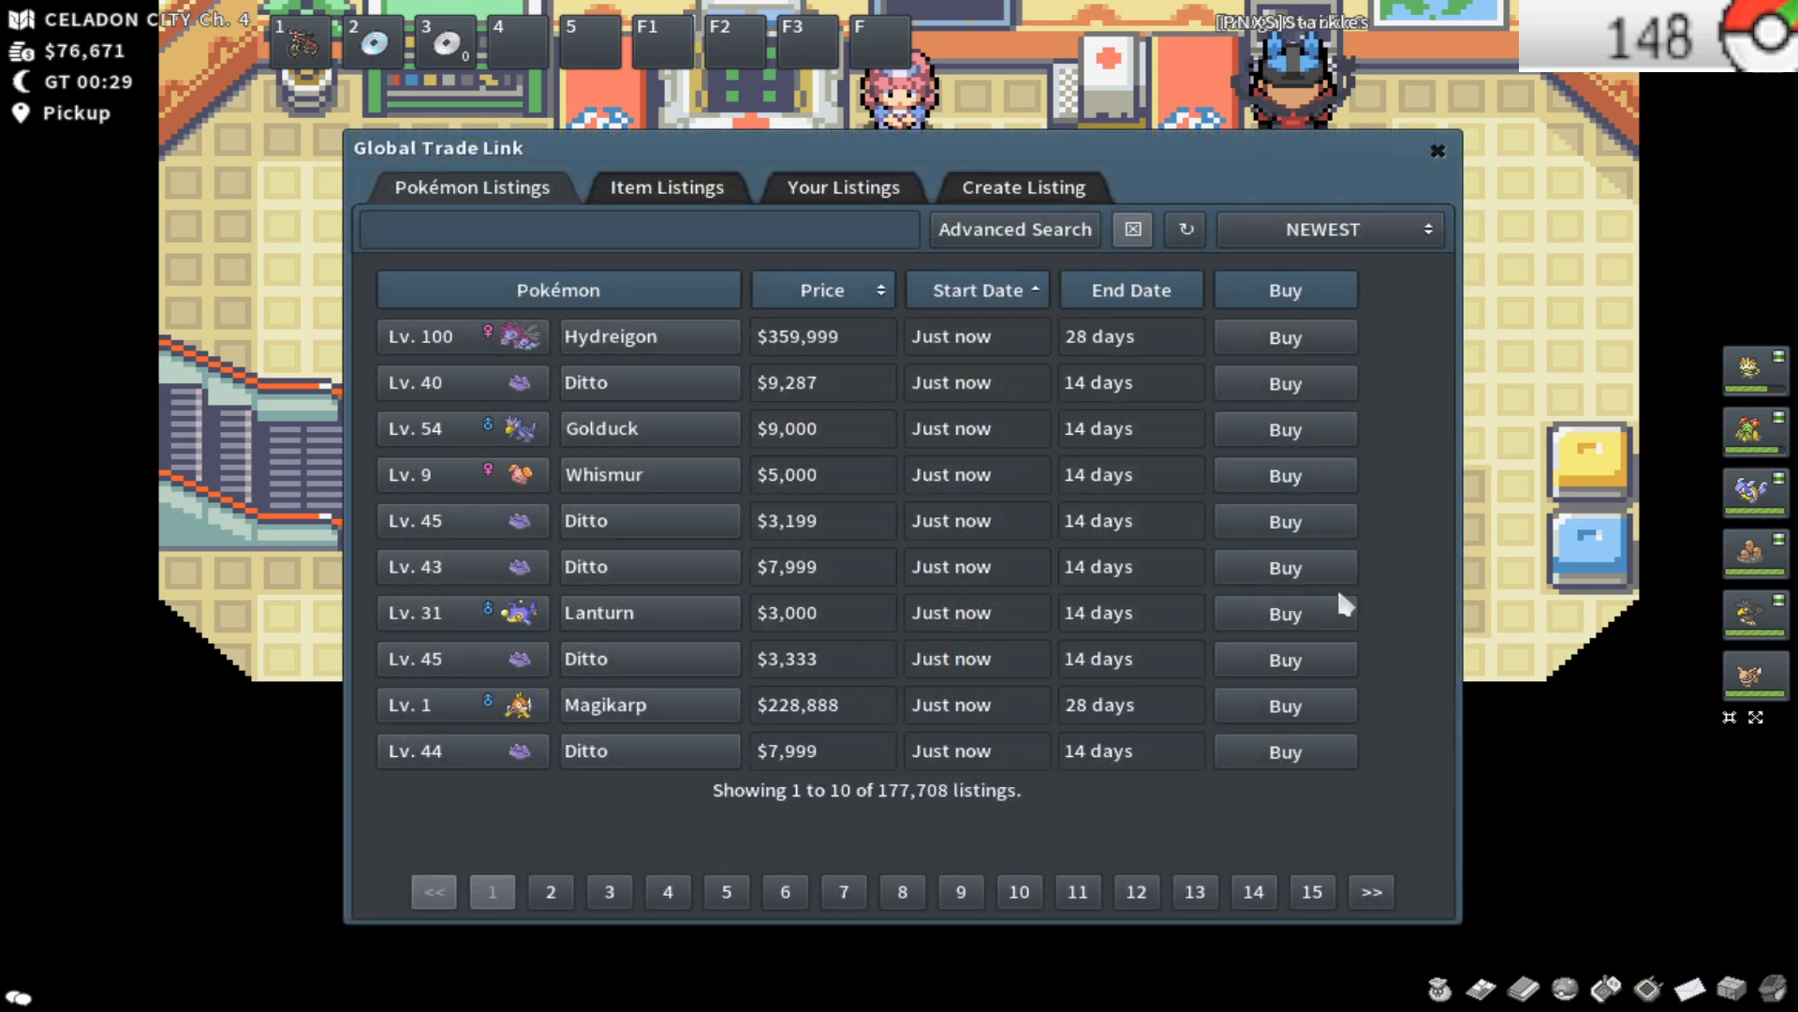
Browse the Item and Pokémon listings, closing the Hydreigon summary and refreshing the list
left_click(667, 187)
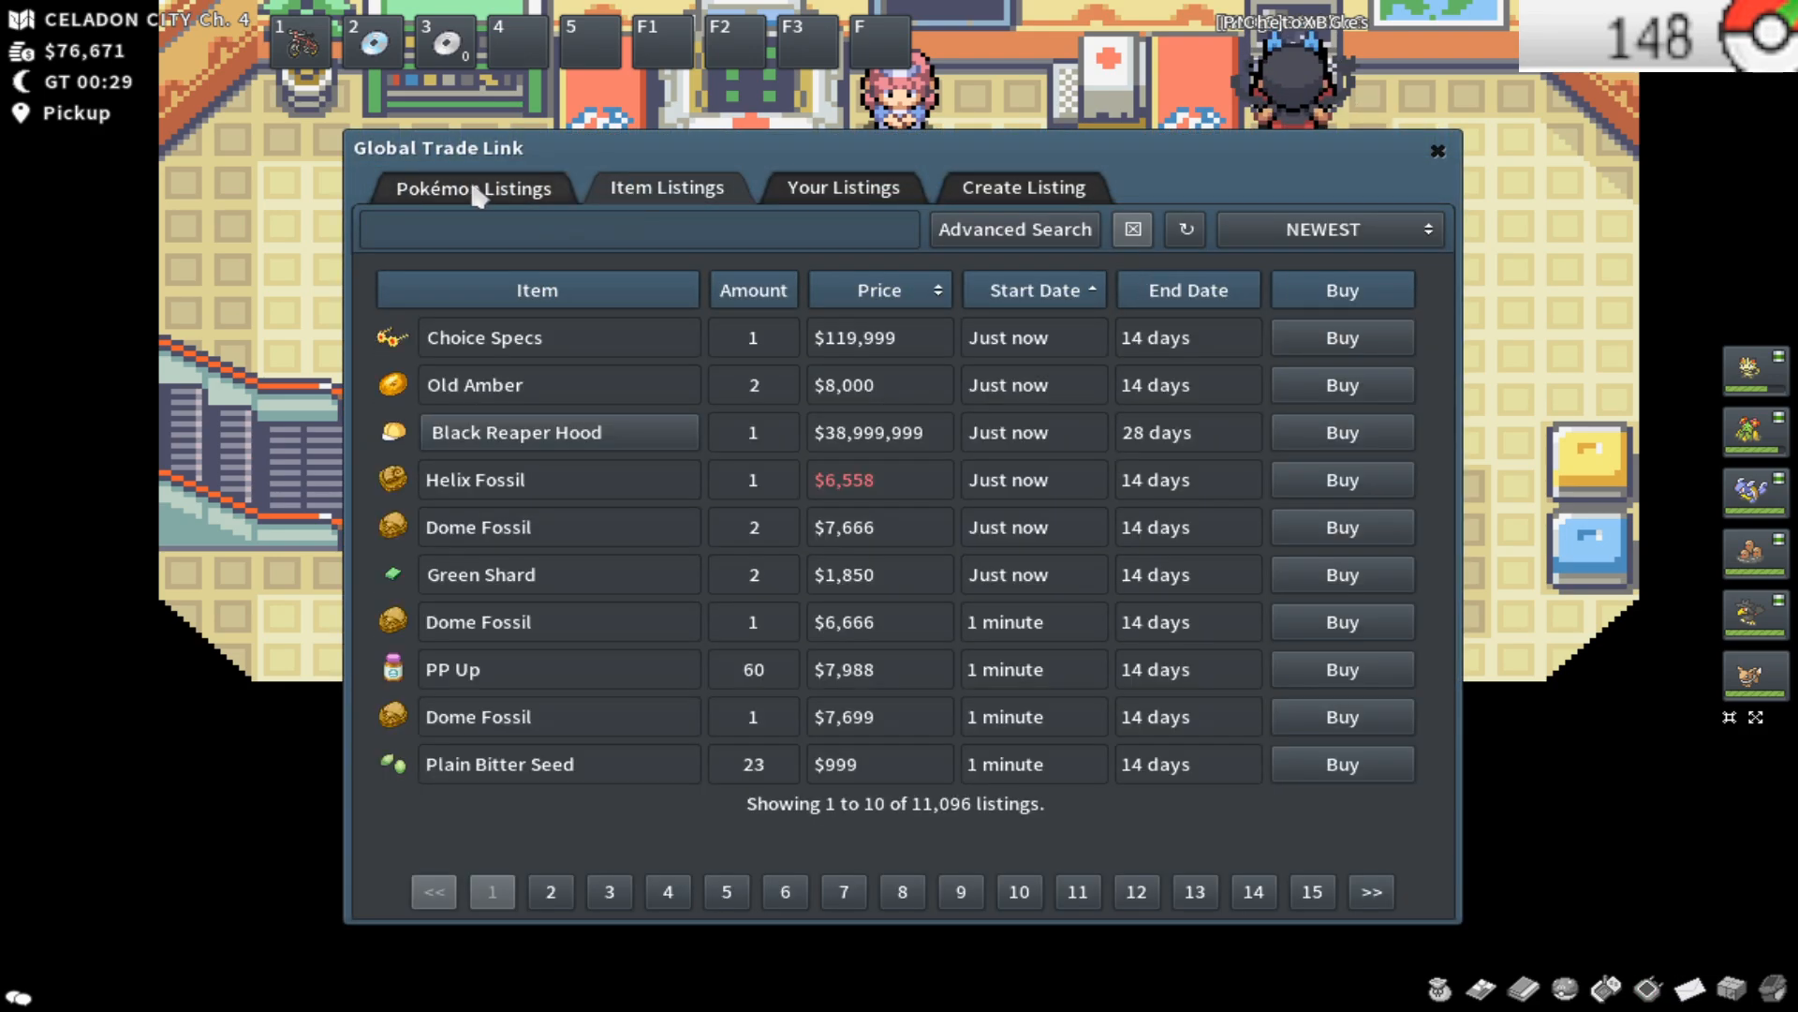
mouse_move(610, 341)
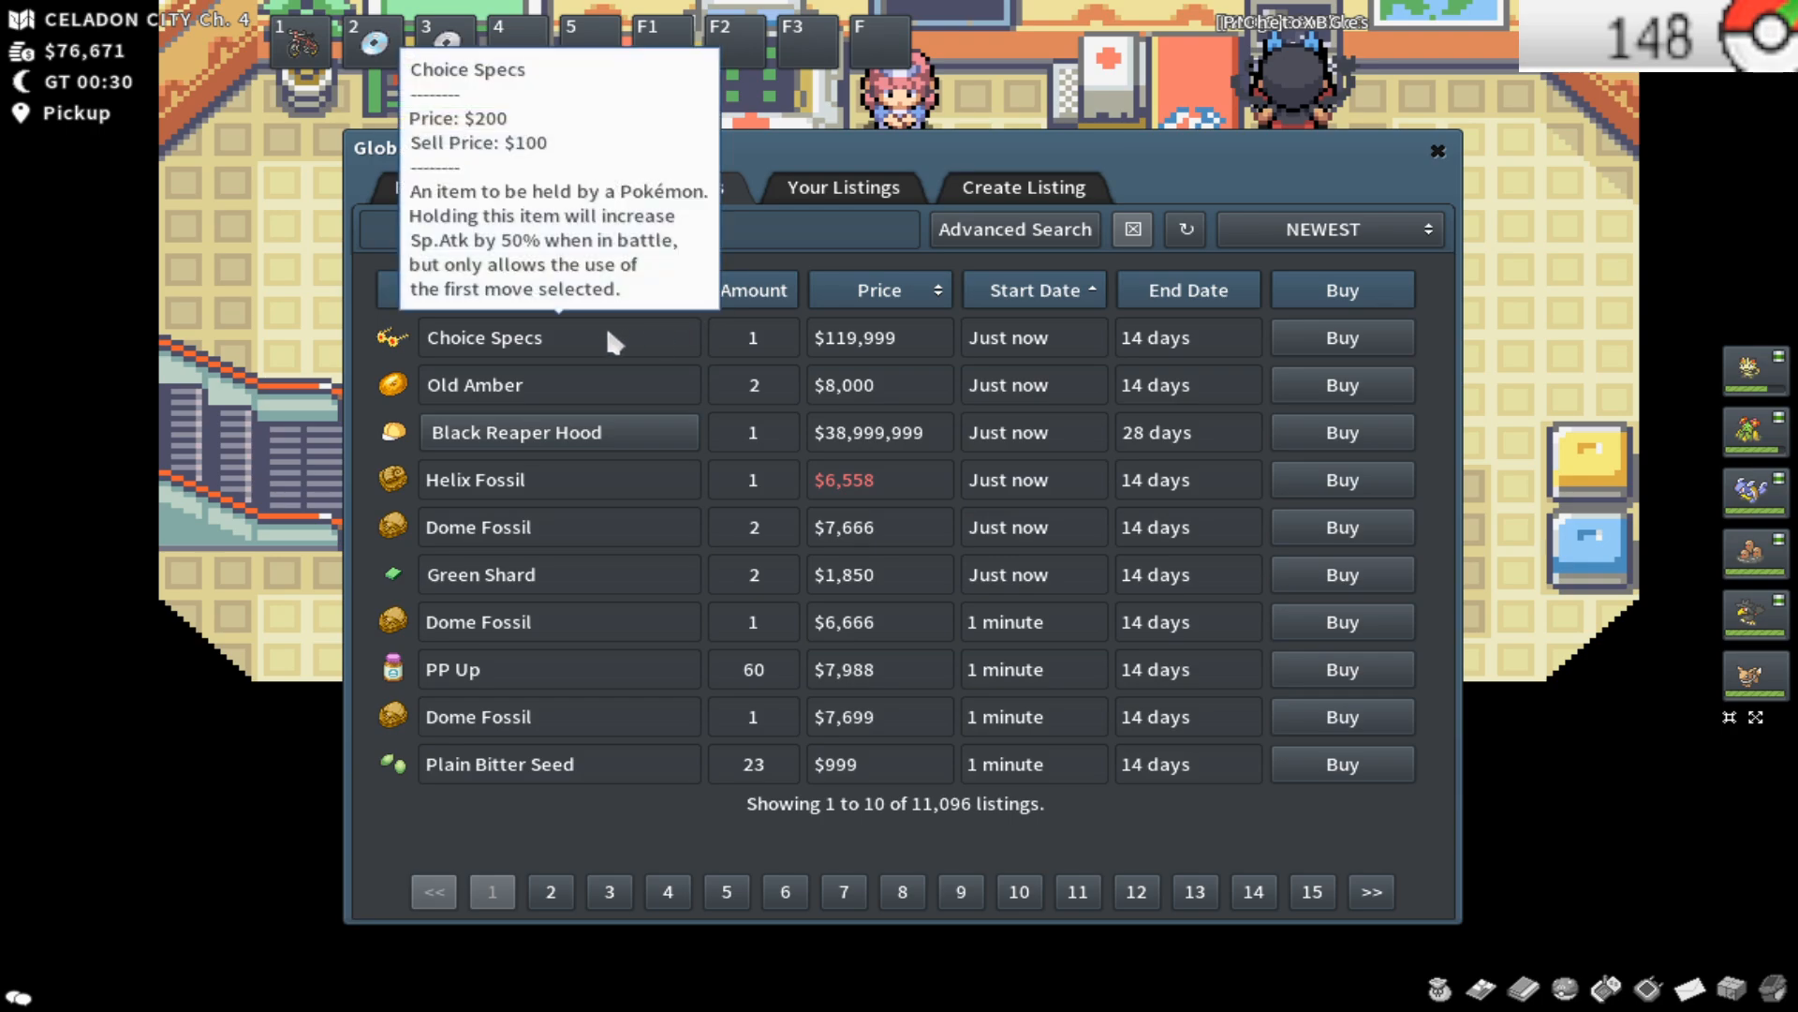
mouse_move(498, 351)
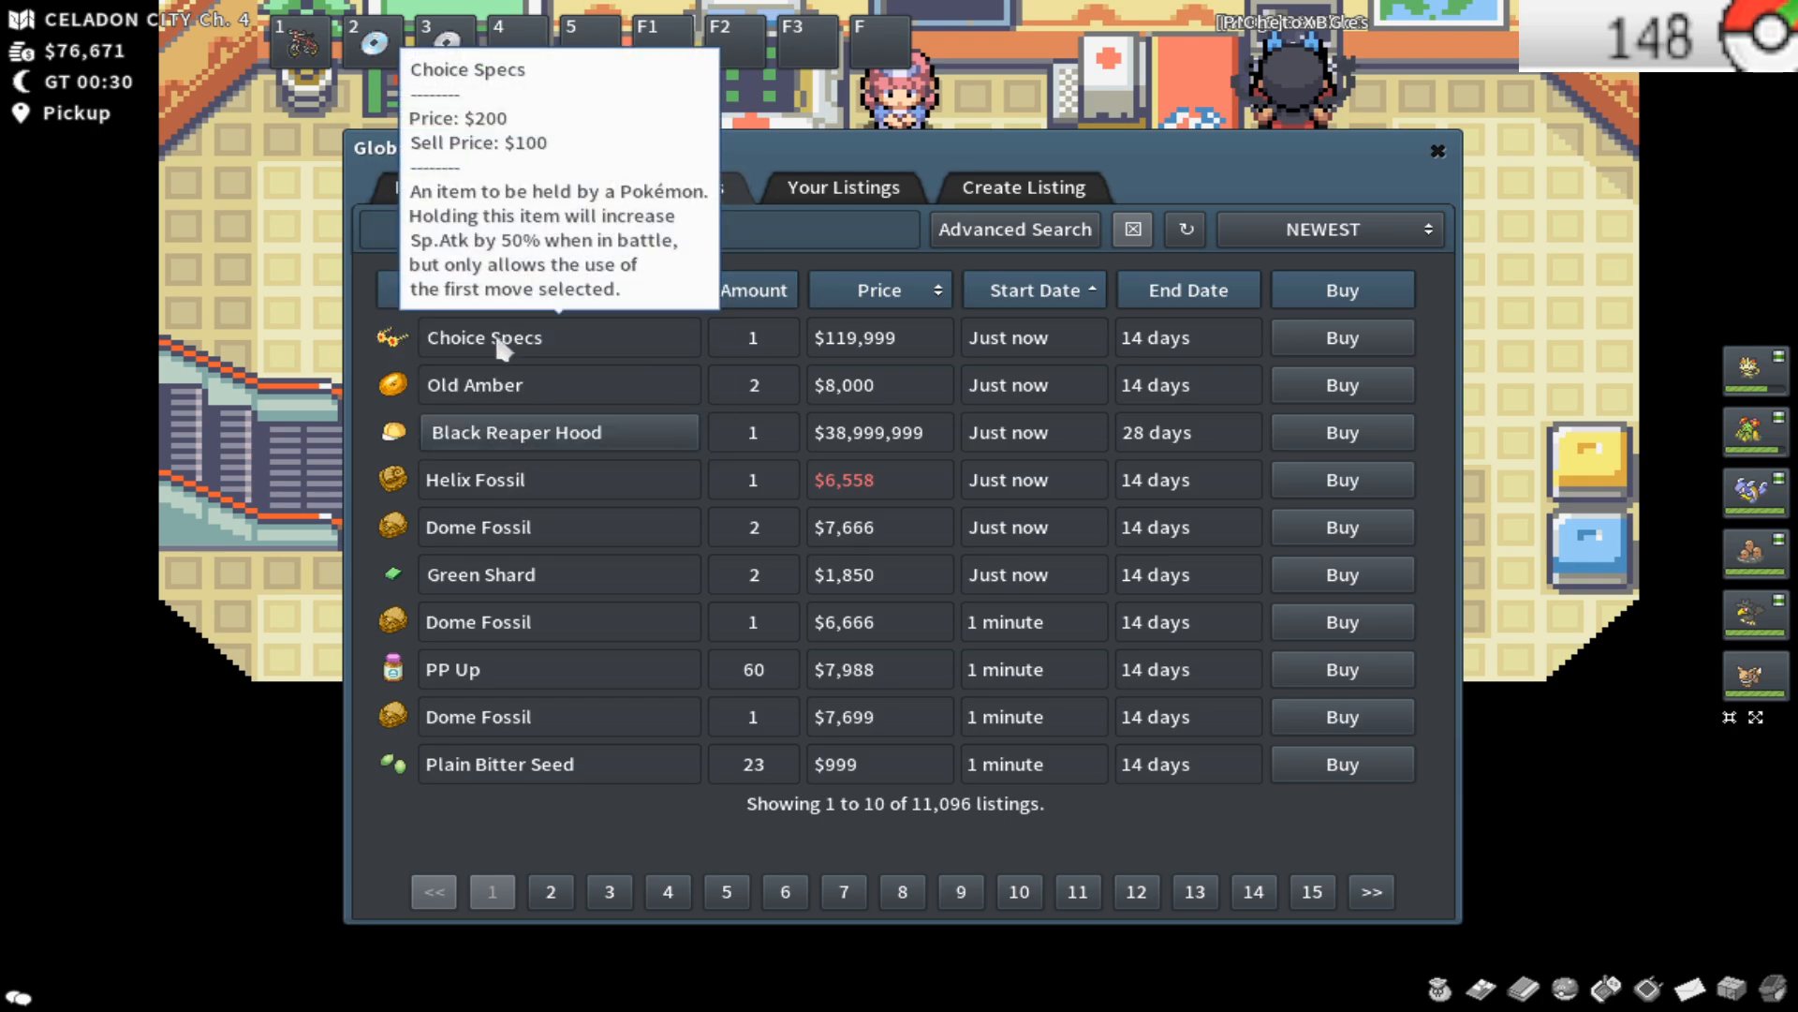
left_click(473, 188)
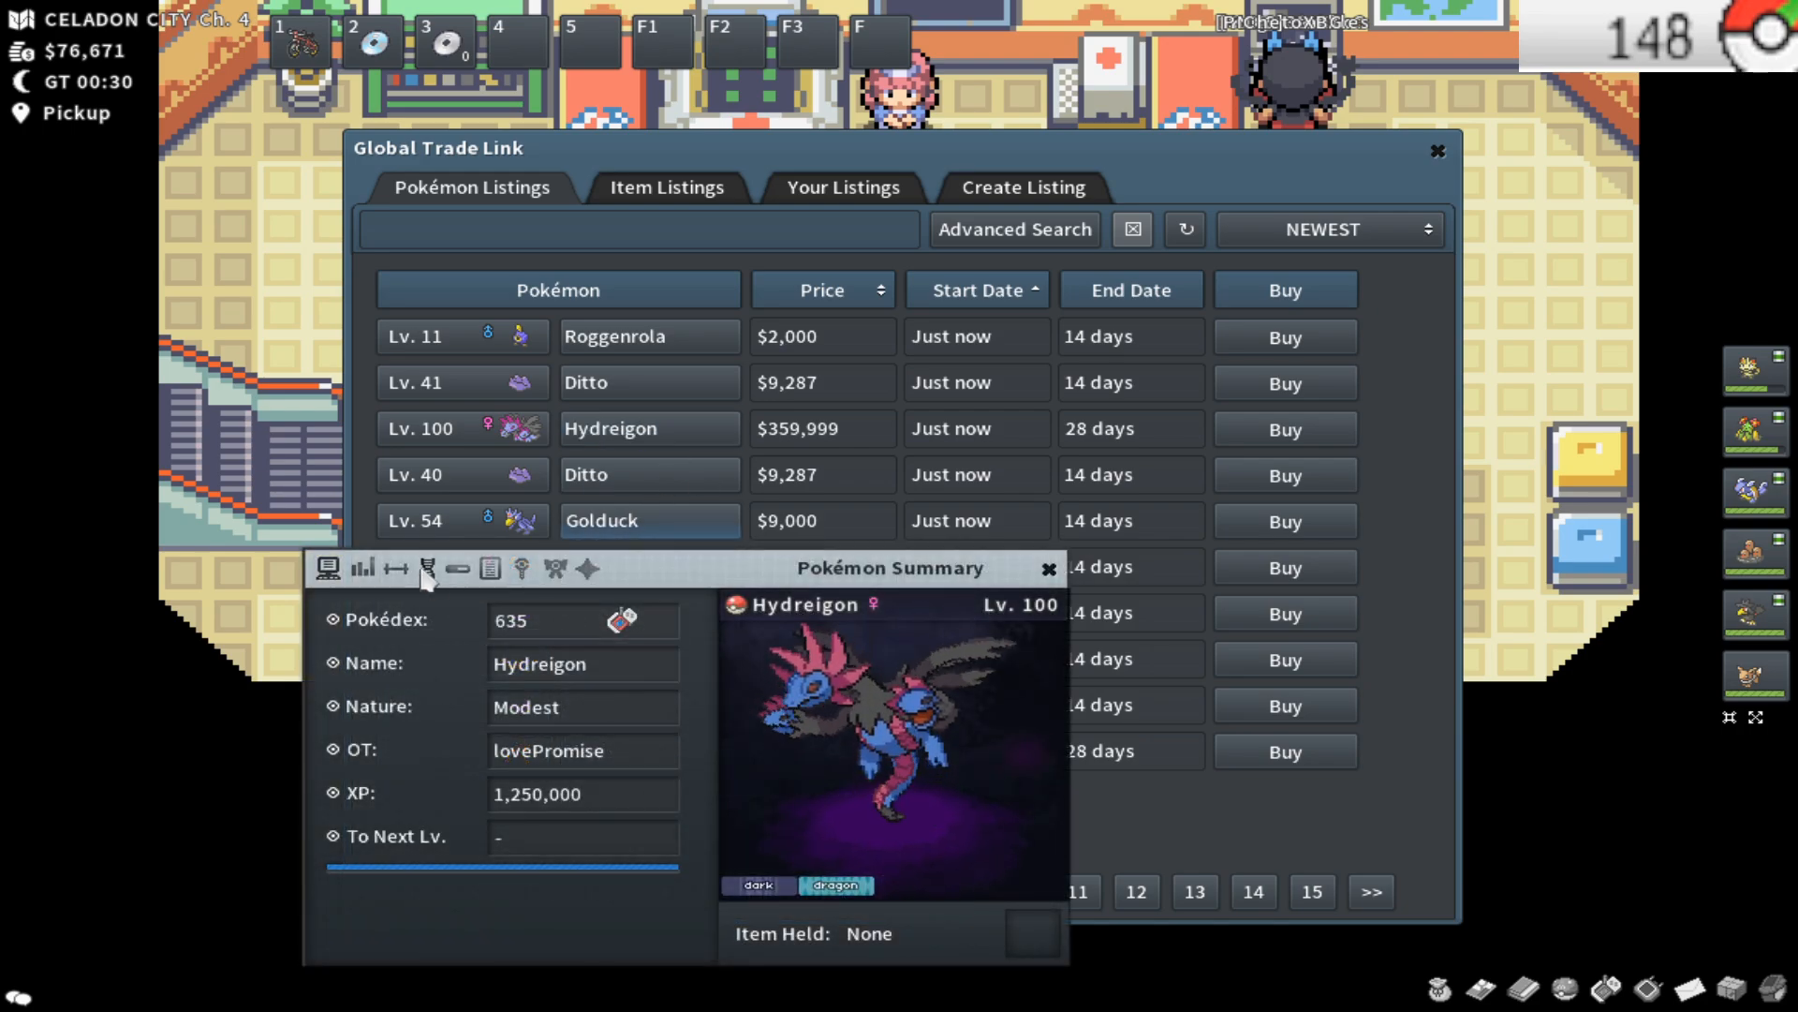
left_click(1049, 570)
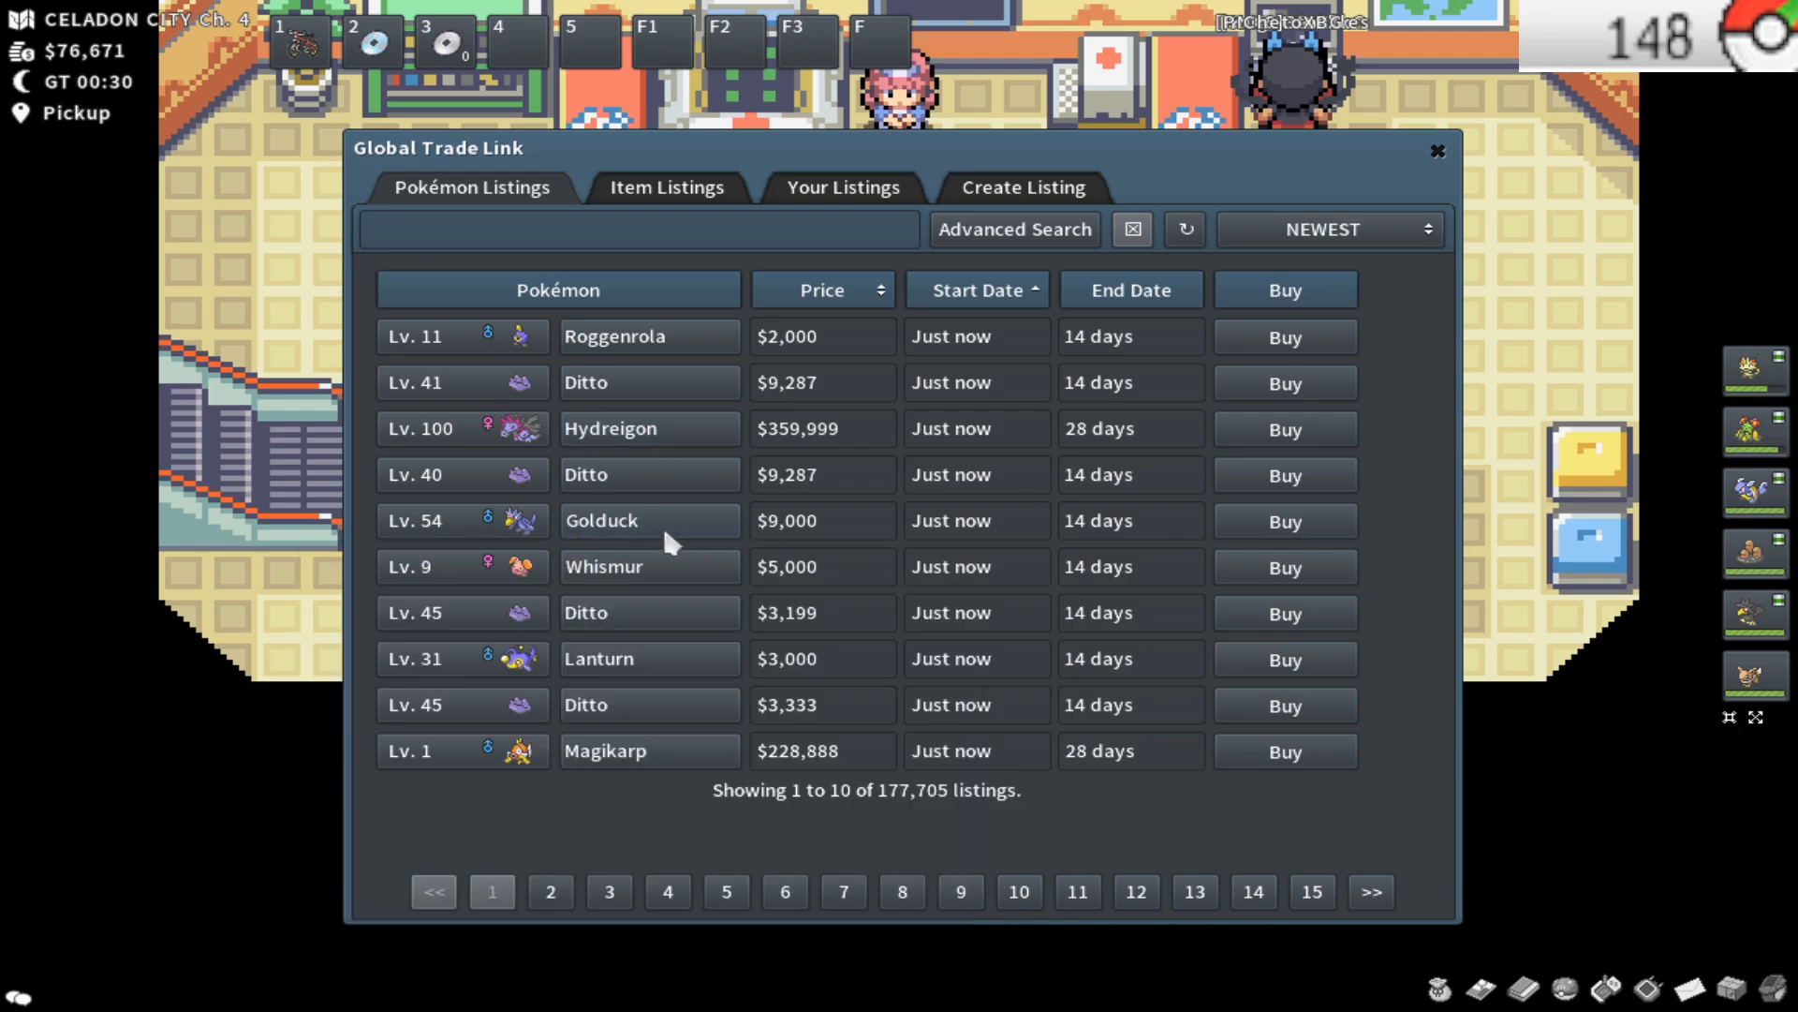
mouse_move(751, 626)
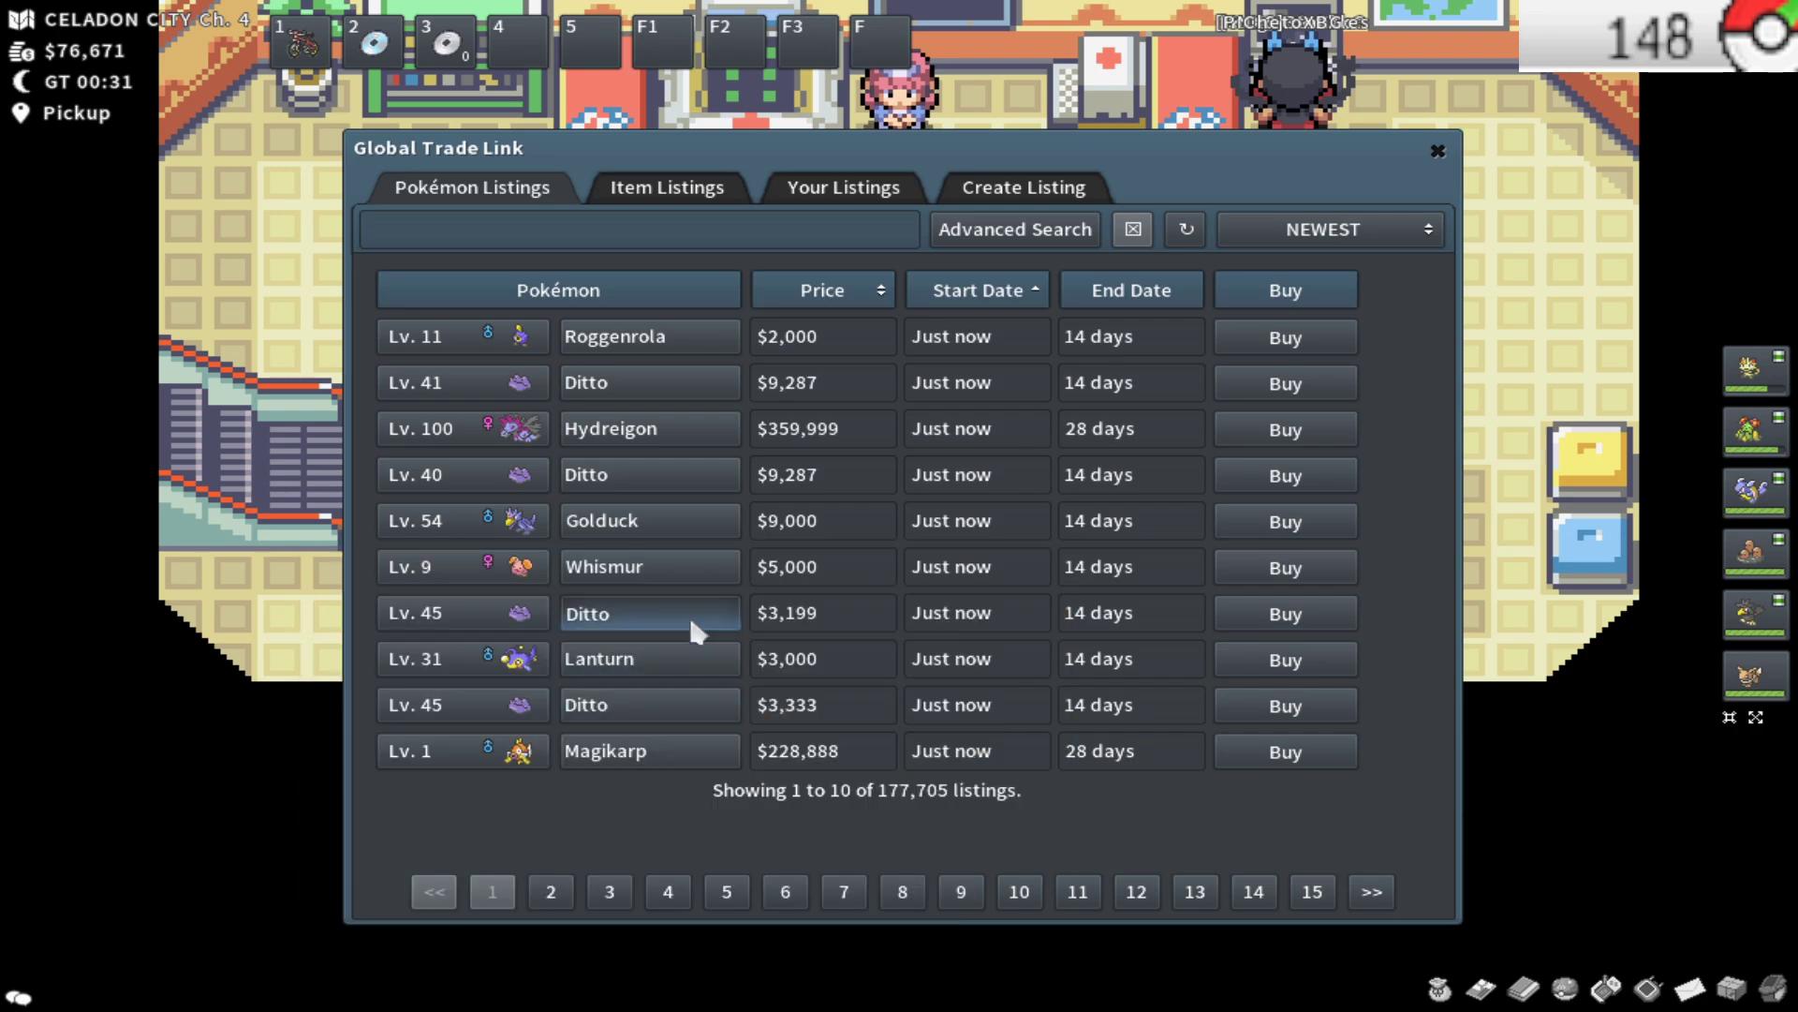
left_click(1186, 228)
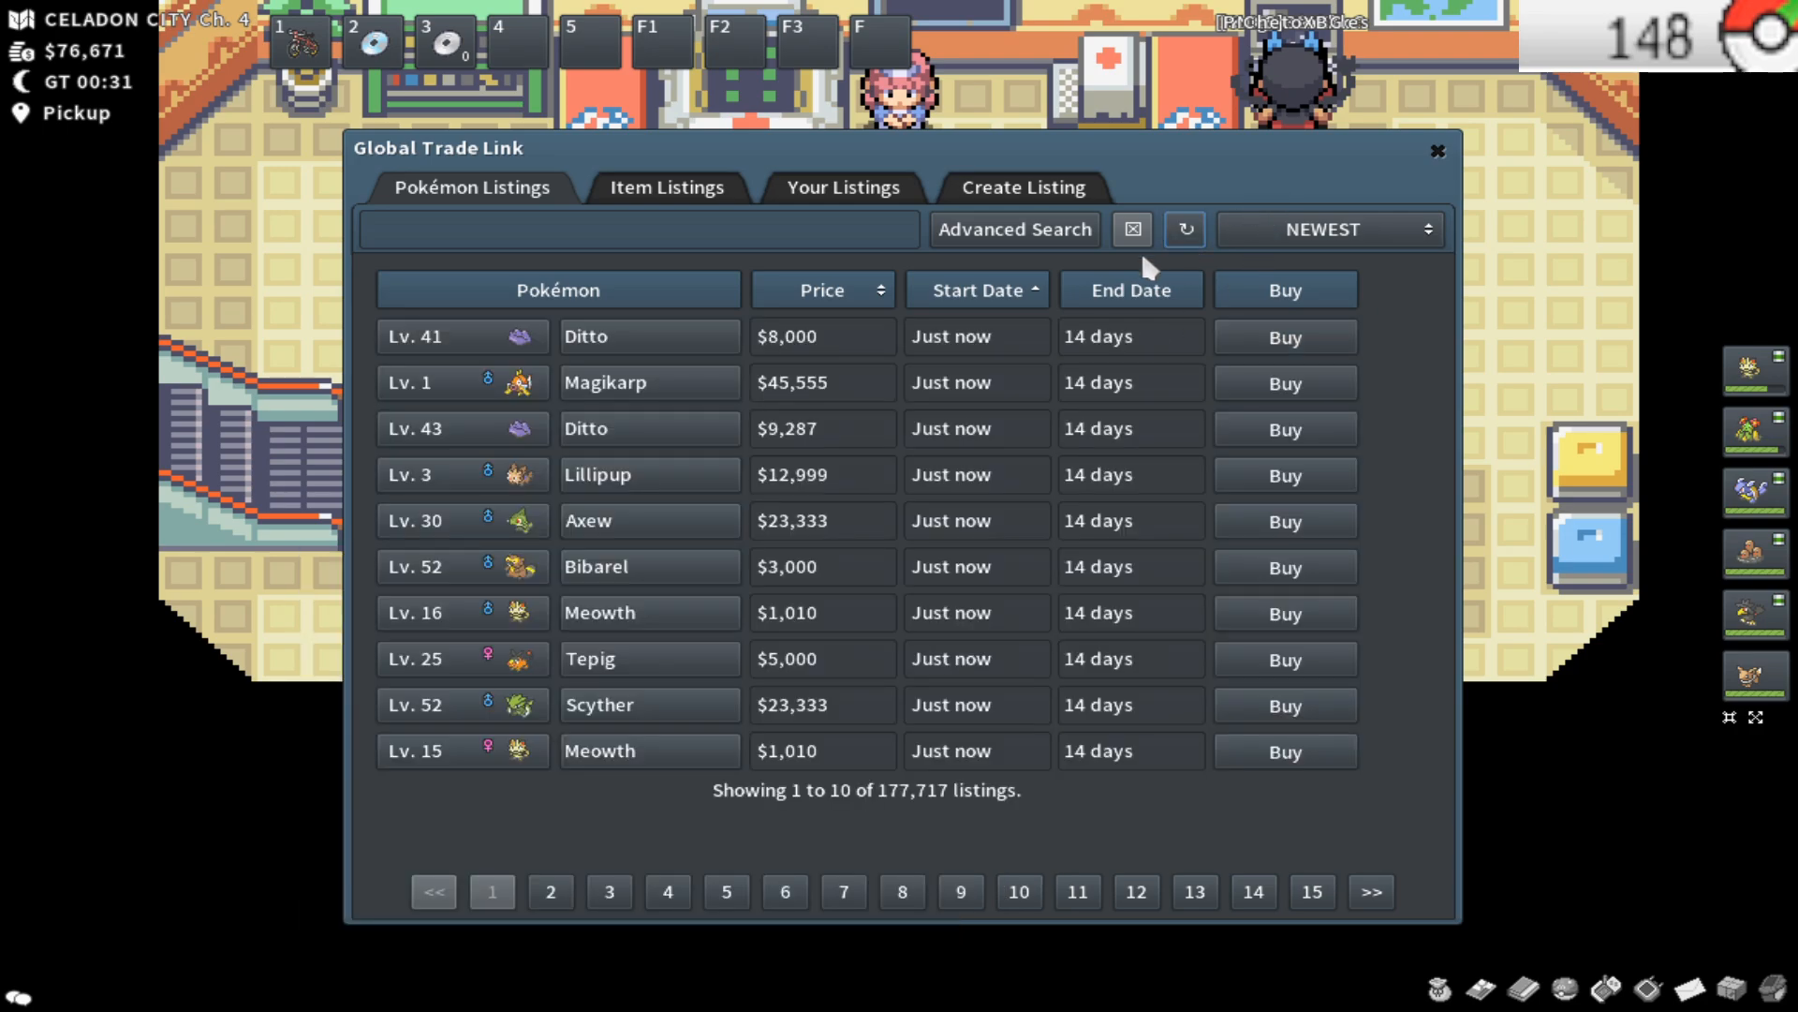
mouse_move(650, 392)
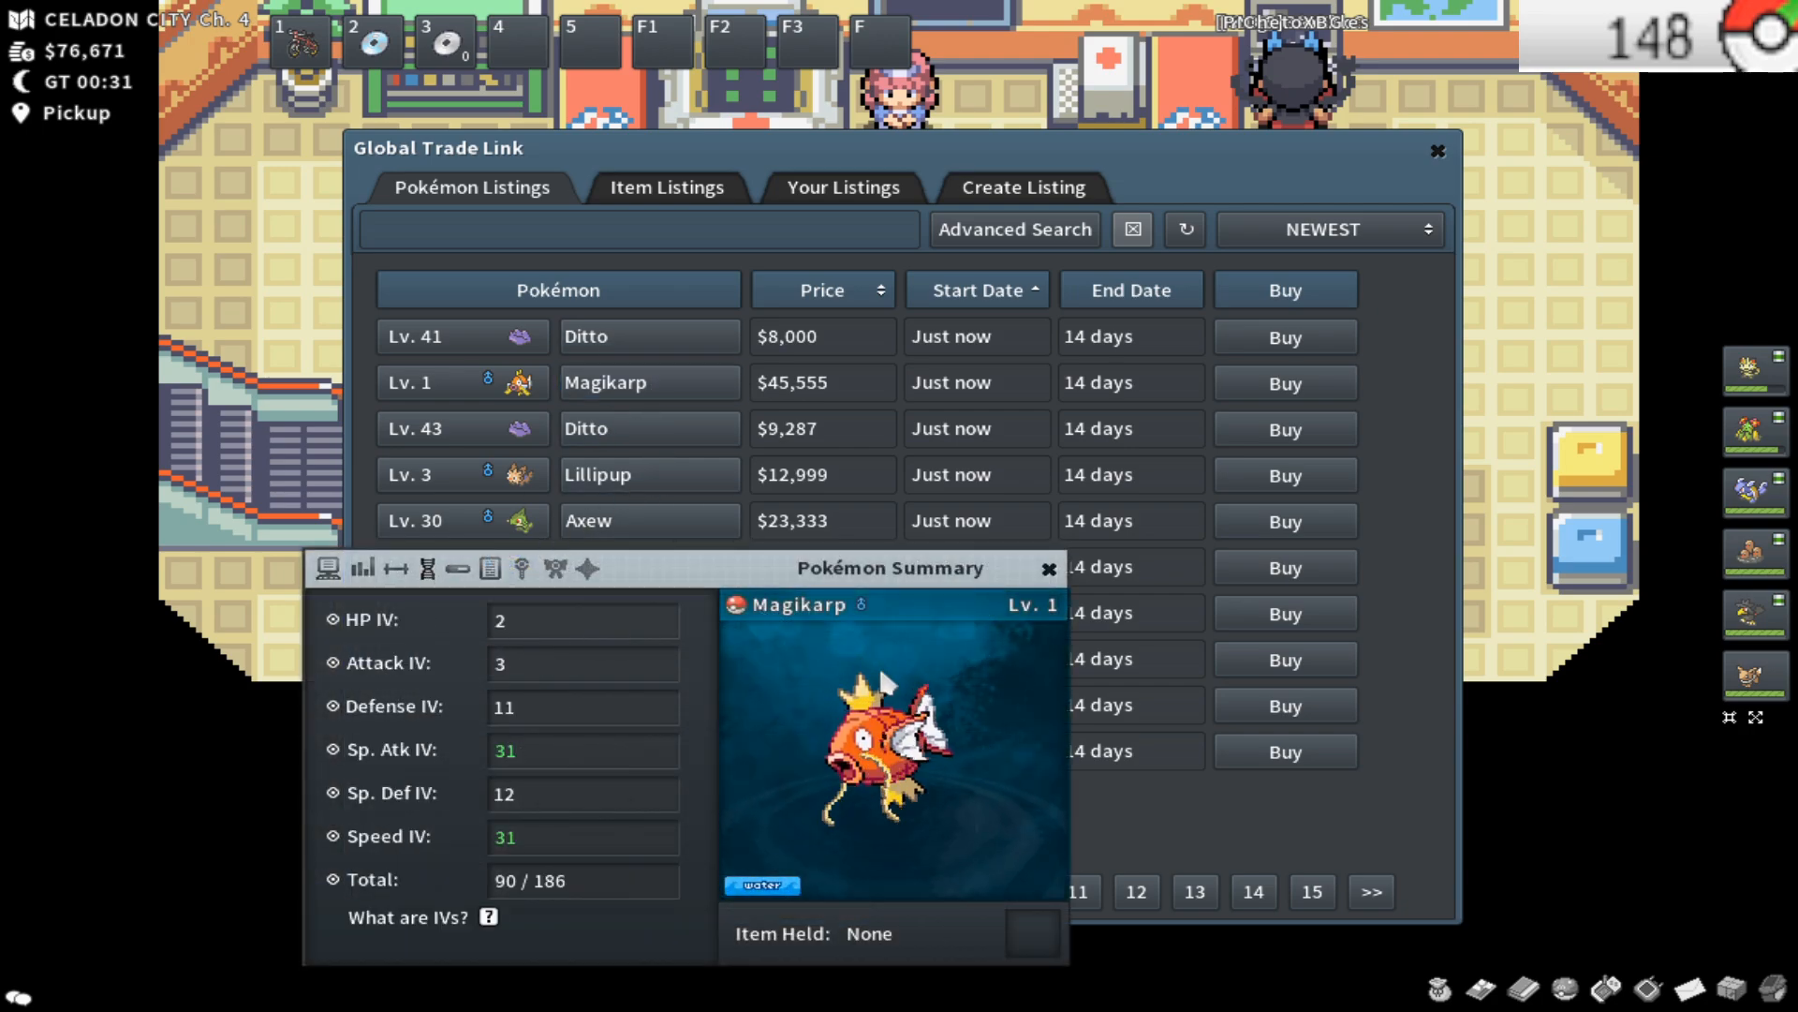
left_click(585, 573)
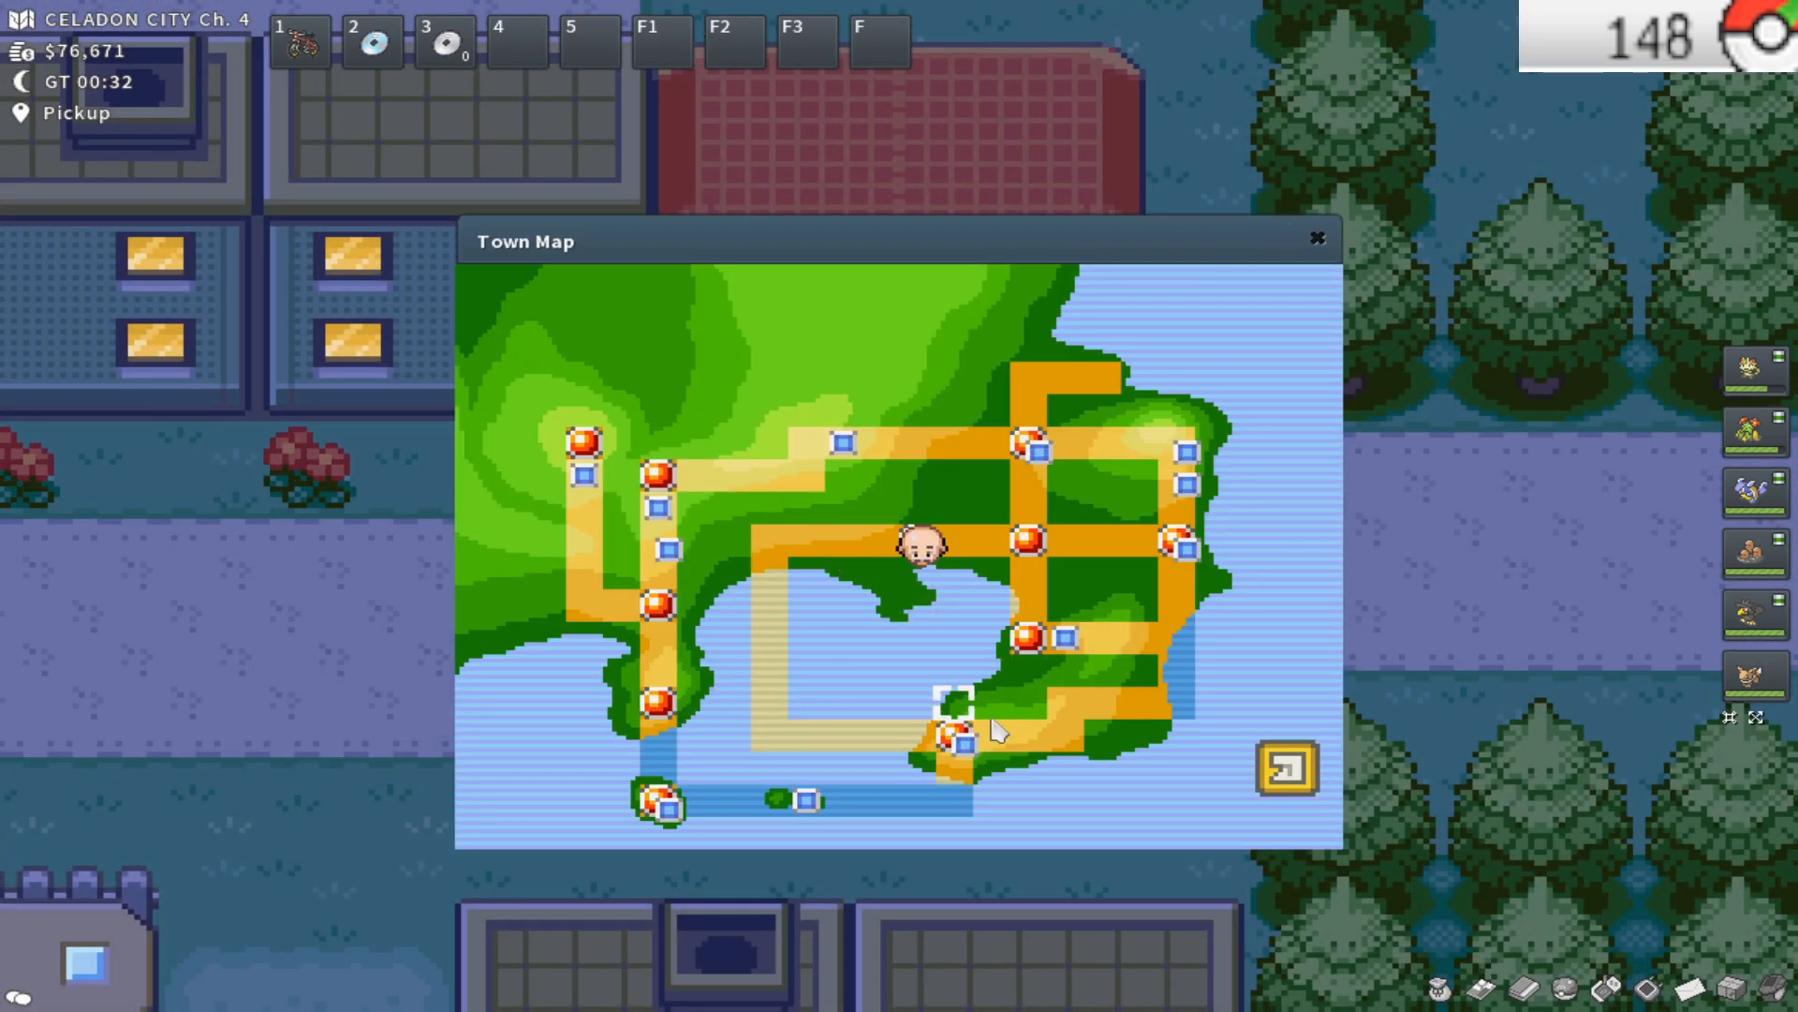
mouse_move(1324, 242)
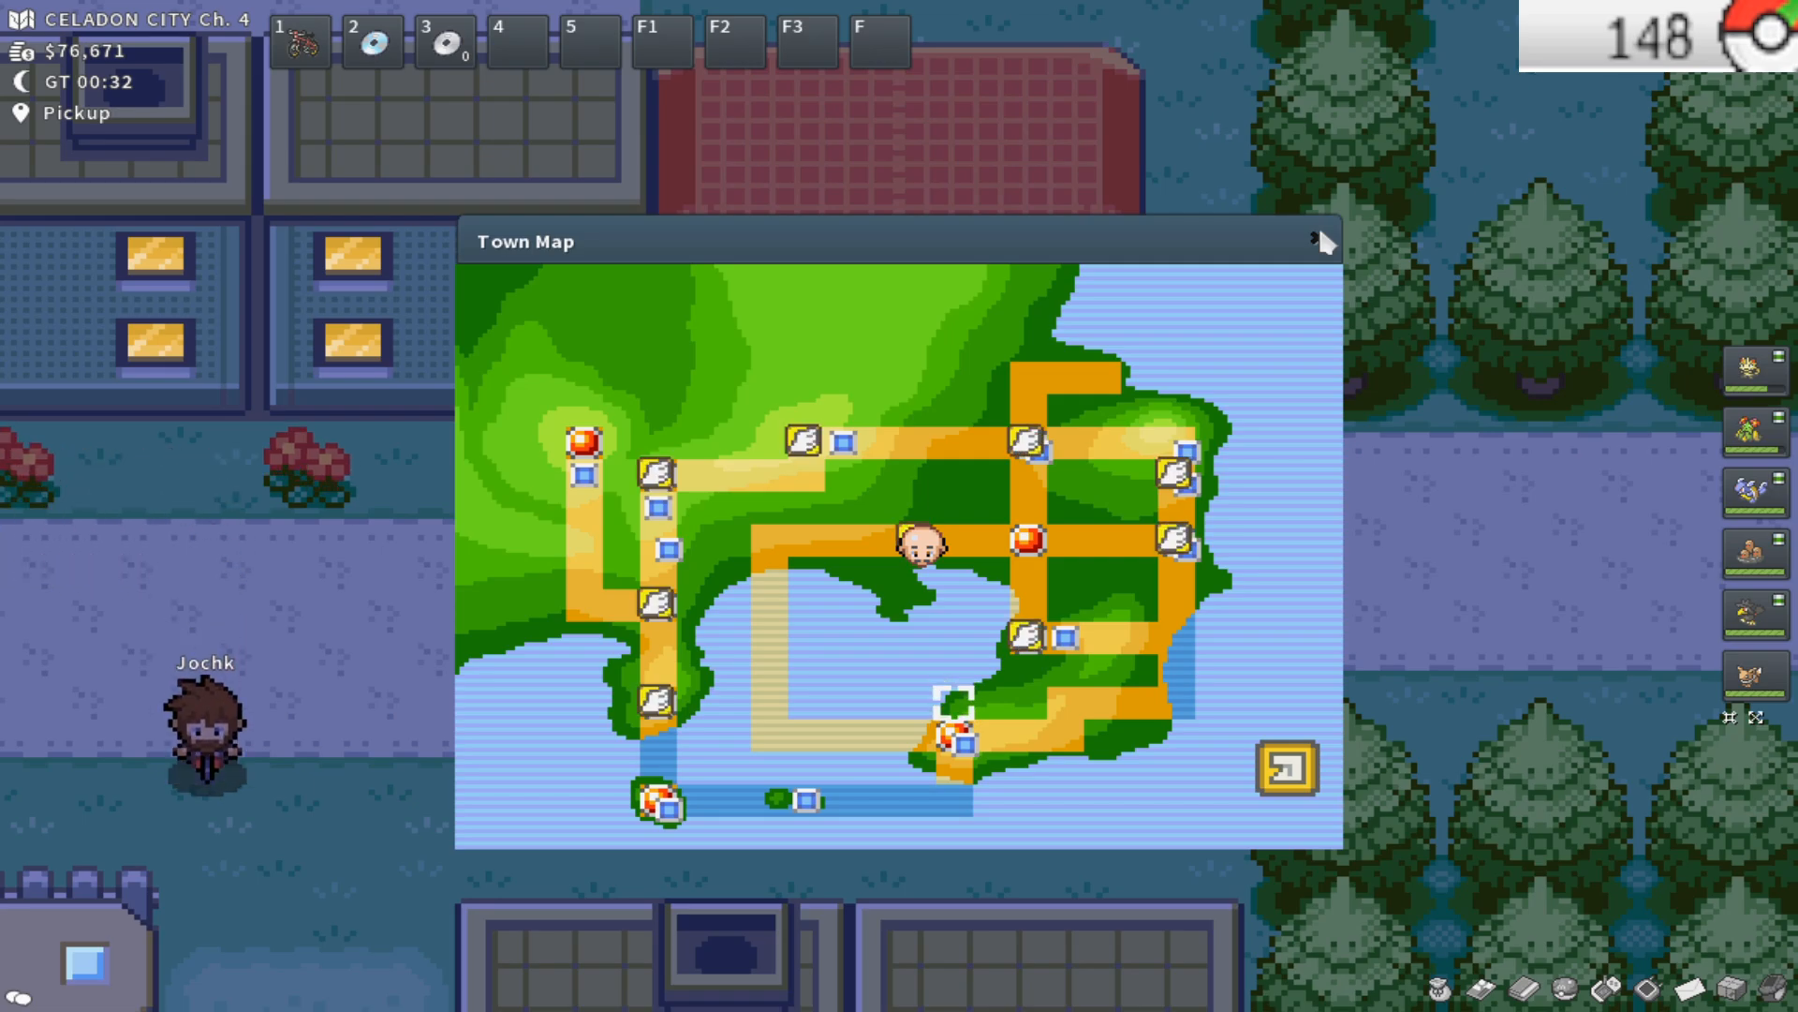
Close the Town Map after checking the route toward Route 16
left_click(1320, 242)
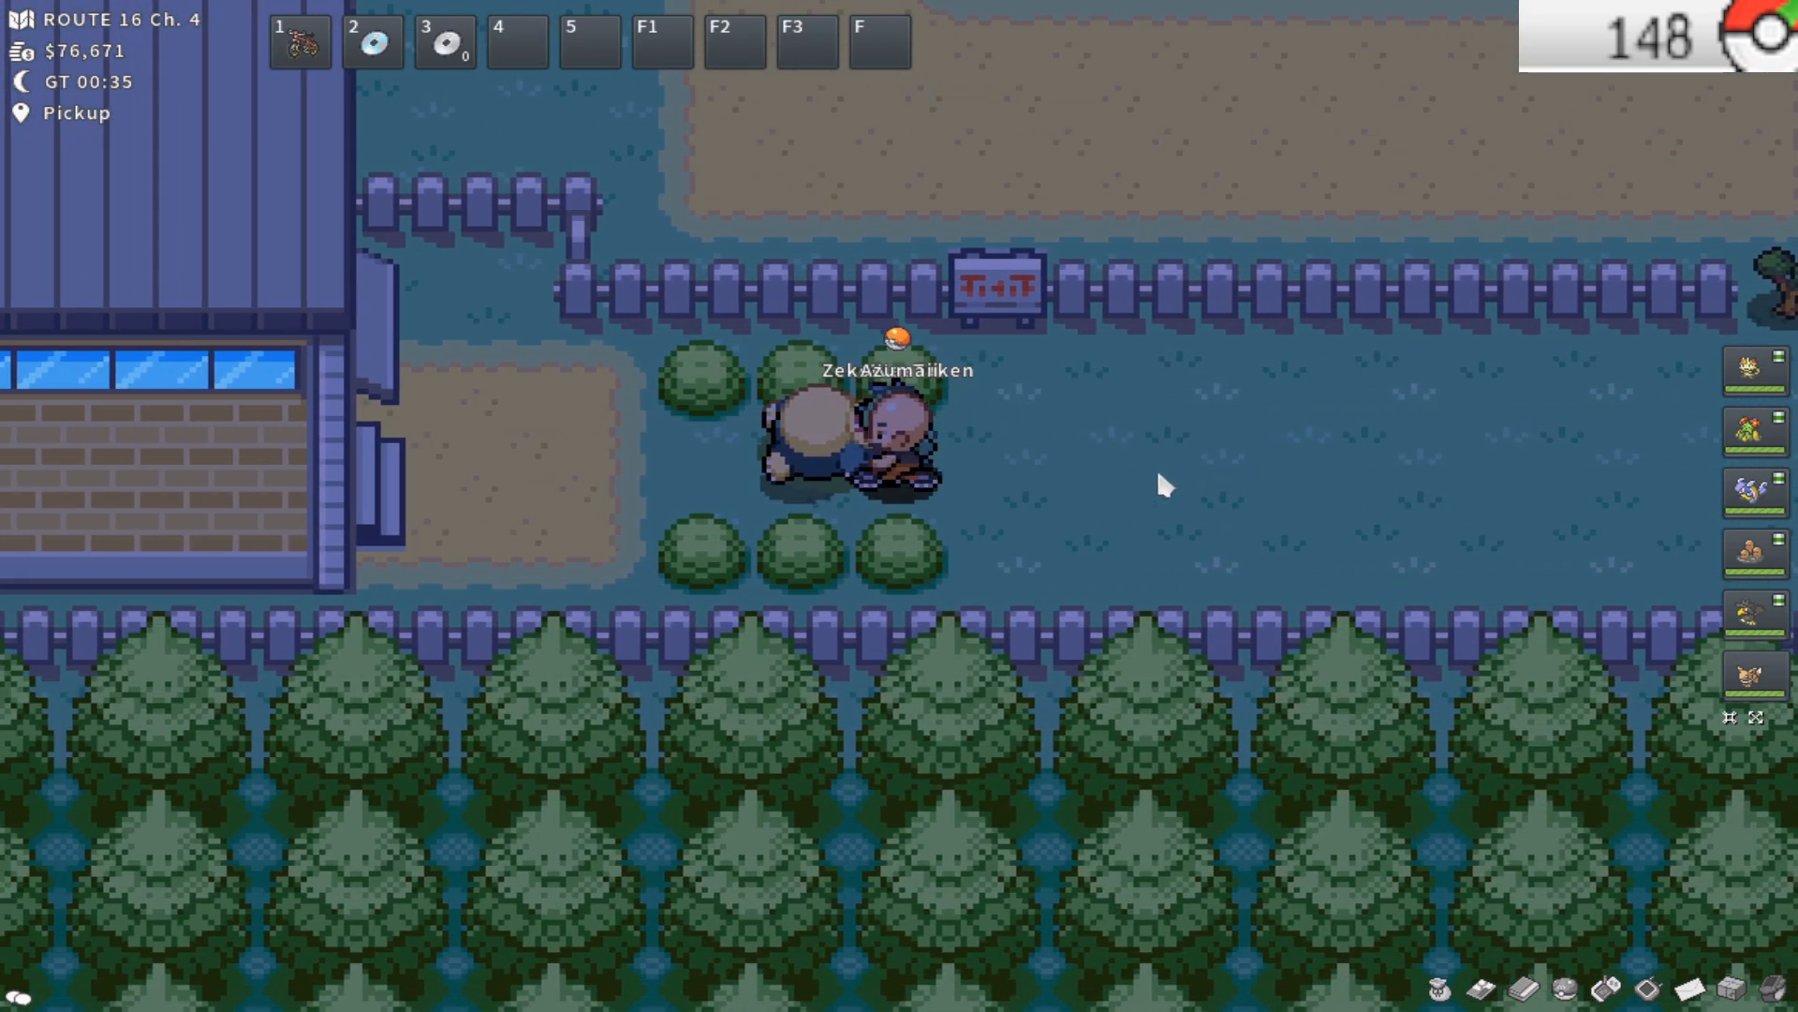
mouse_move(734, 502)
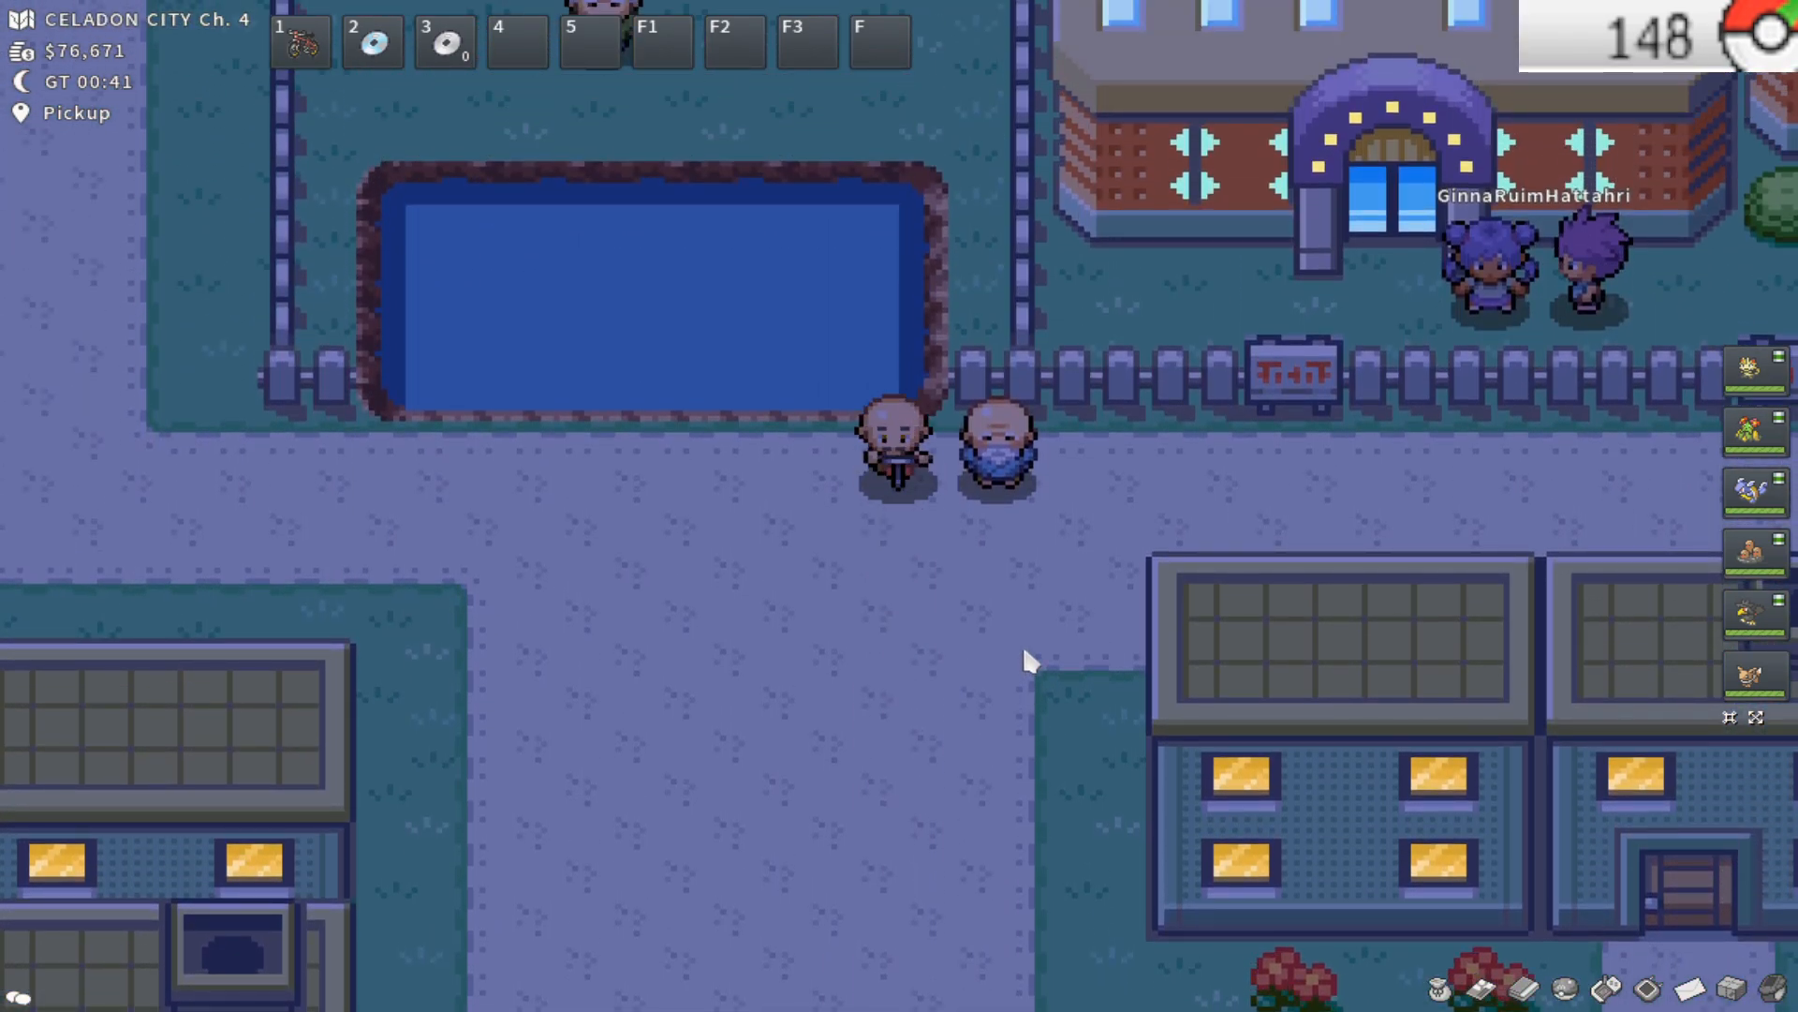
Check the Town Map and close it before heading into the Game Corner
key("up")
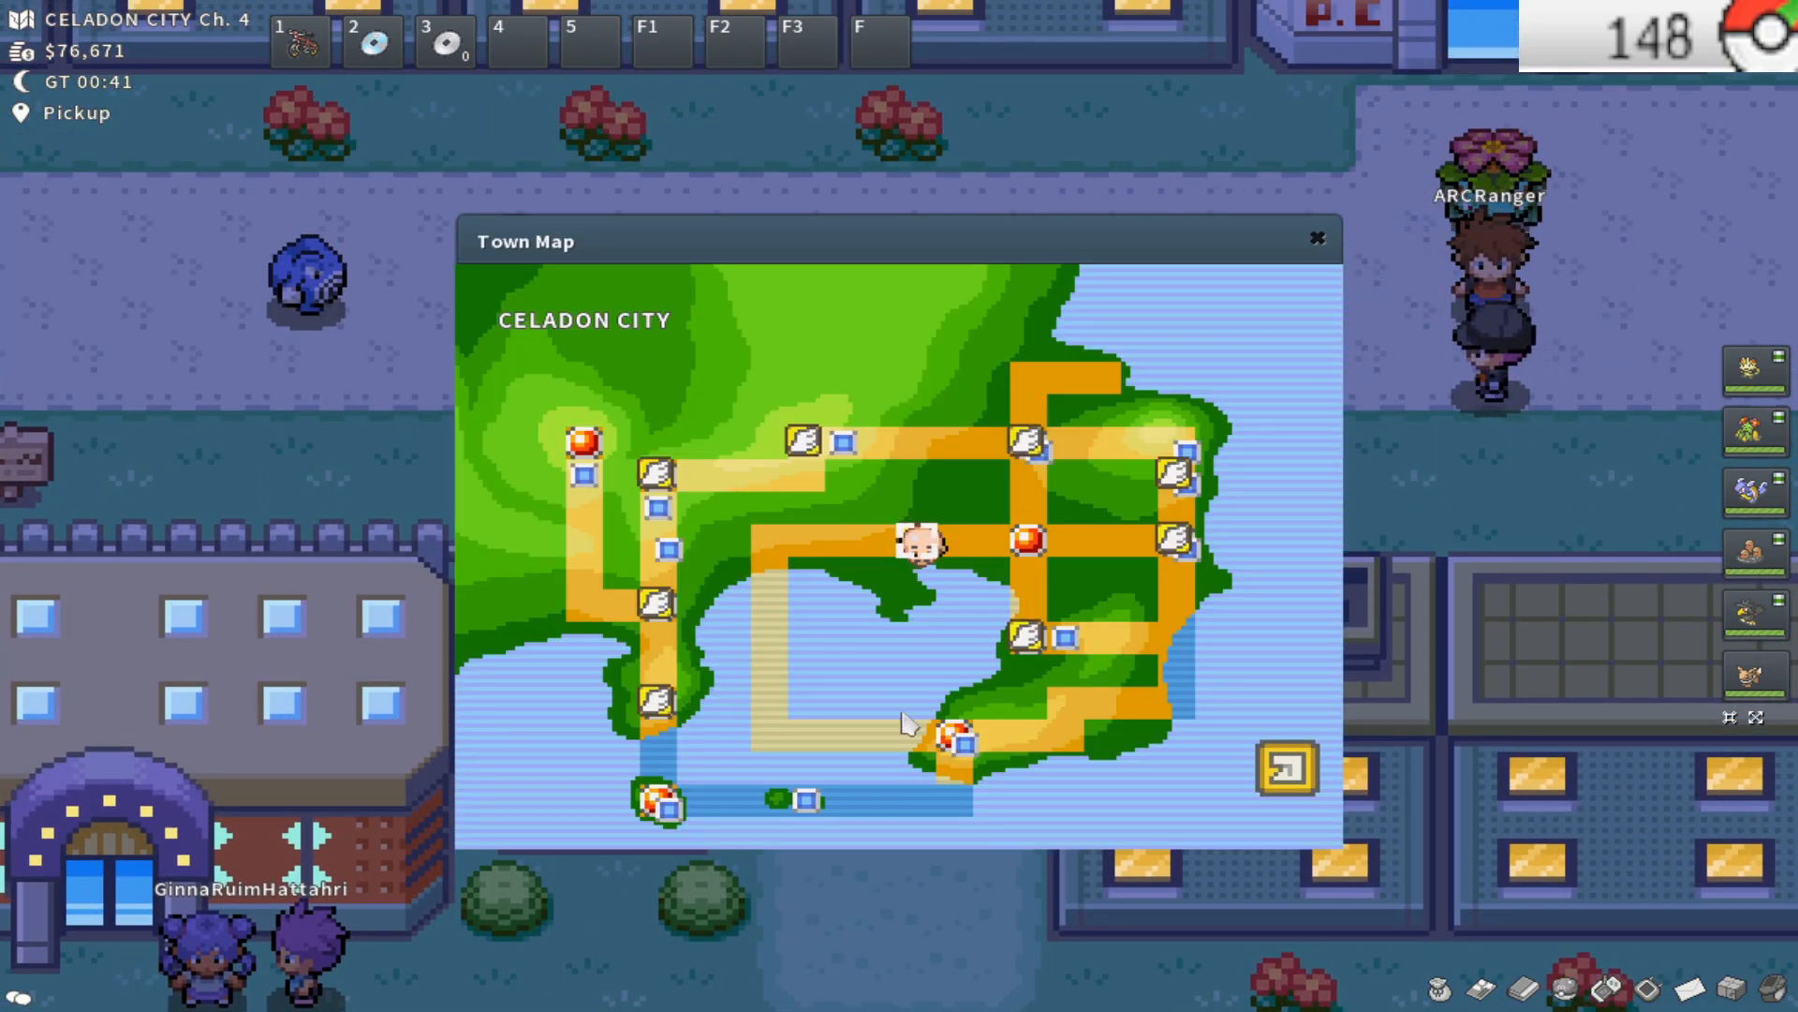
left_click(1316, 238)
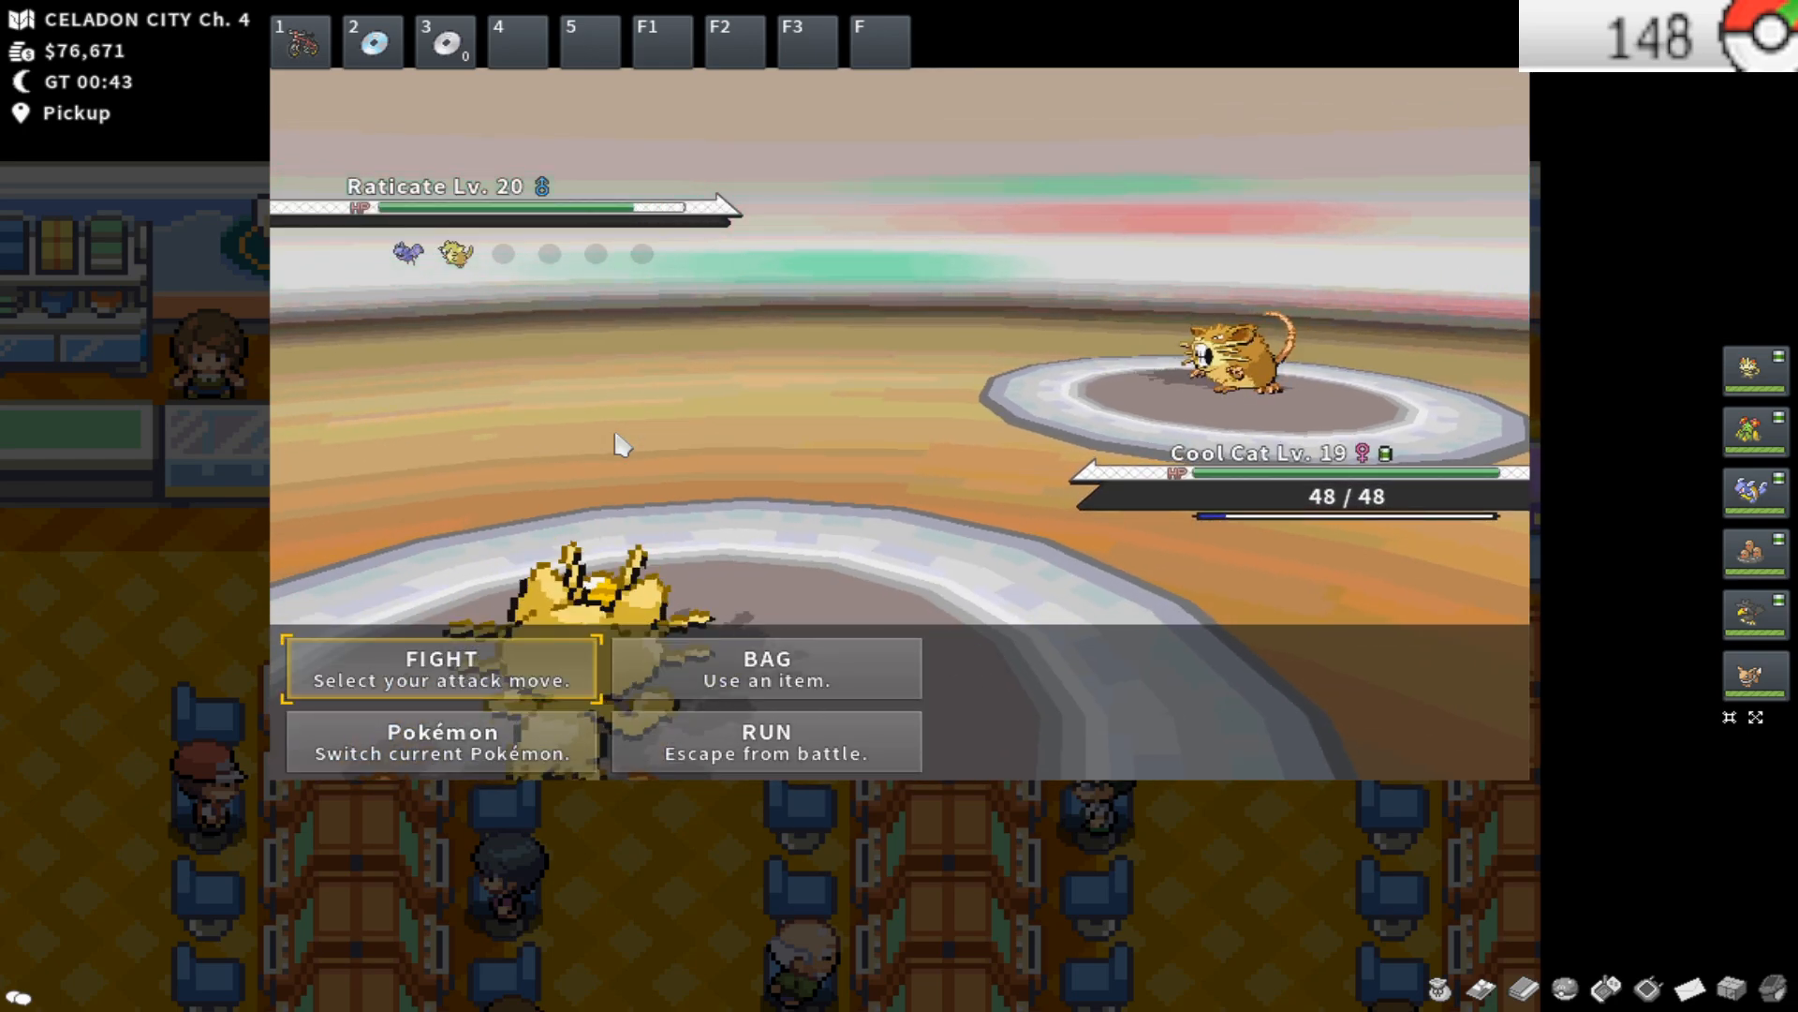
Attack to defeat the Raticate, then review Wartortle's Pokédex entry and learnable moves
left_click(442, 667)
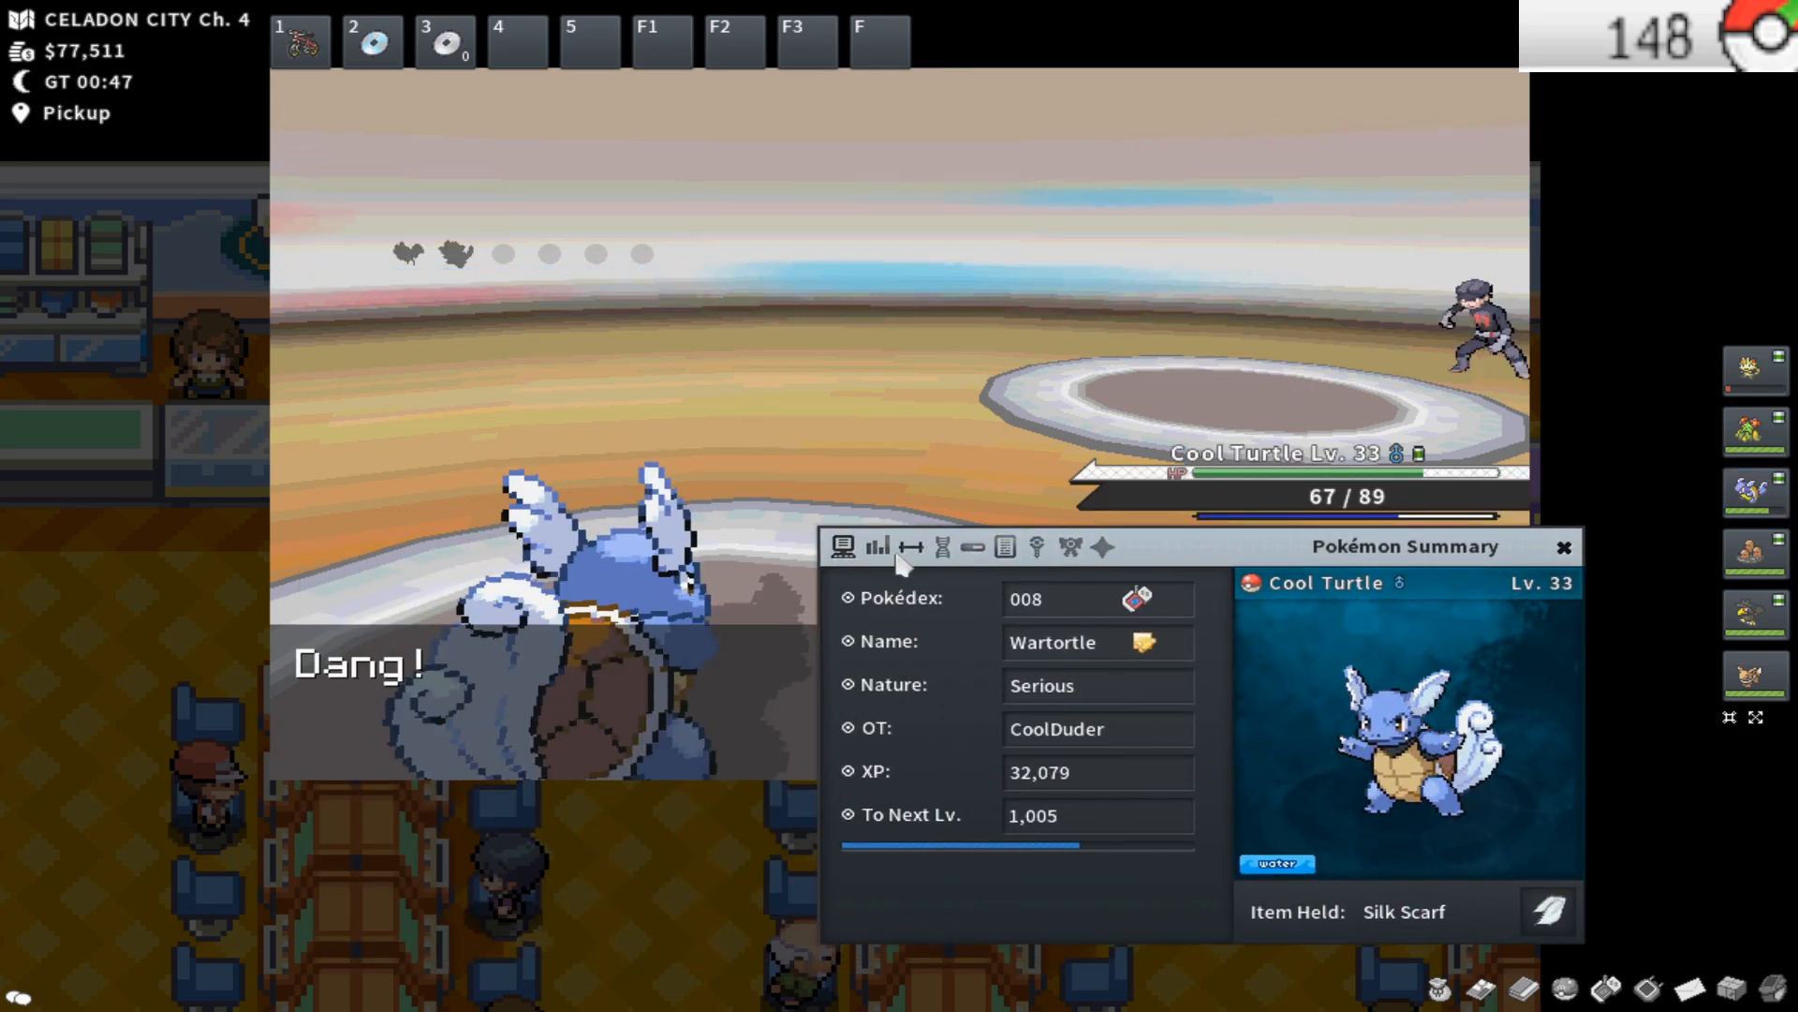
left_click(1137, 597)
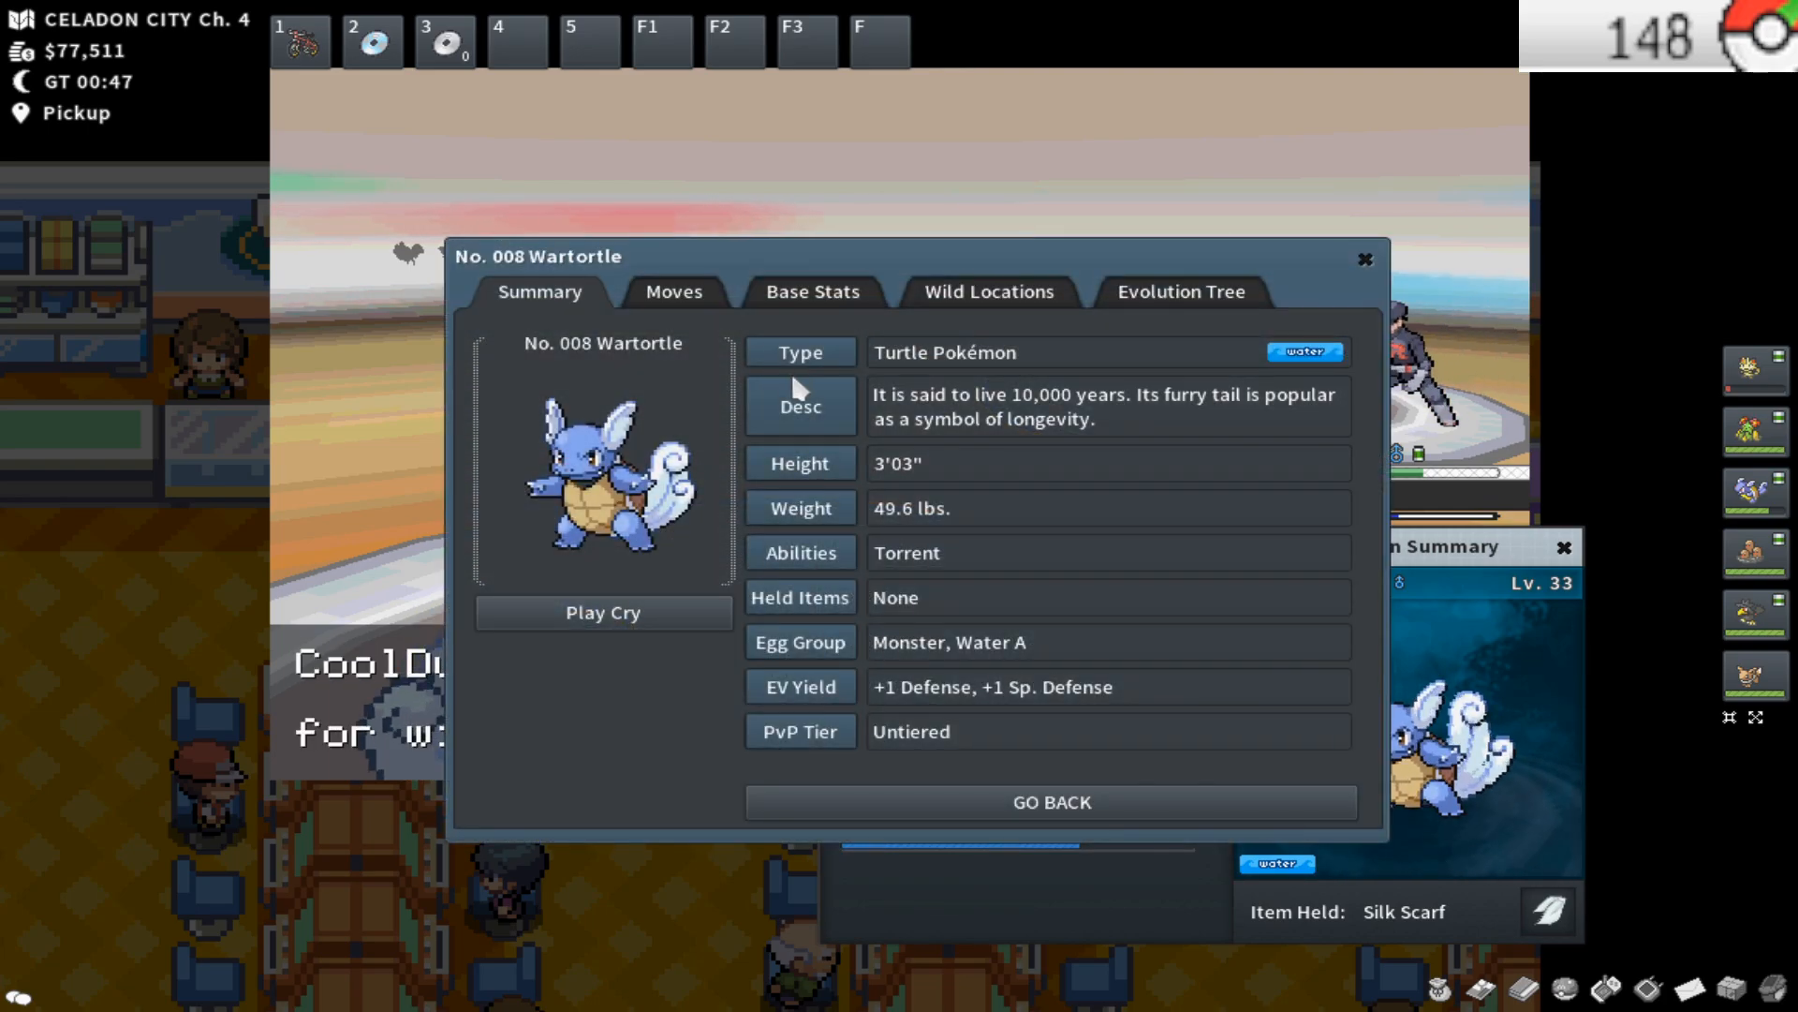
left_click(675, 292)
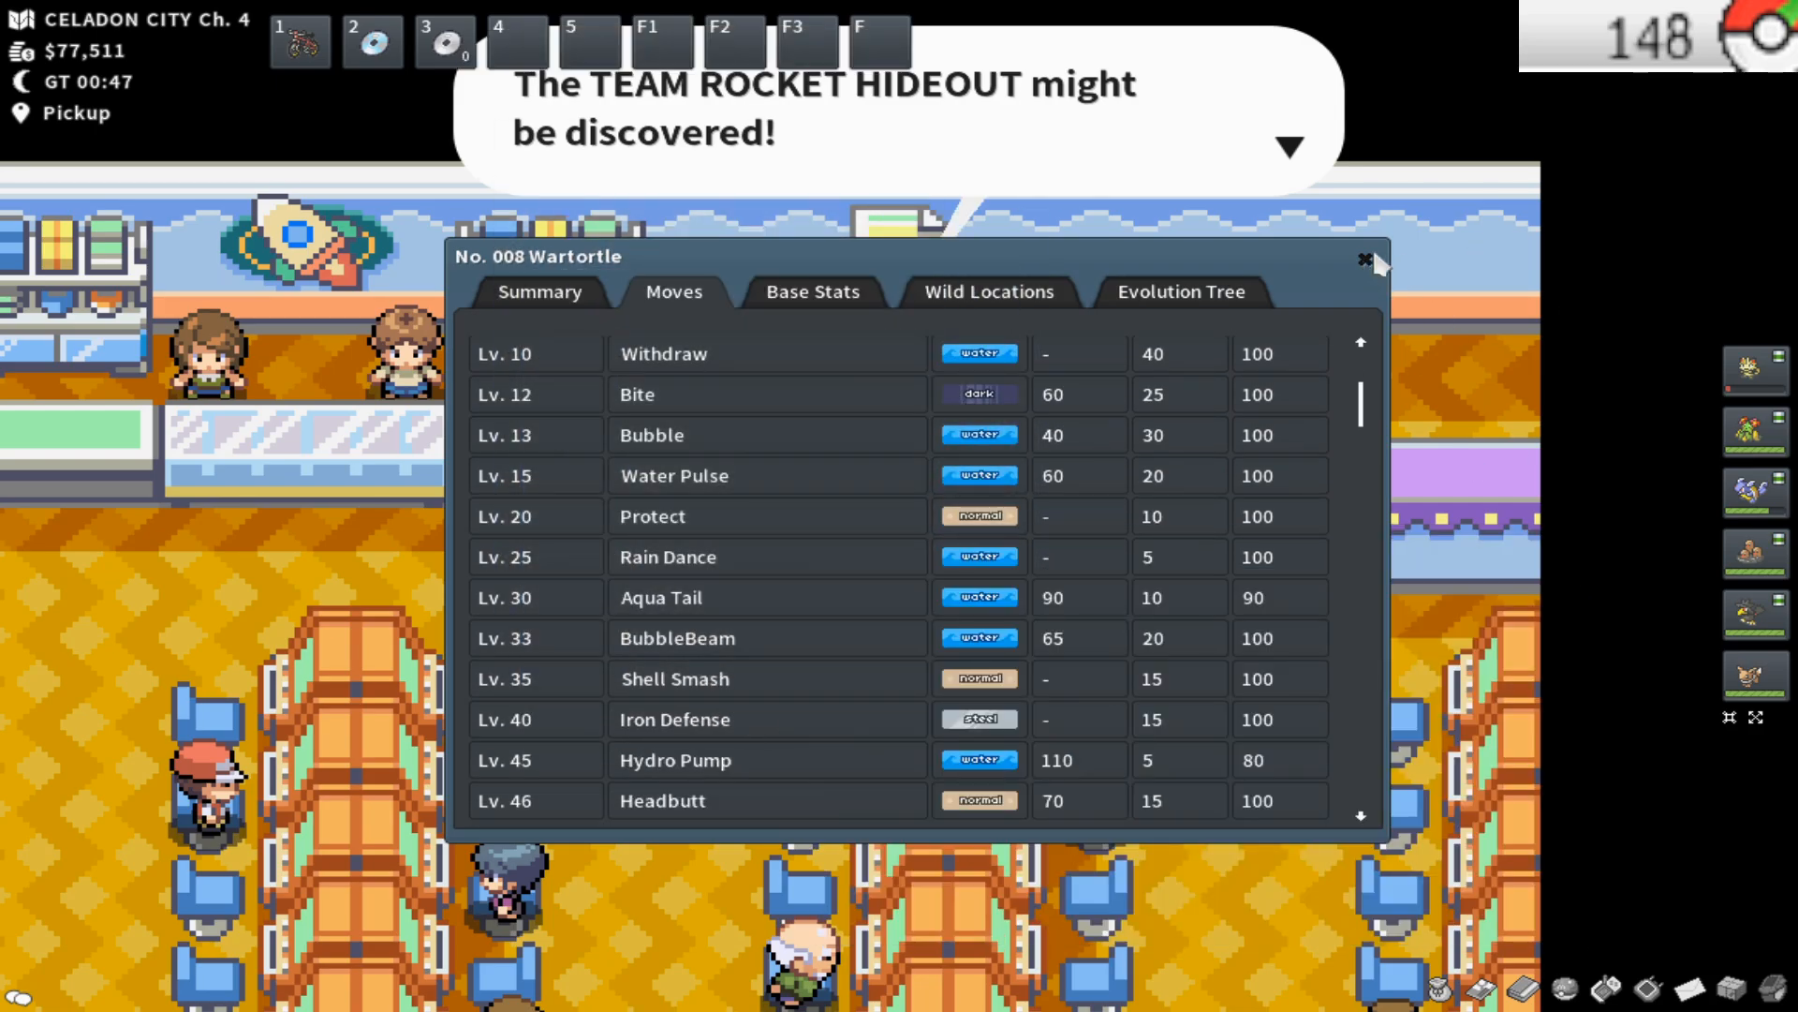
left_click(1366, 261)
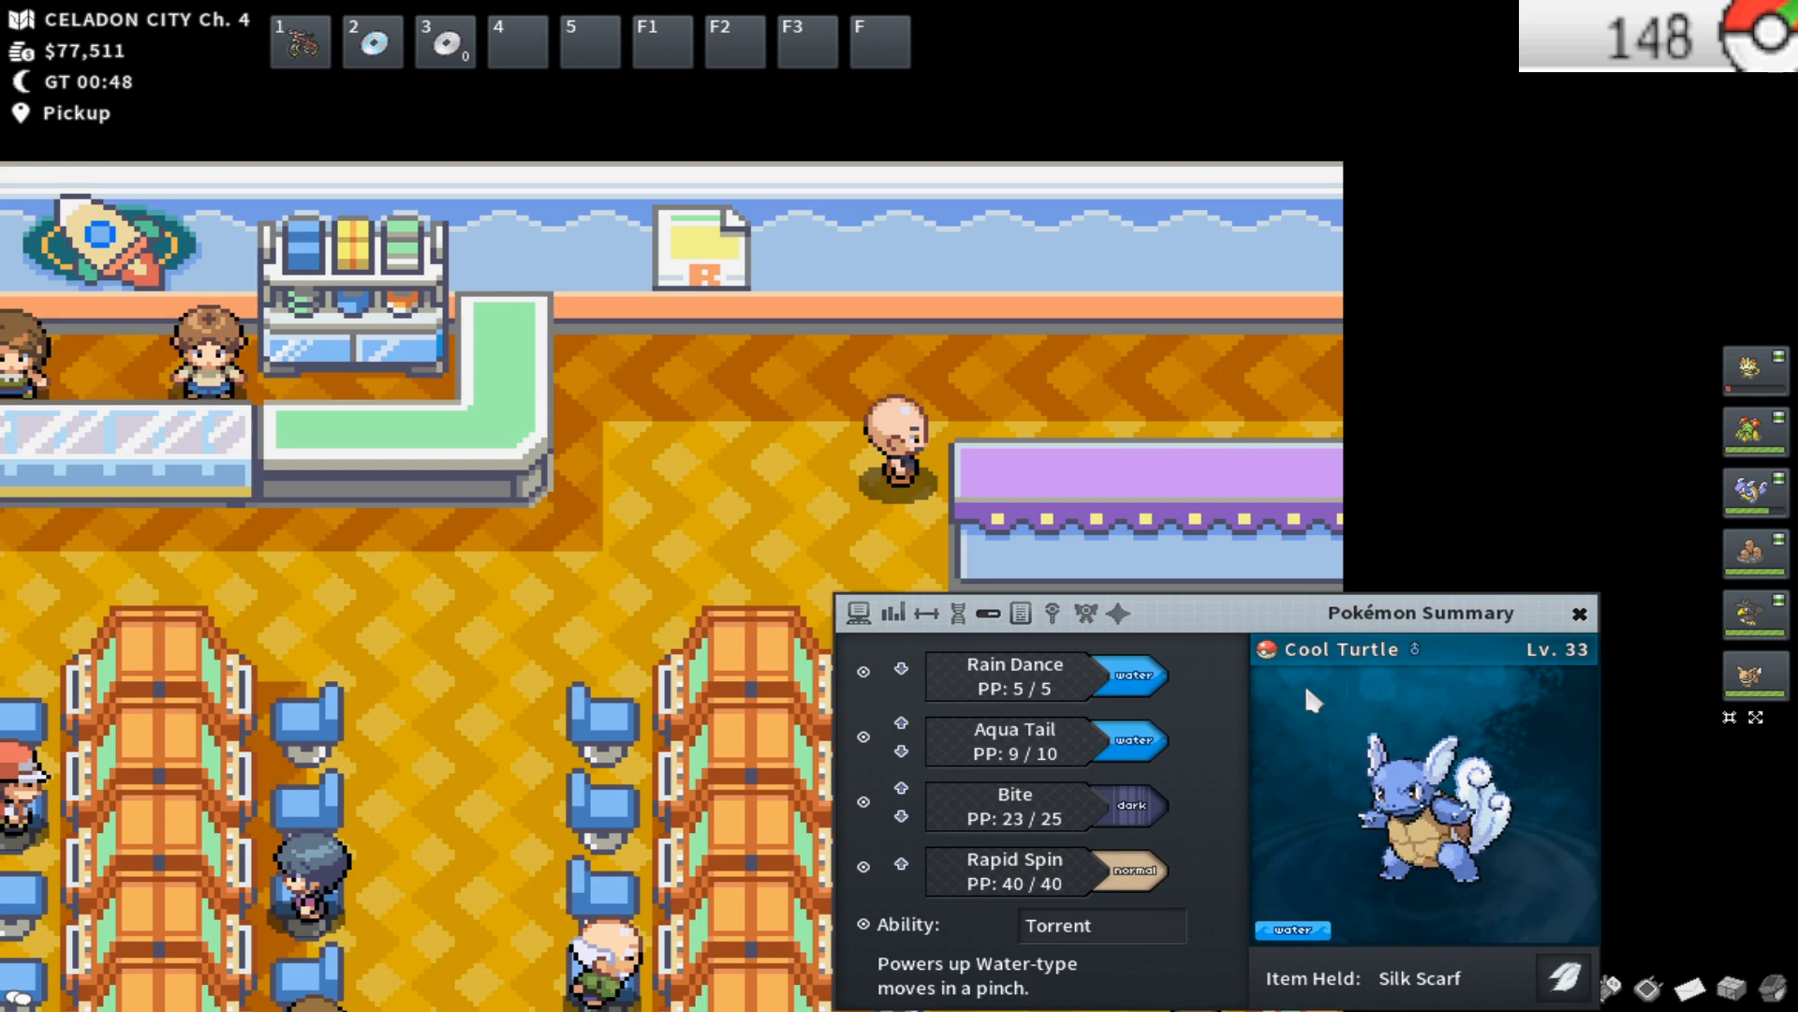
mouse_move(1090, 395)
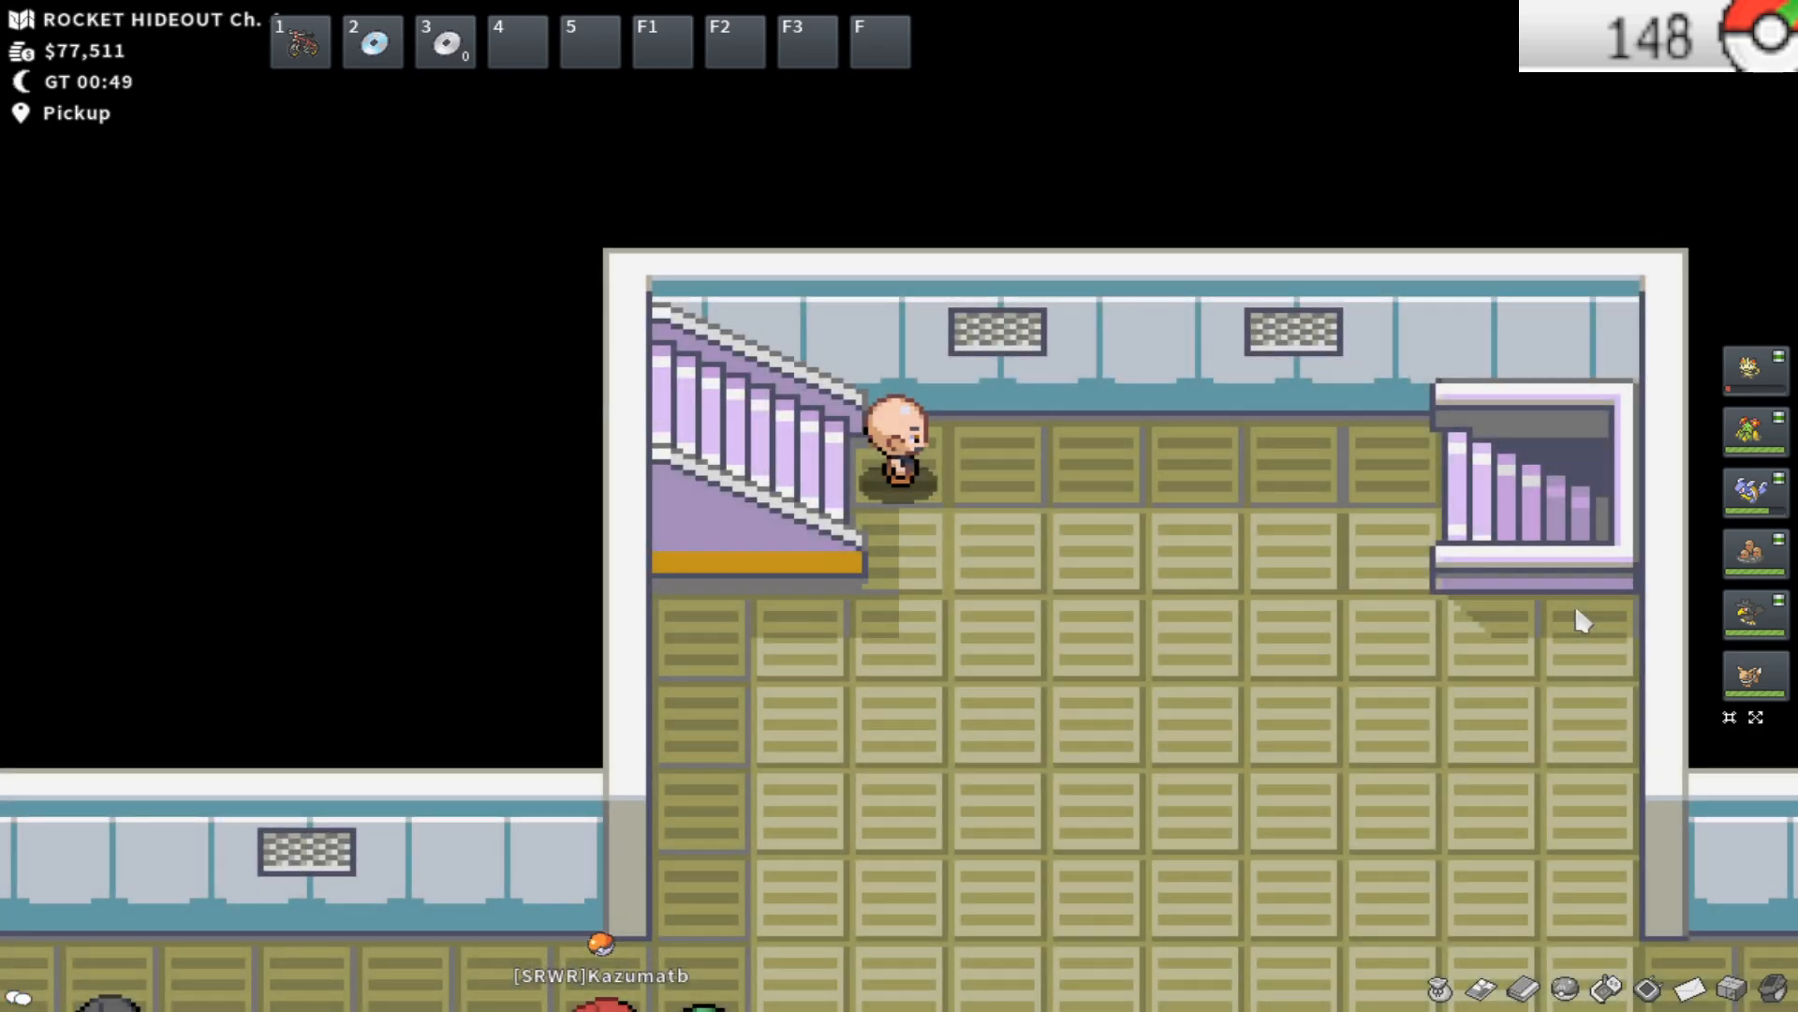
Walk down the hideout corridor until the Team Rocket Grunt challenges you
key("down")
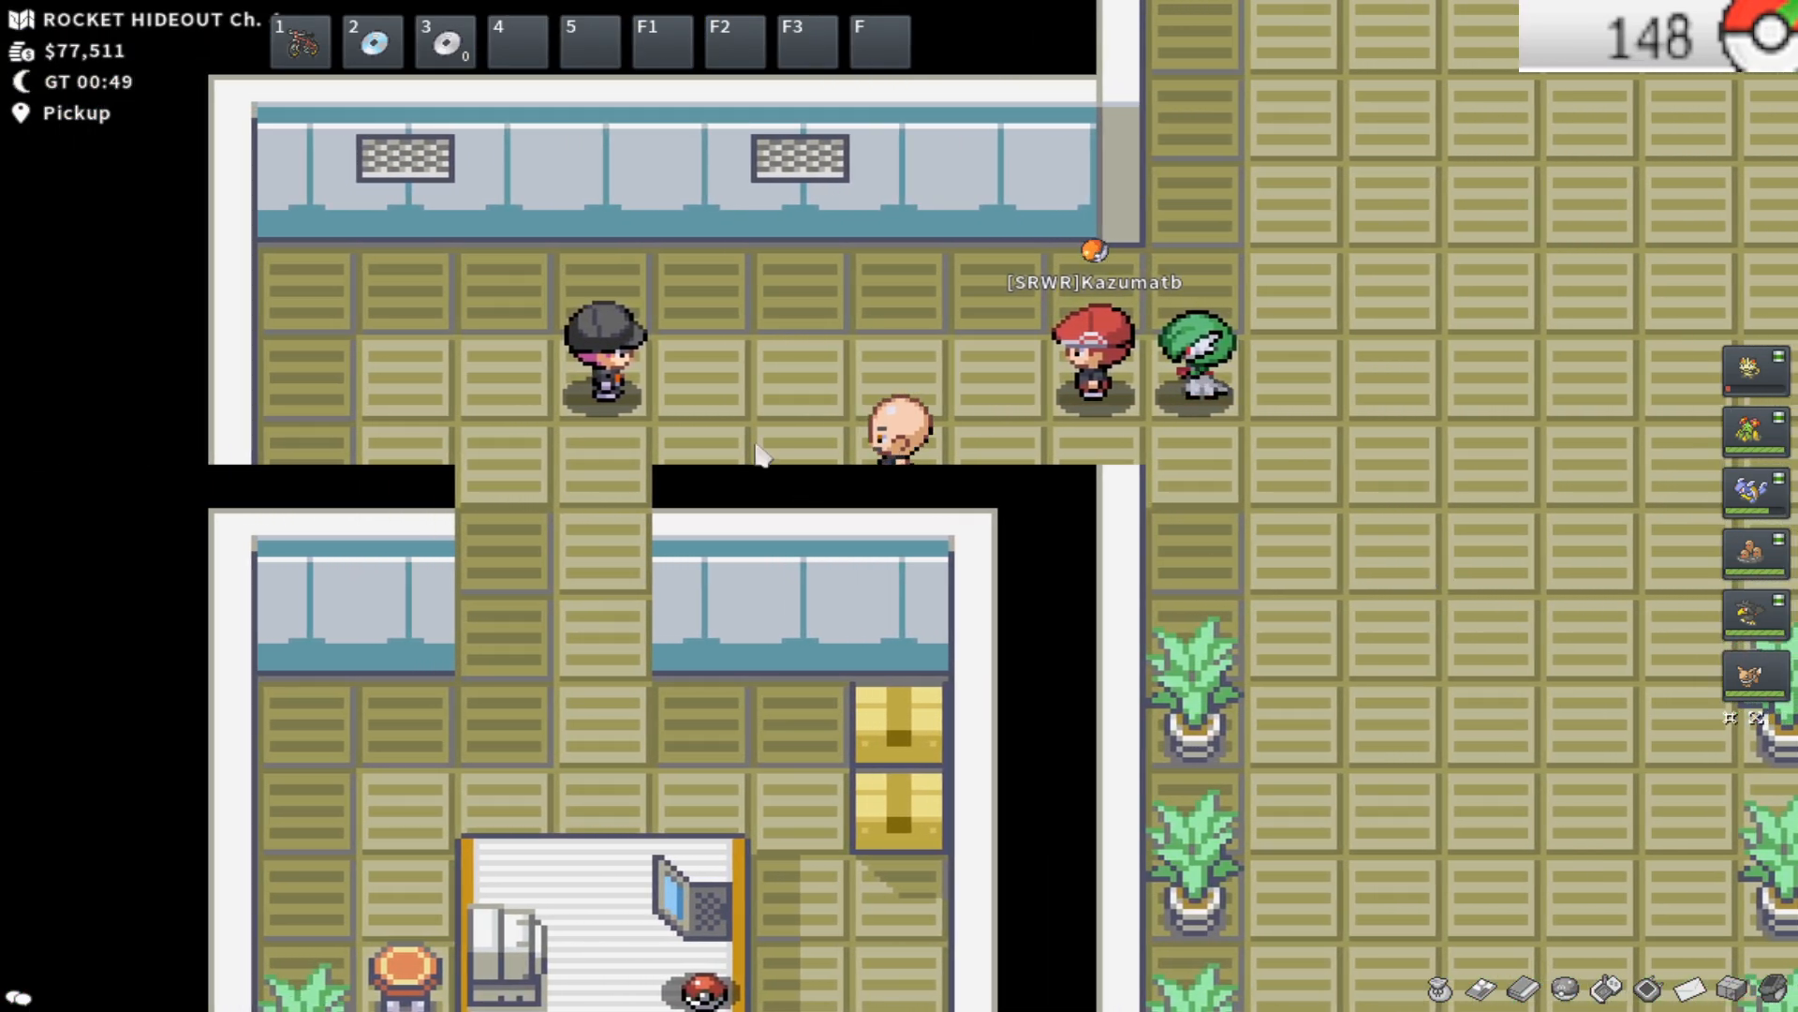
key("down")
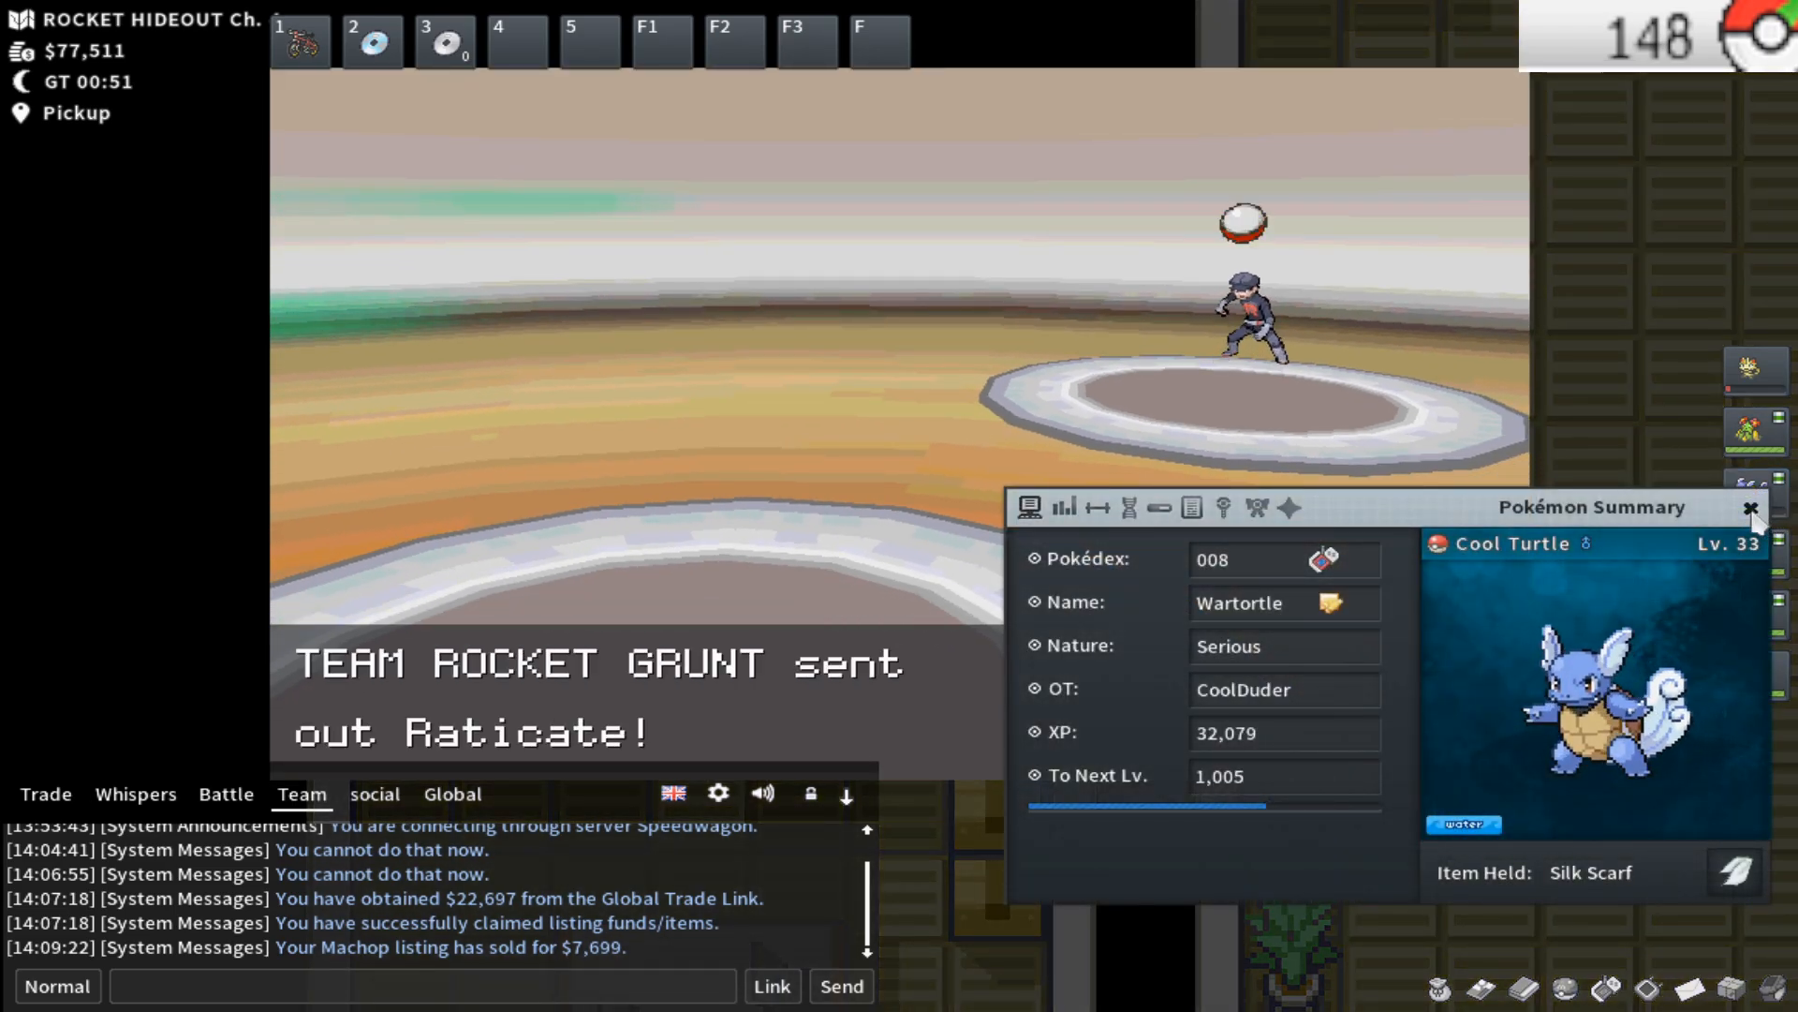
Review Cool Cat's IVs, moves, ability and nature details in the Pokémon Summary
left_click(1752, 508)
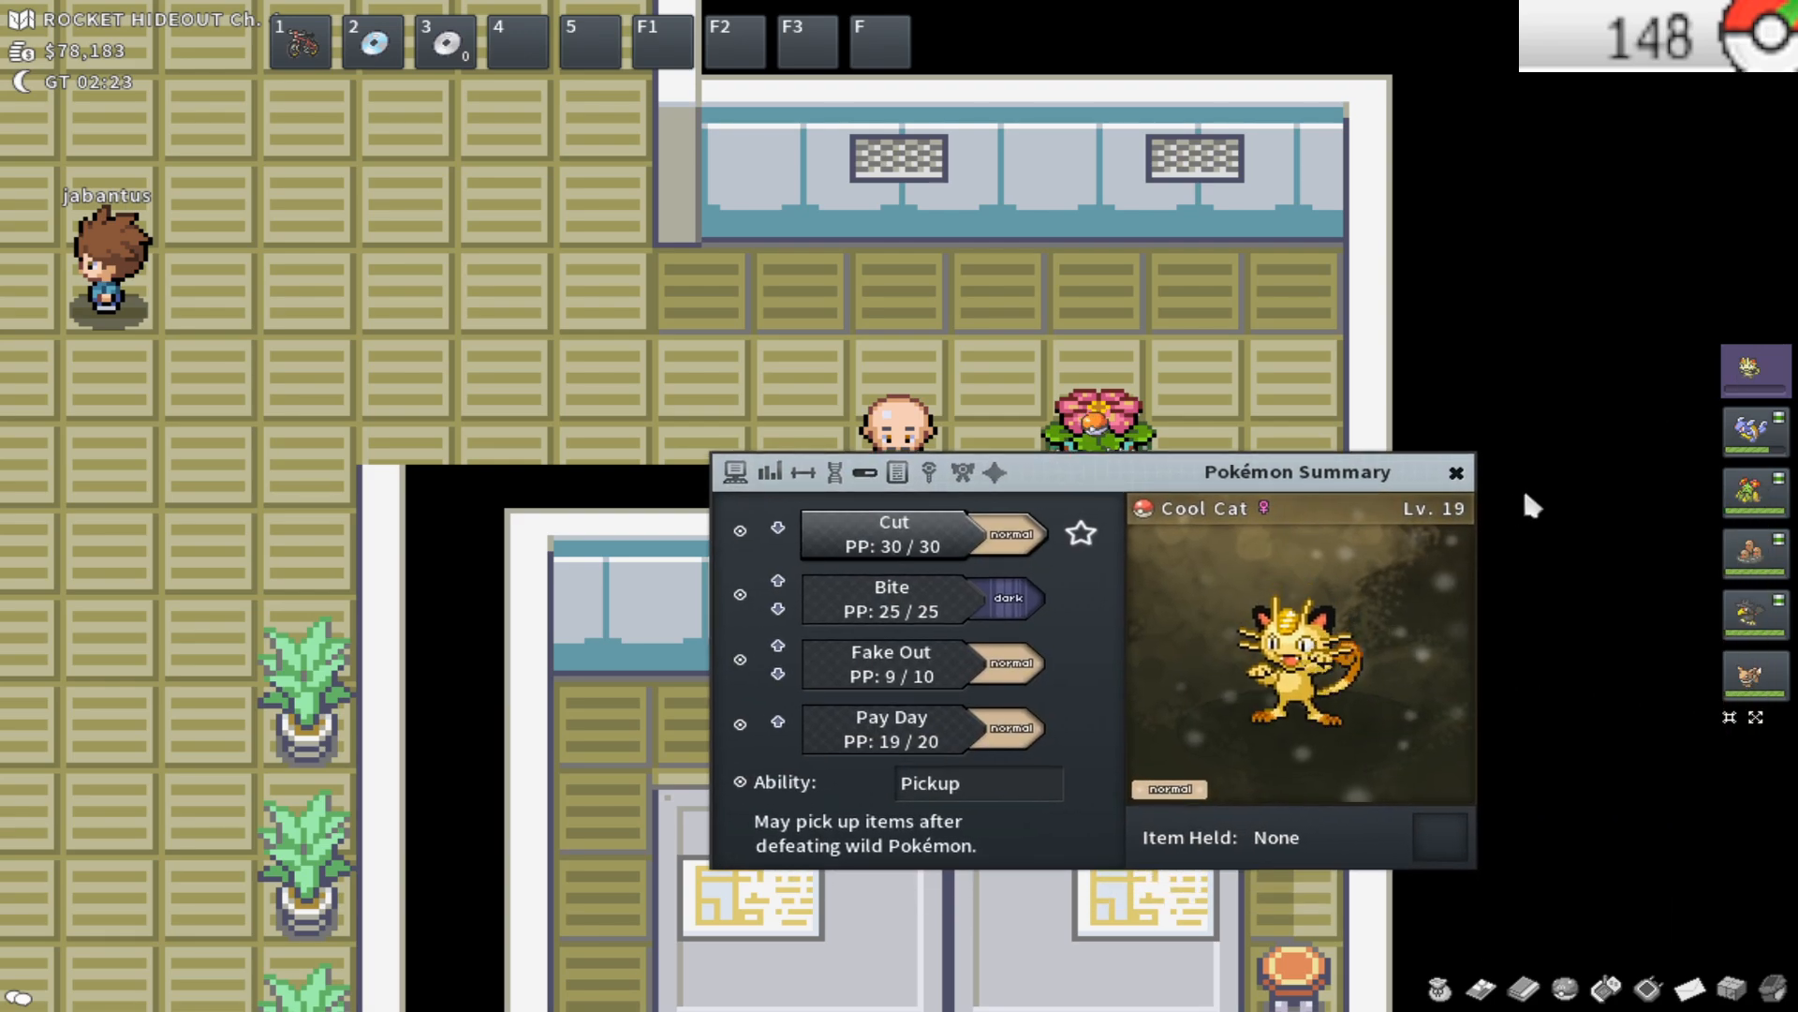
left_click(1456, 472)
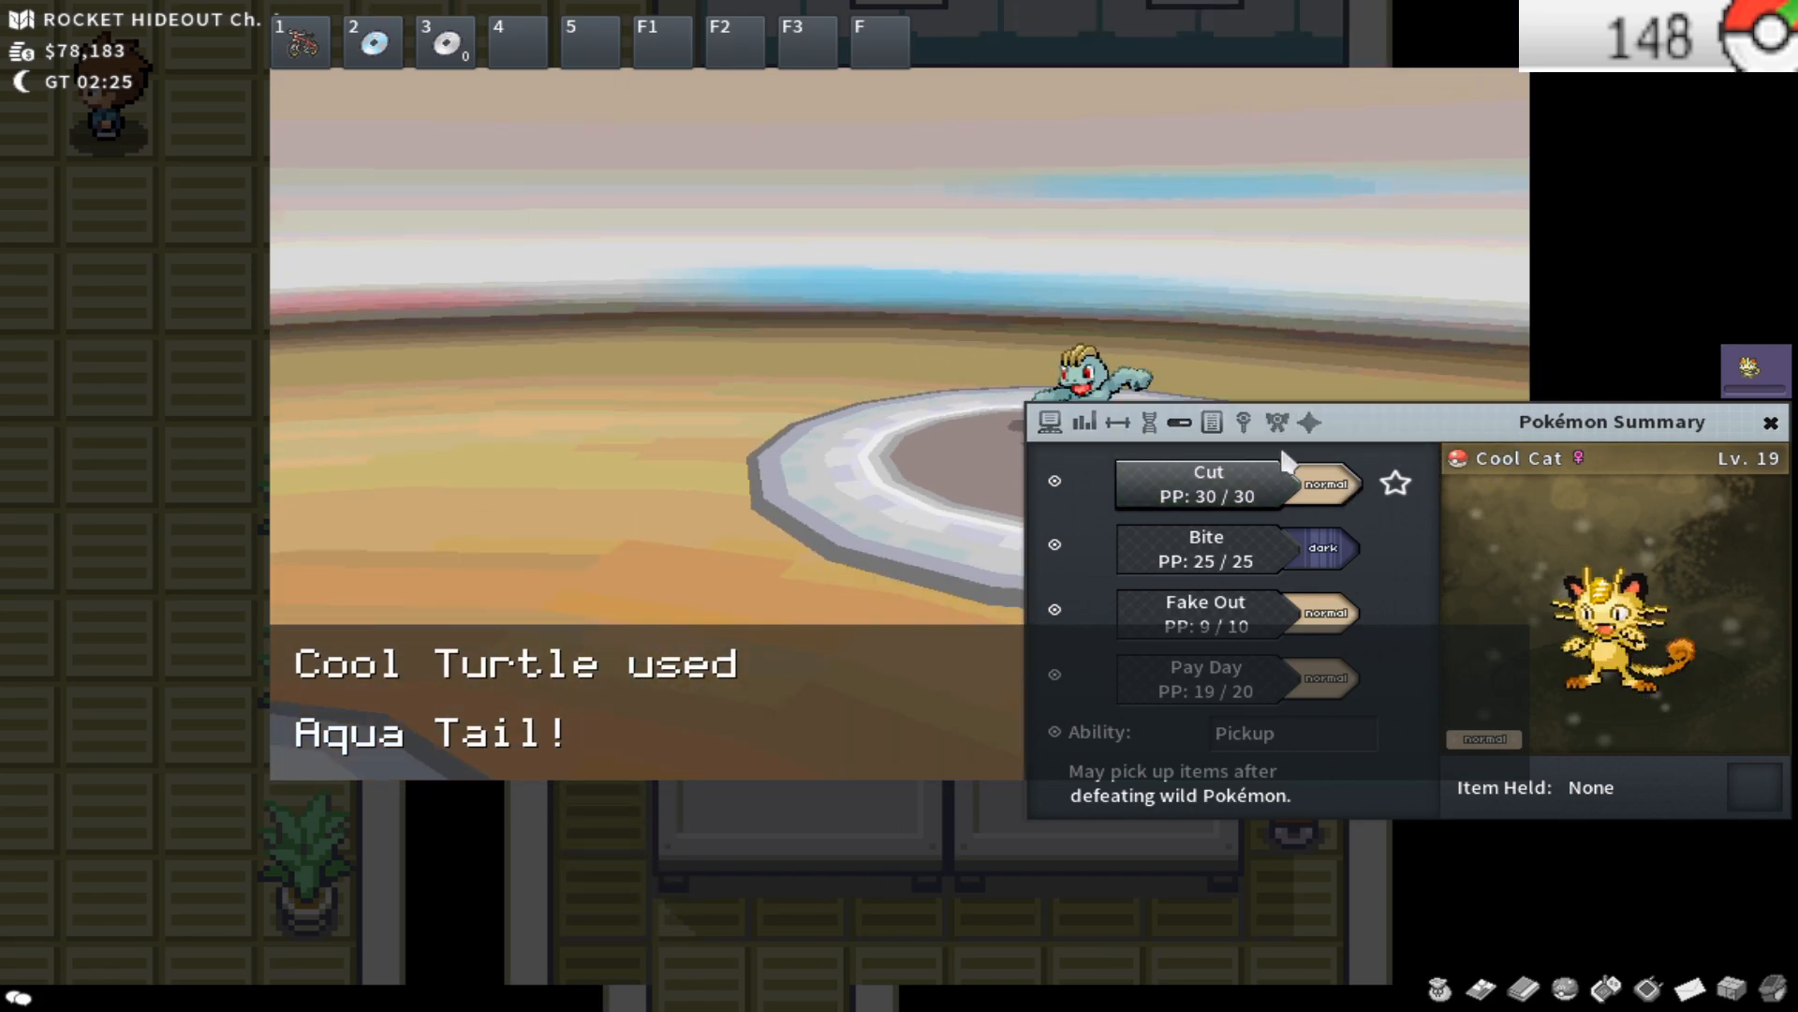
left_click(1142, 421)
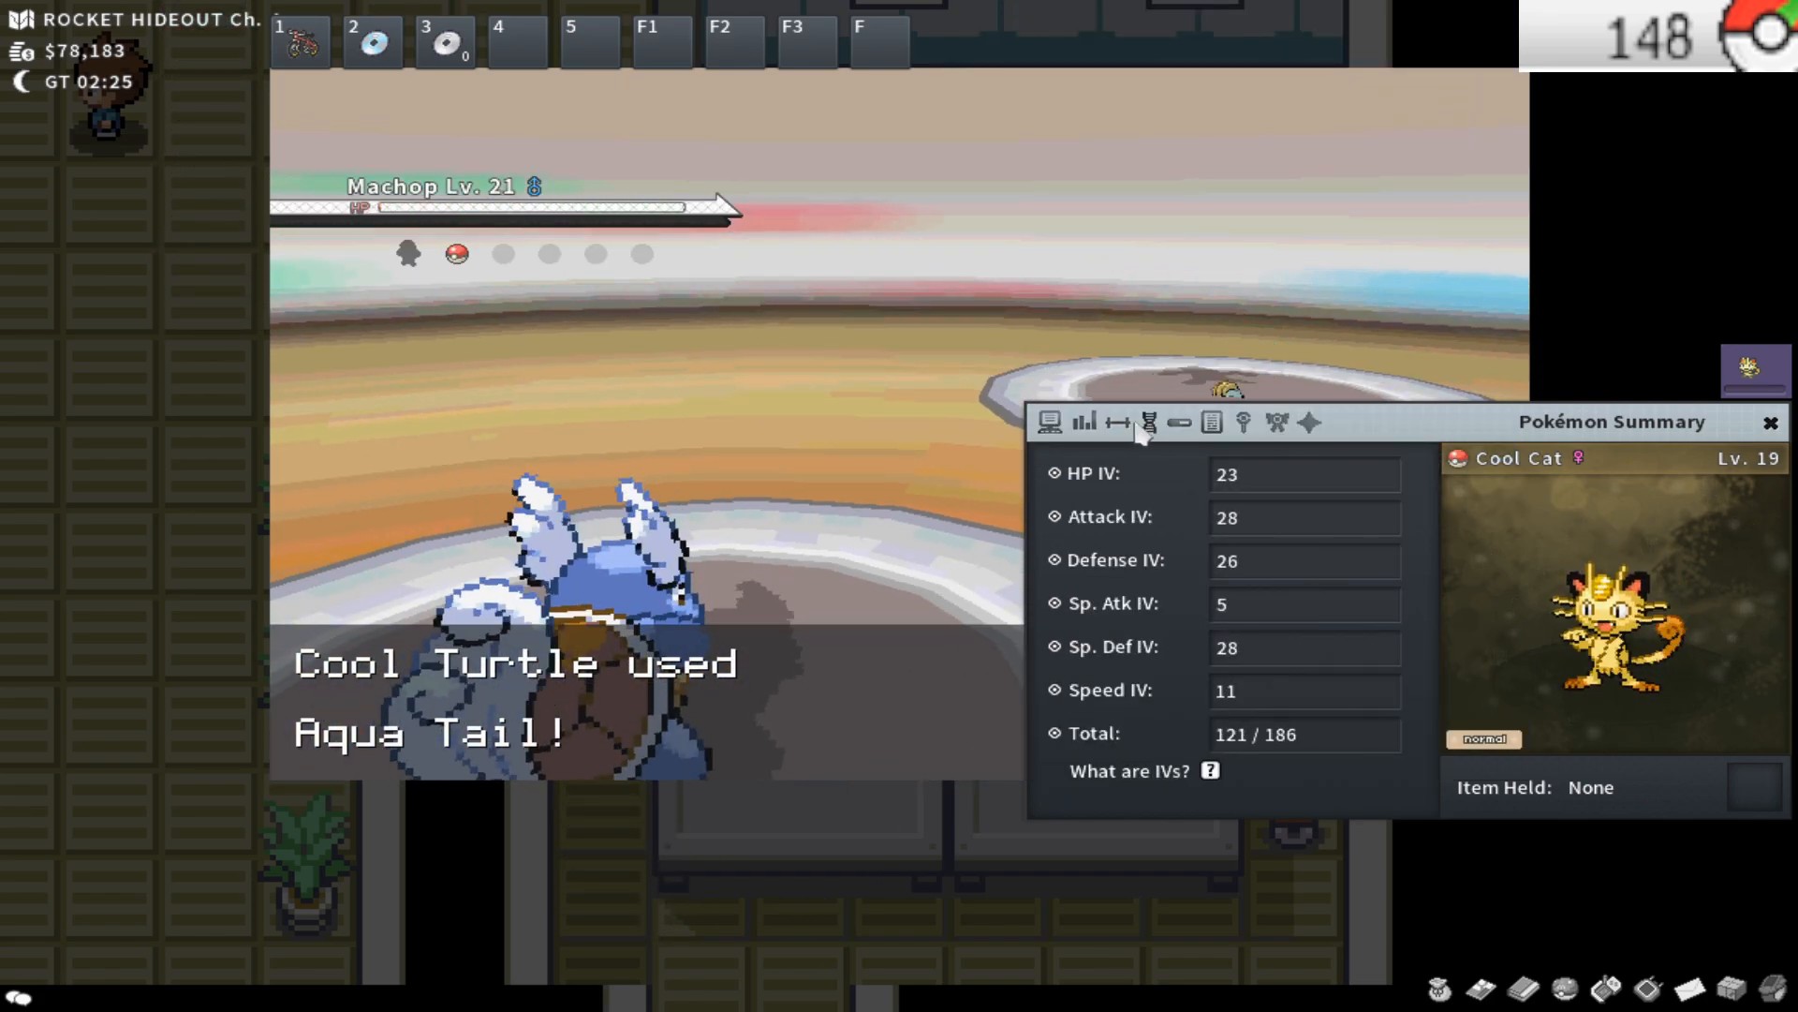
left_click(1074, 421)
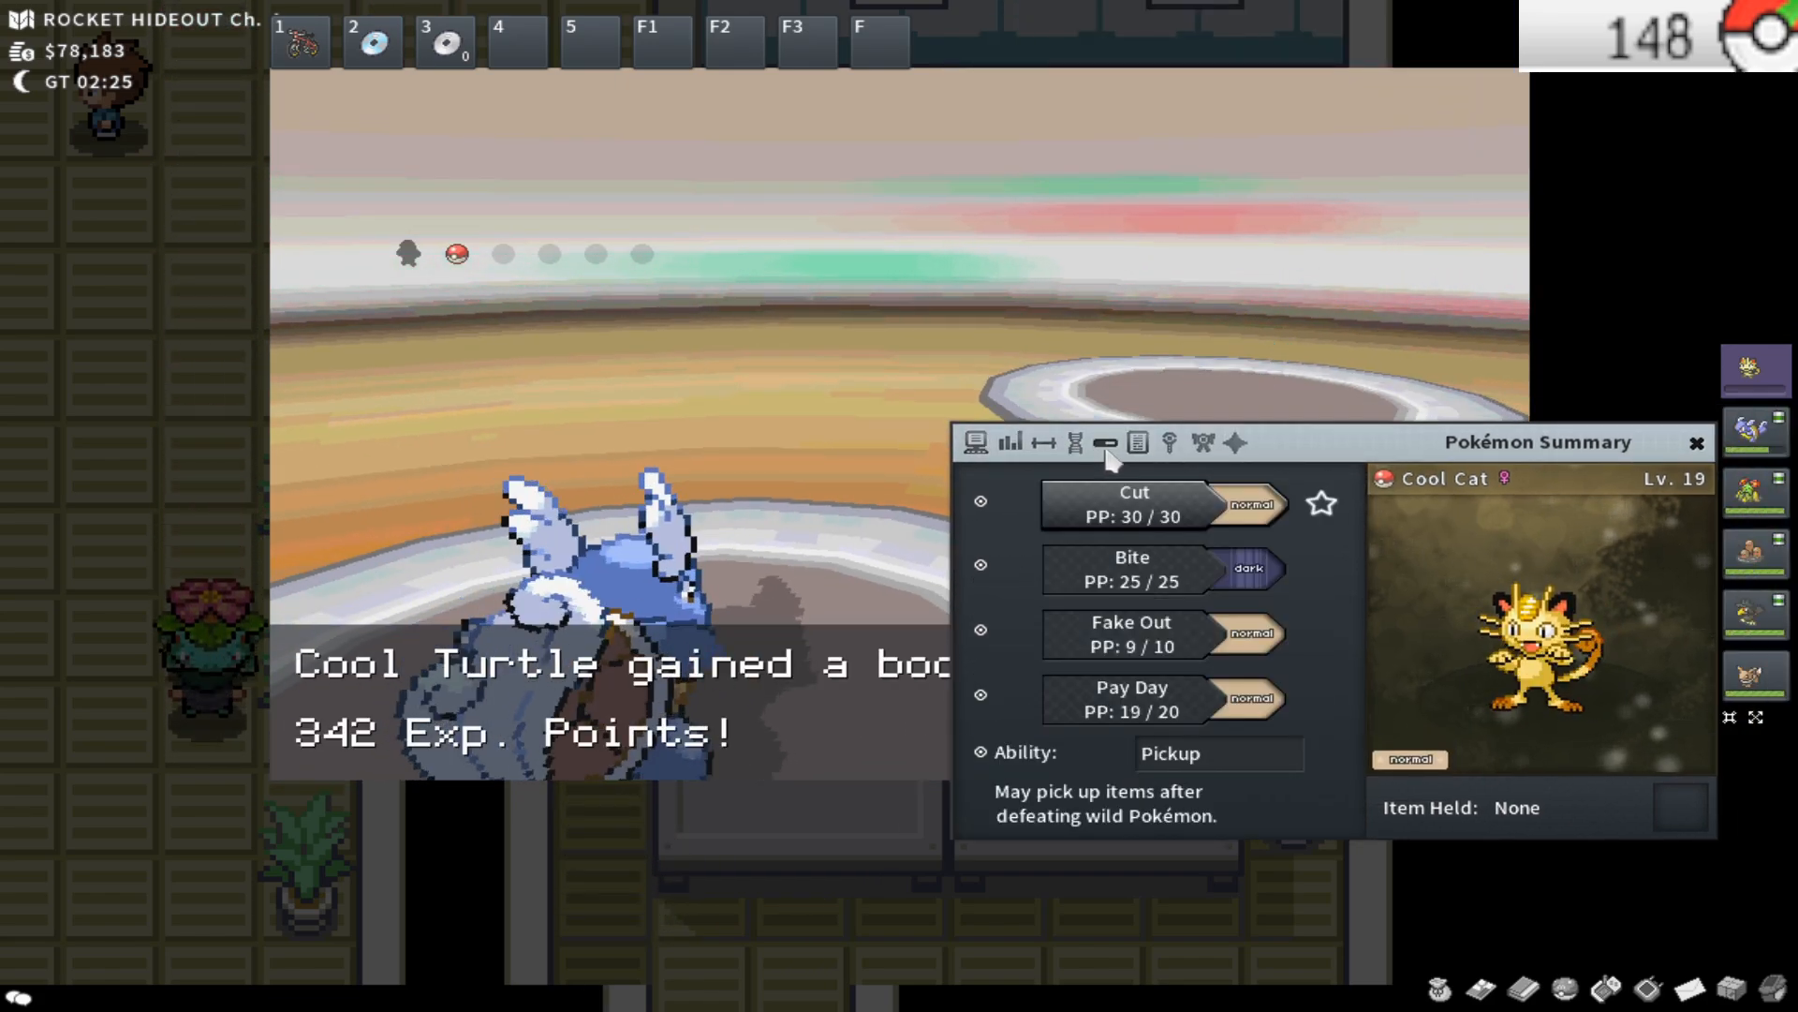
left_click(971, 367)
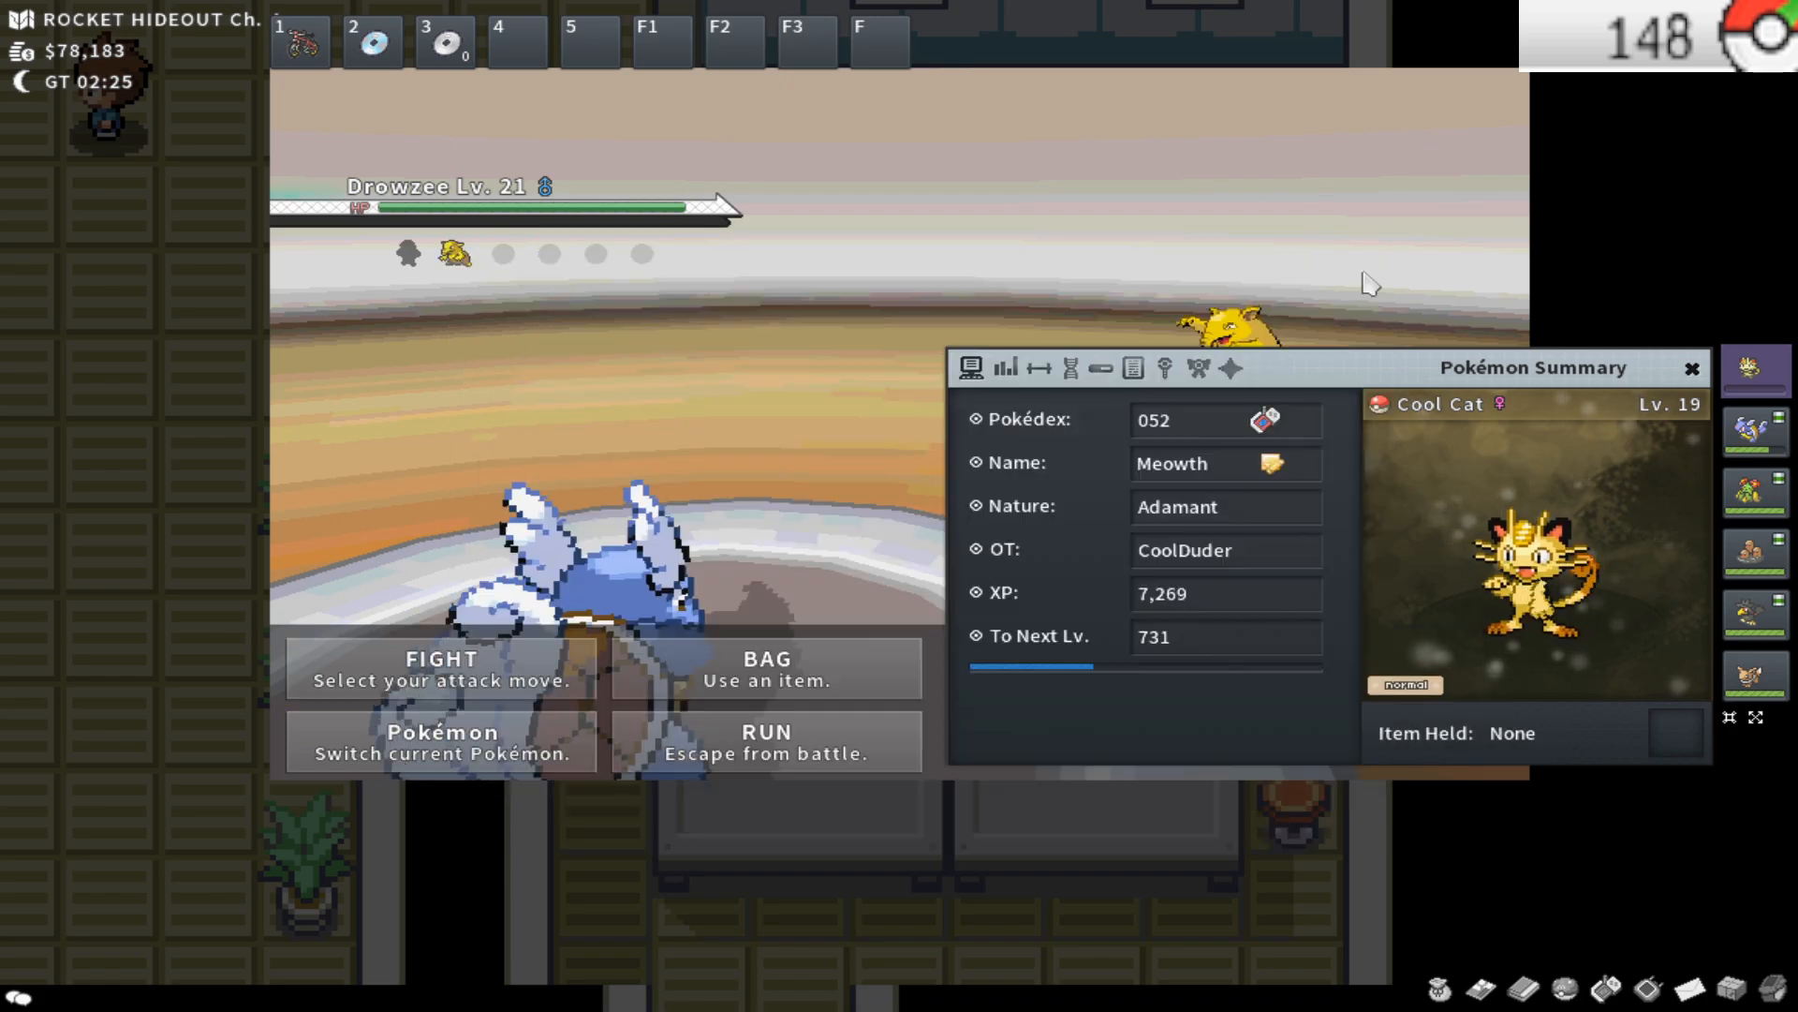
Finish the battle by attacking Drowzee with Cool Turtle's Aqua Tail
left_click(440, 667)
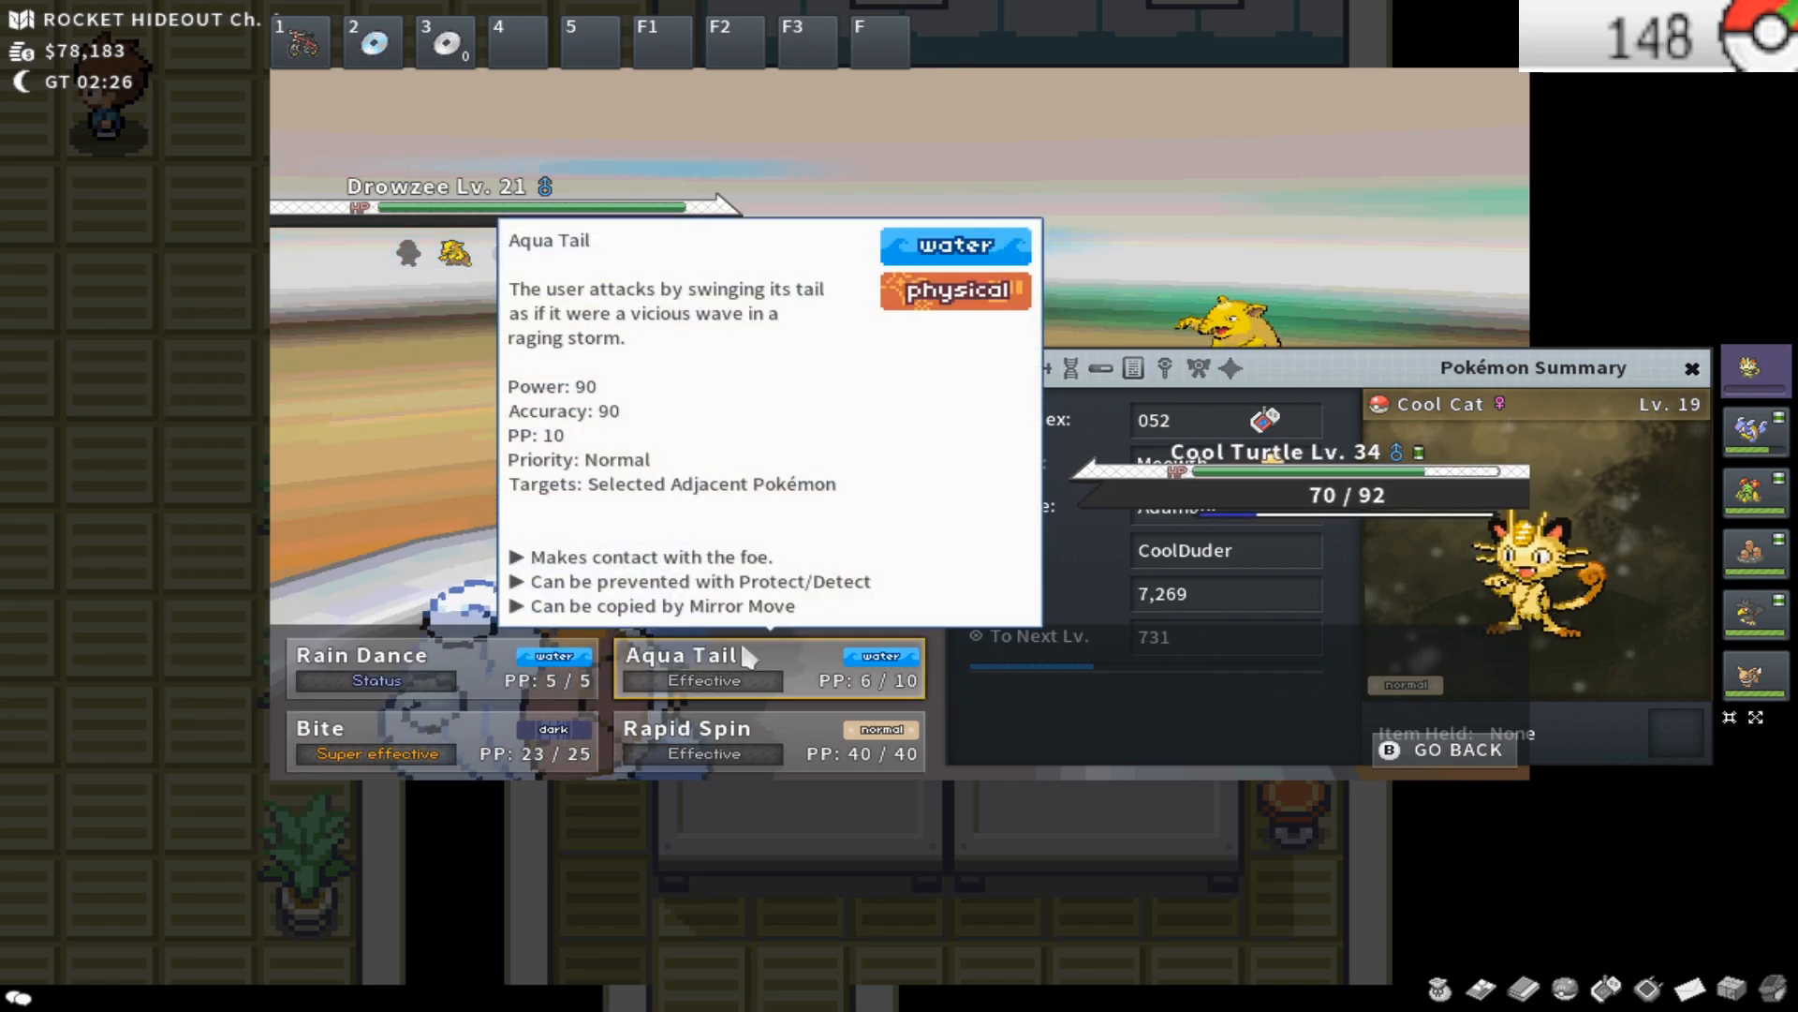
left_click(678, 656)
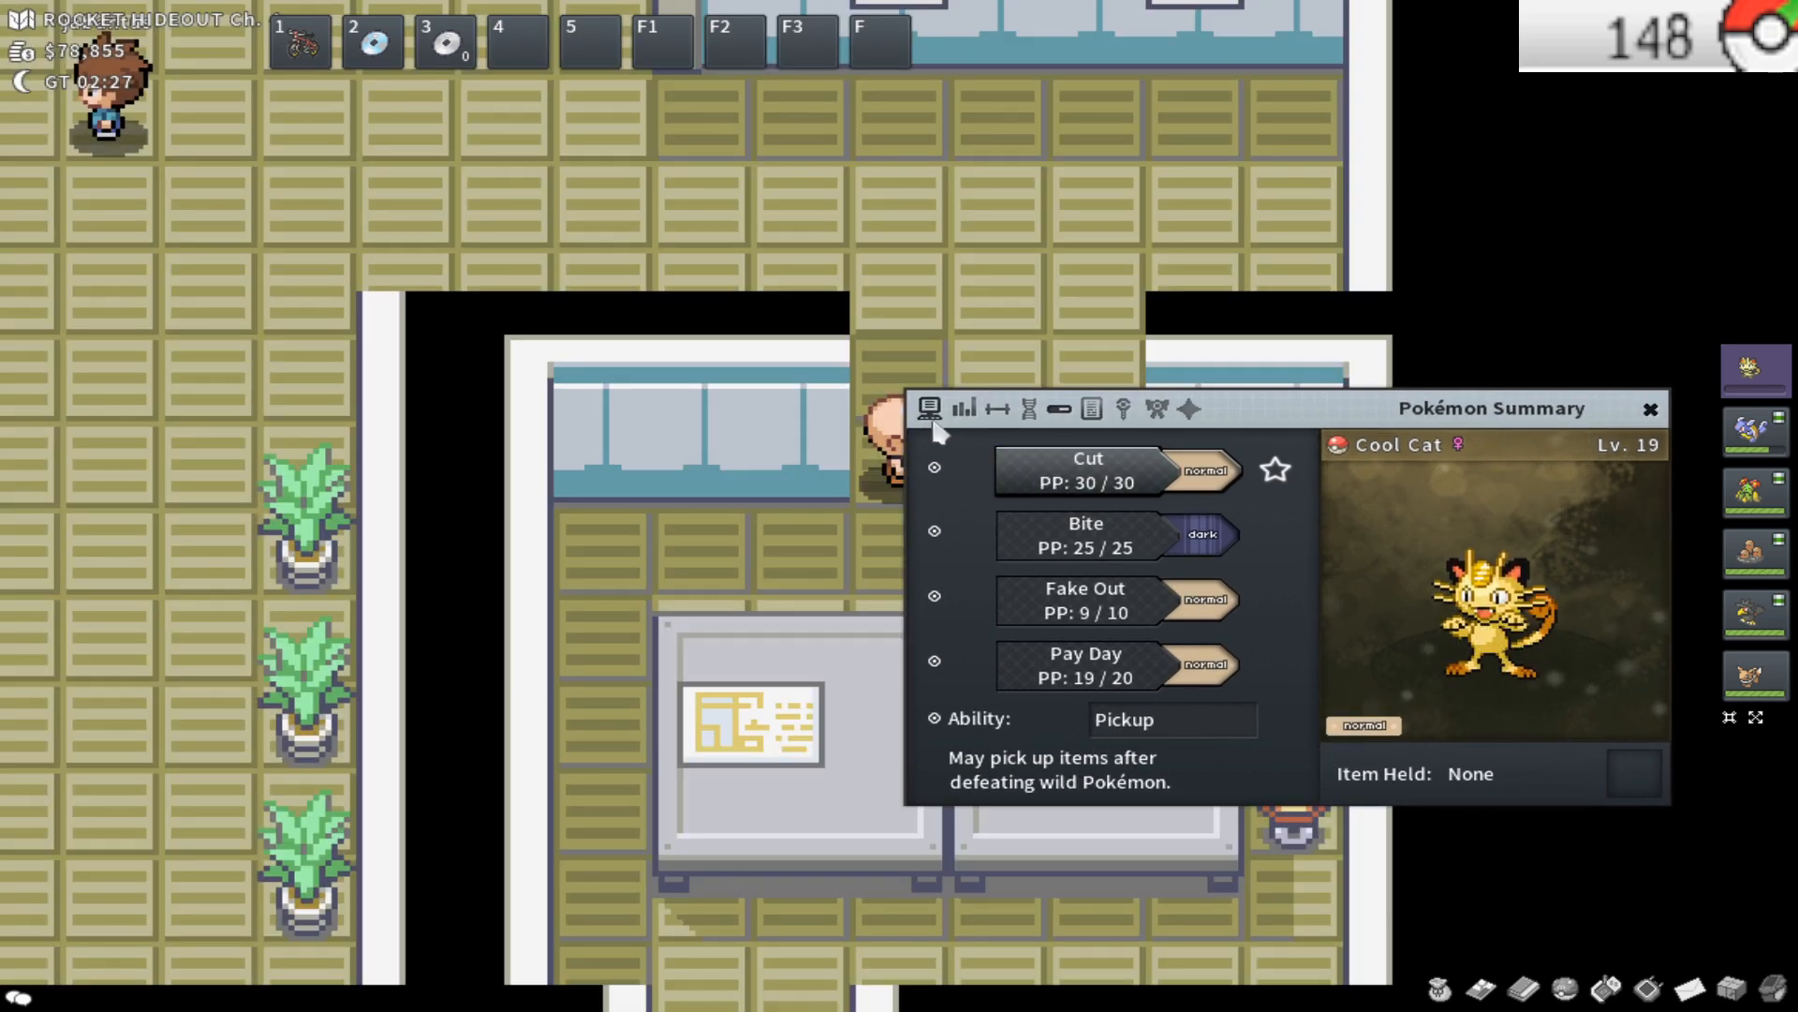
mouse_move(1128, 813)
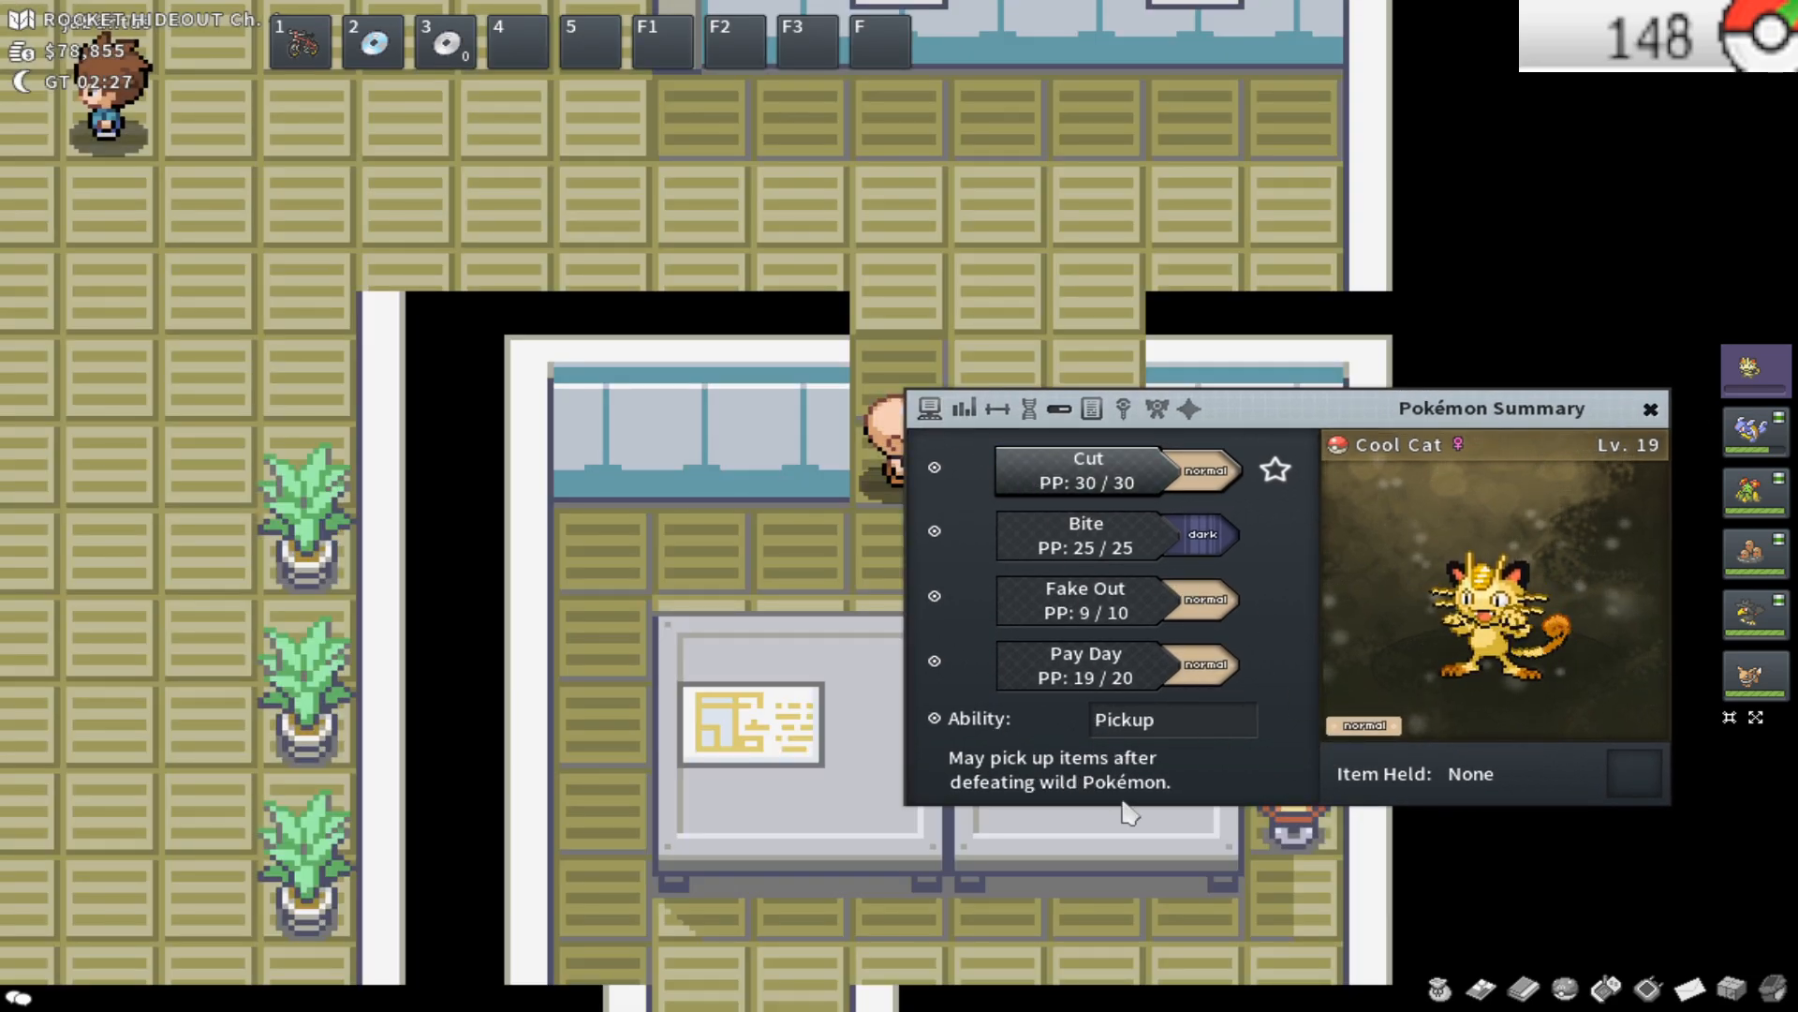
Close Cool Cat's summary and walk up out of the hideout into Celadon City
left_click(1648, 408)
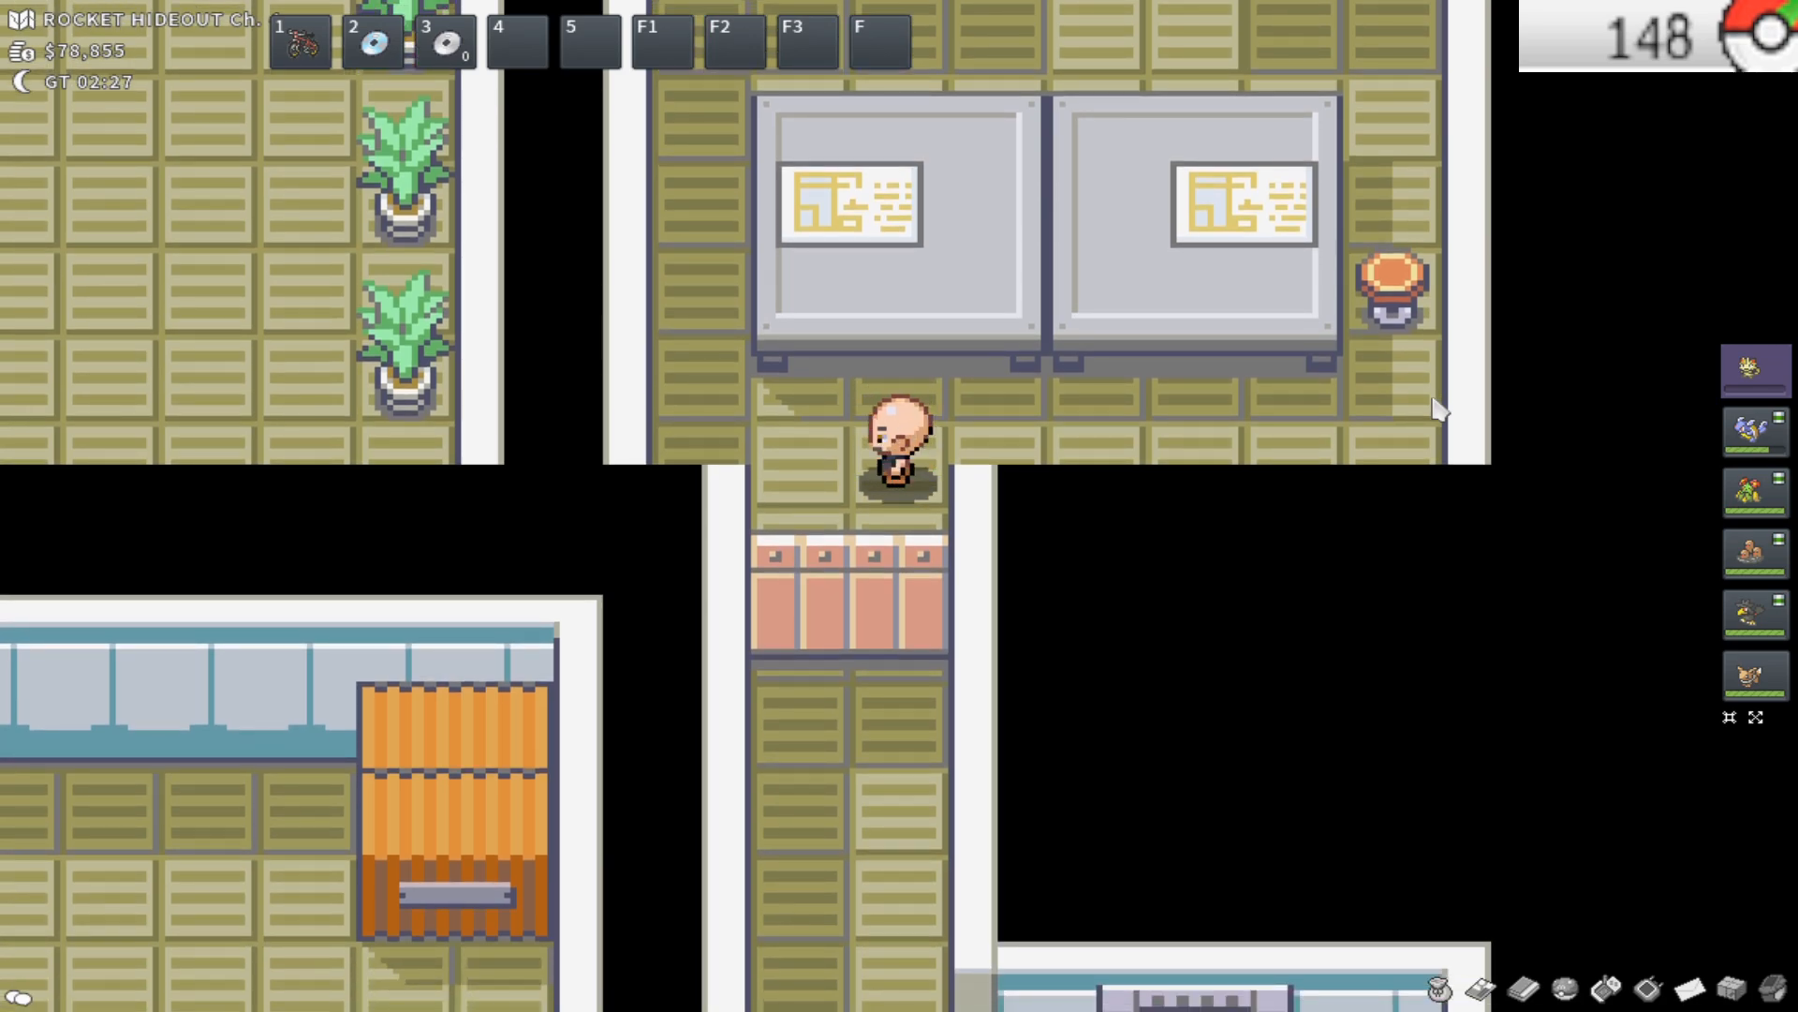
key("up")
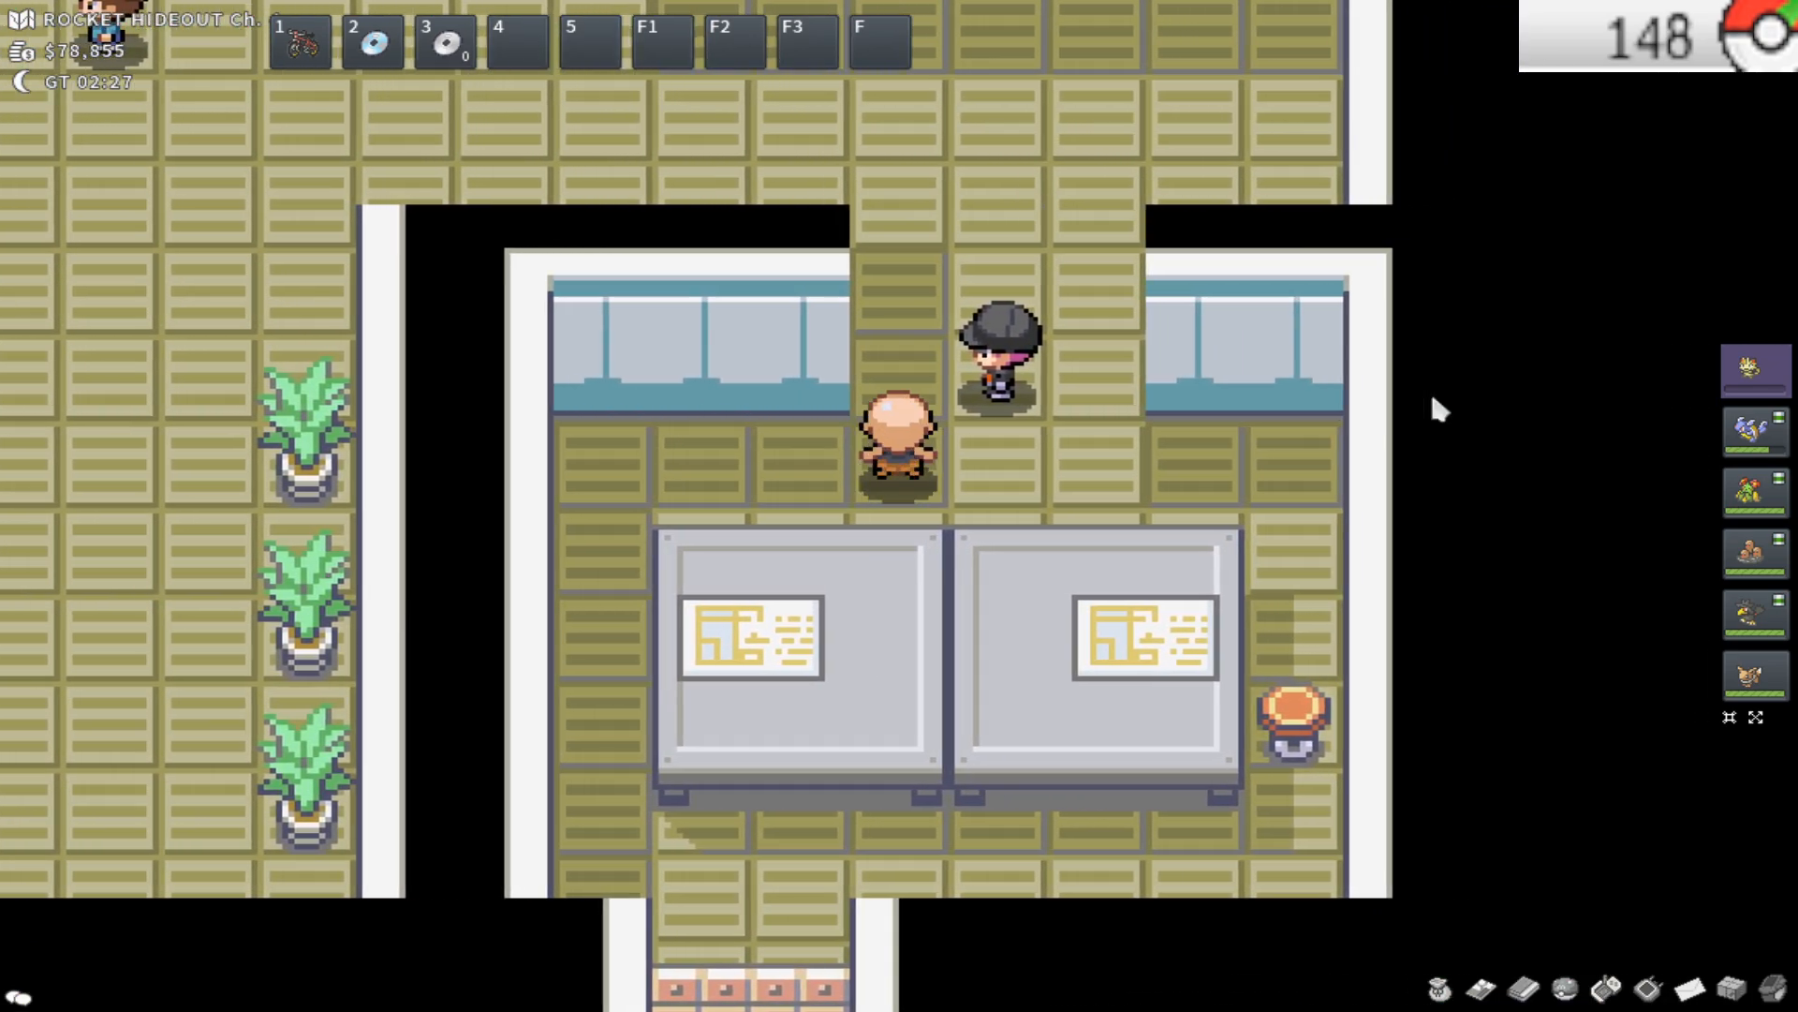
key("up")
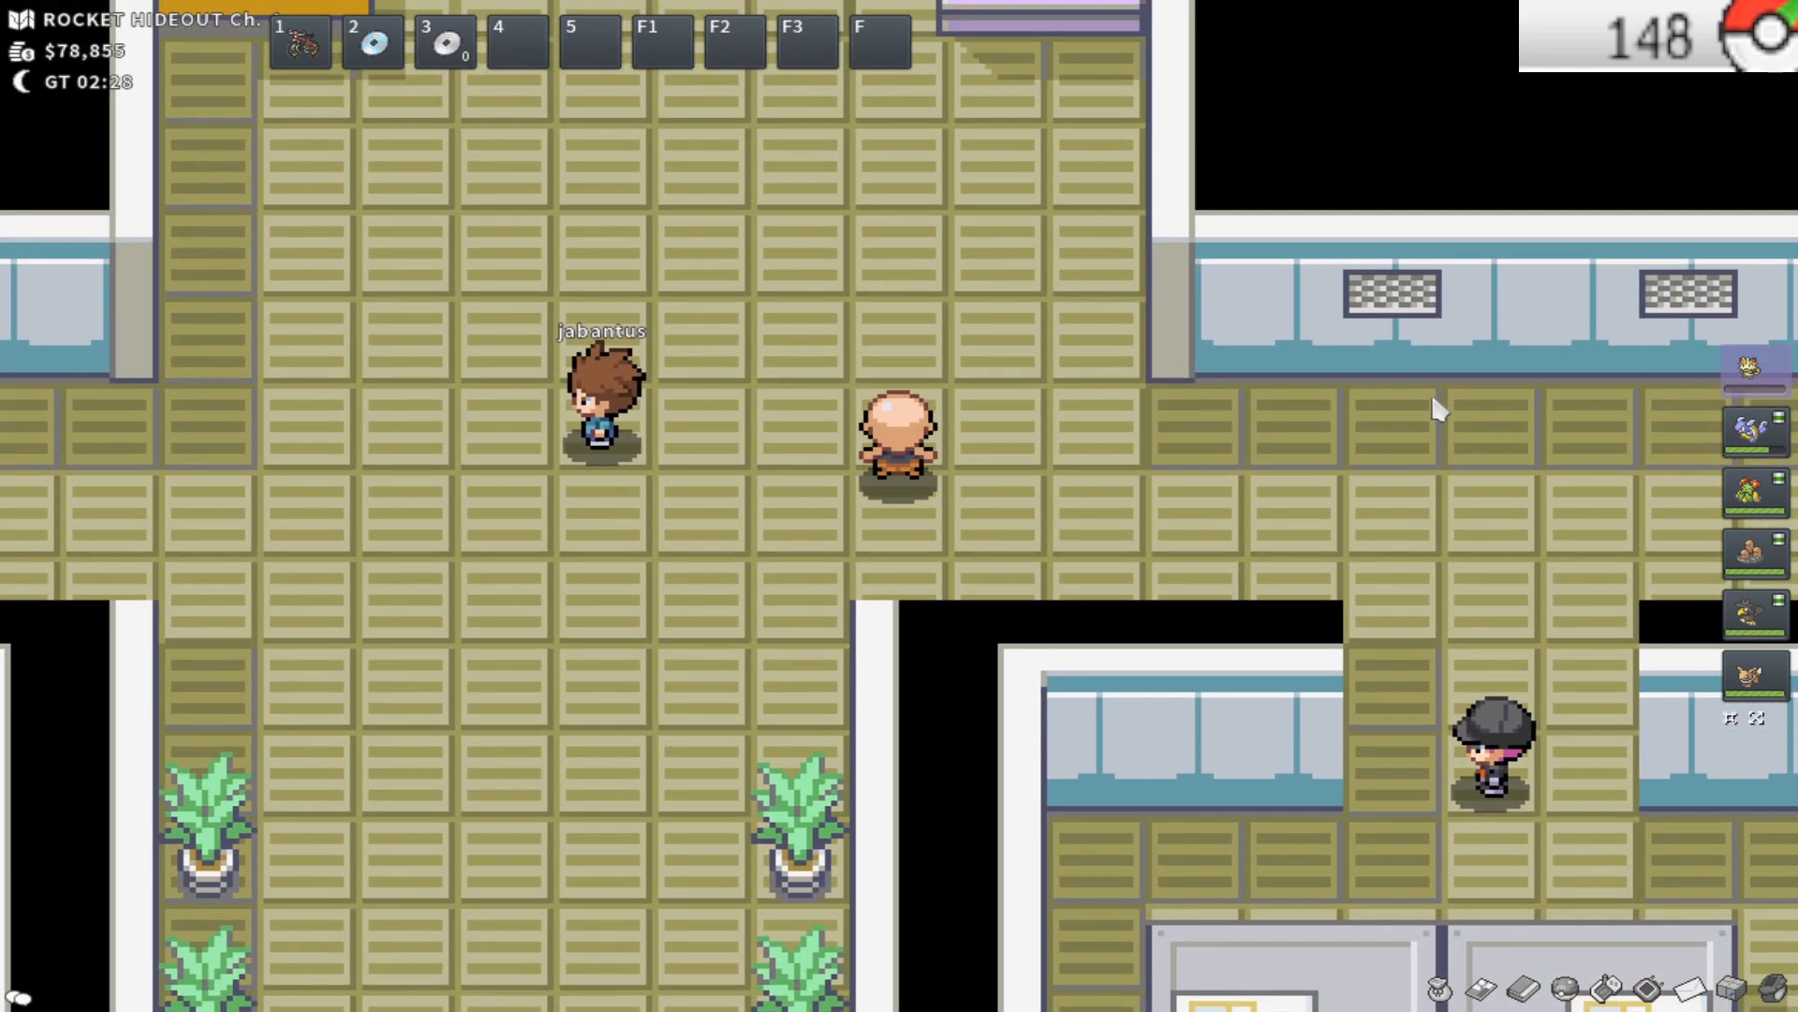
key("up")
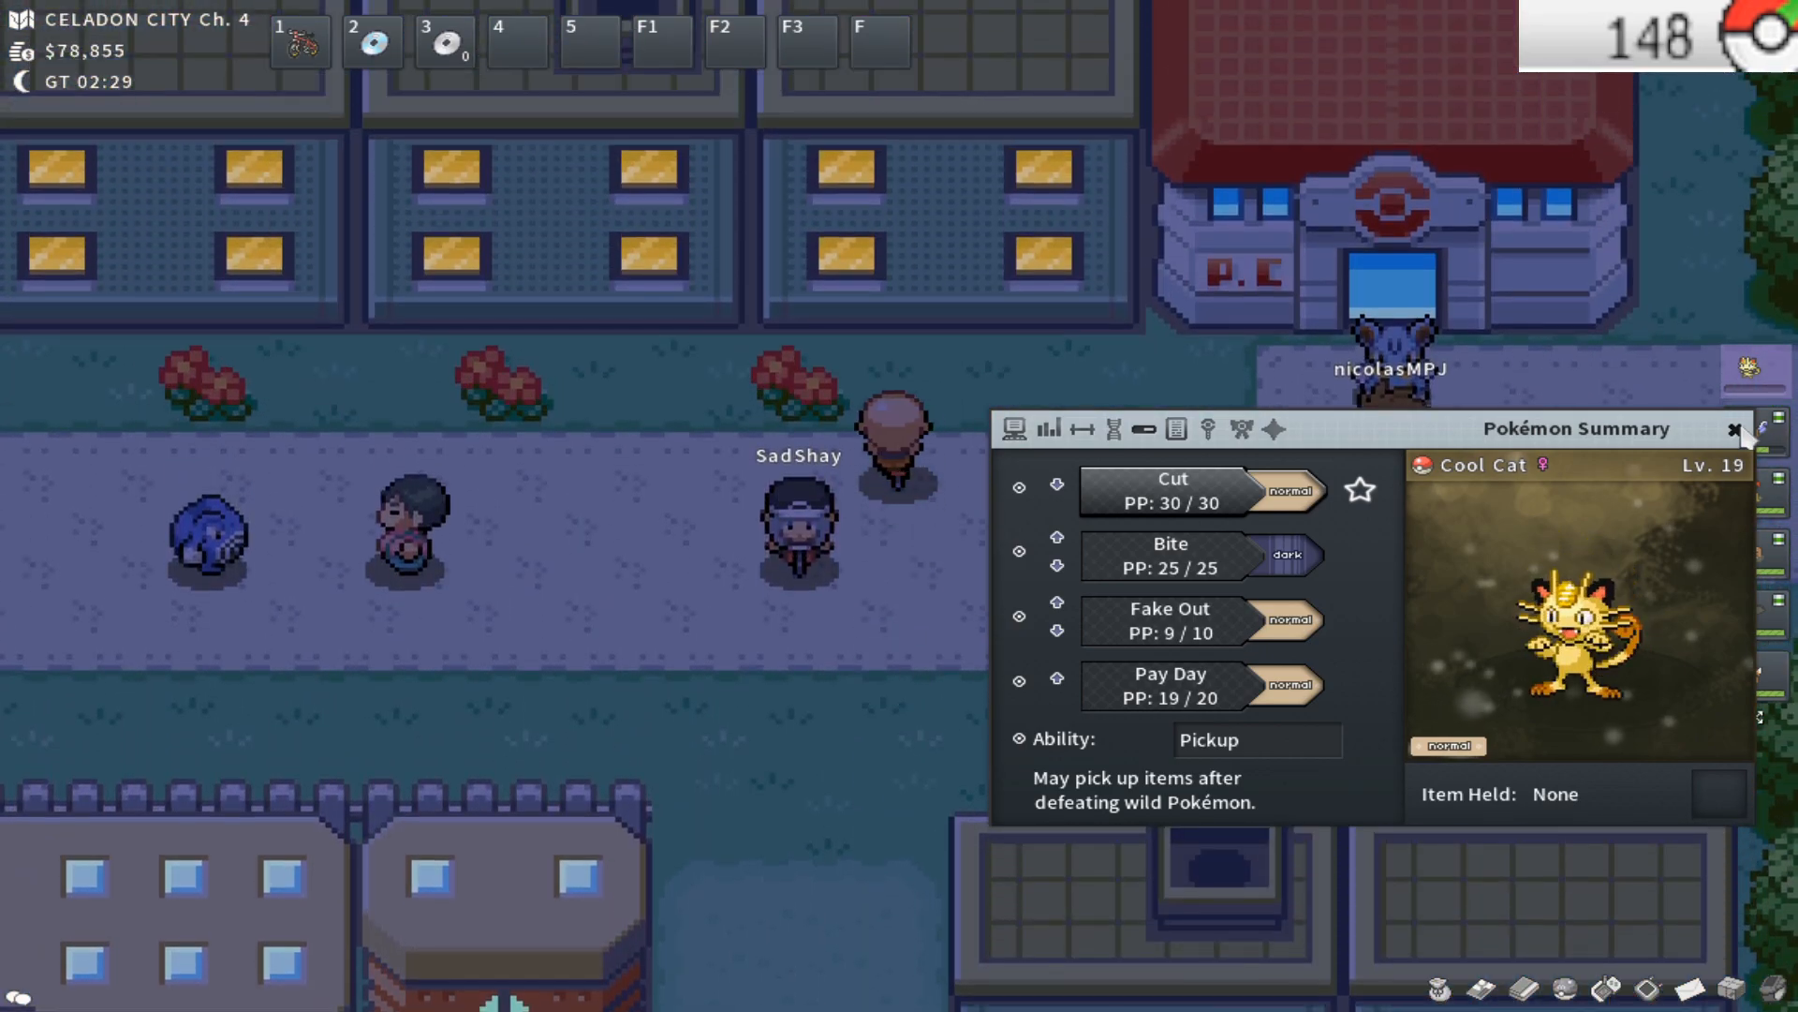
Check Cool Cat's info and restored PP, then walk through the Game Corner back to the hideout
left_click(1735, 429)
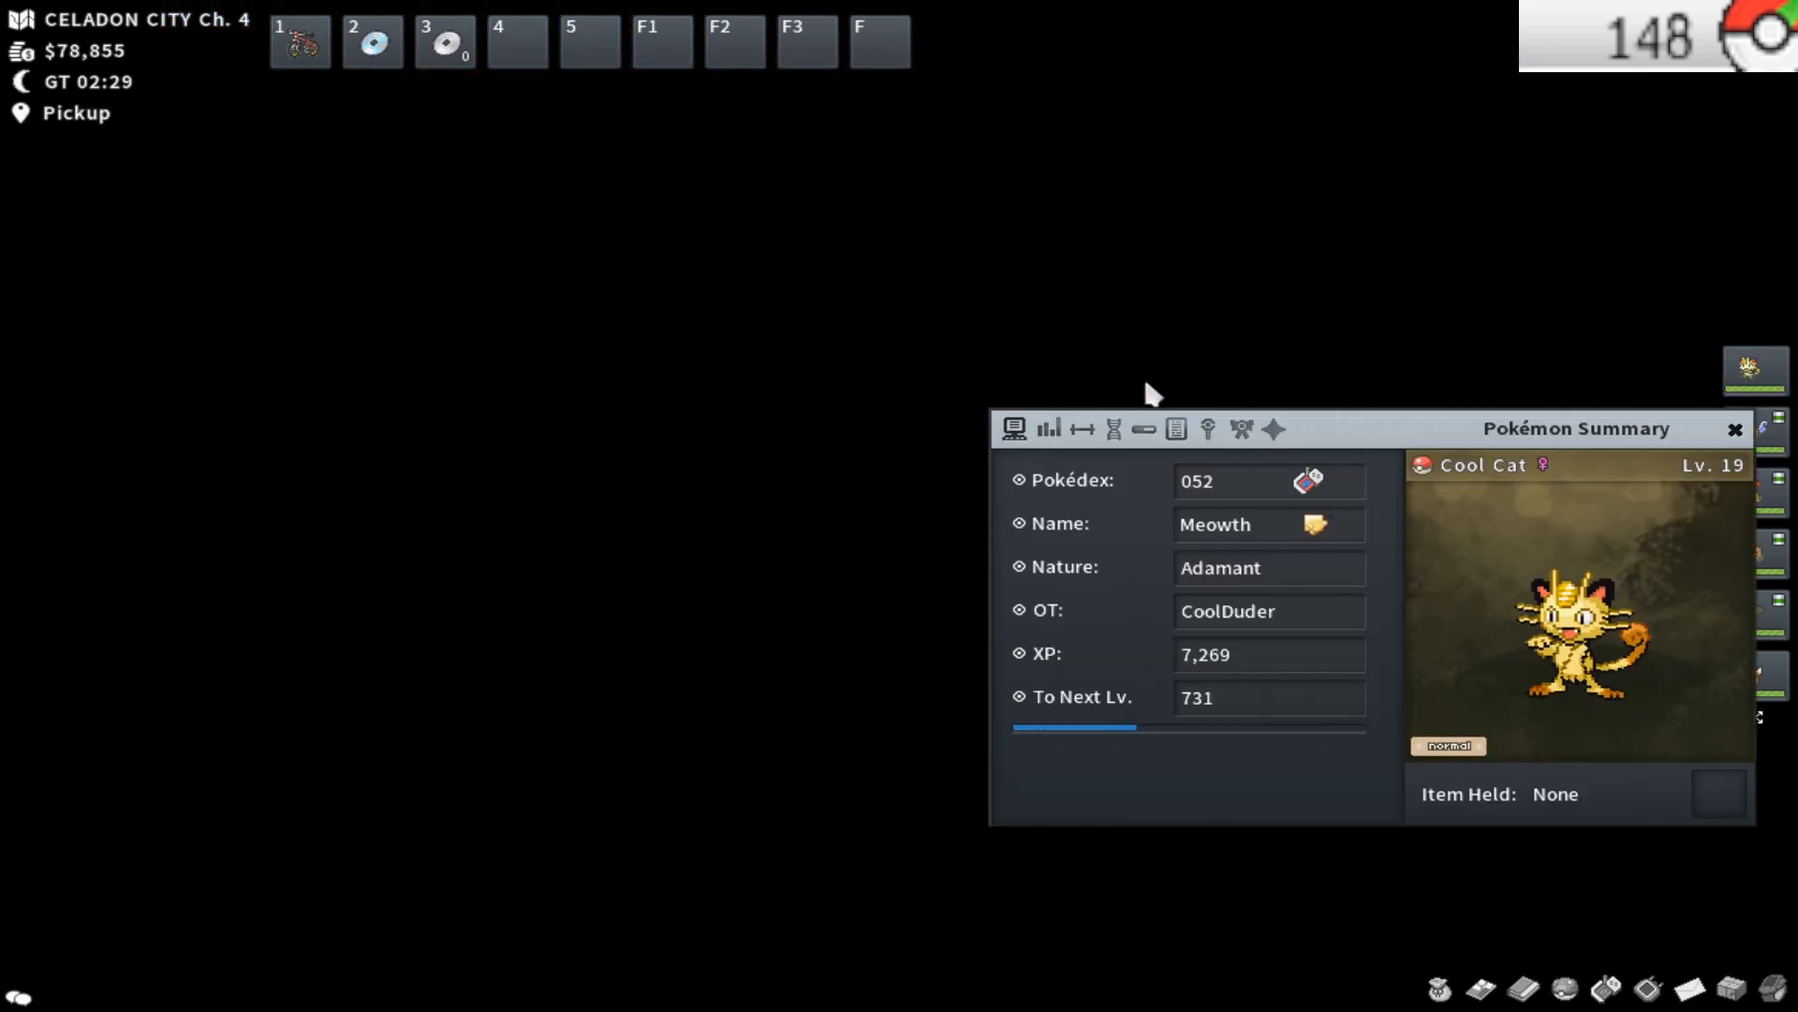
left_click(1143, 429)
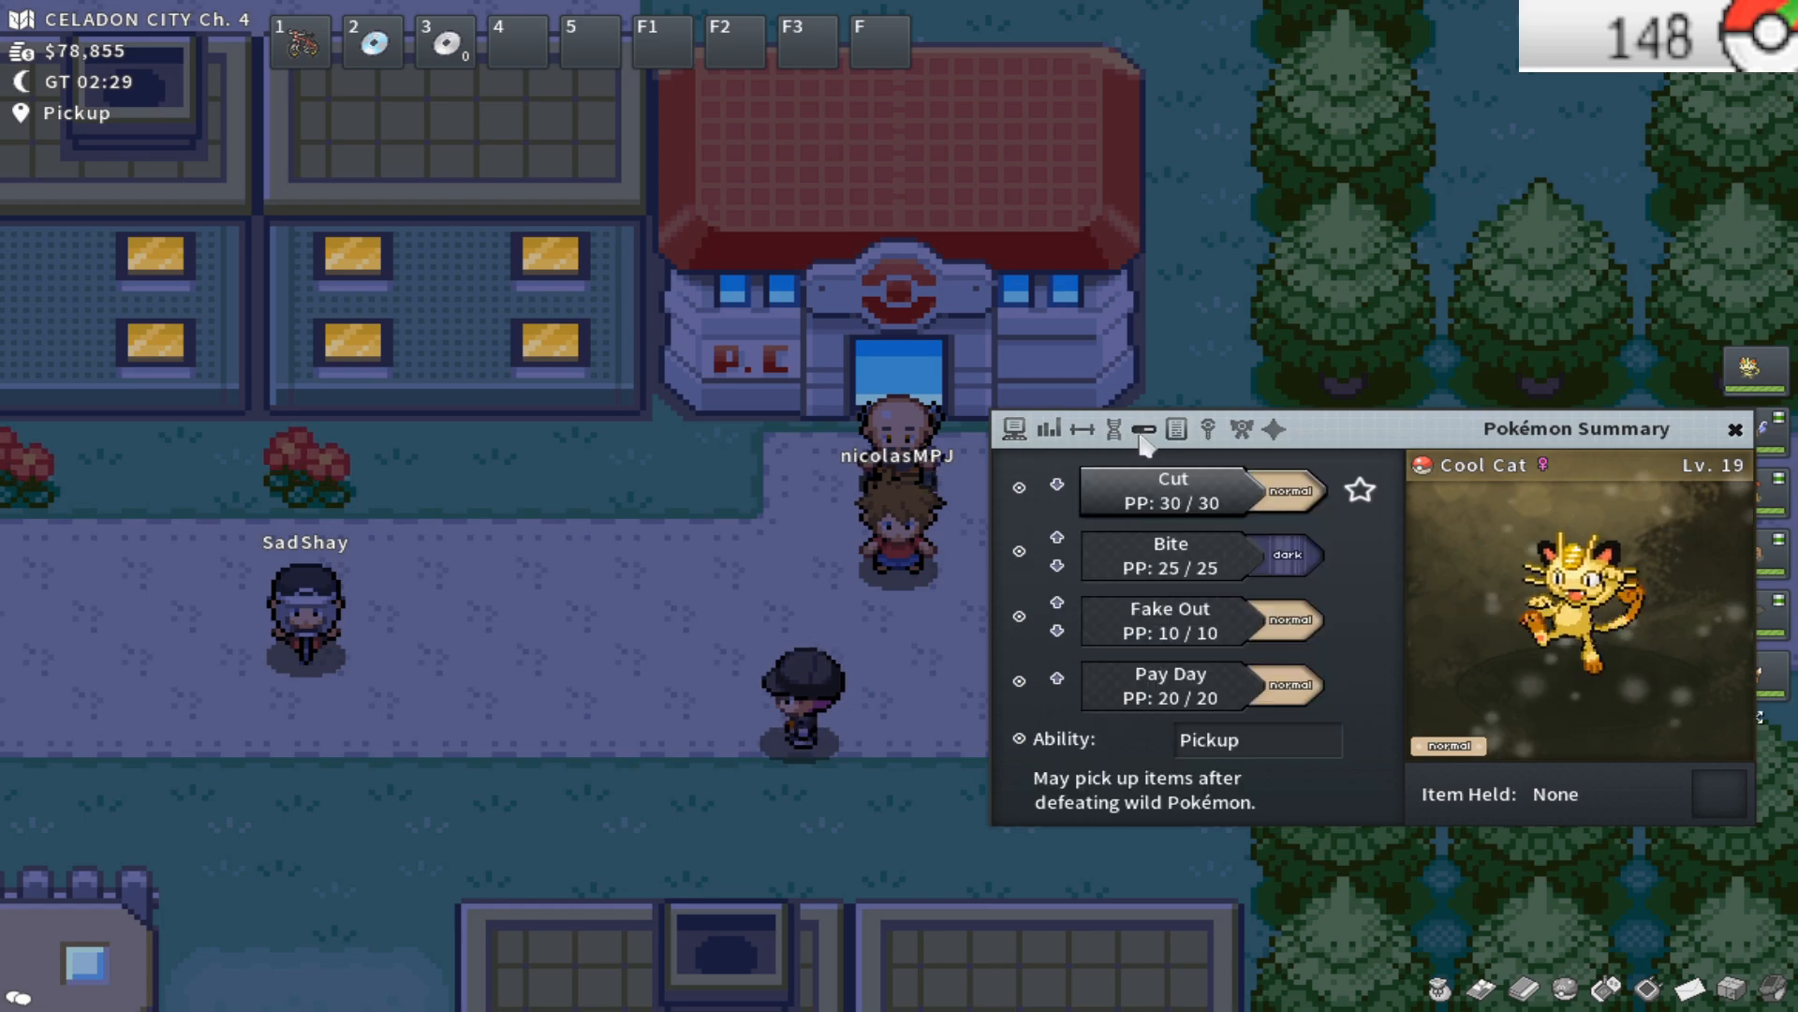
left_click(1734, 431)
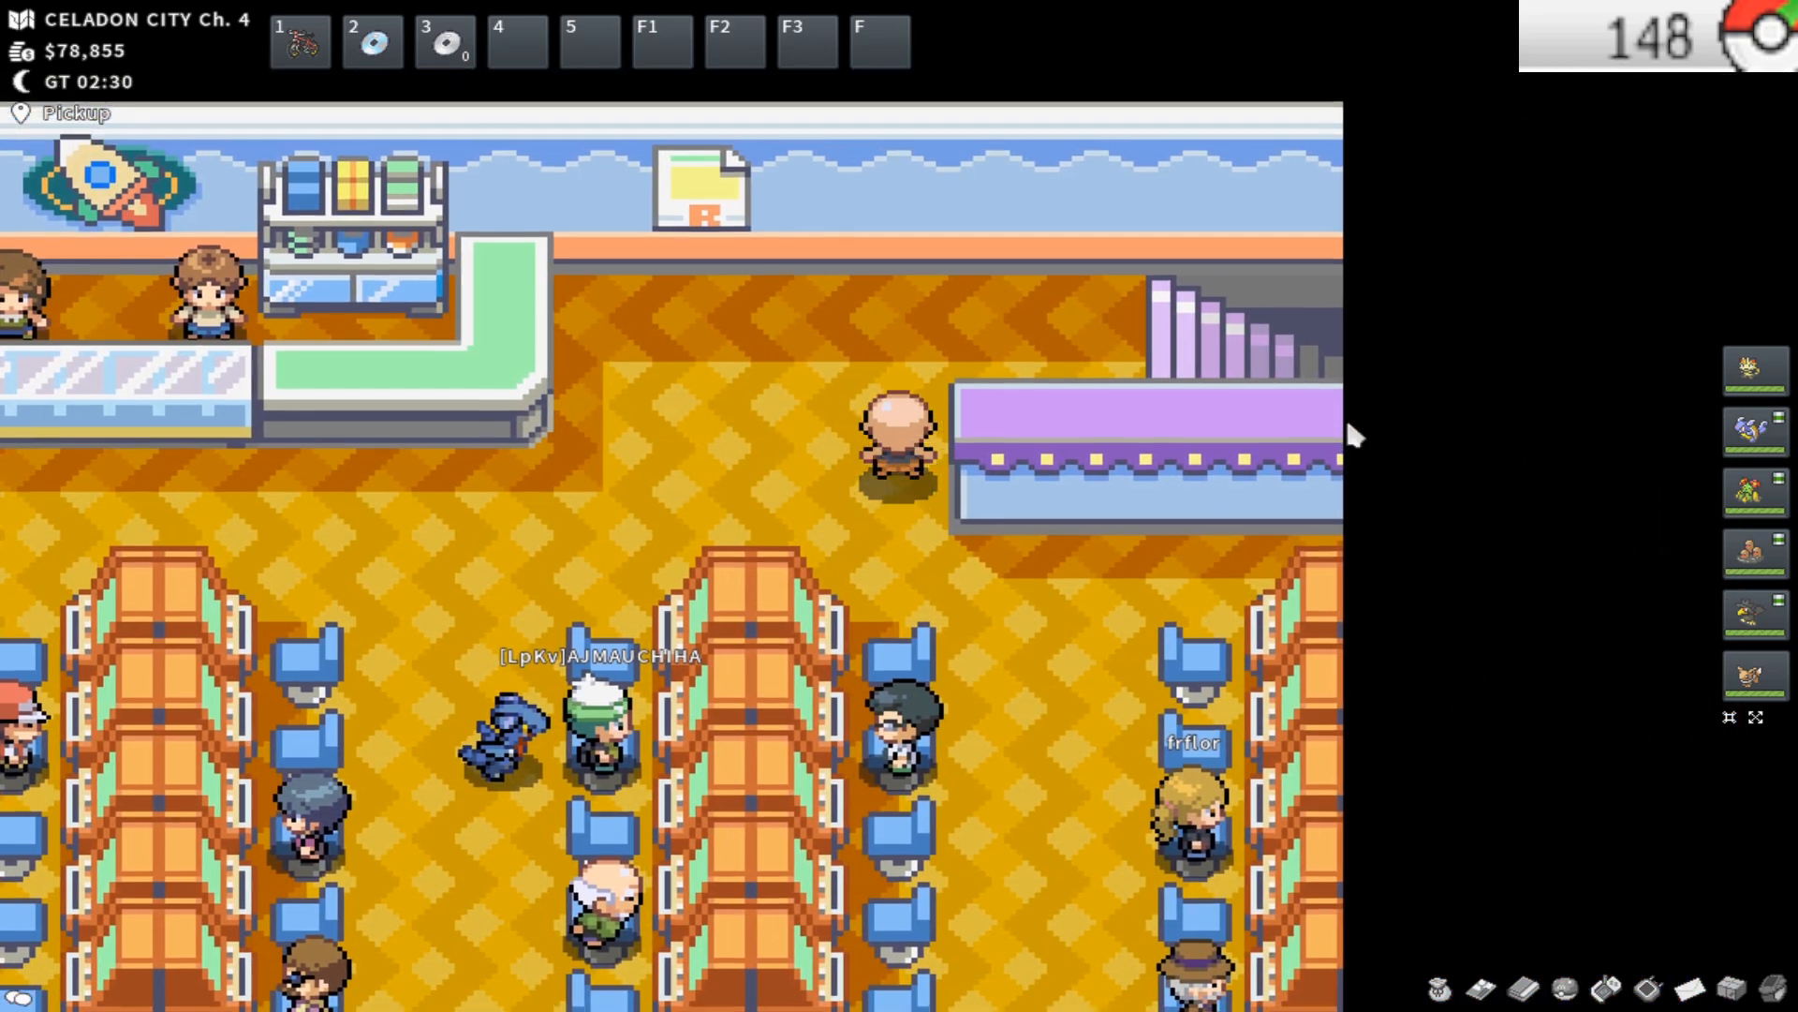
key("up")
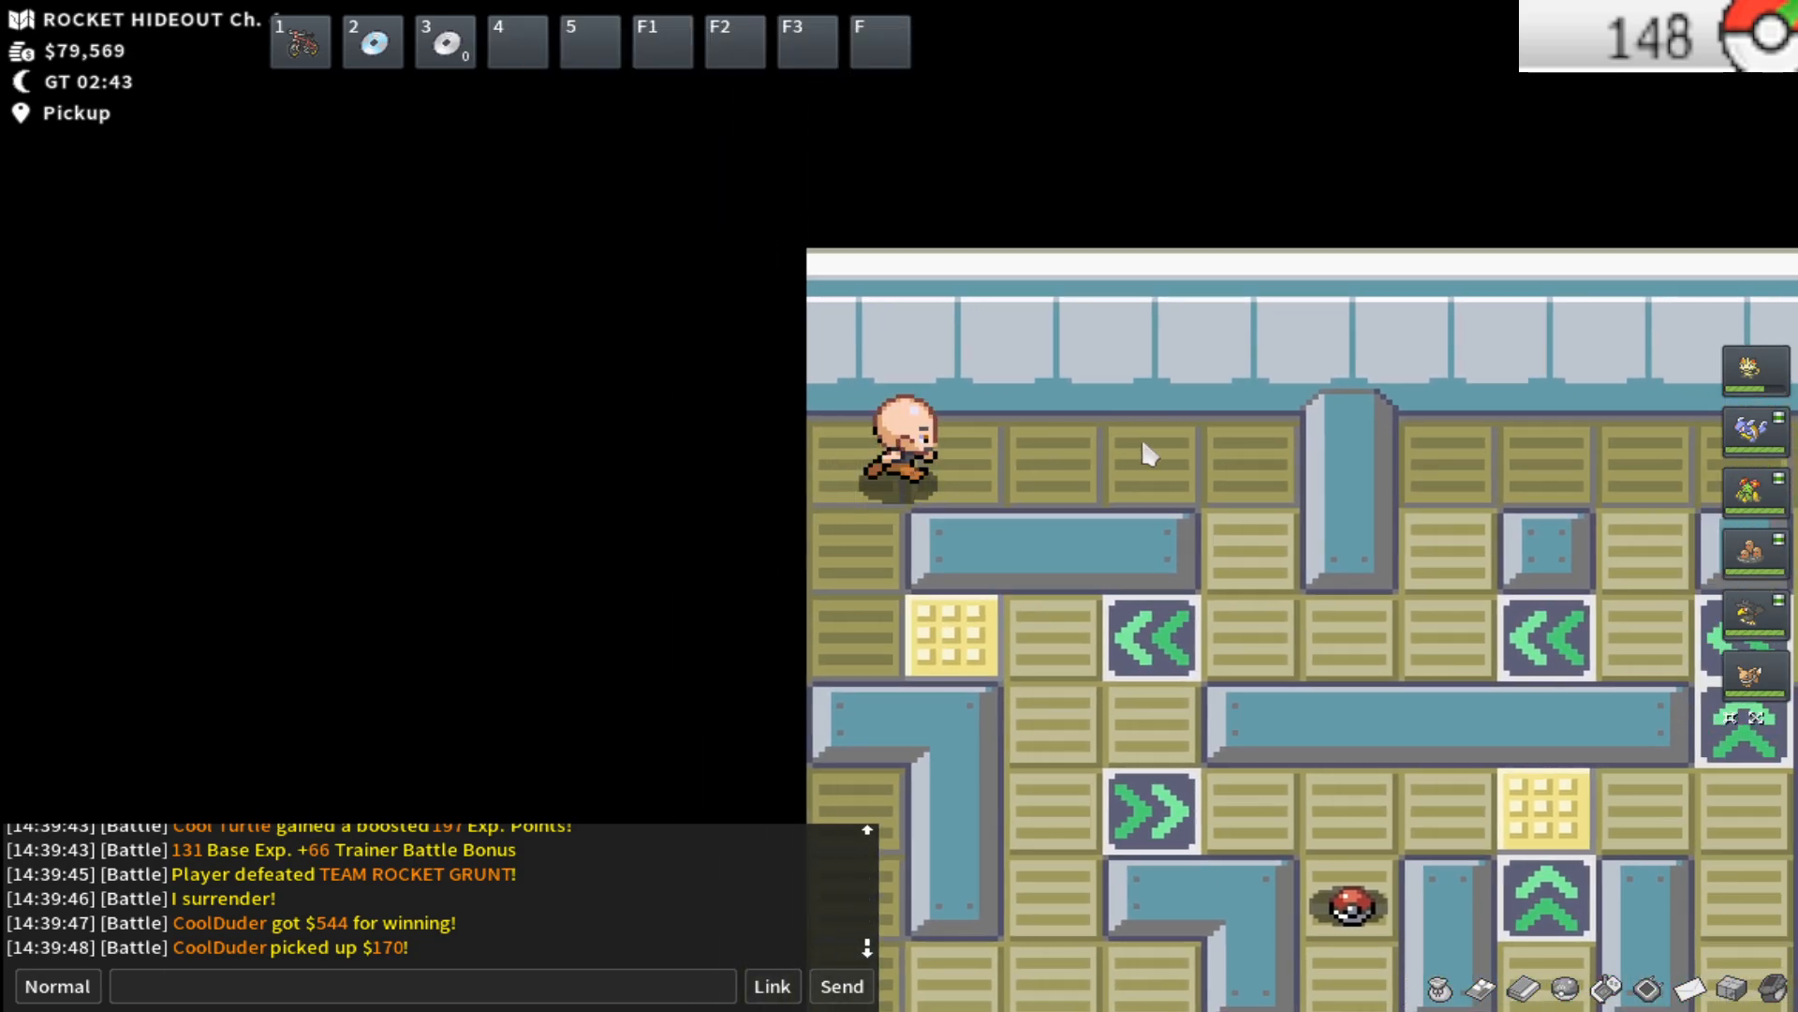
Ride the spinner tiles across the arrow-tile maze toward the Team Rocket grunt
key("Right")
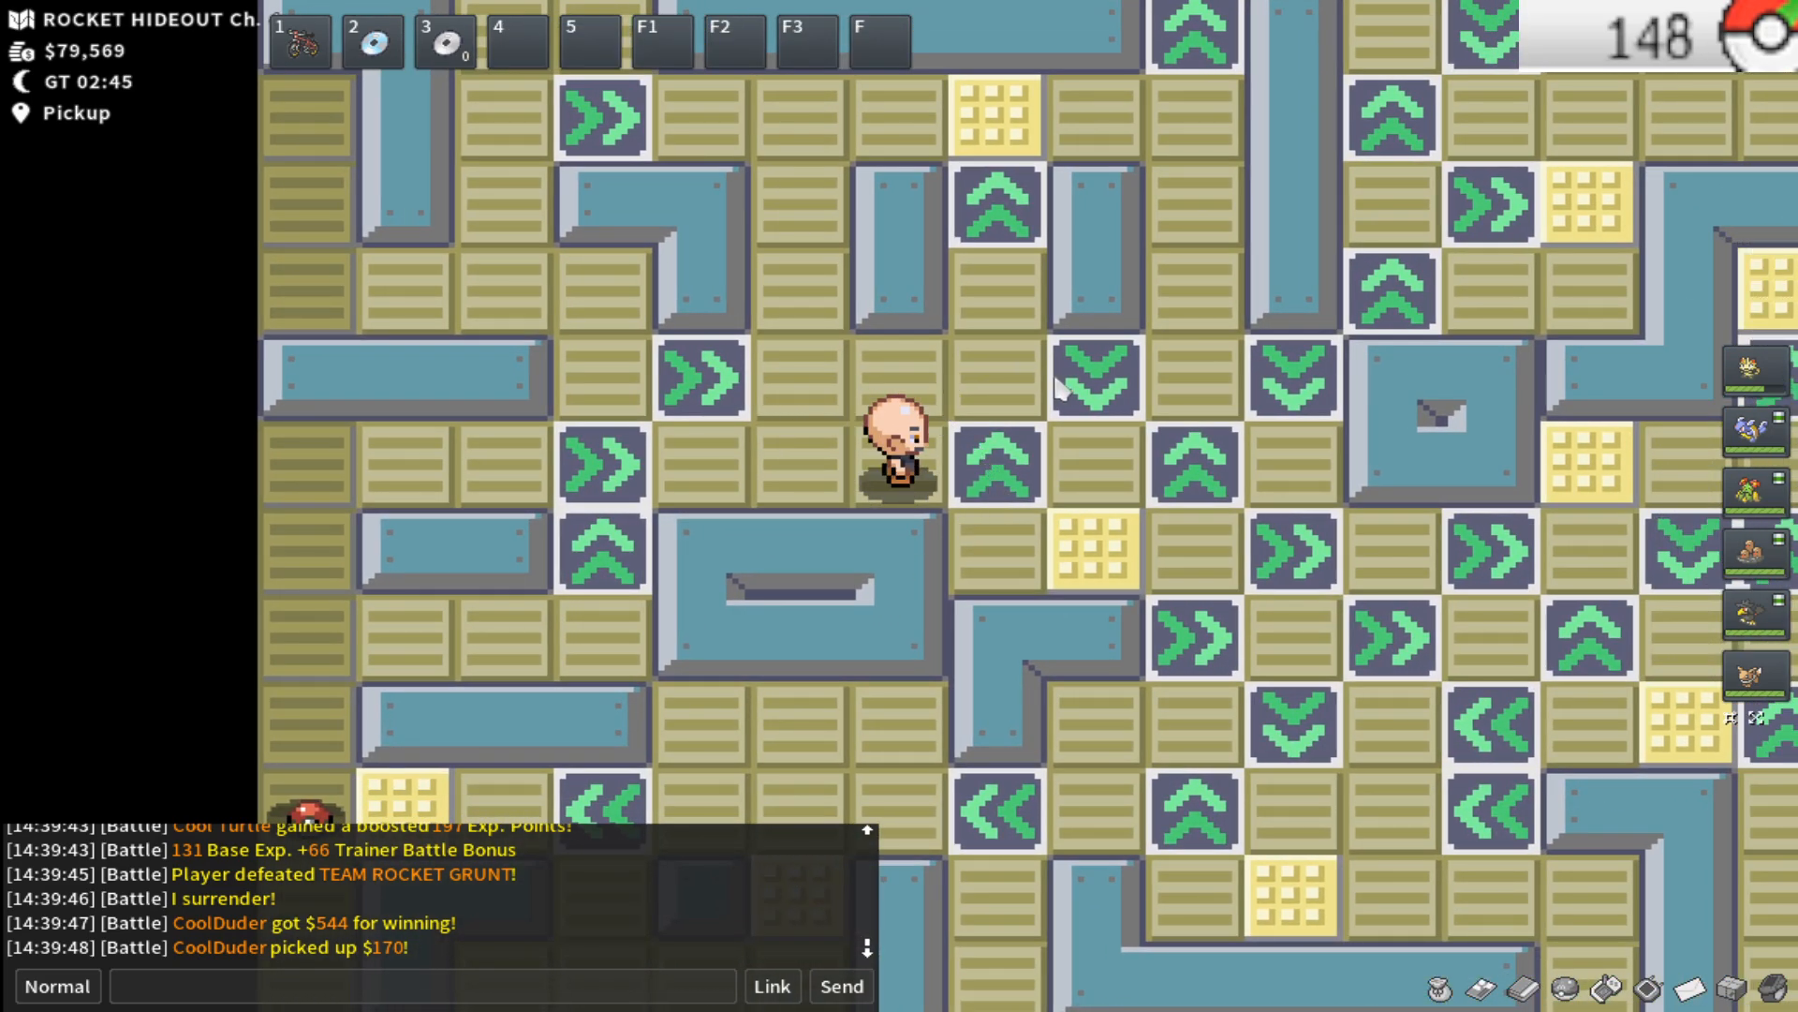
mouse_move(1366, 545)
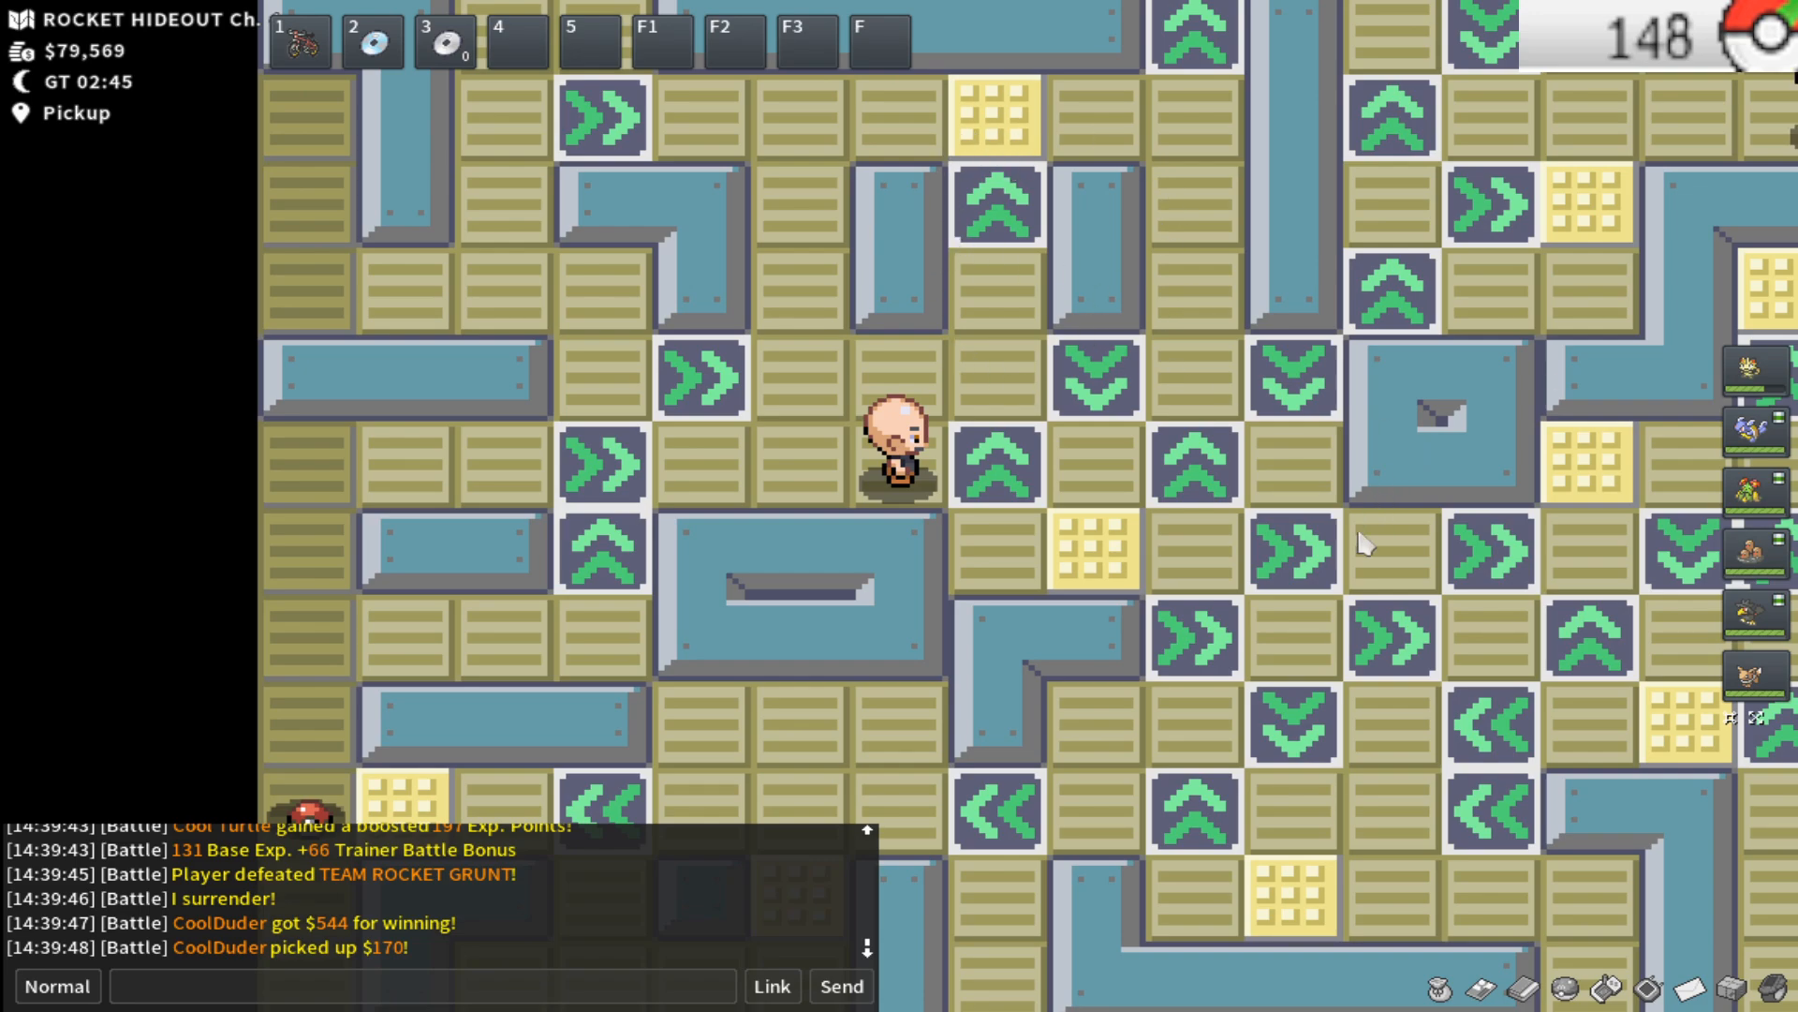
key("up")
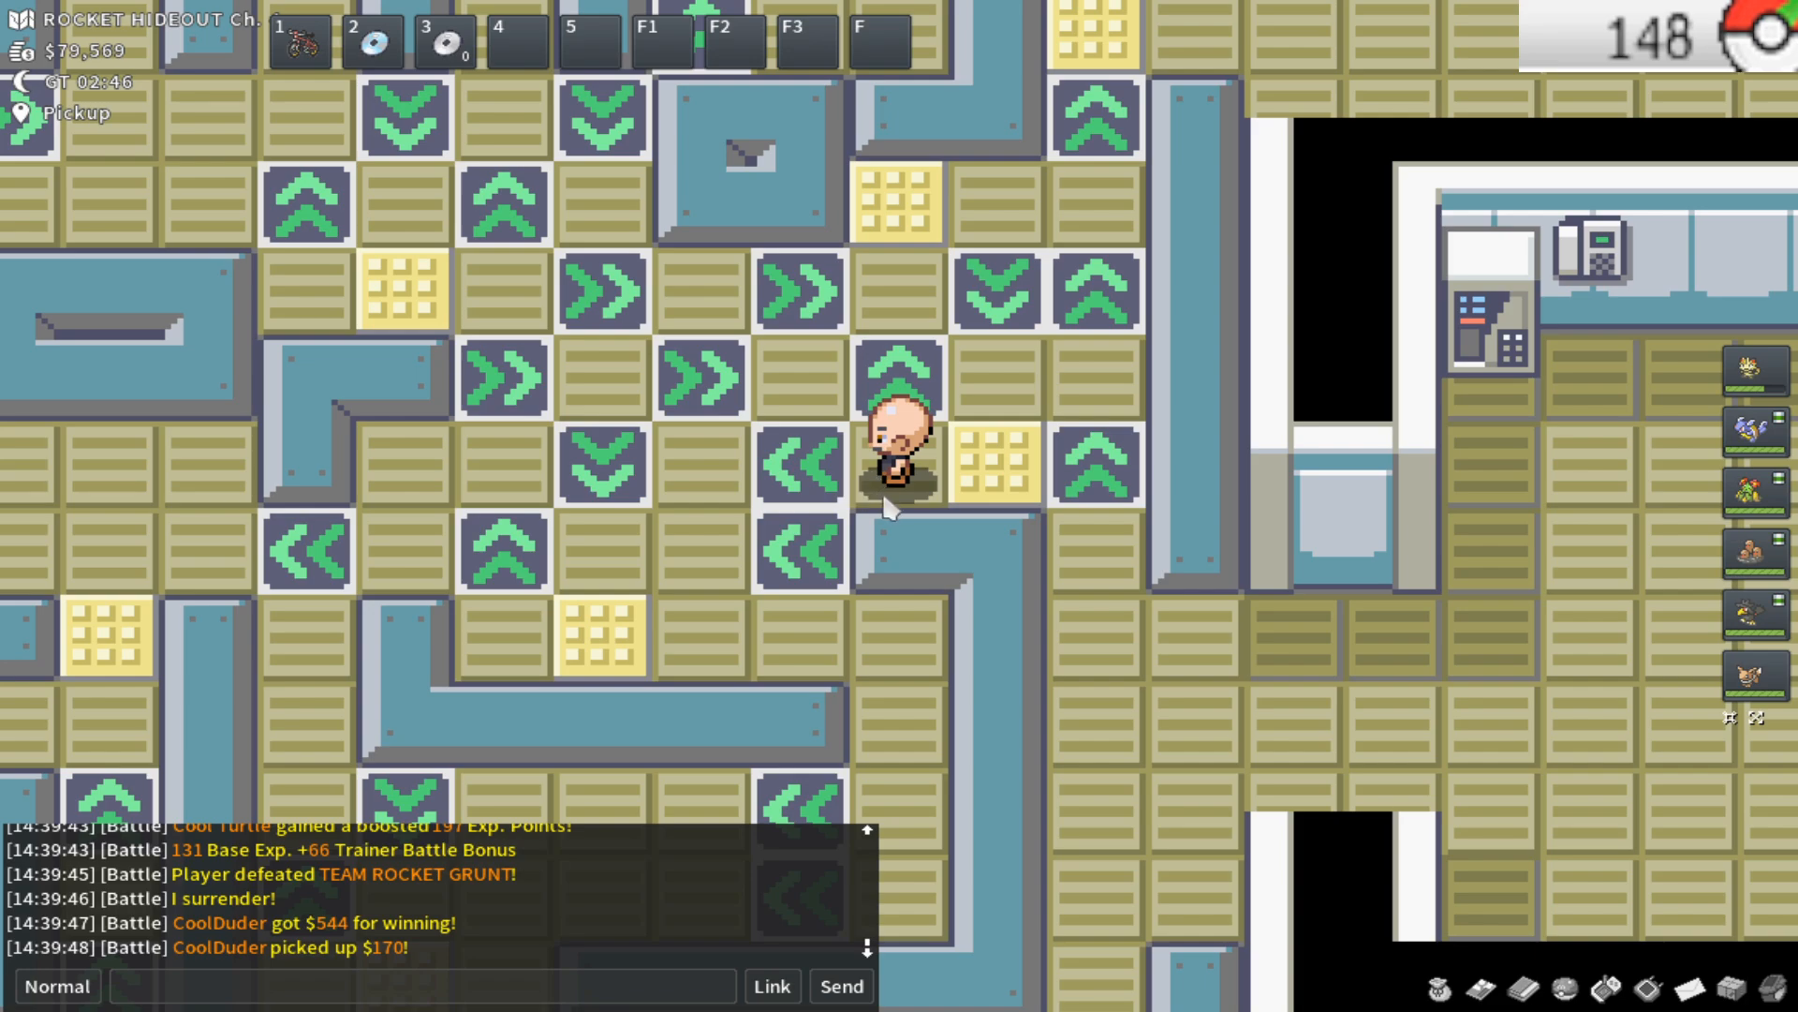
mouse_move(940, 502)
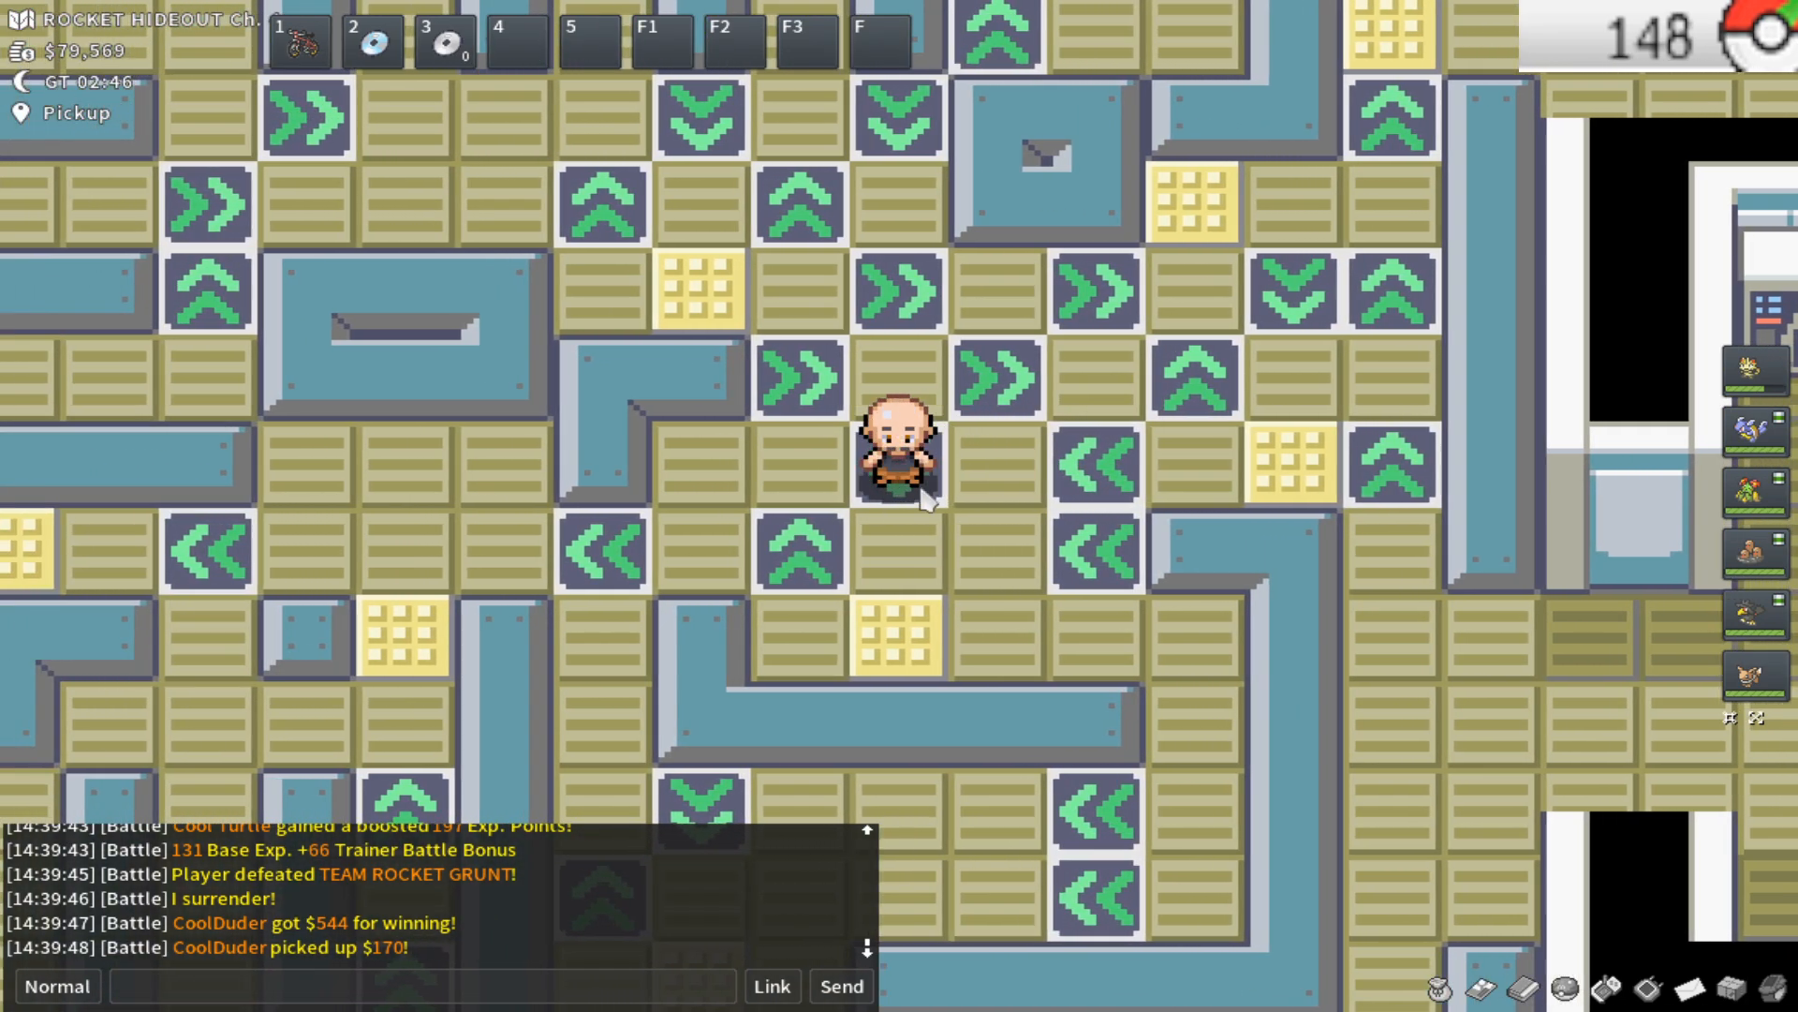
key("up")
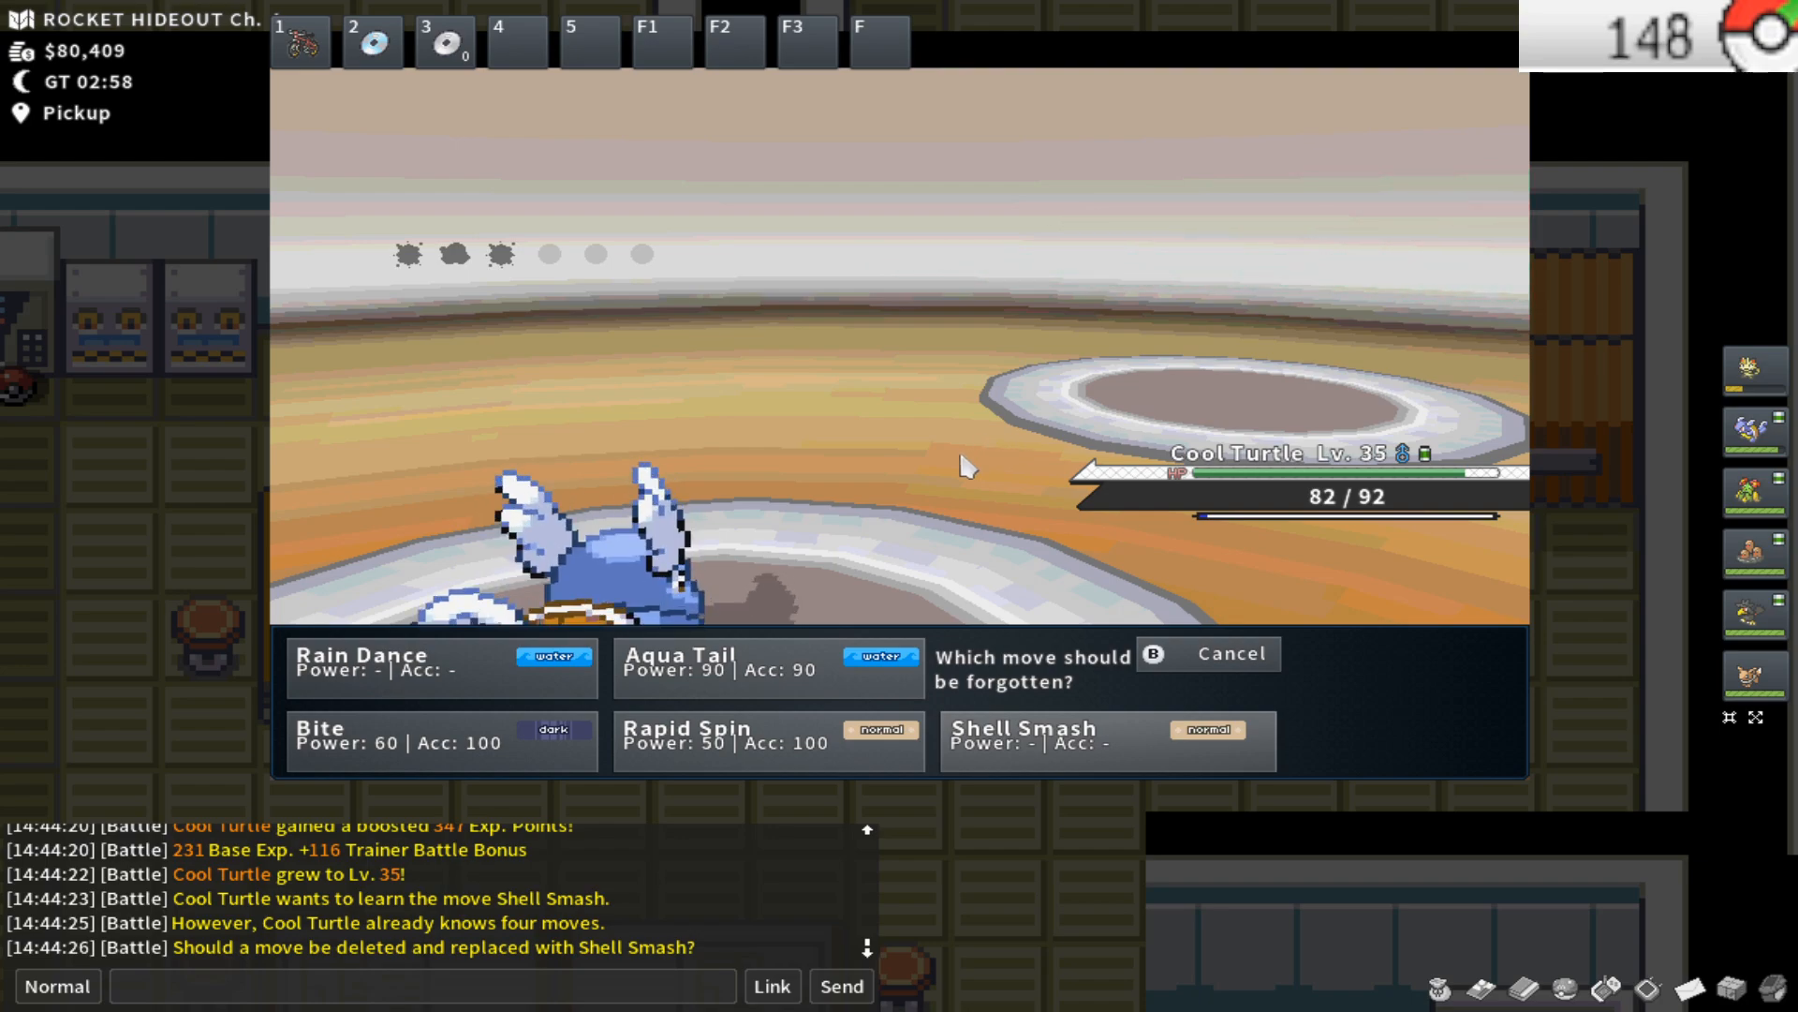
mouse_move(711, 740)
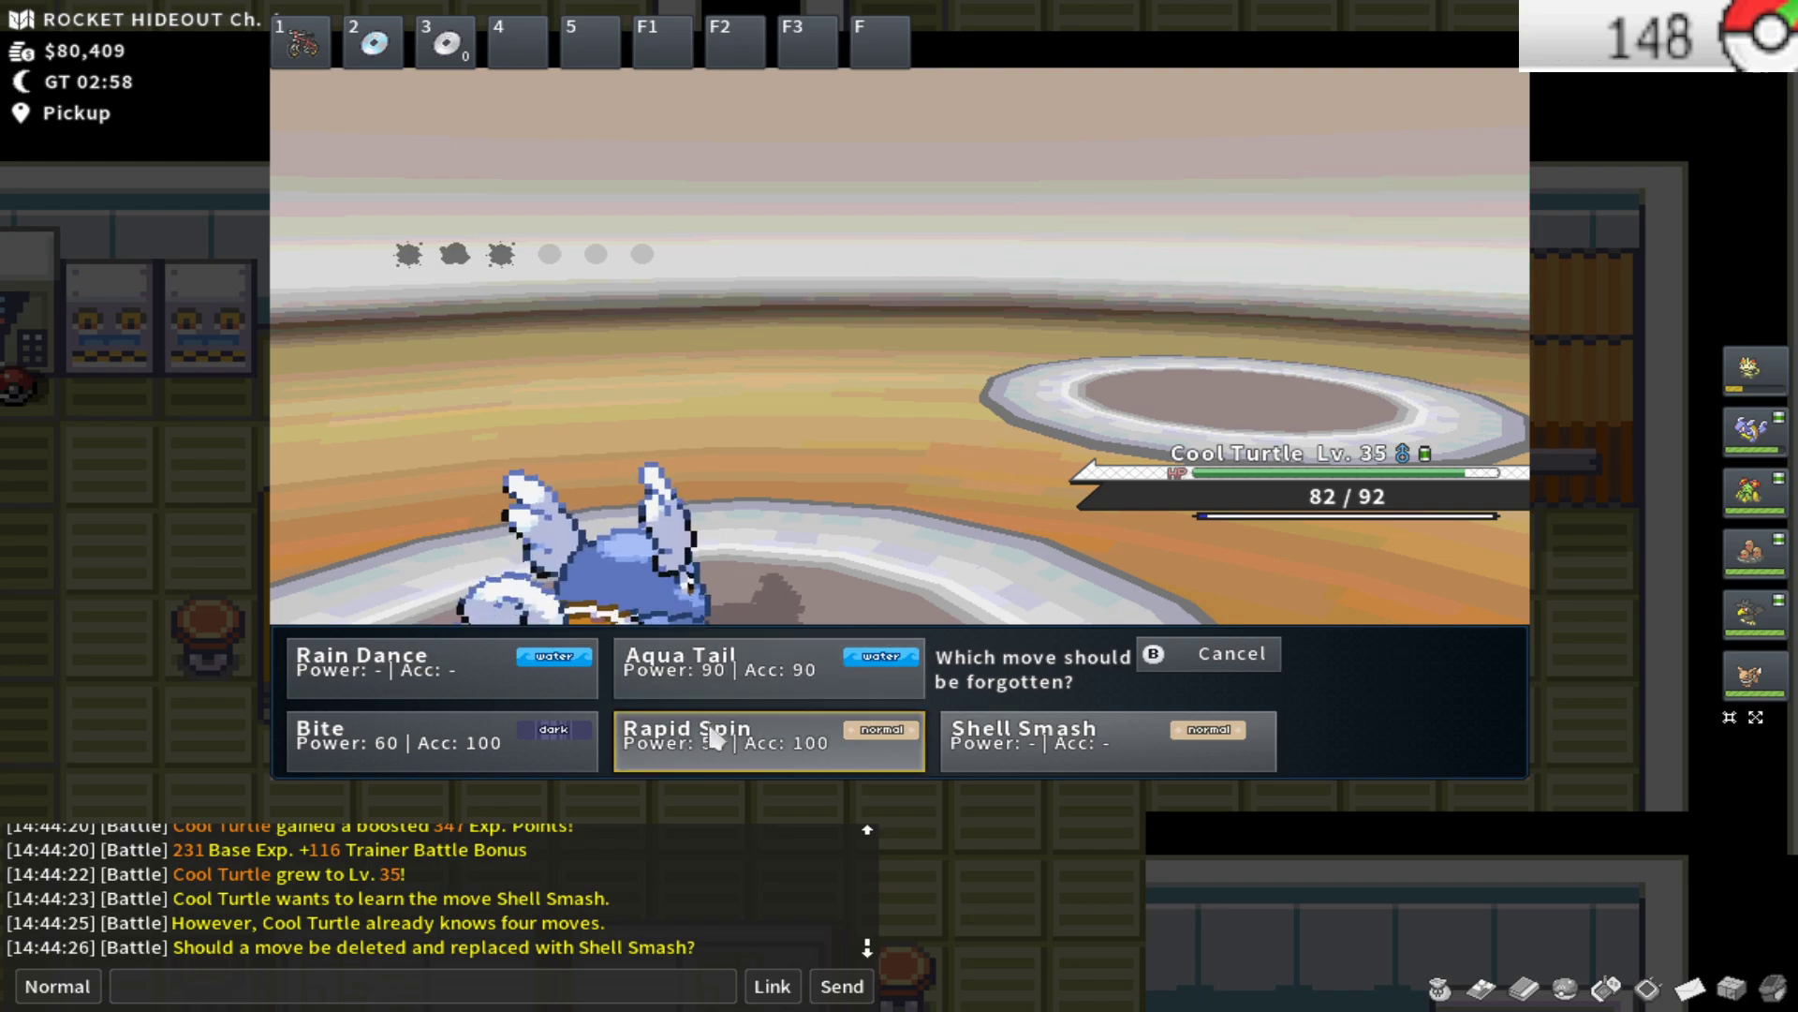
Have Cool Turtle forget Rapid Spin to learn Shell Smash
left_click(768, 742)
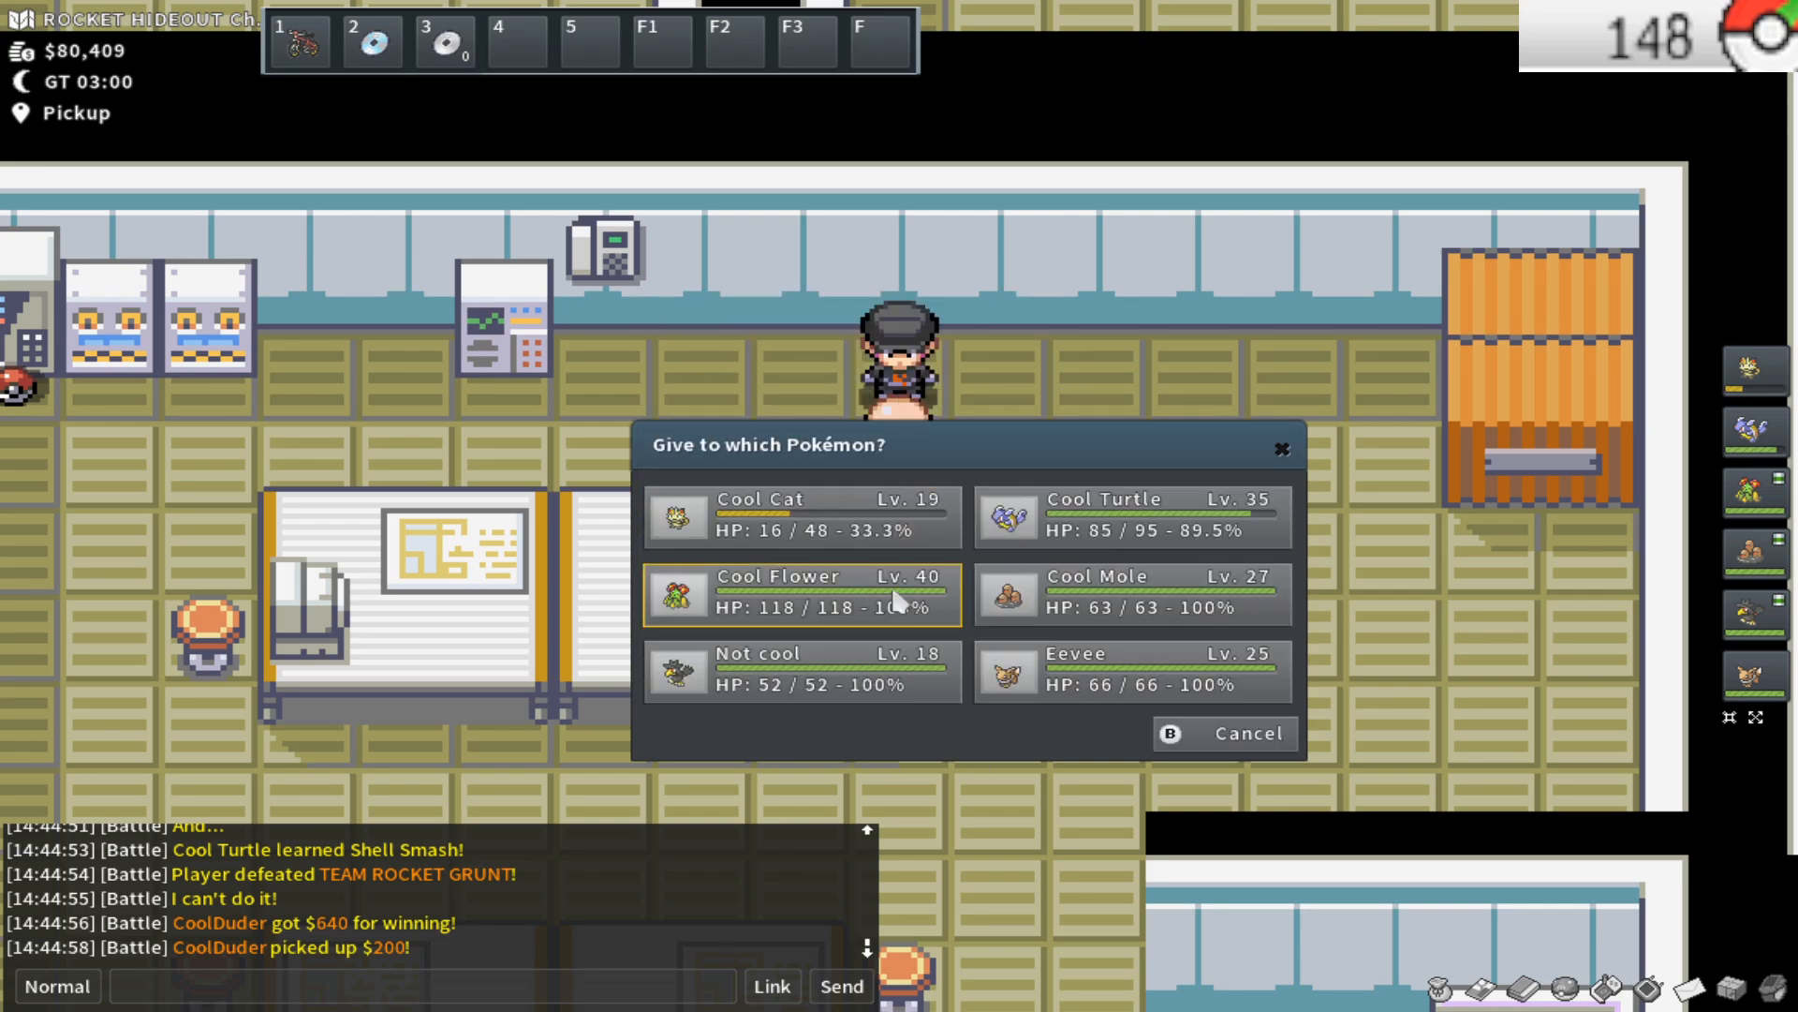
Choose Cool Cat for the Silk Scarf, then browse the bag pockets to the berries and pick the berry
left_click(796, 514)
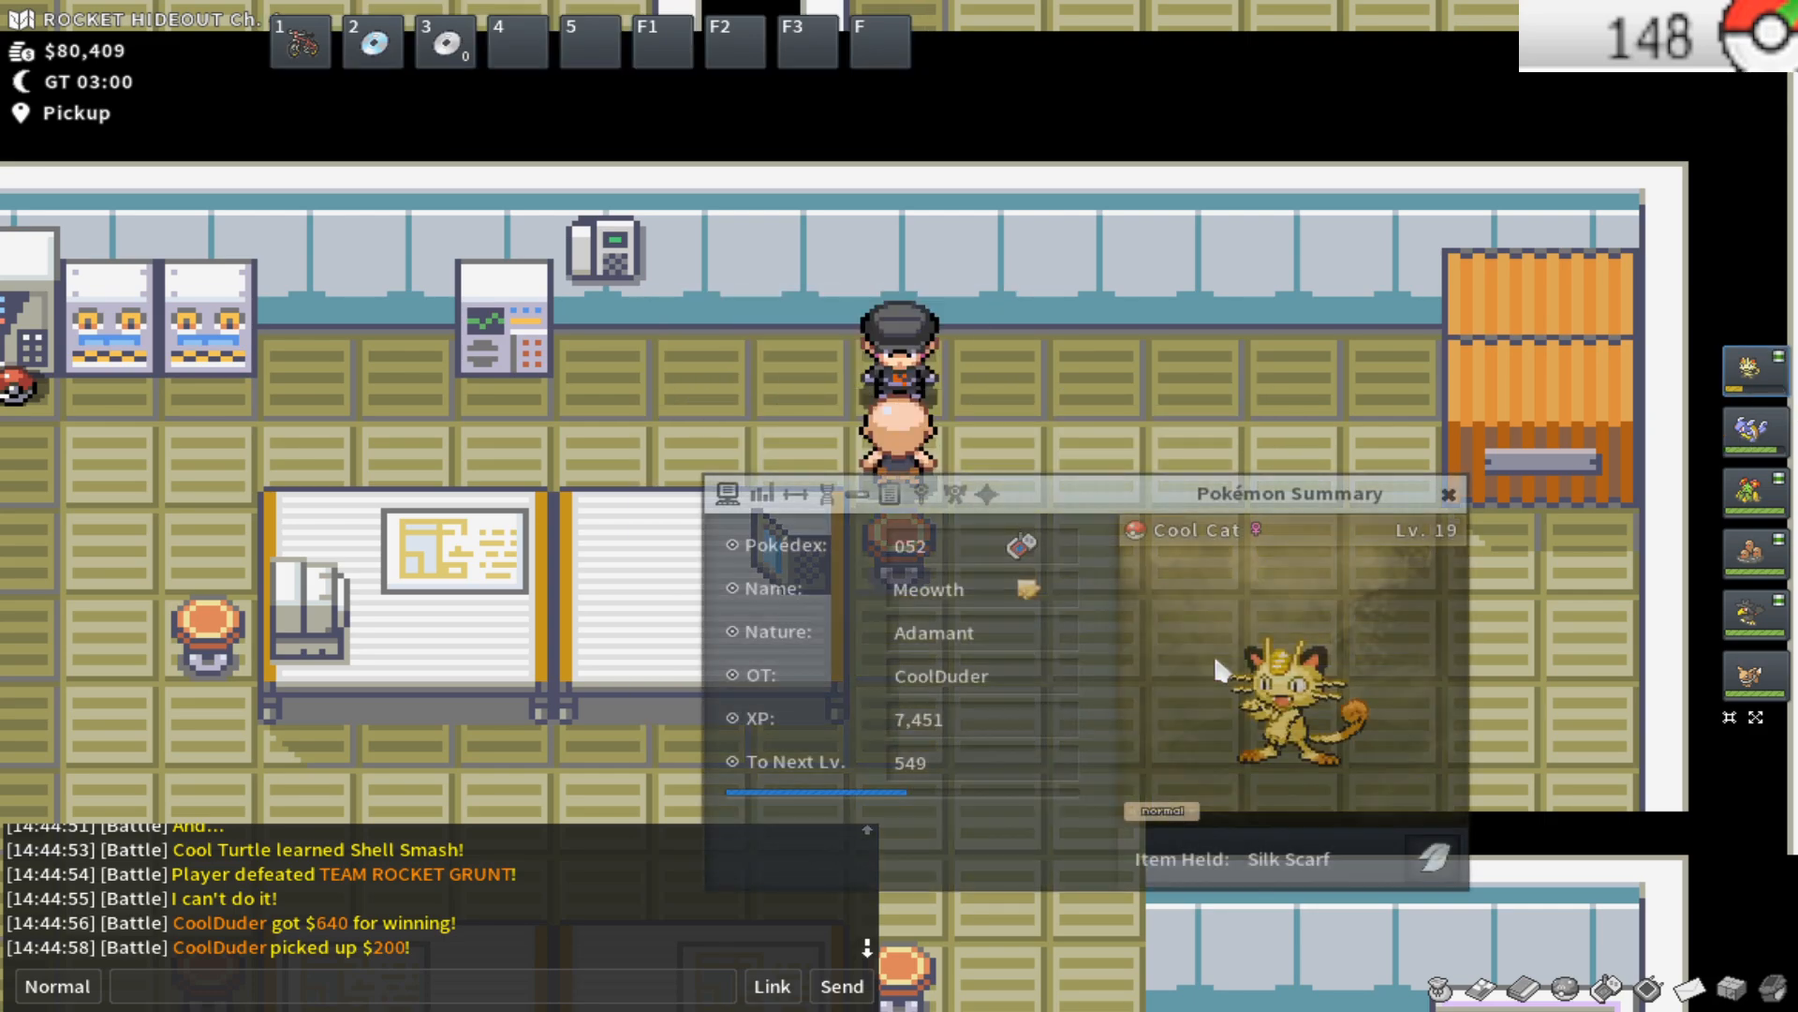
left_click(762, 495)
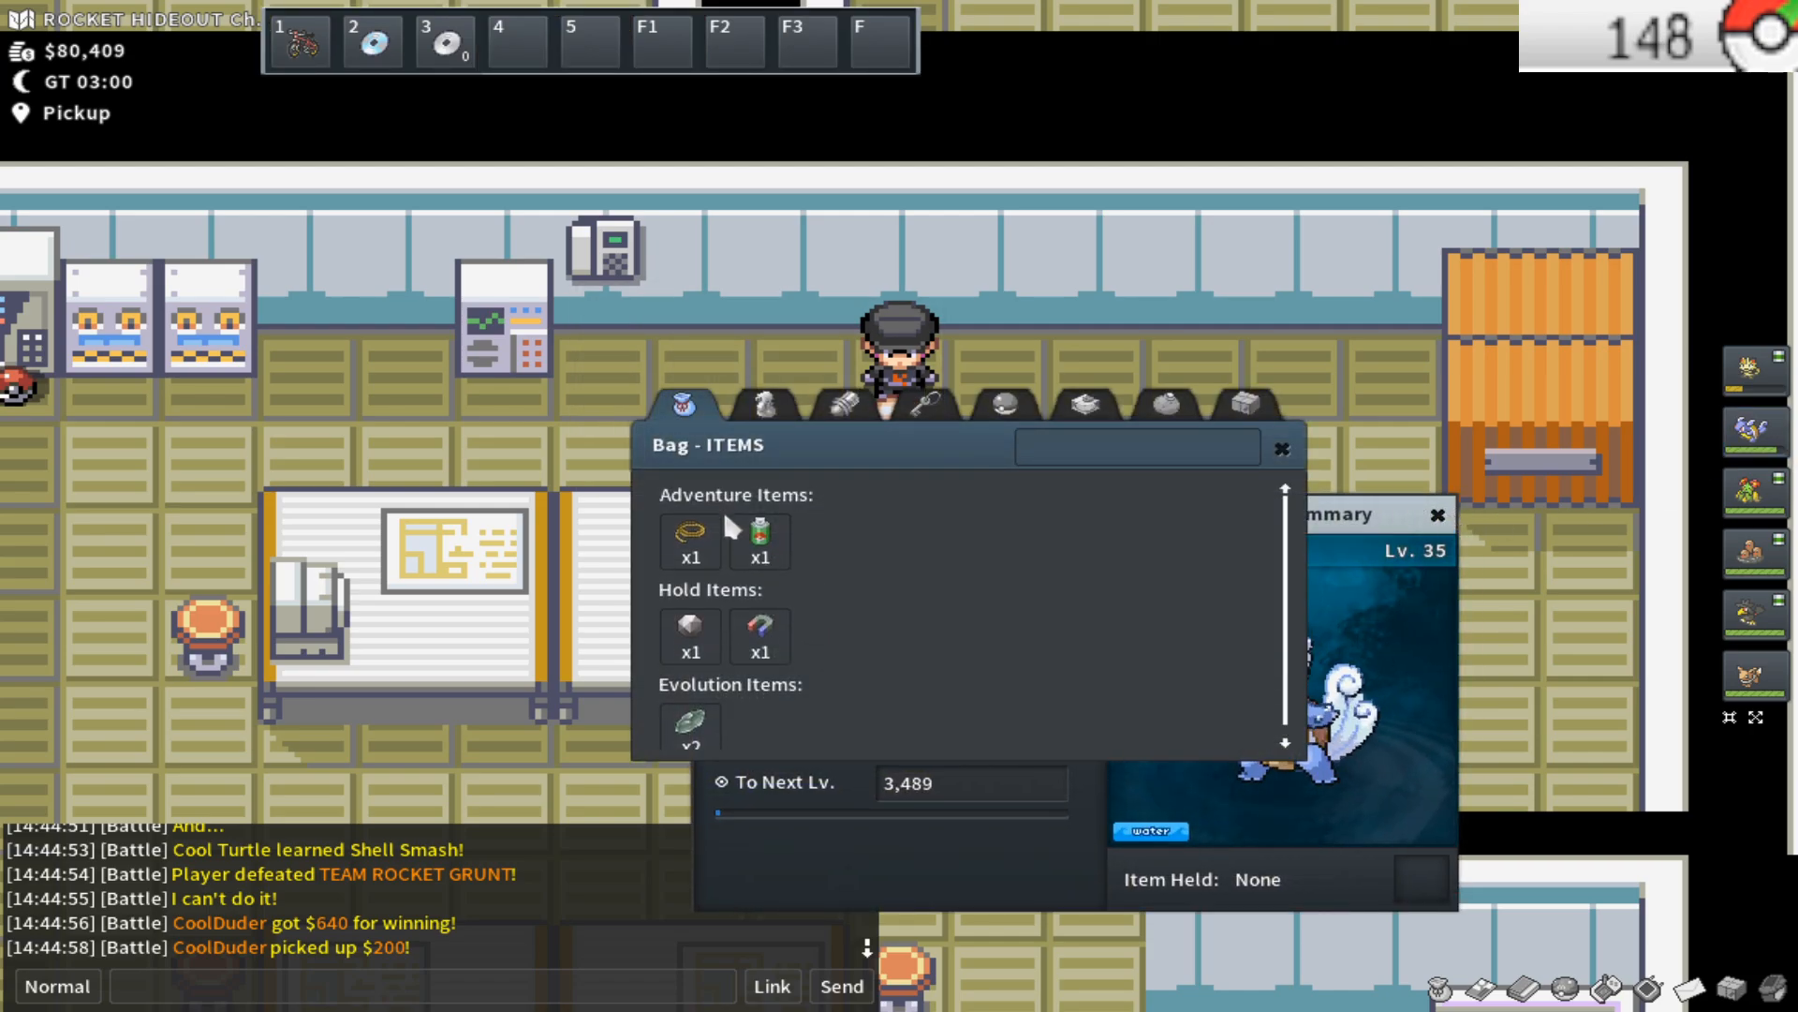
left_click(762, 405)
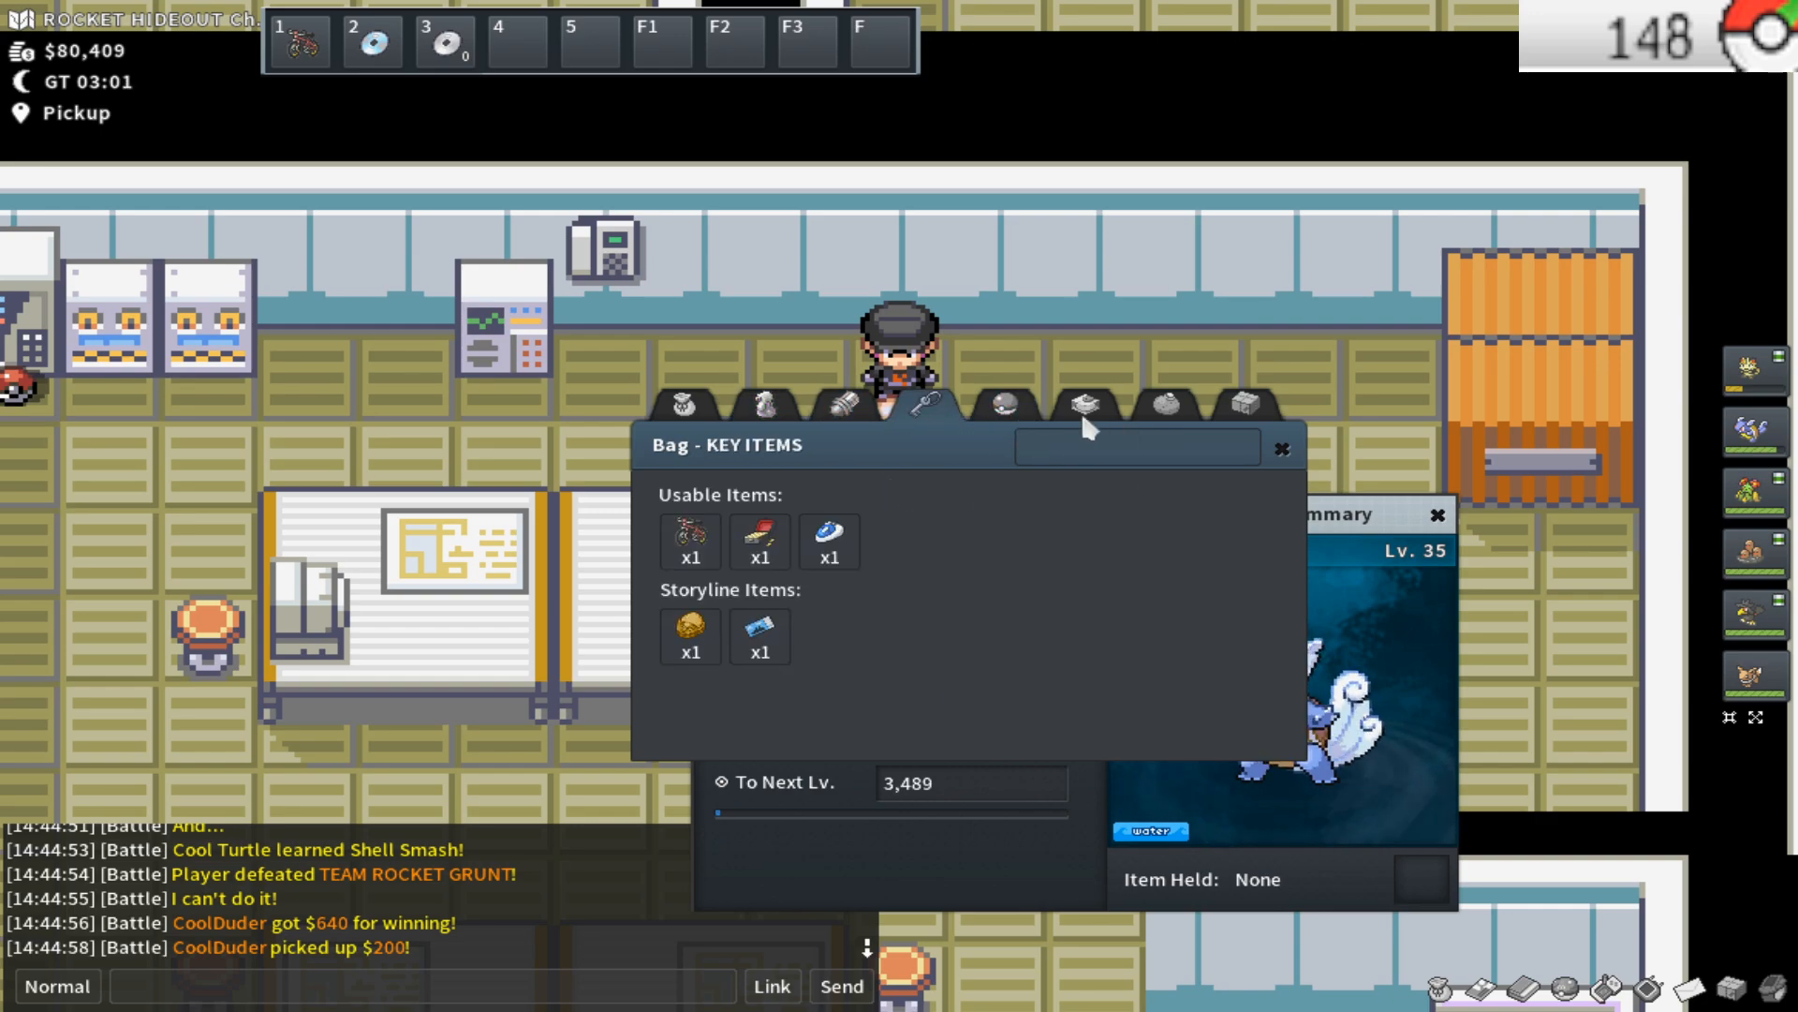
left_click(1081, 404)
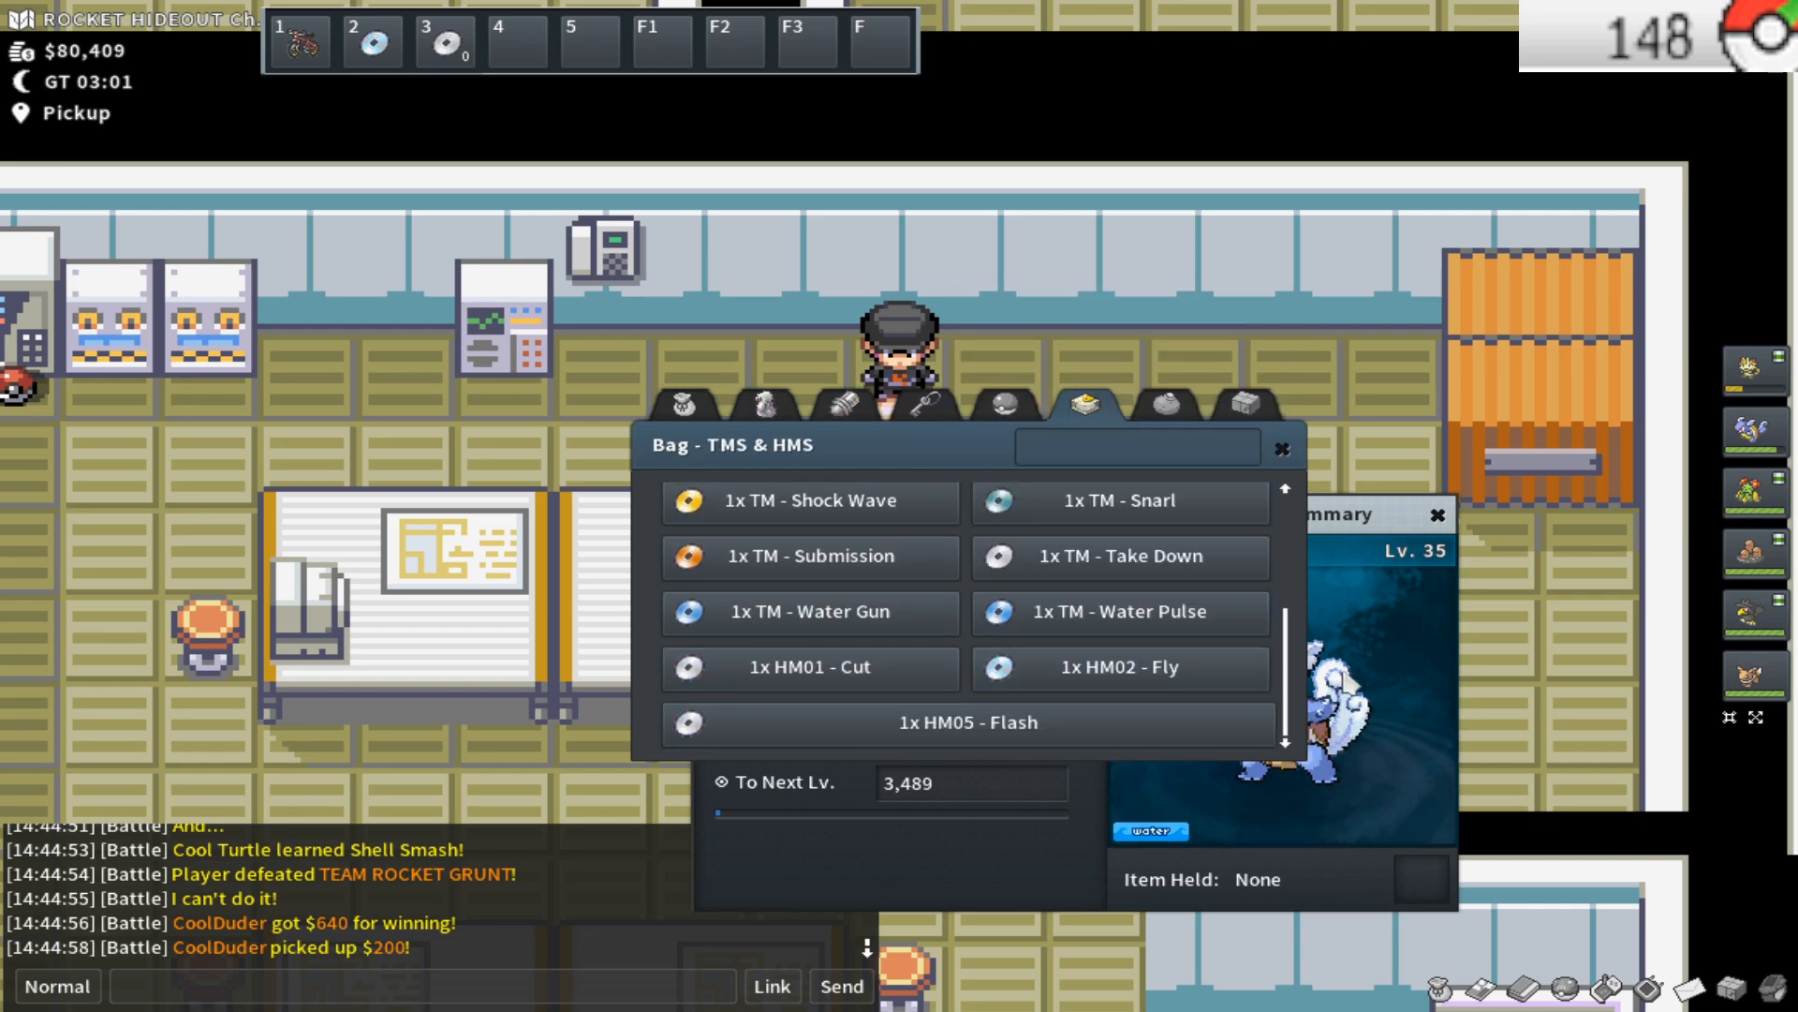
scroll("up", 3)
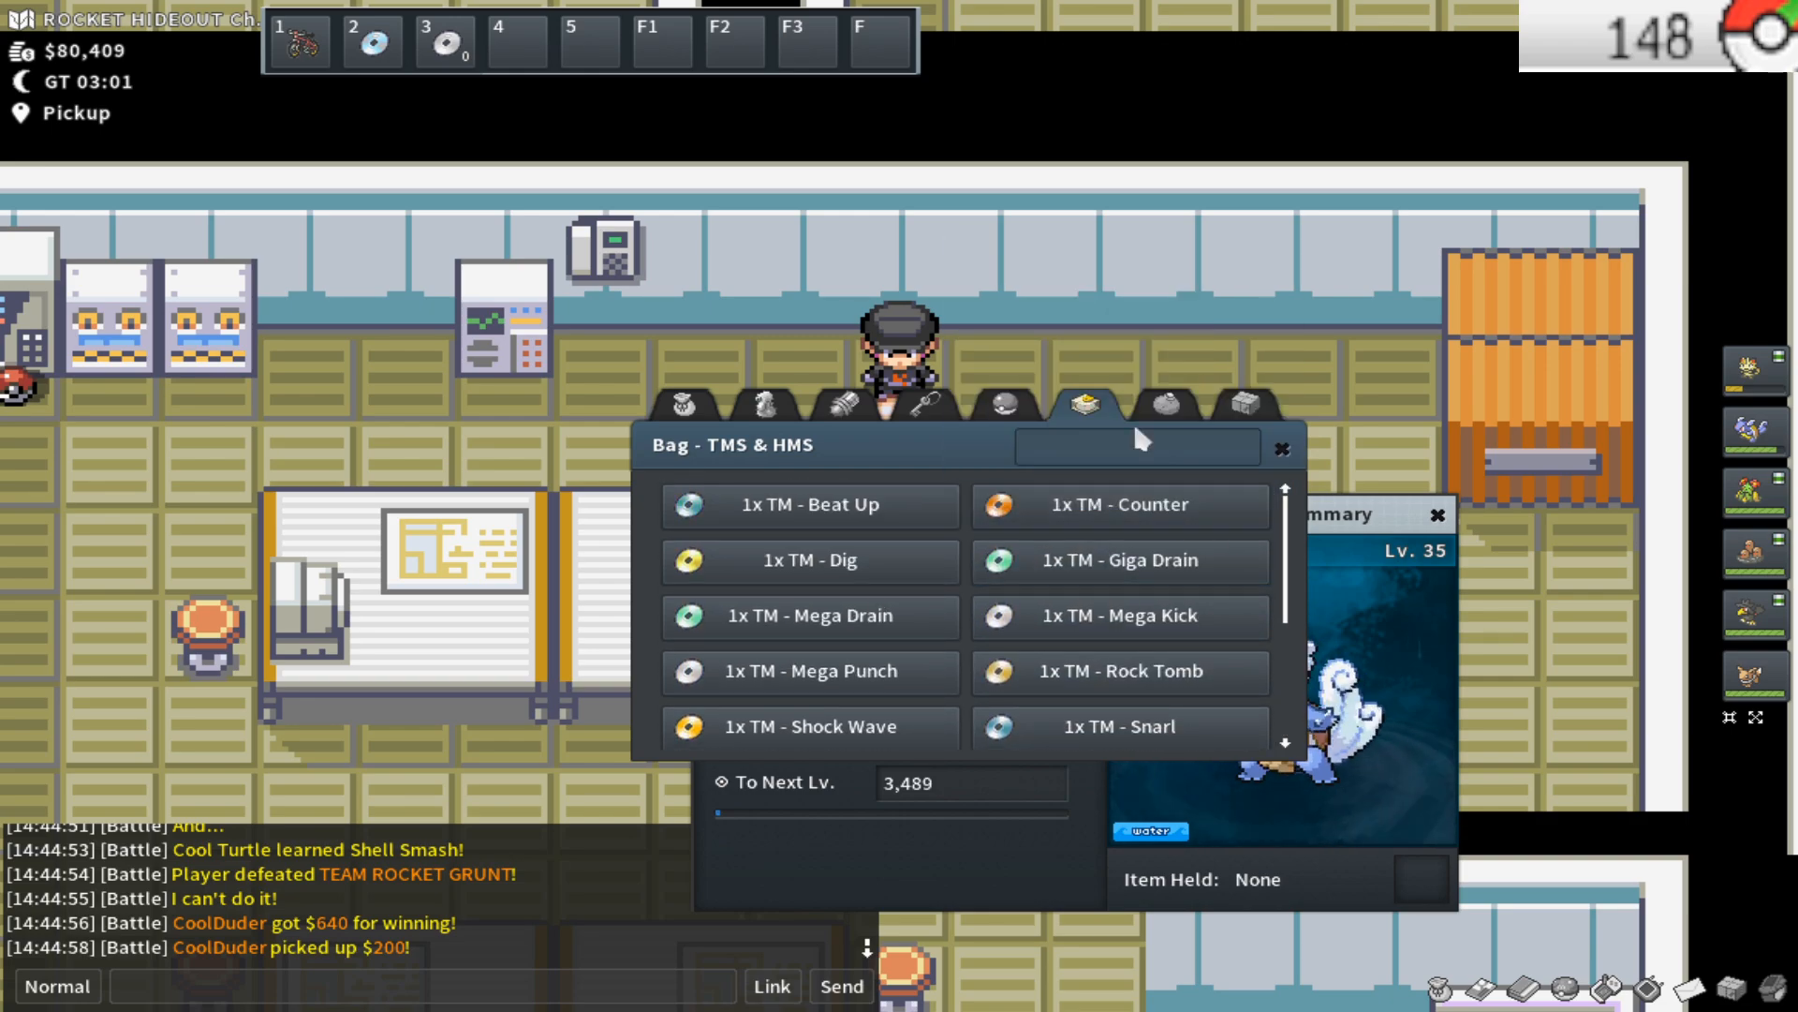
left_click(1164, 404)
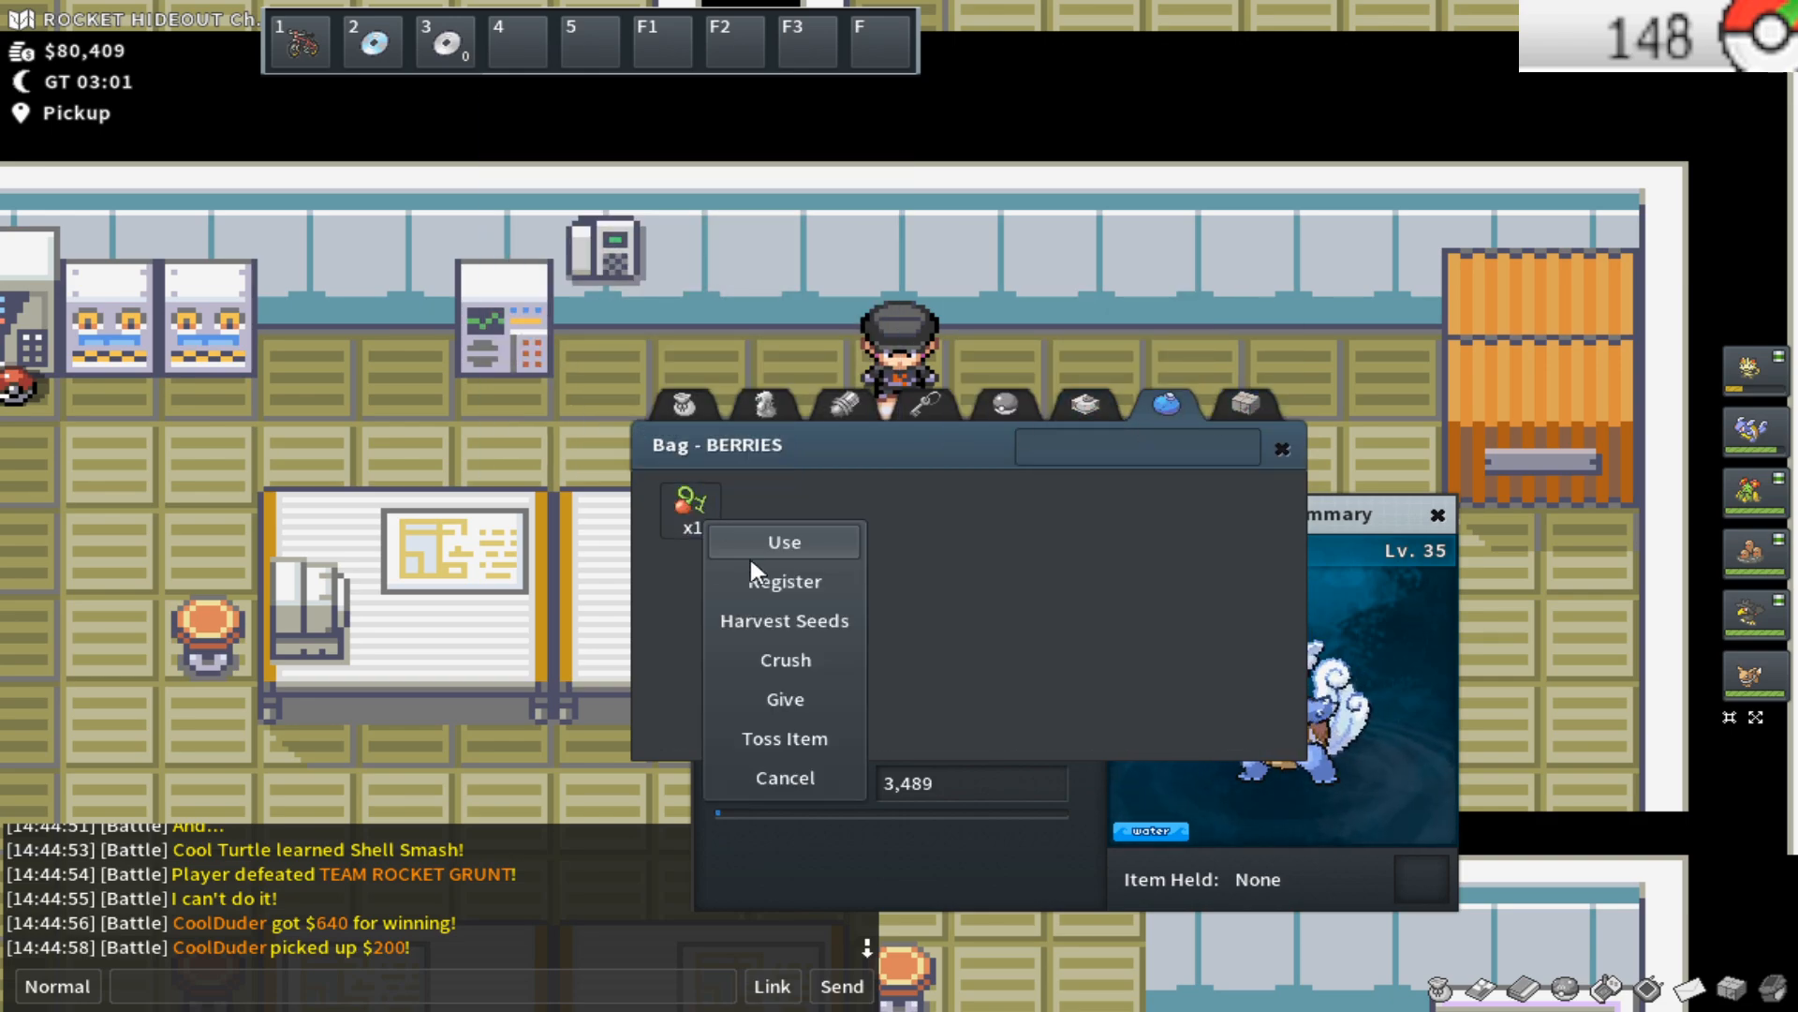
left_click(783, 699)
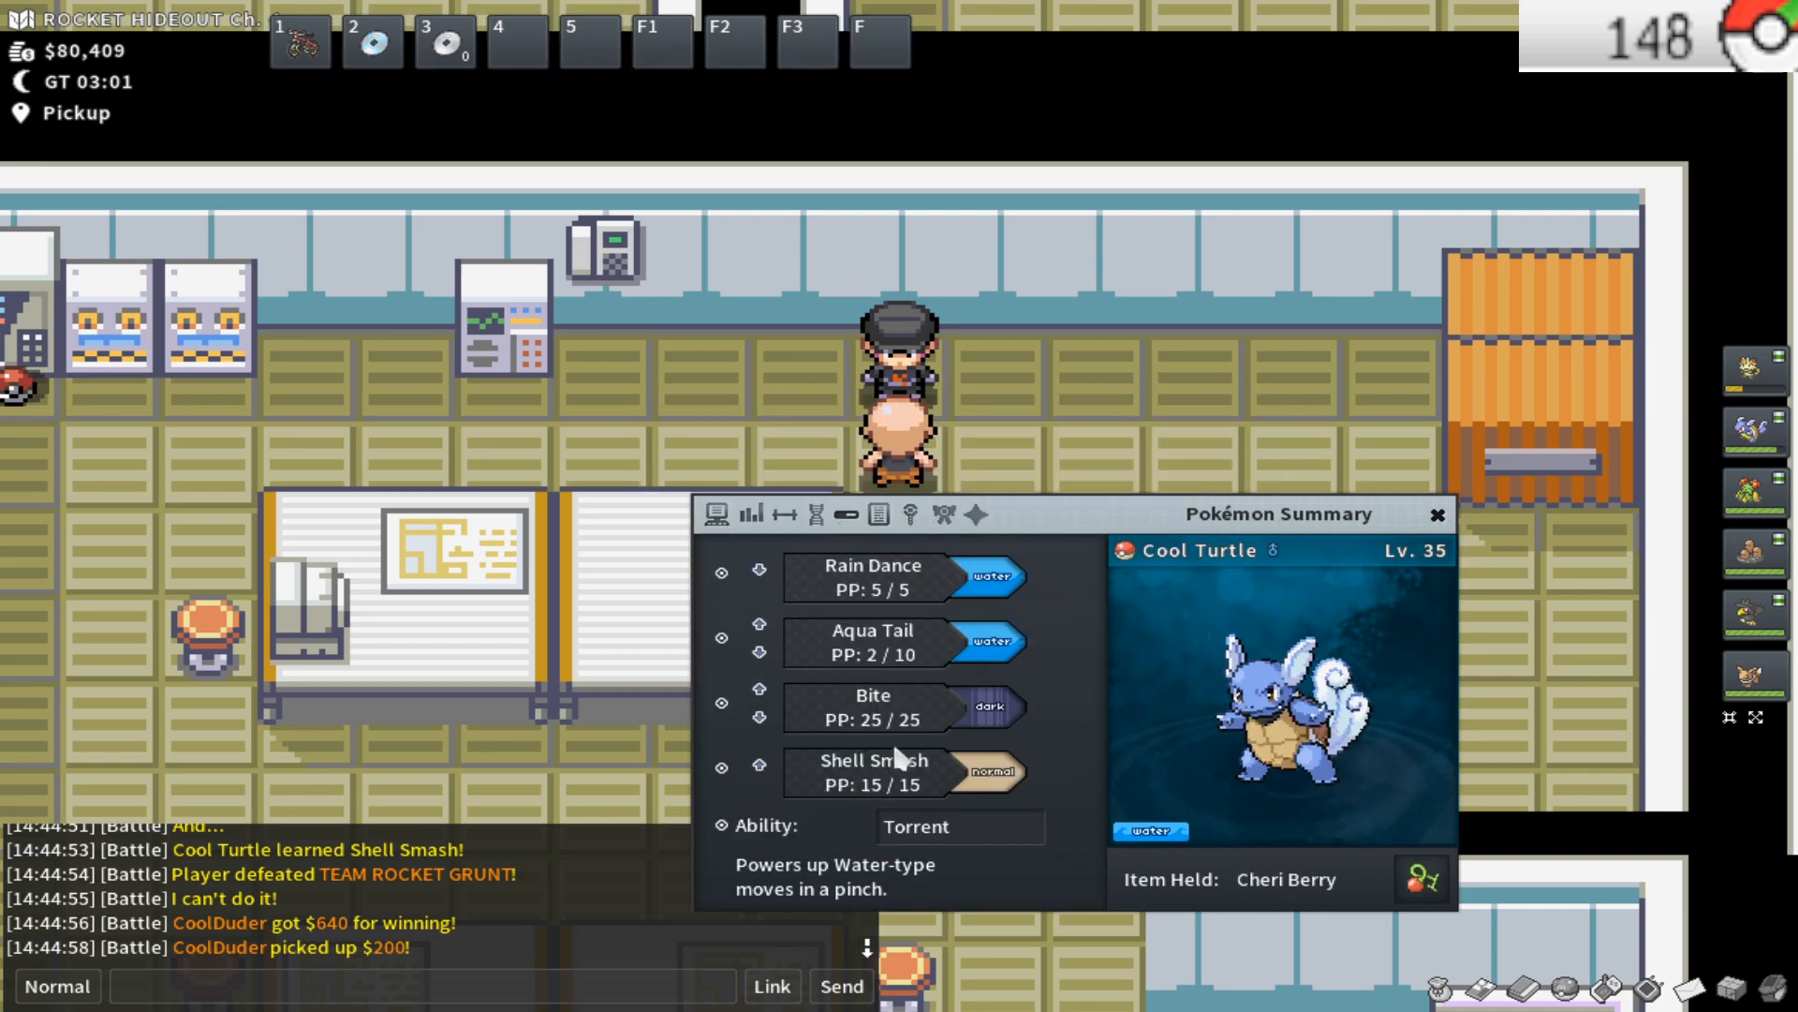
mouse_move(770, 740)
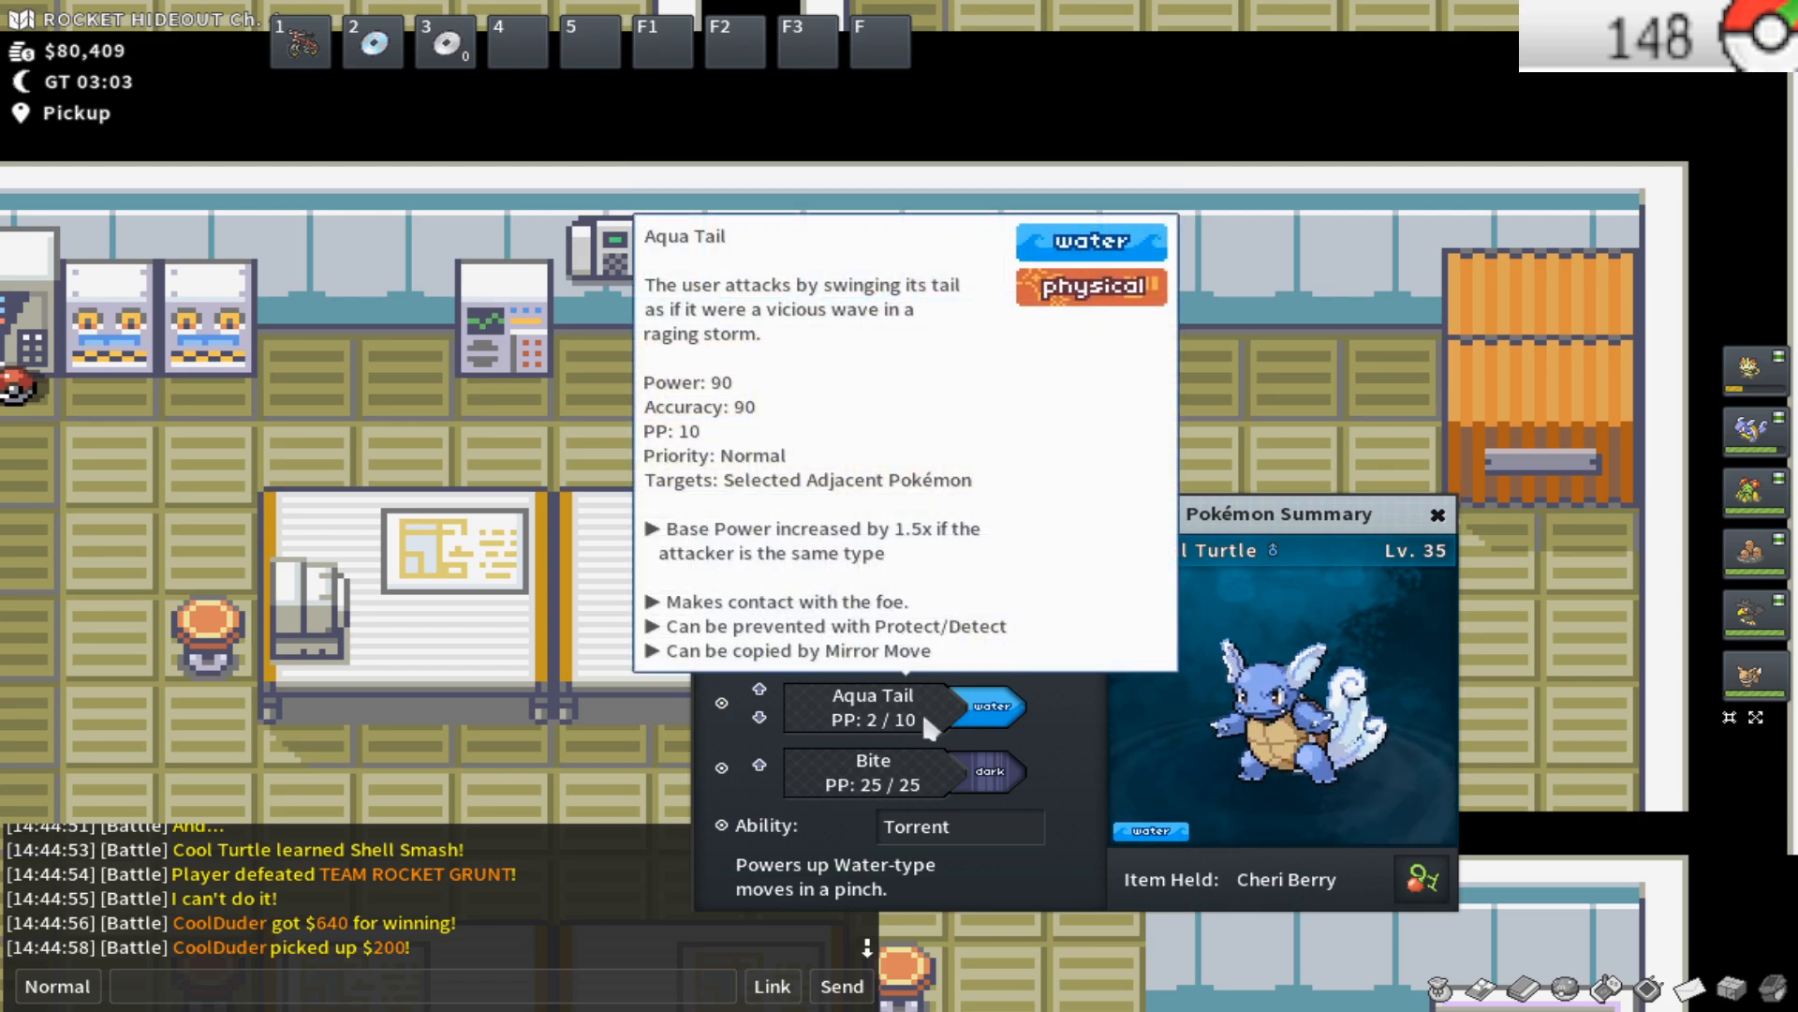
Review Cool Turtle's EVs, move list and general info, then close the summary
left_click(753, 513)
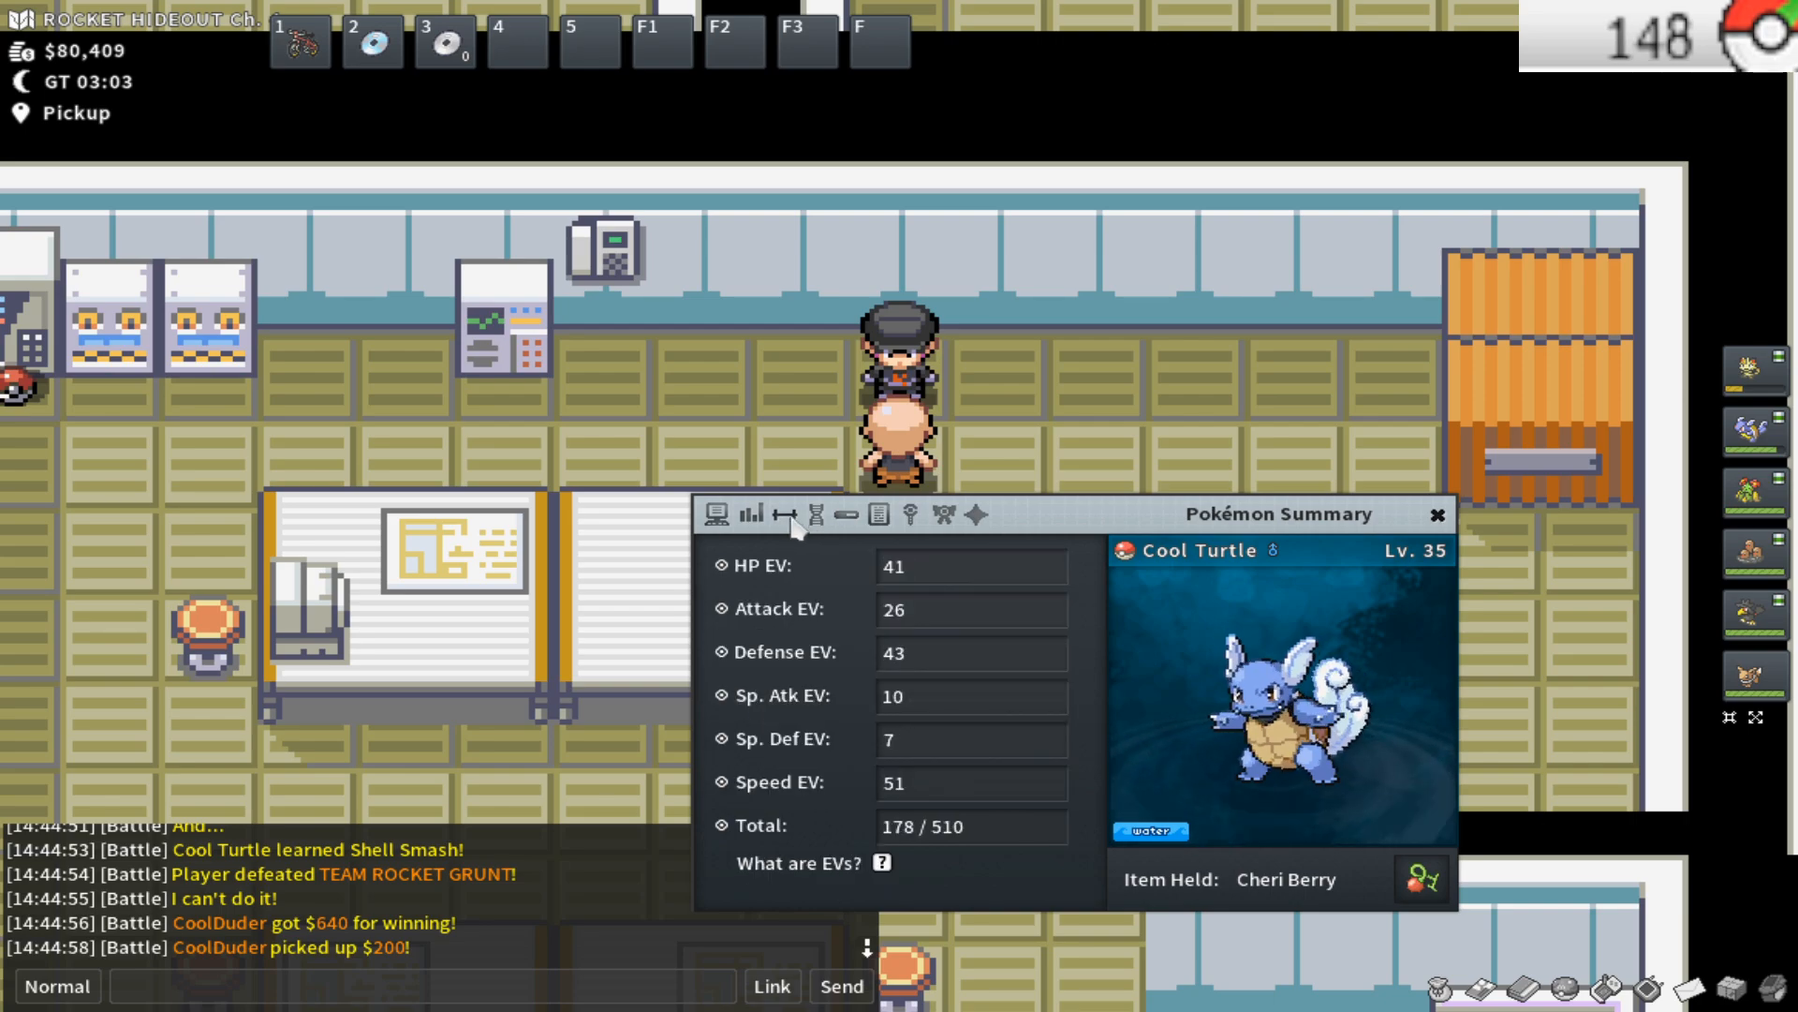
left_click(877, 513)
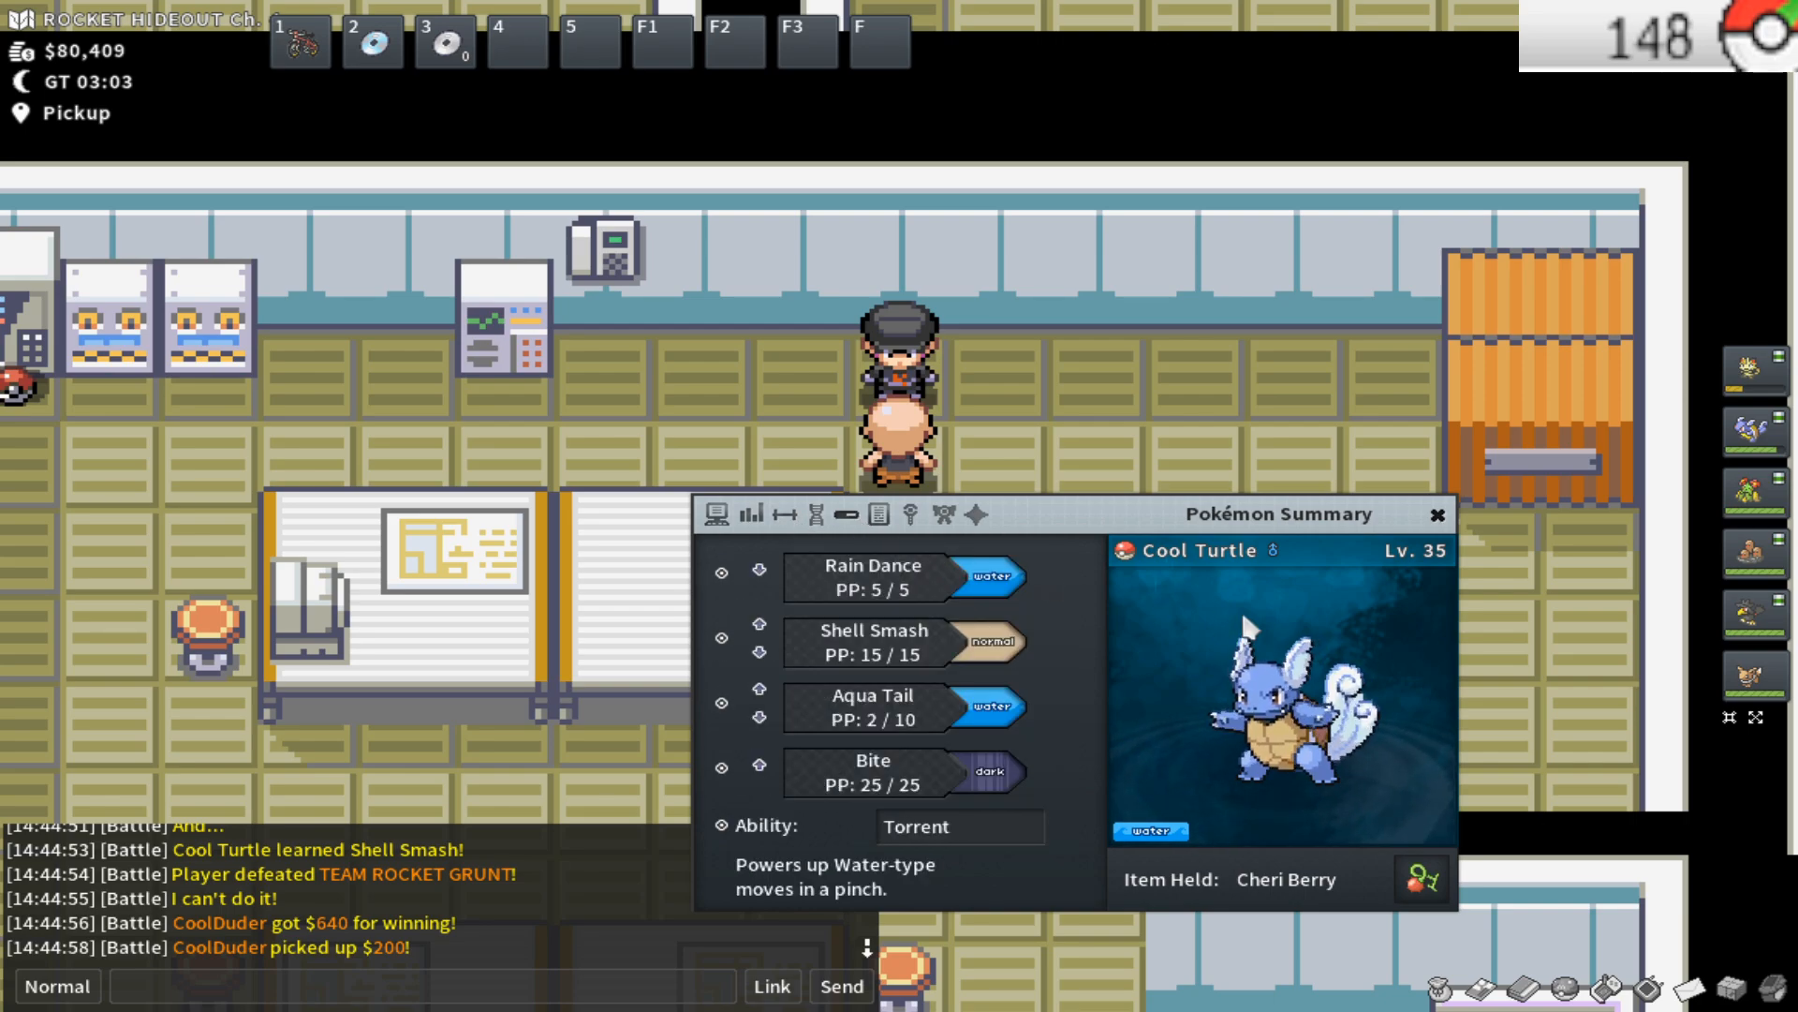
left_click(1435, 513)
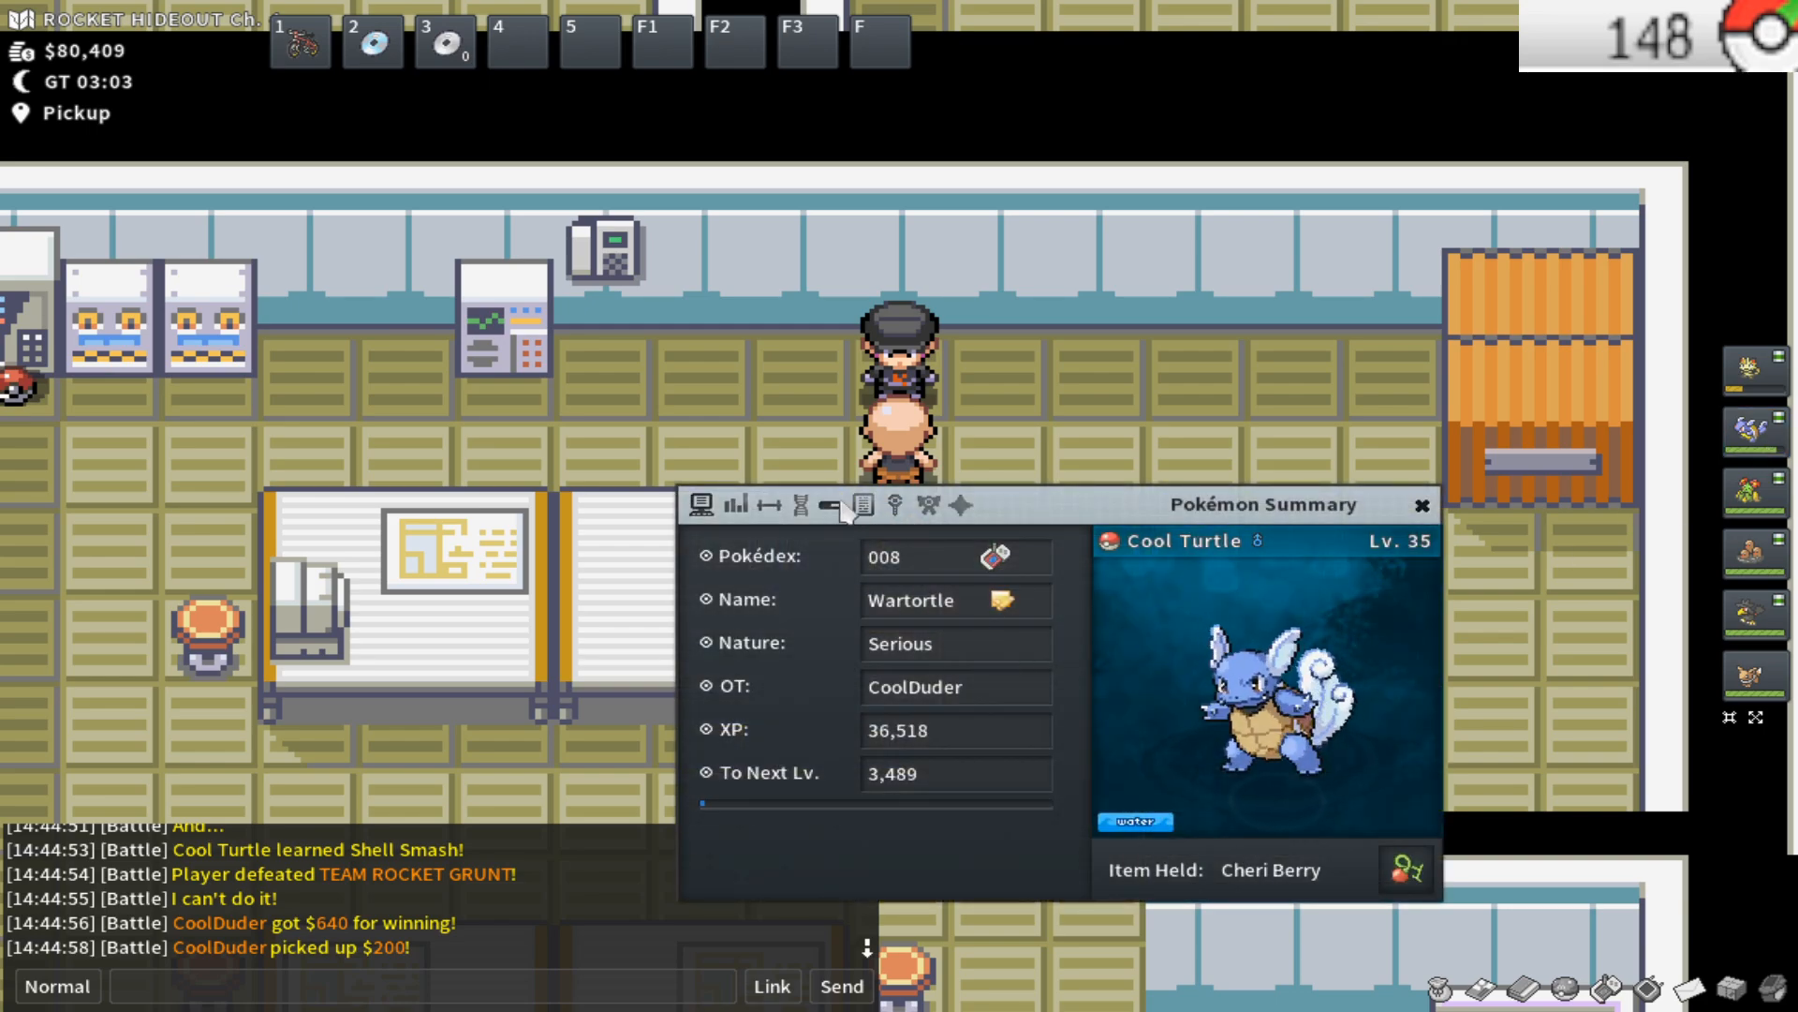
left_click(817, 504)
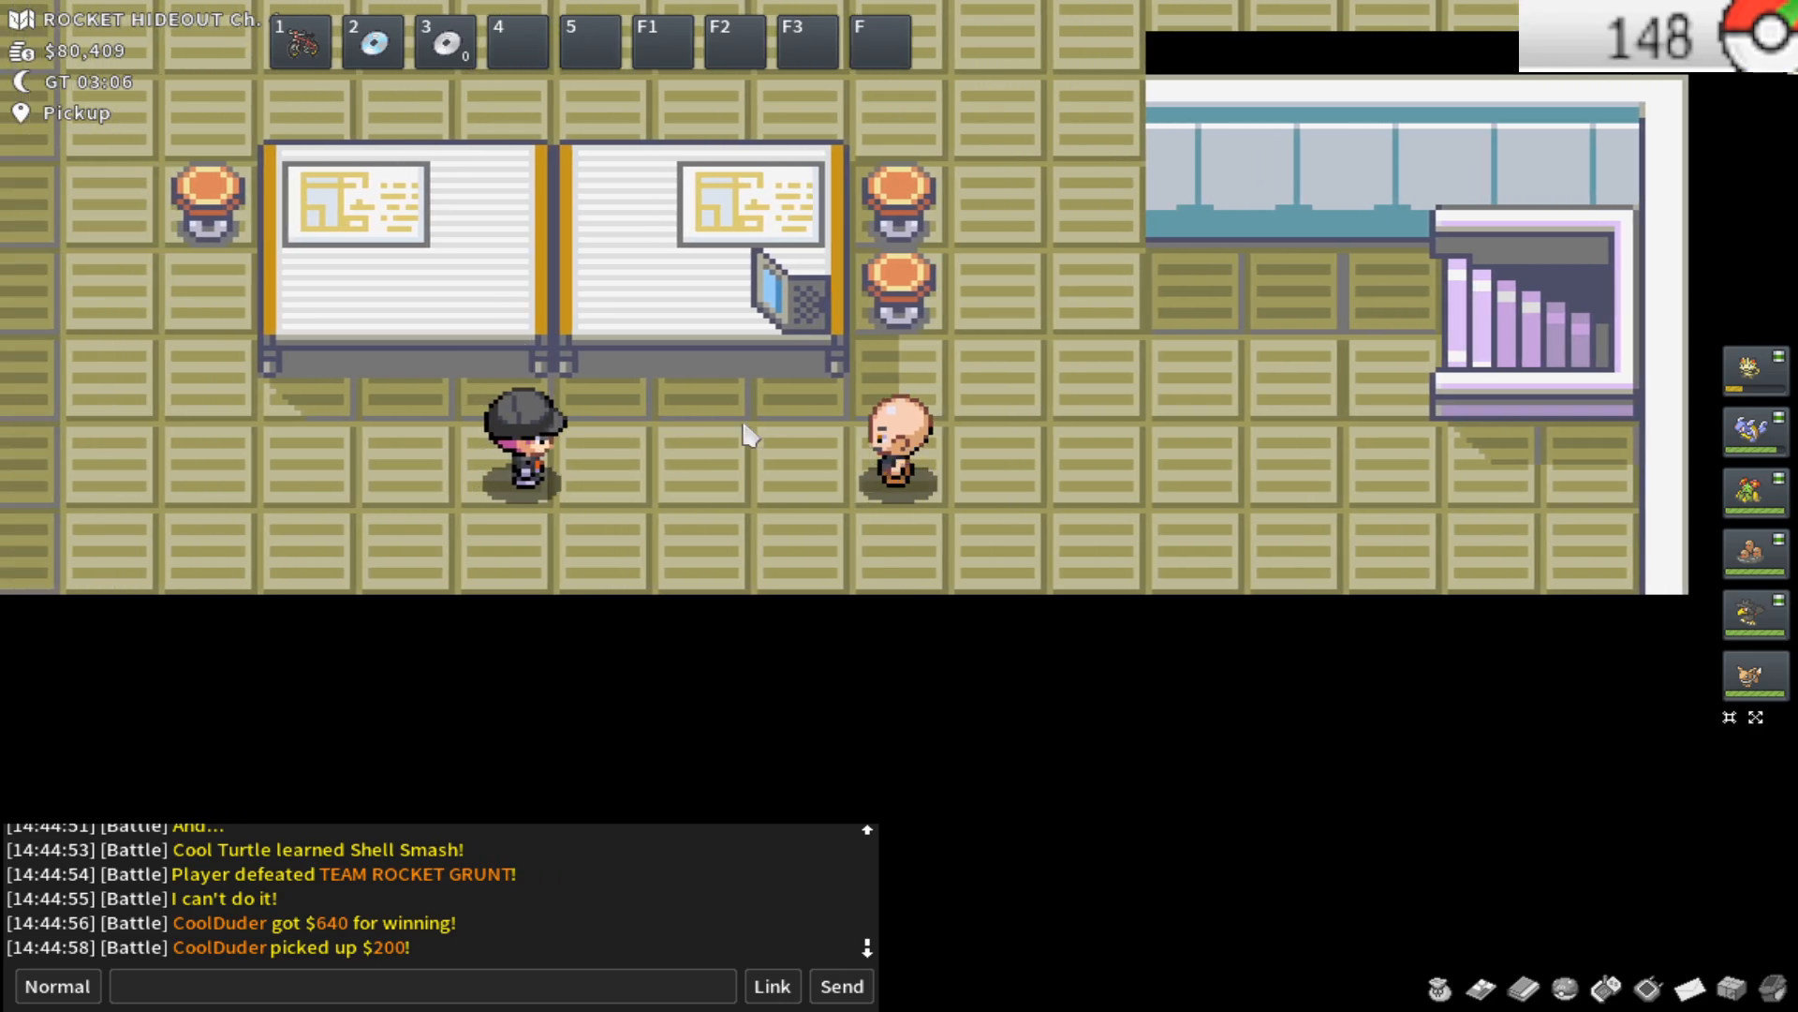
Engage the grunt, attack Rattata with Cool Cat, and close the summaries as Cool Turtle comes in
key("right")
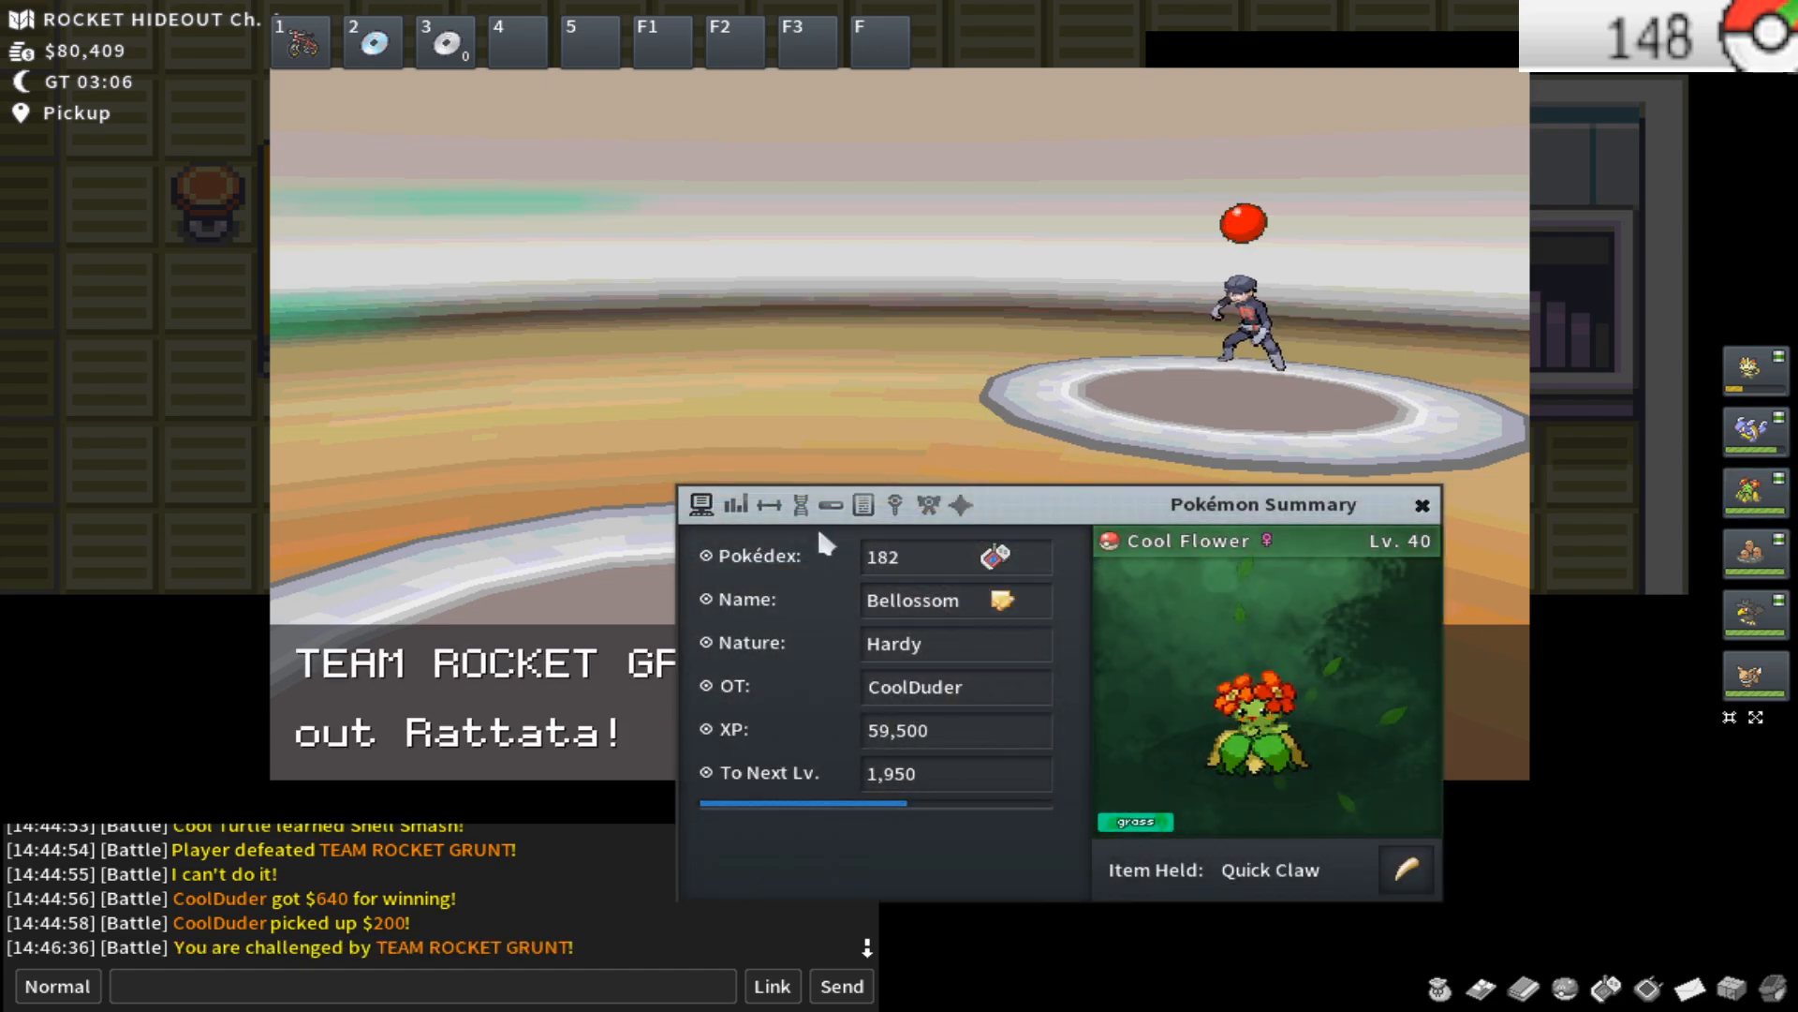
left_click(830, 504)
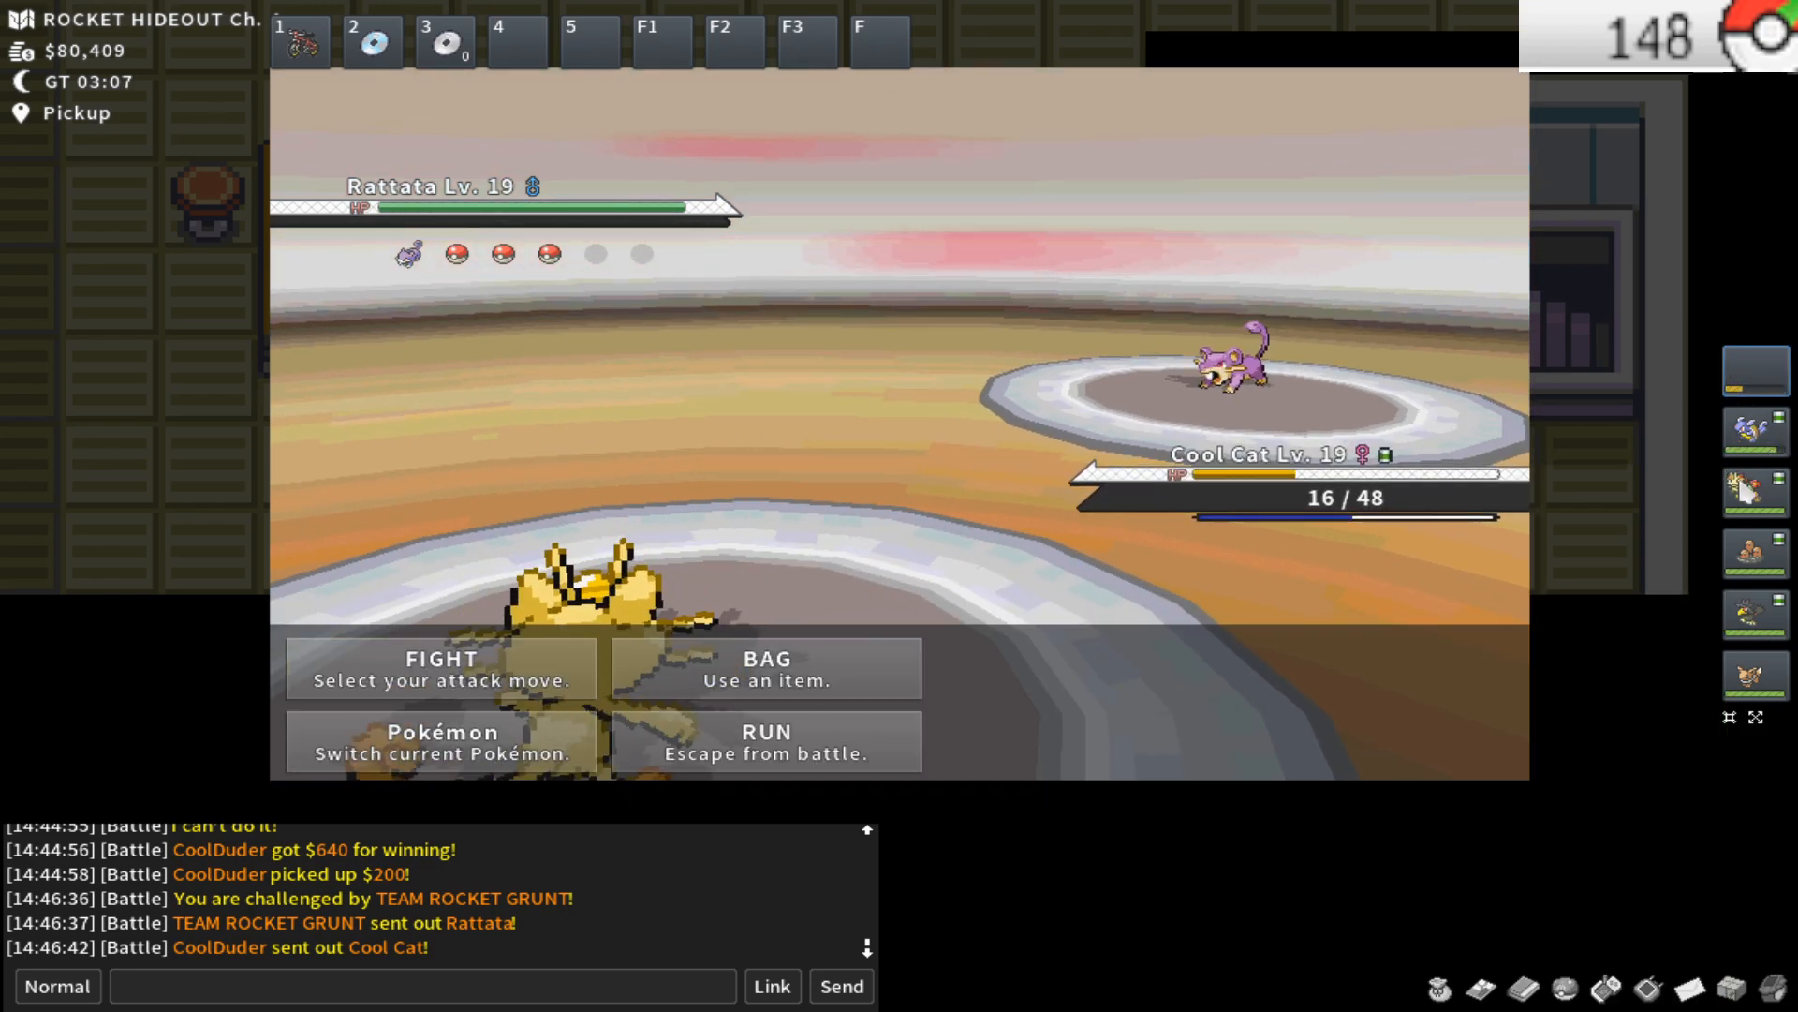
left_click(440, 666)
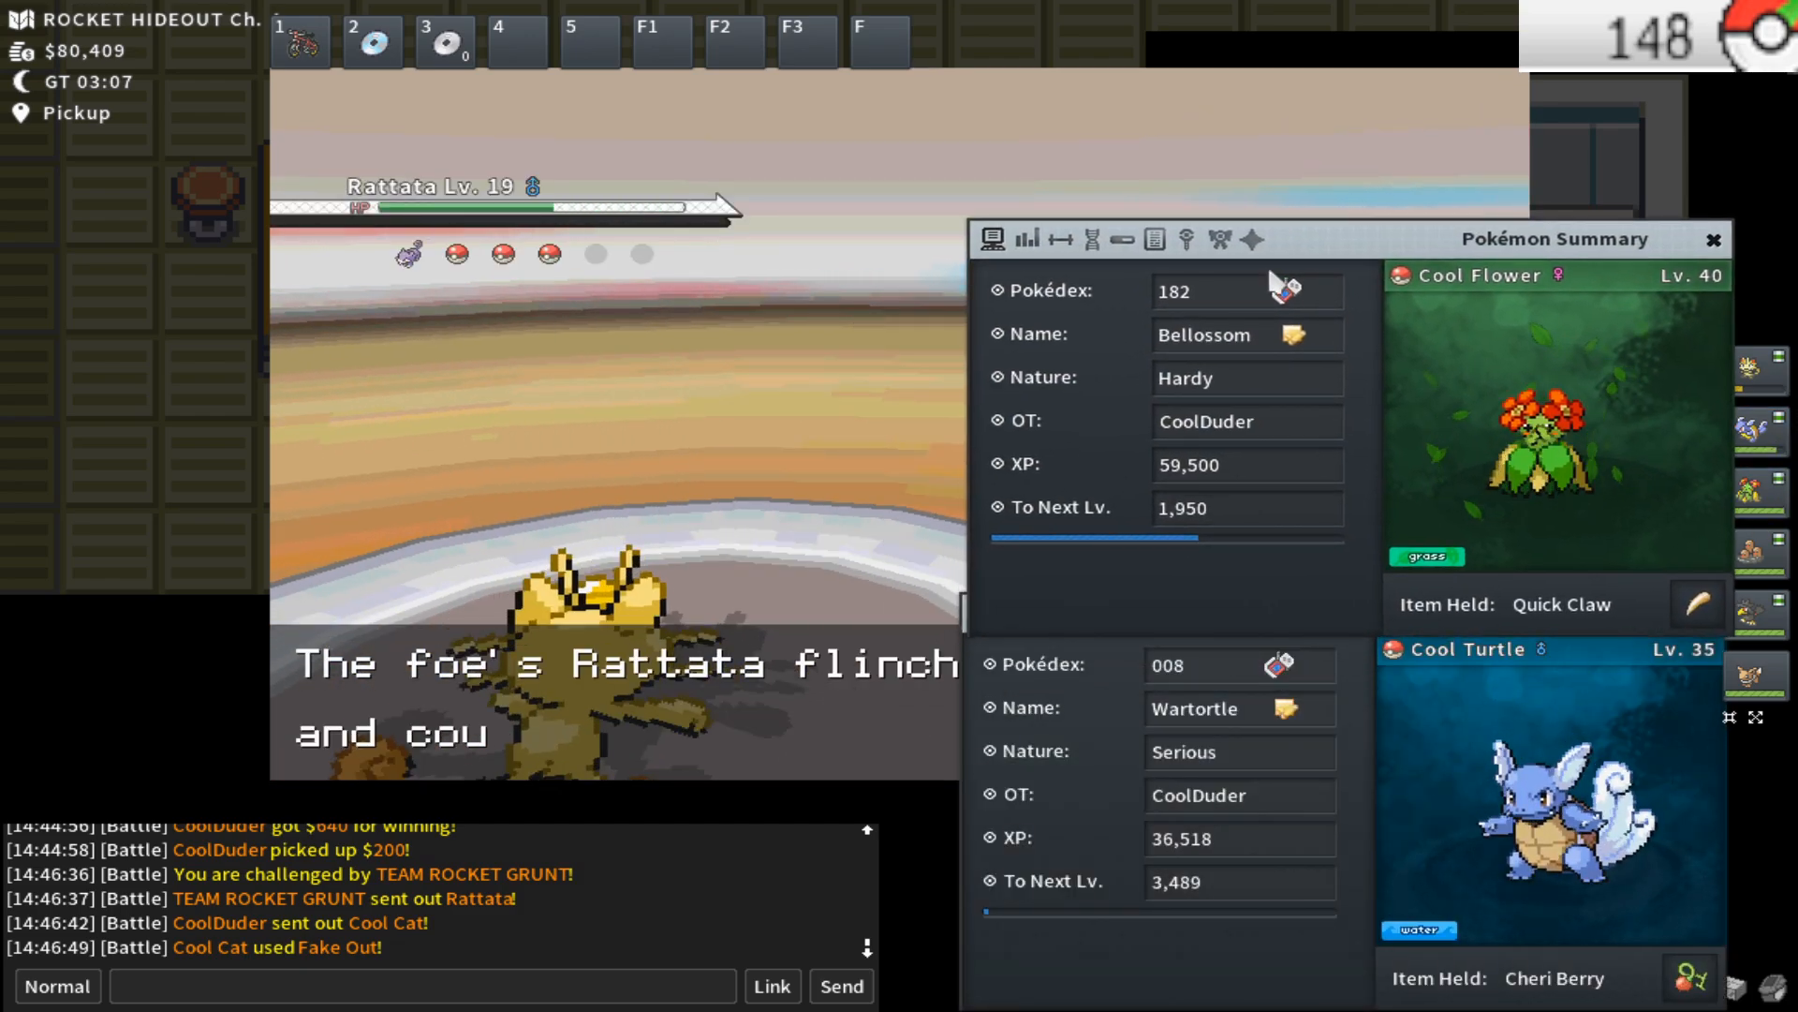
left_click(1090, 240)
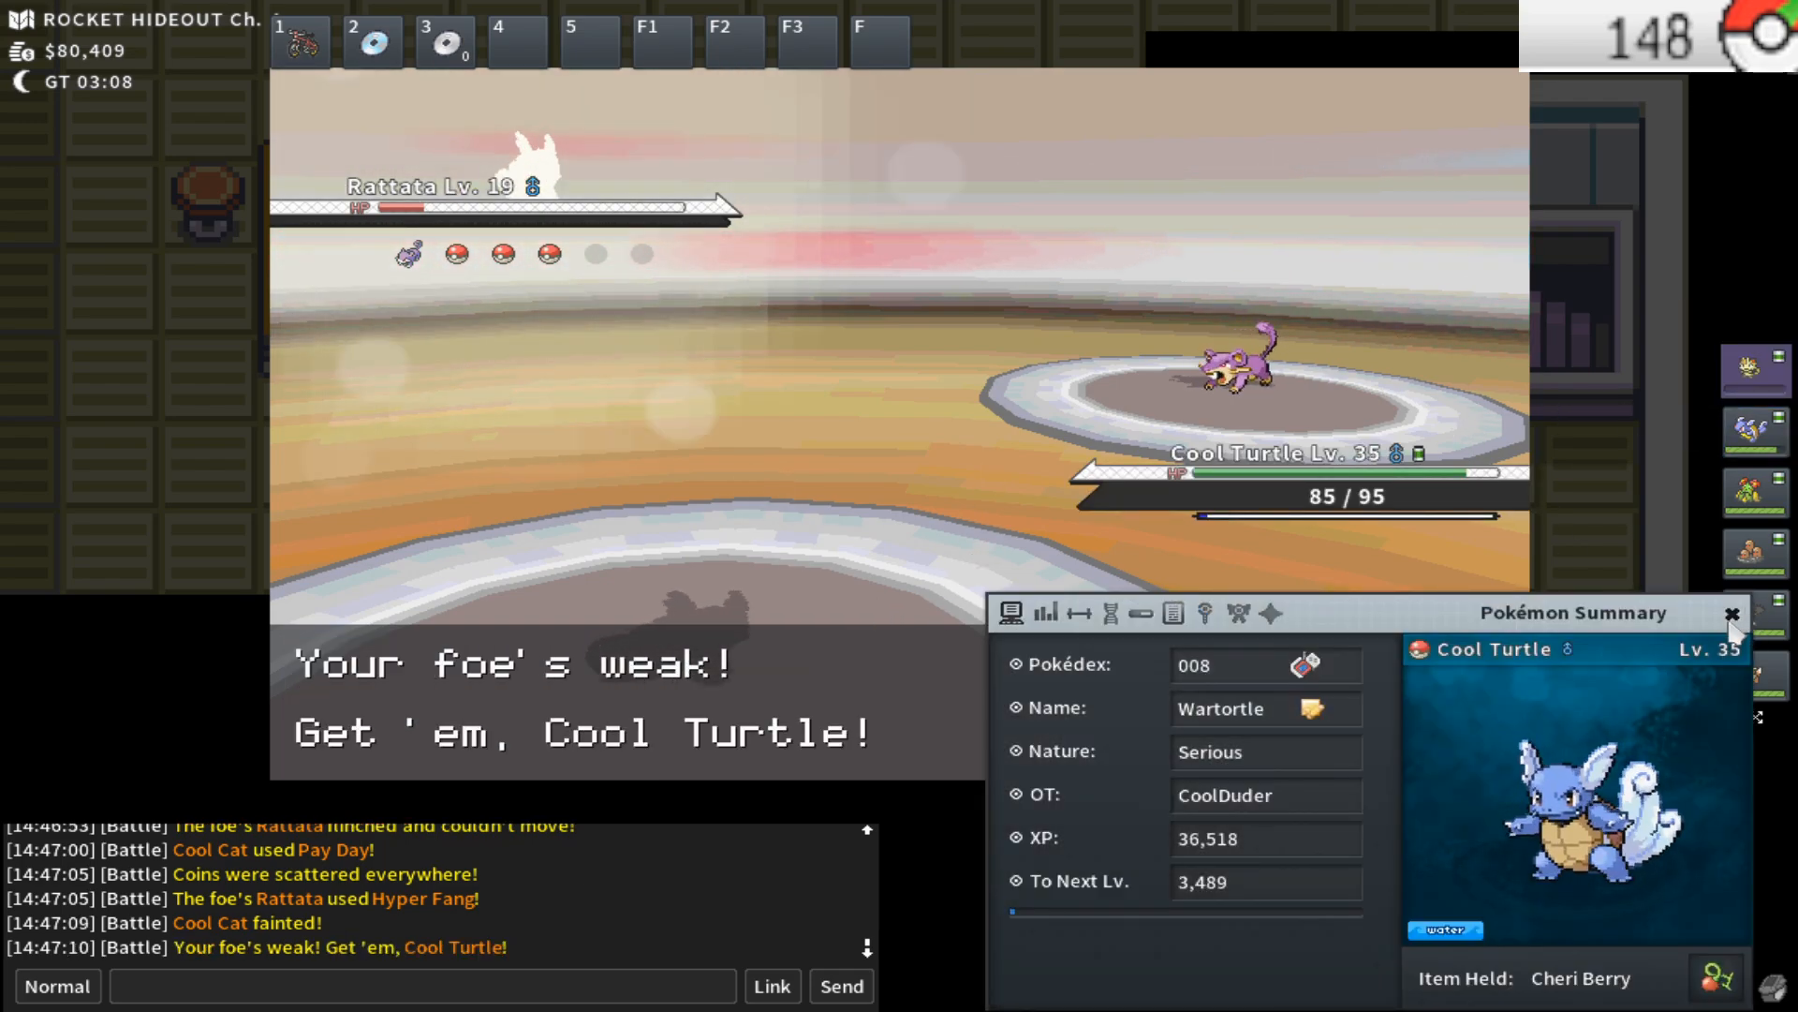
left_click(1735, 614)
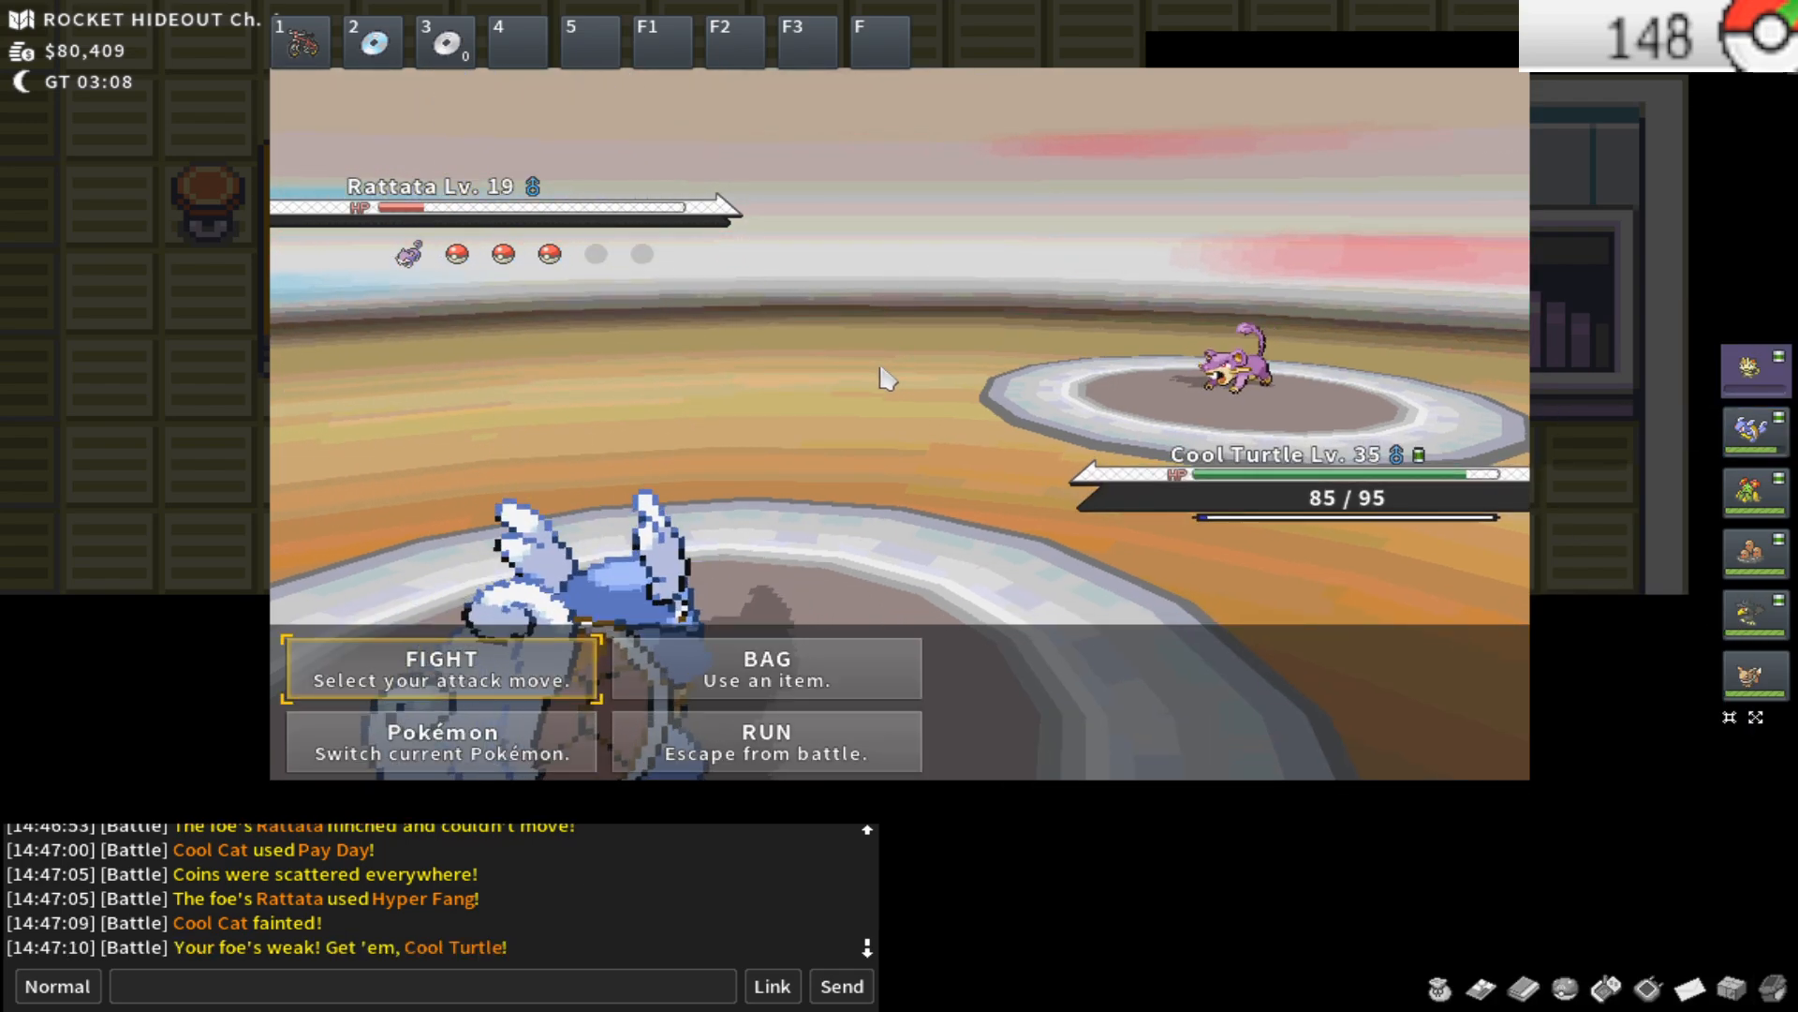
Attack Rattata and Raticate with Cool Turtle to win, check its experience, and close the summary
left_click(442, 666)
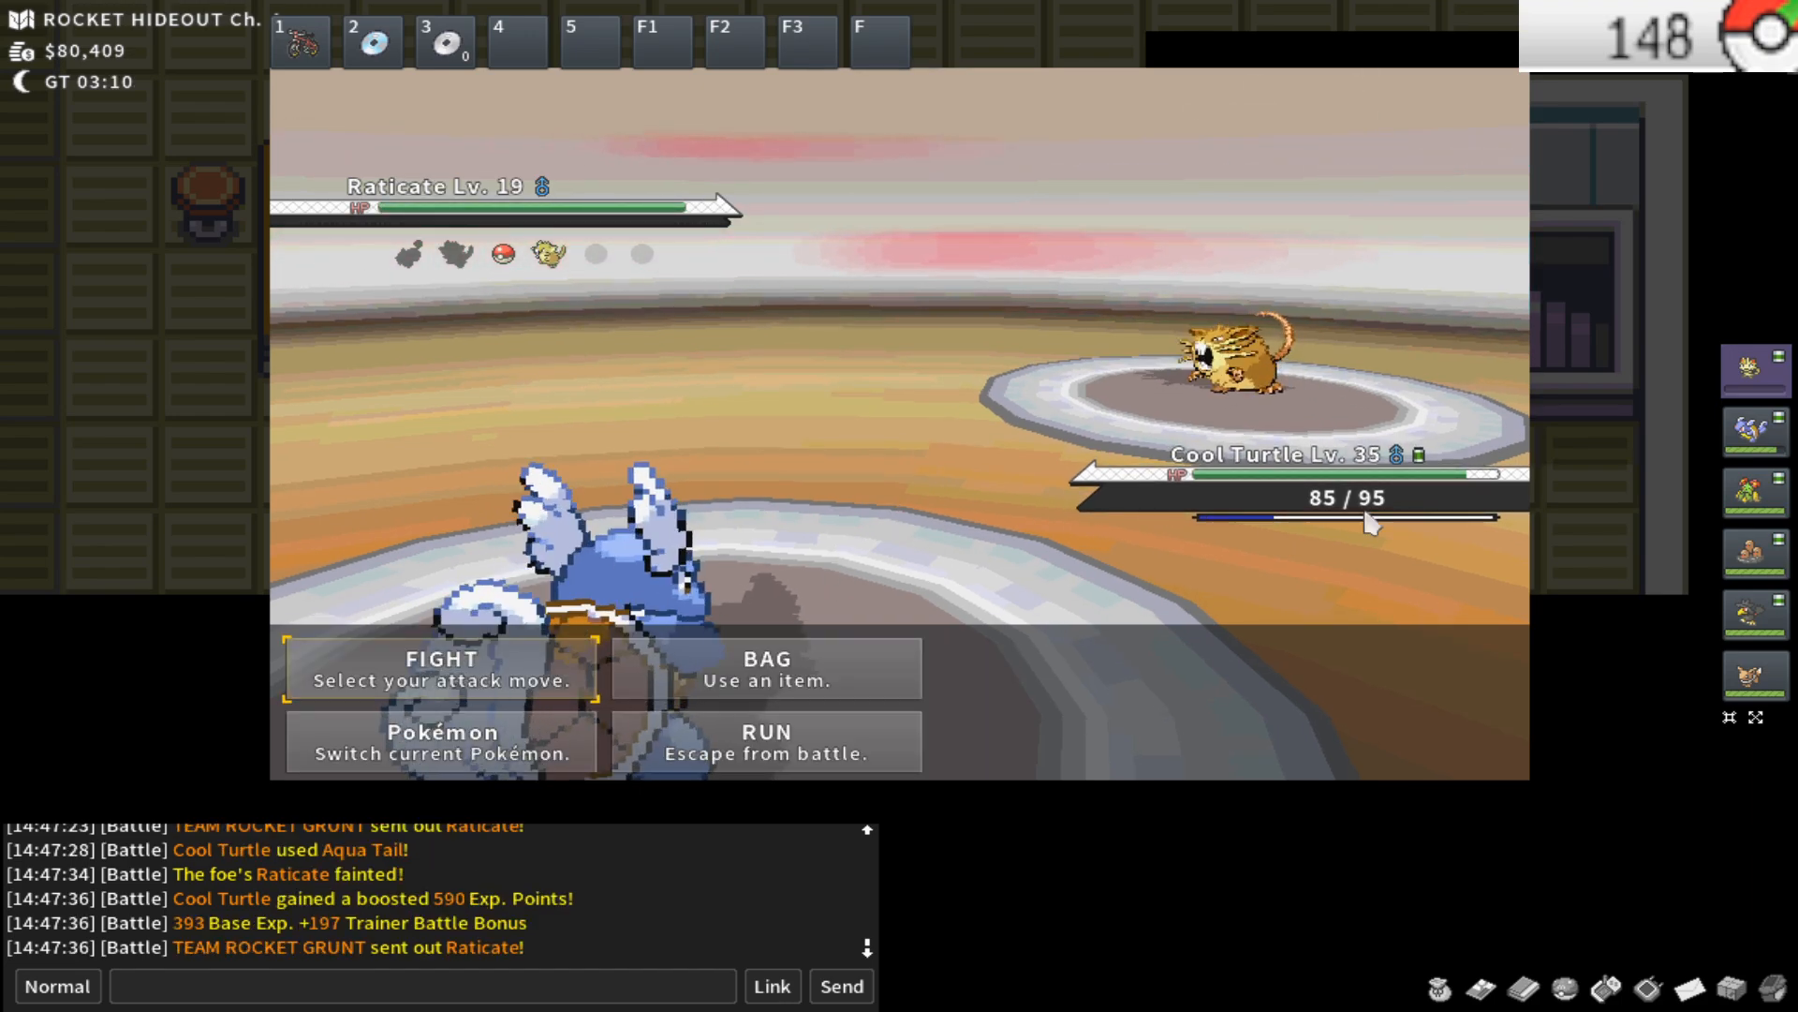
left_click(441, 667)
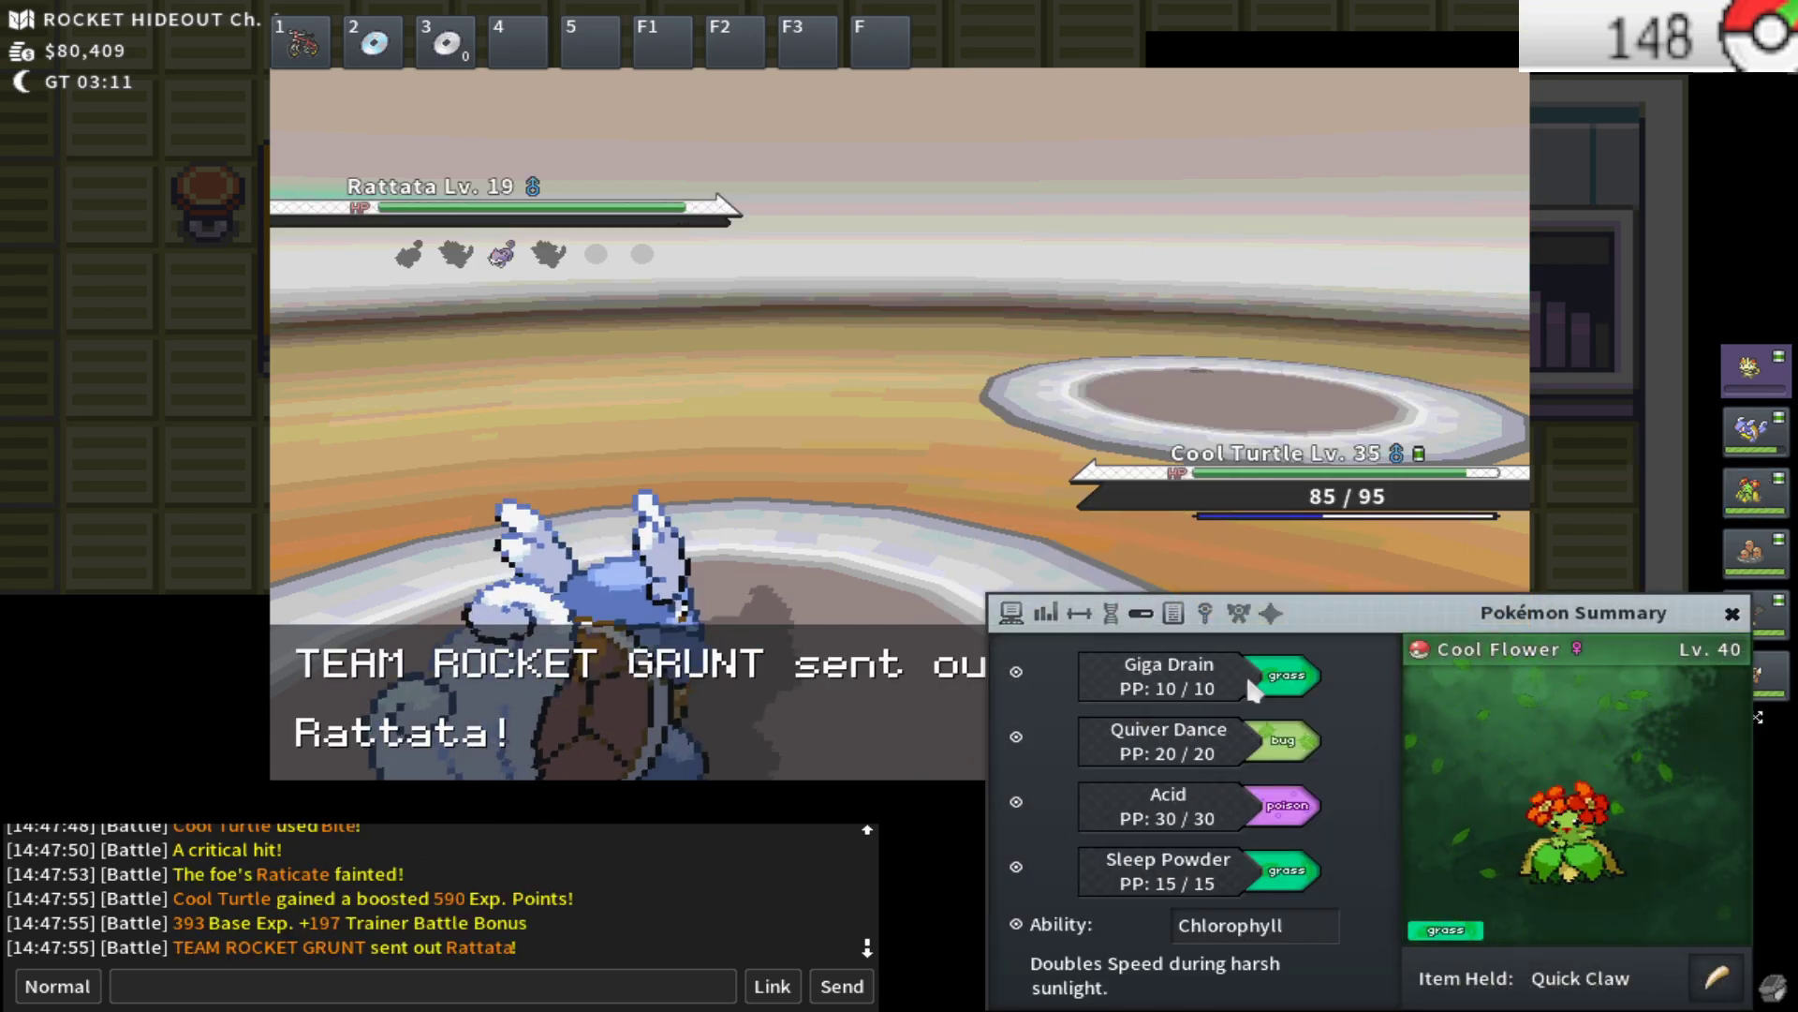
left_click(1732, 612)
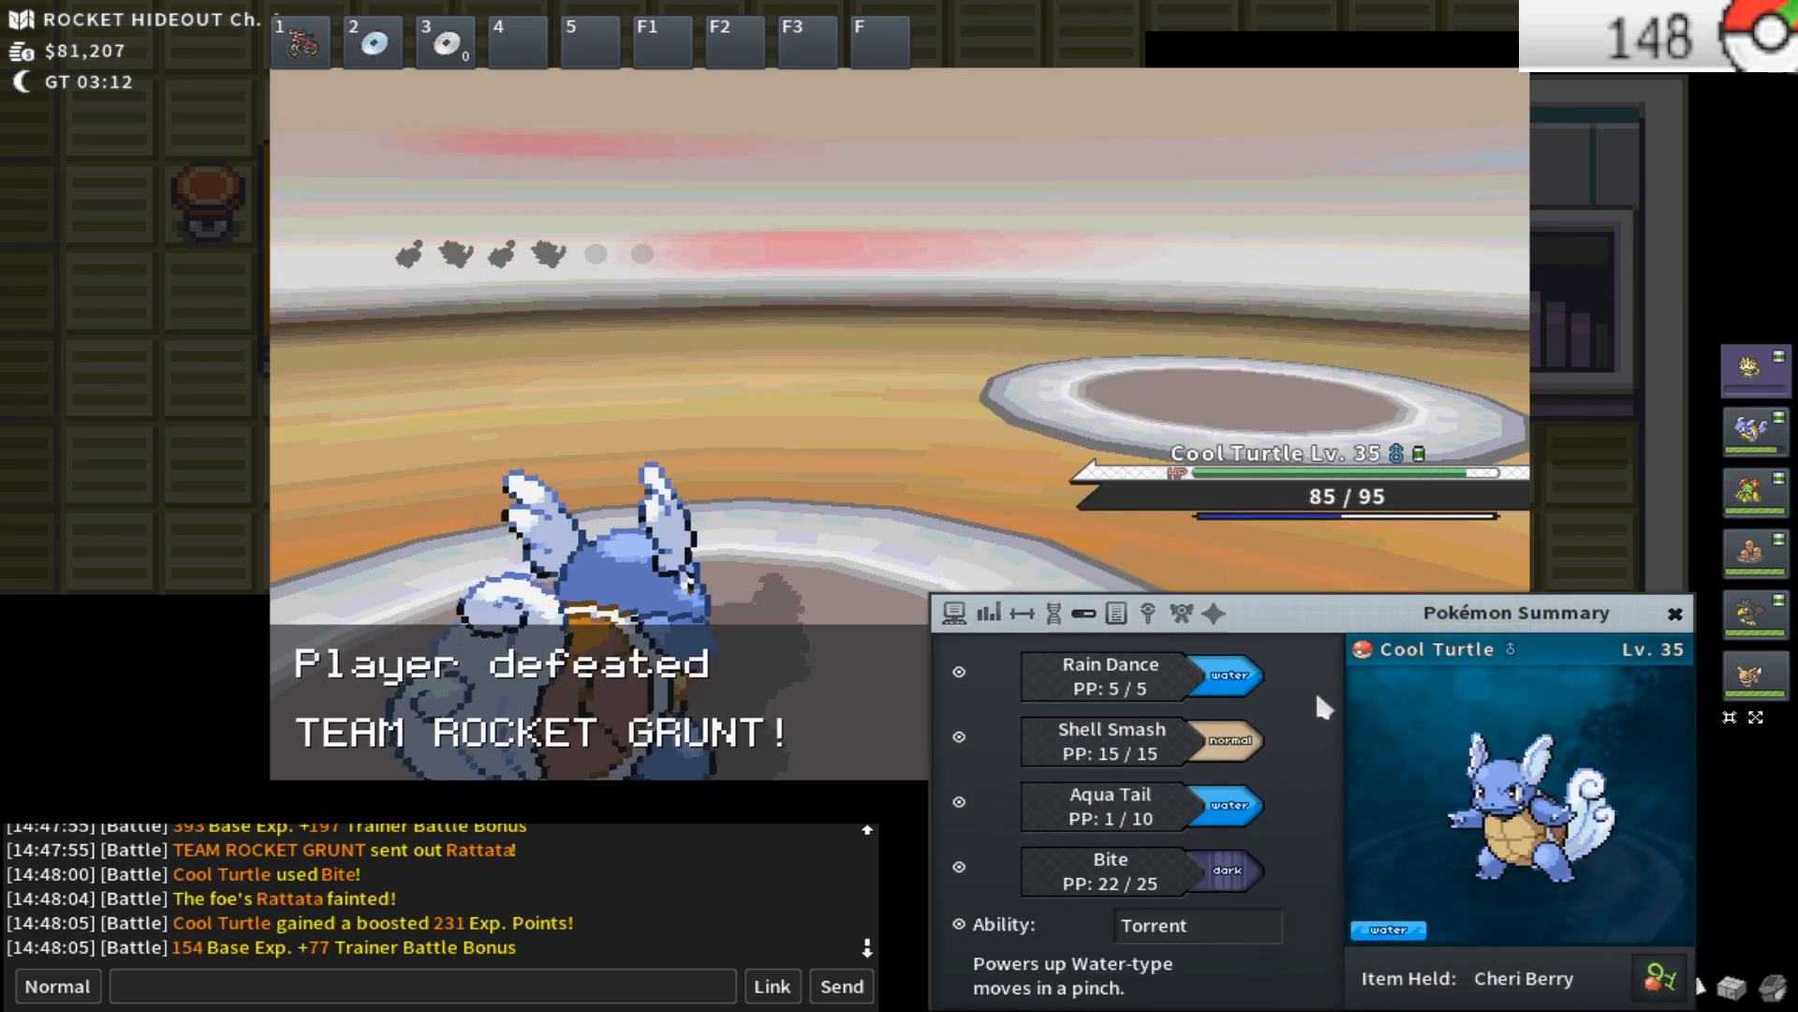
left_click(1677, 615)
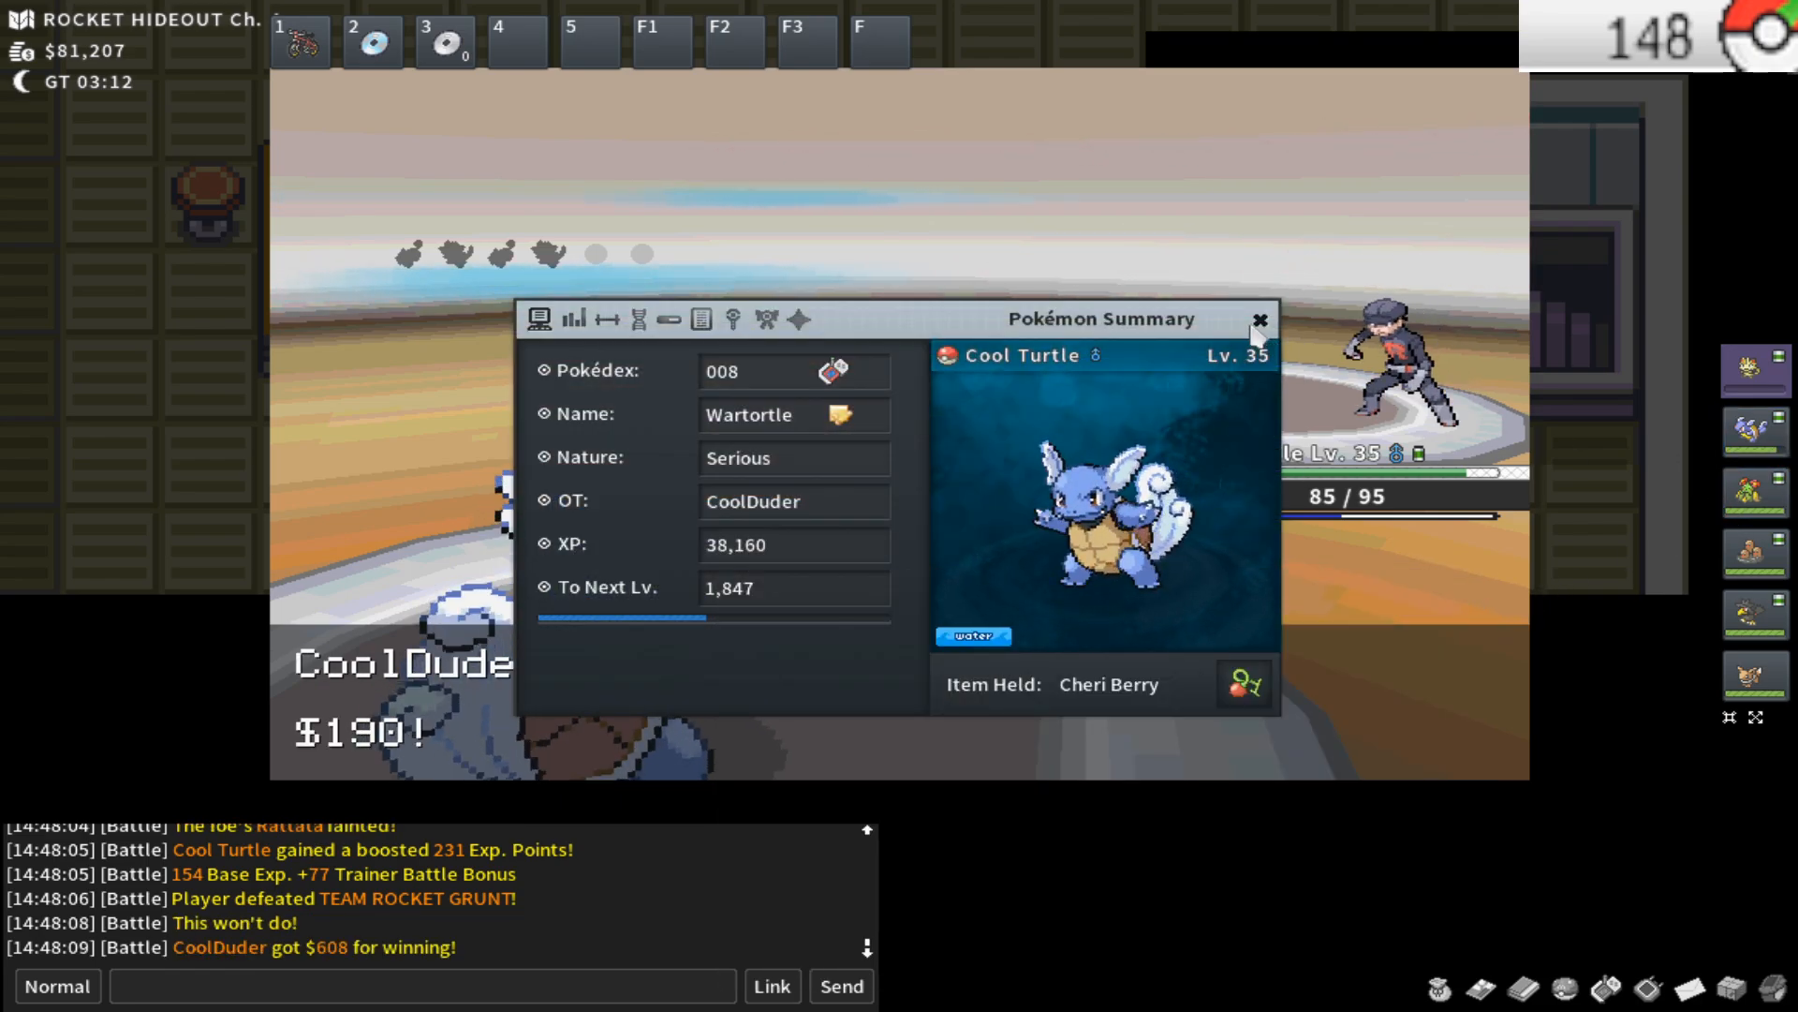
left_click(1259, 319)
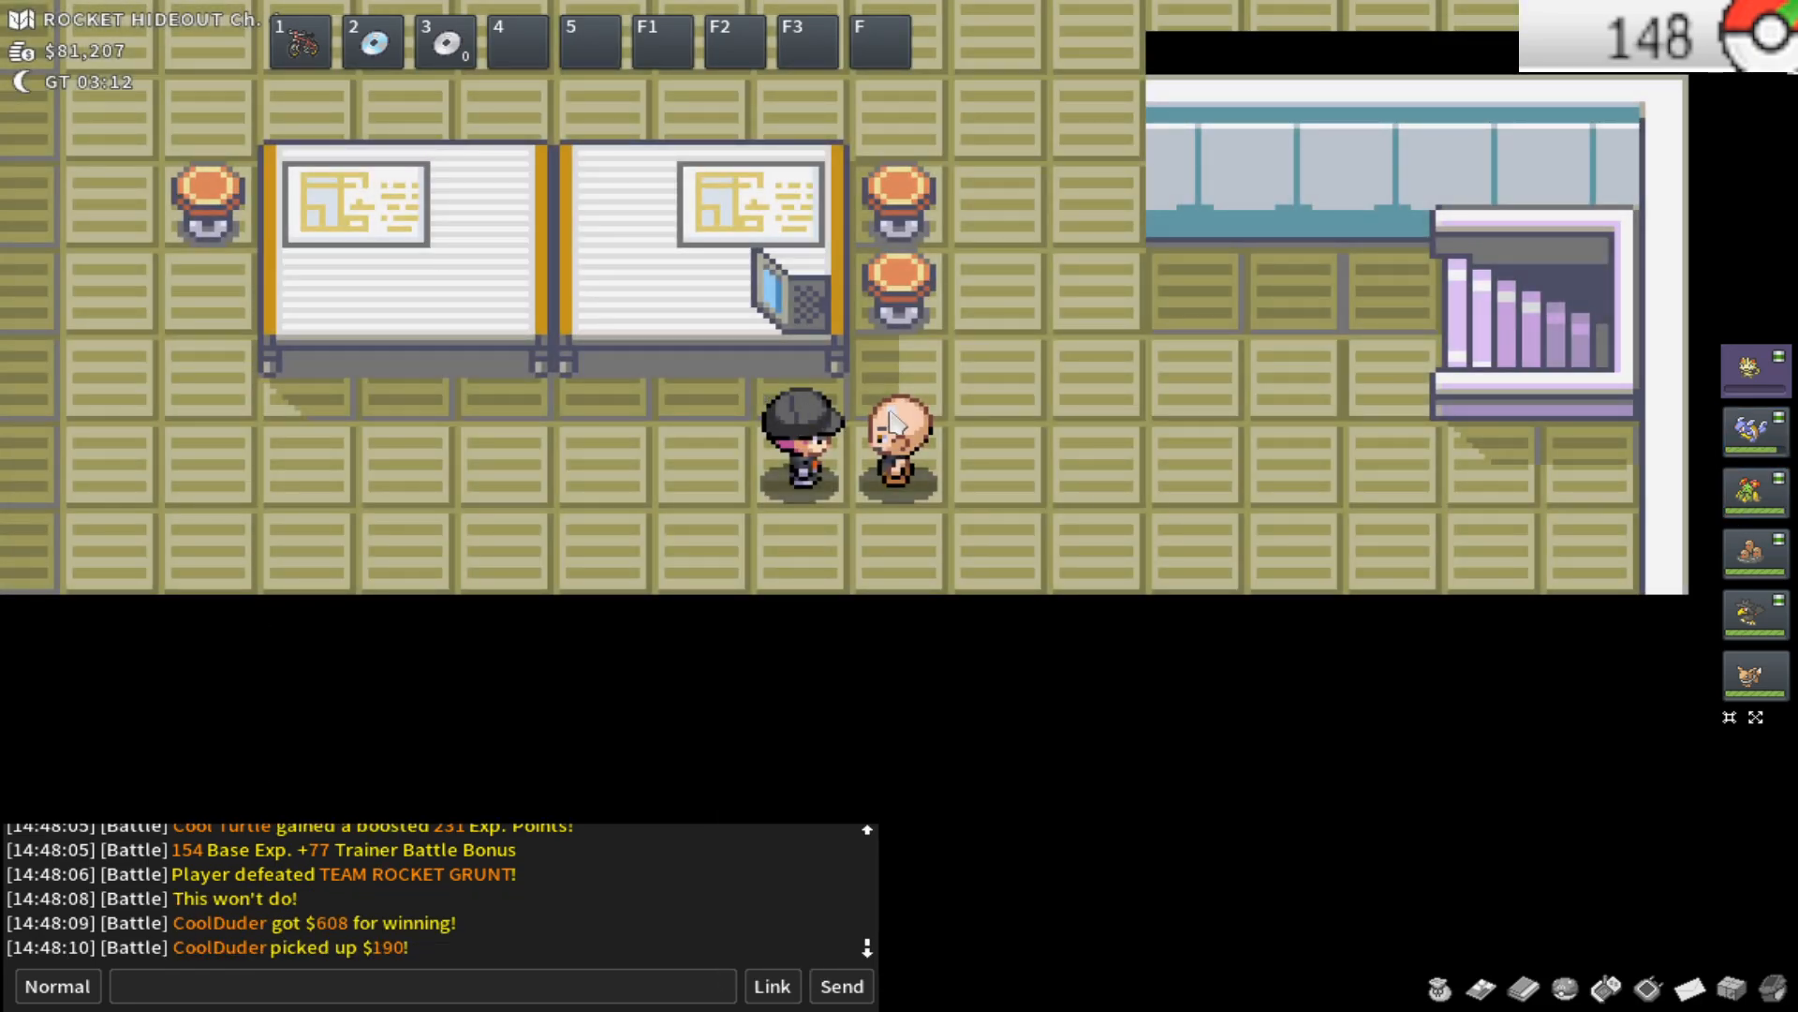
mouse_move(998, 487)
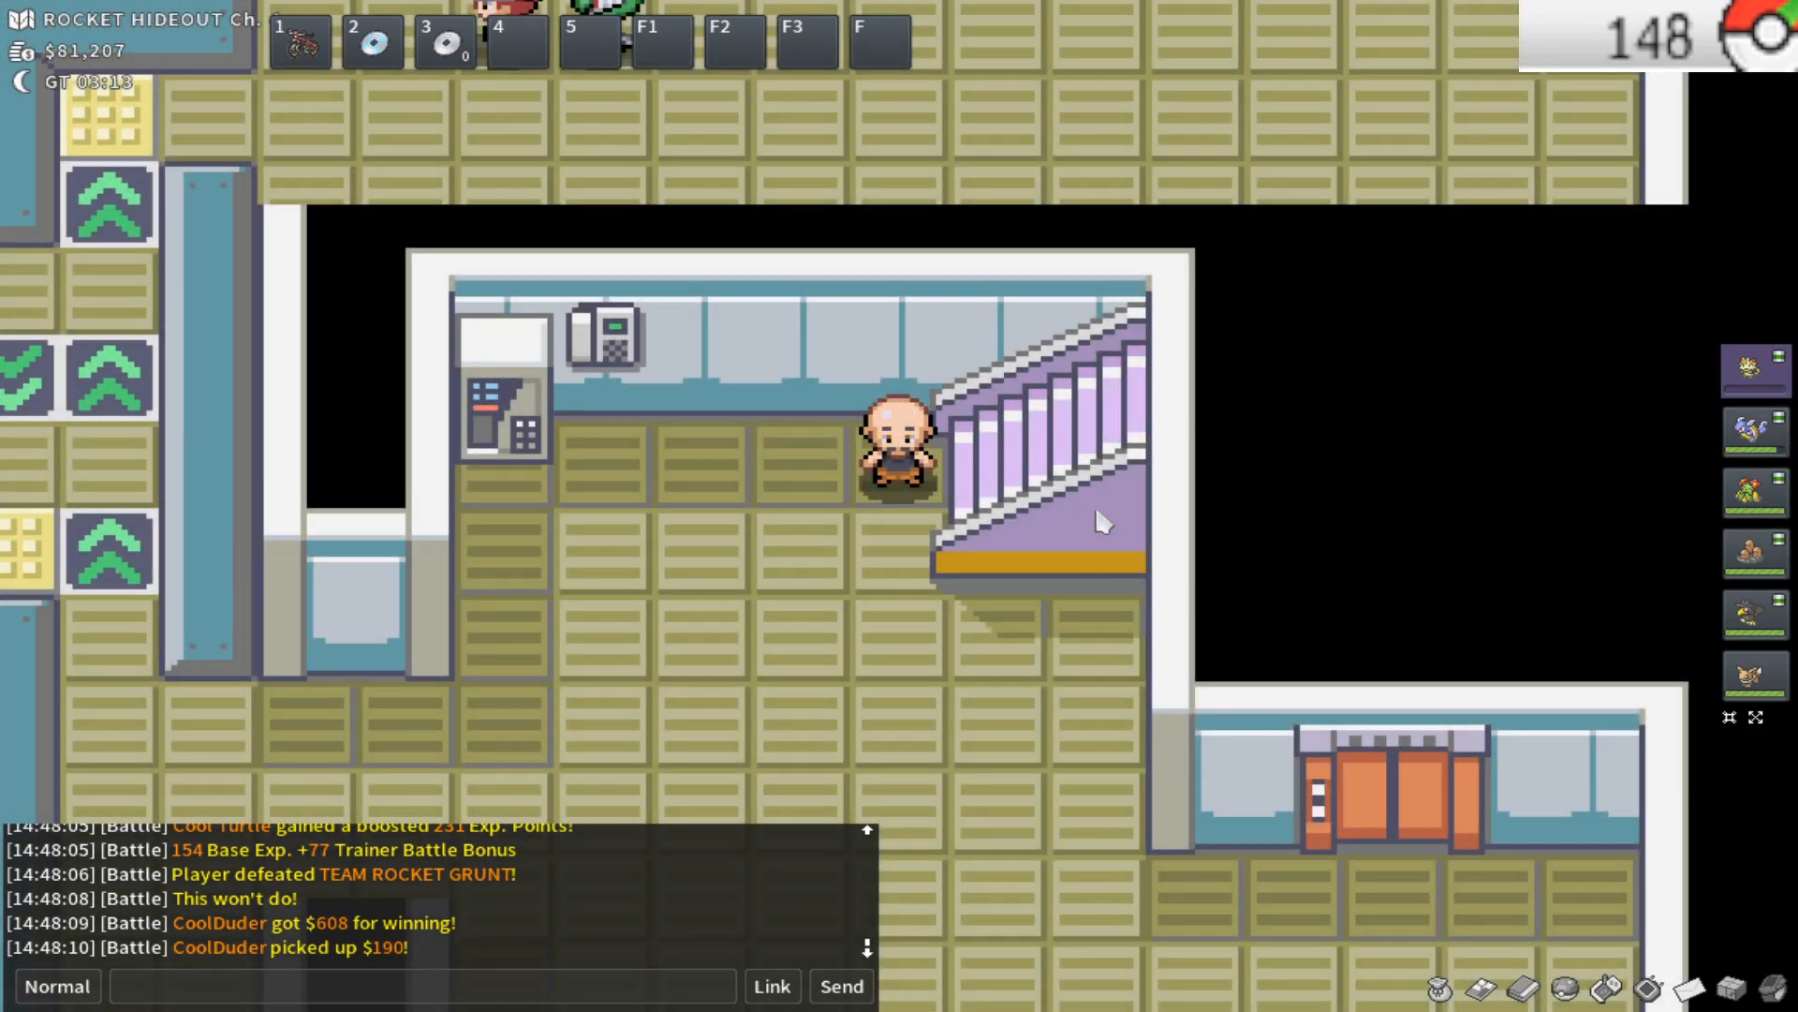
Walk into the hideout elevator, close the summary, and step back out of its doors
key("Down")
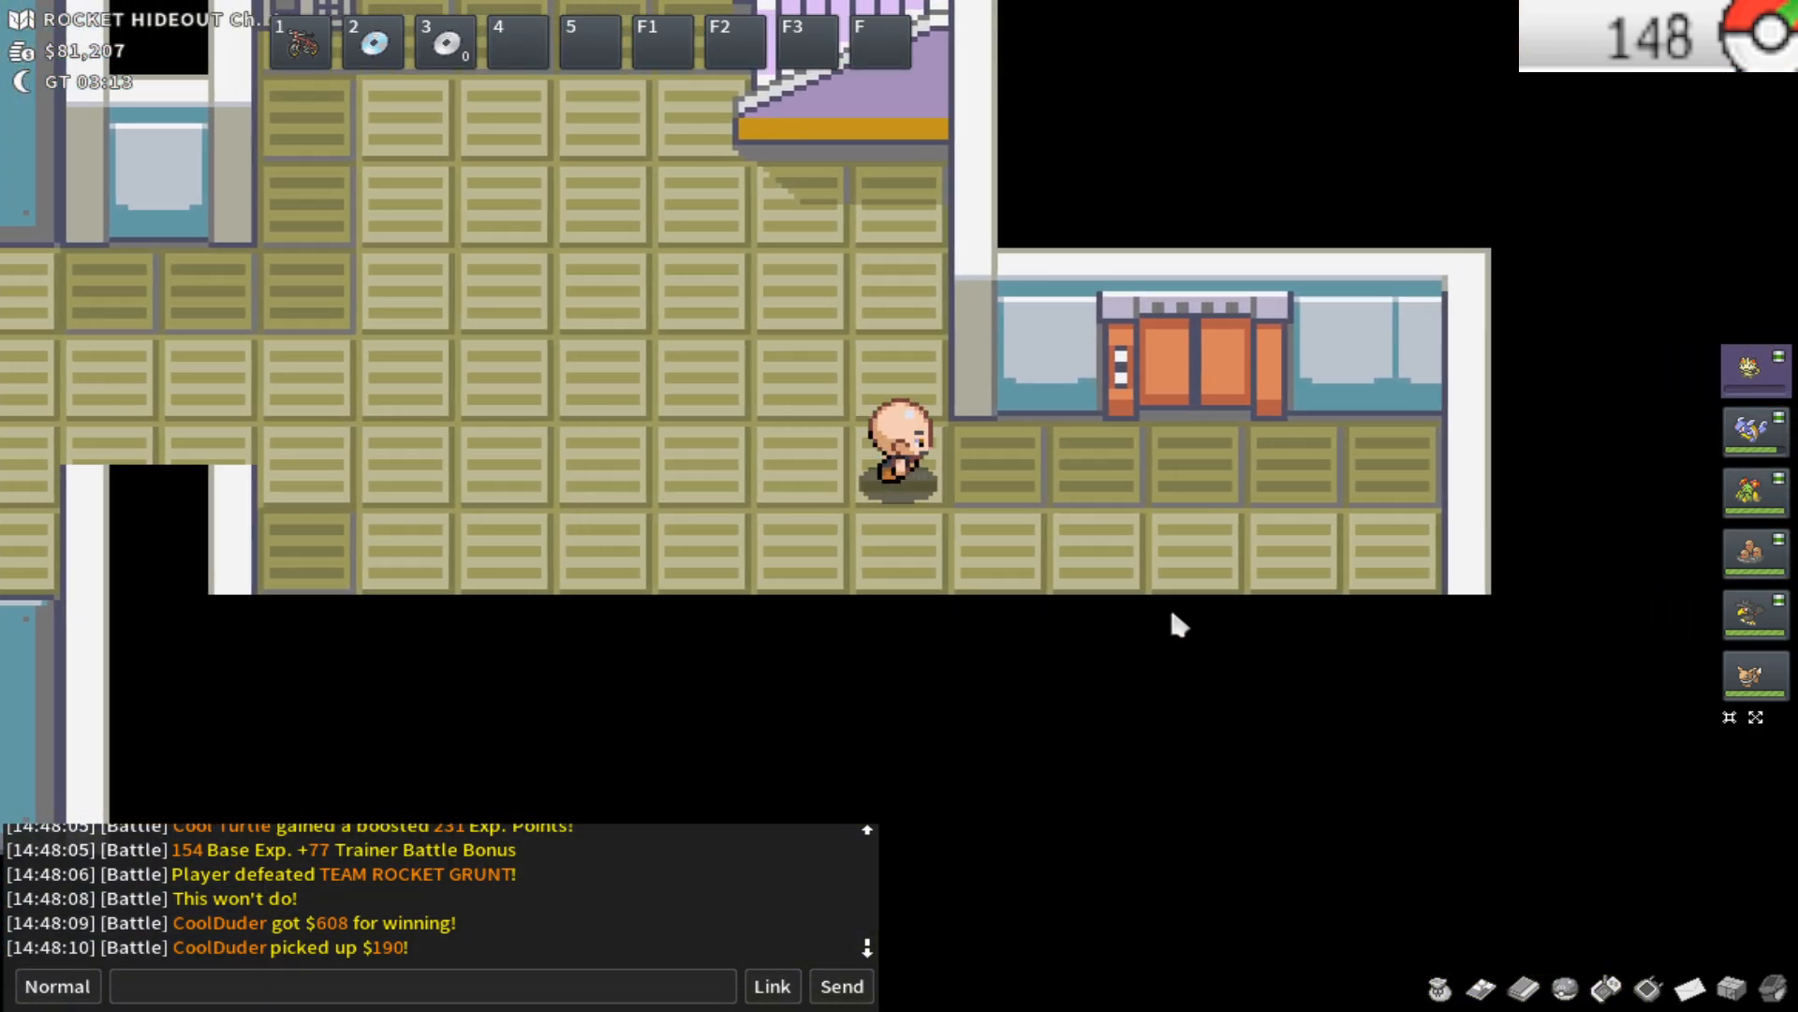
key("up")
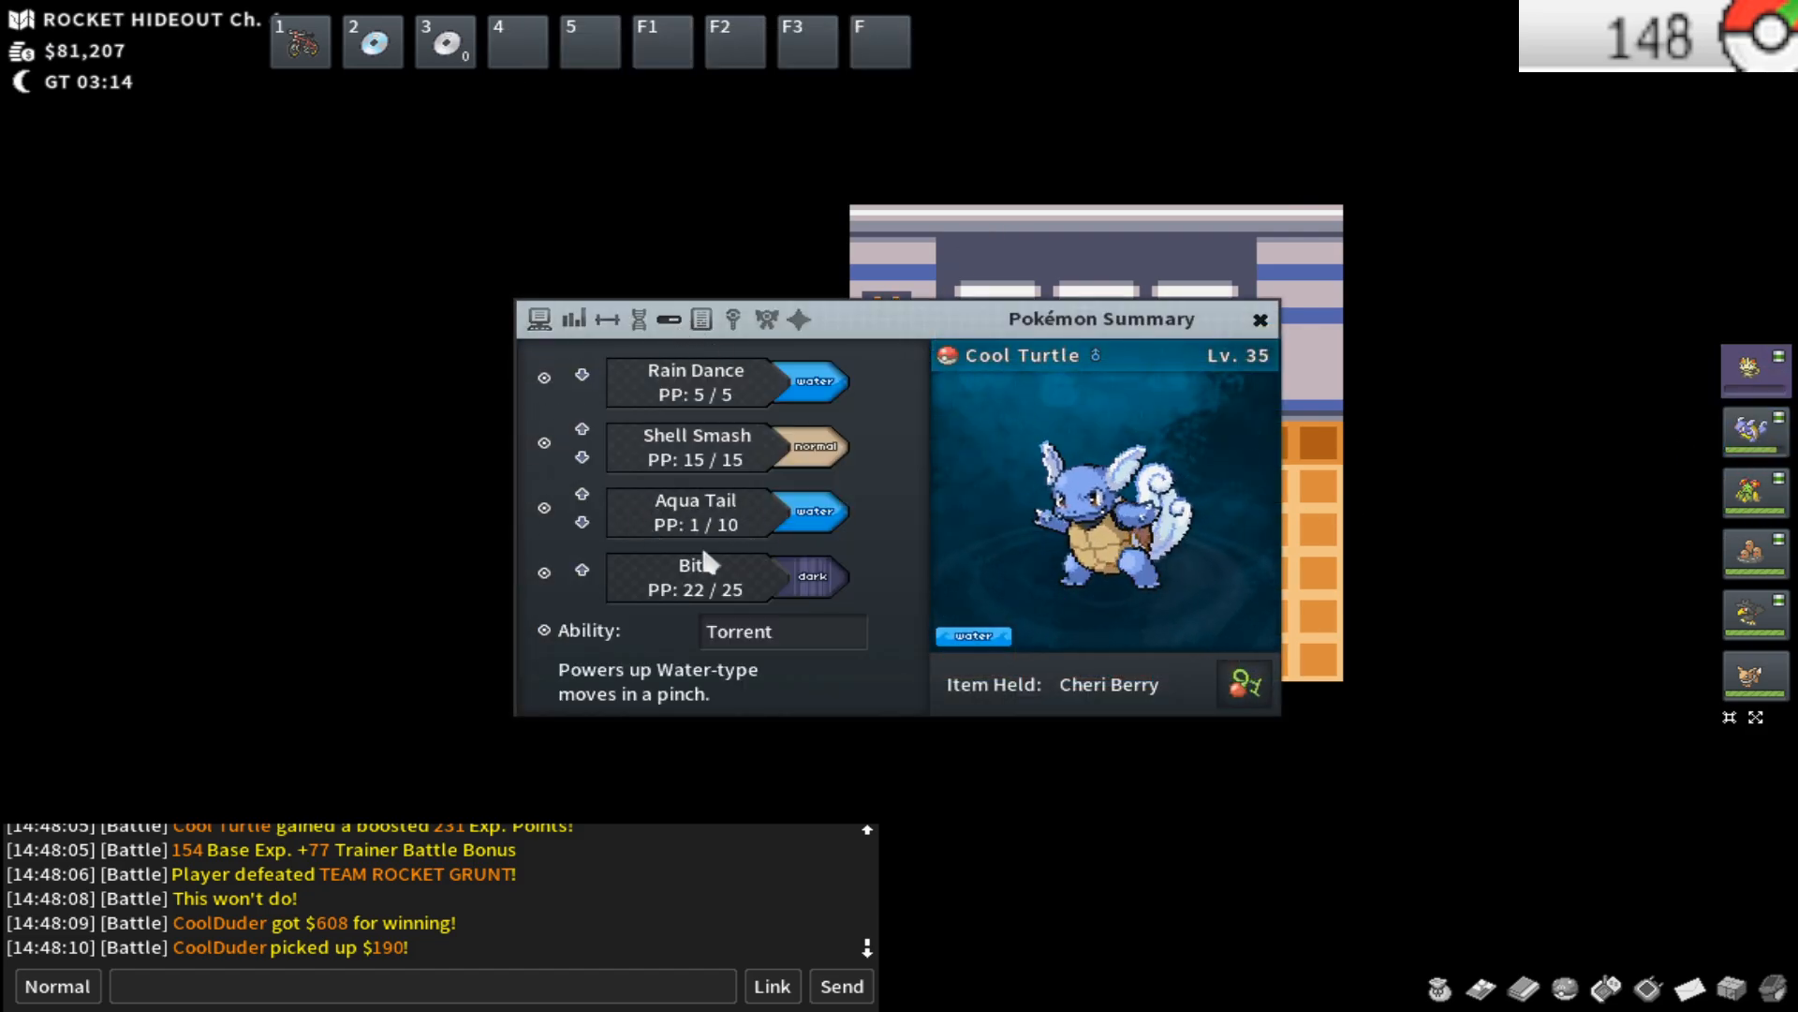
left_click(1259, 318)
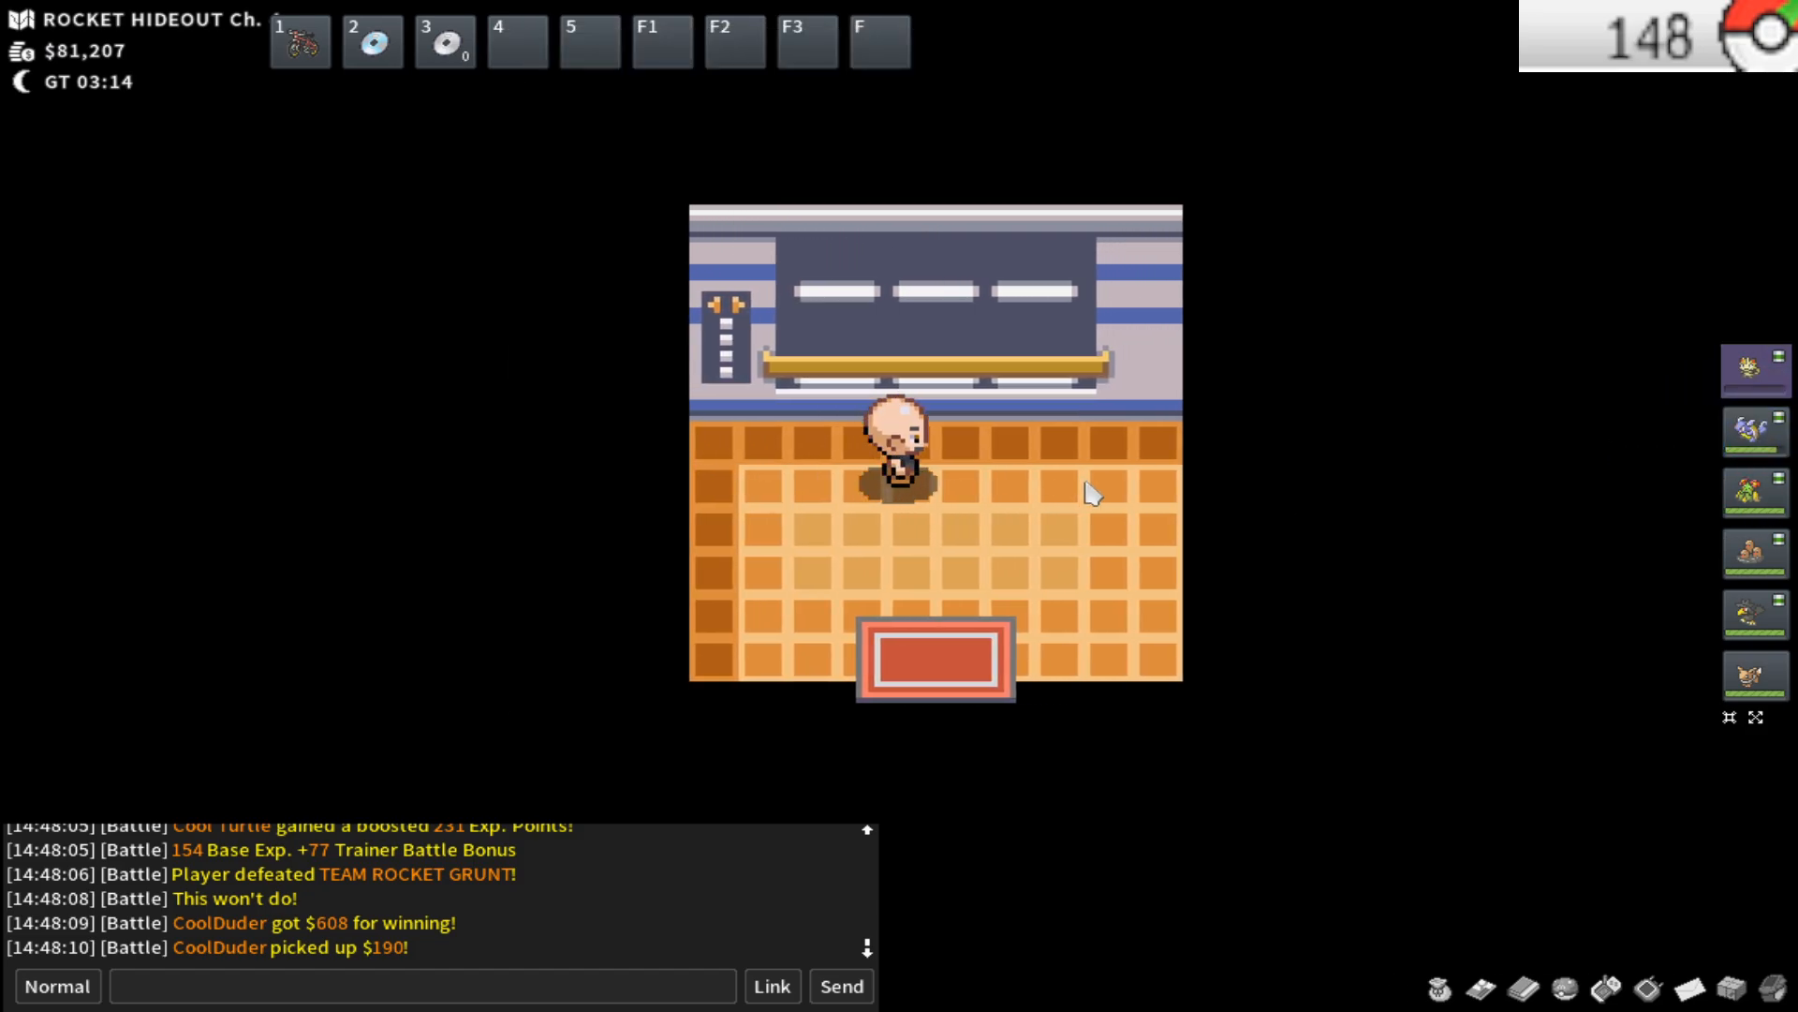
key("up")
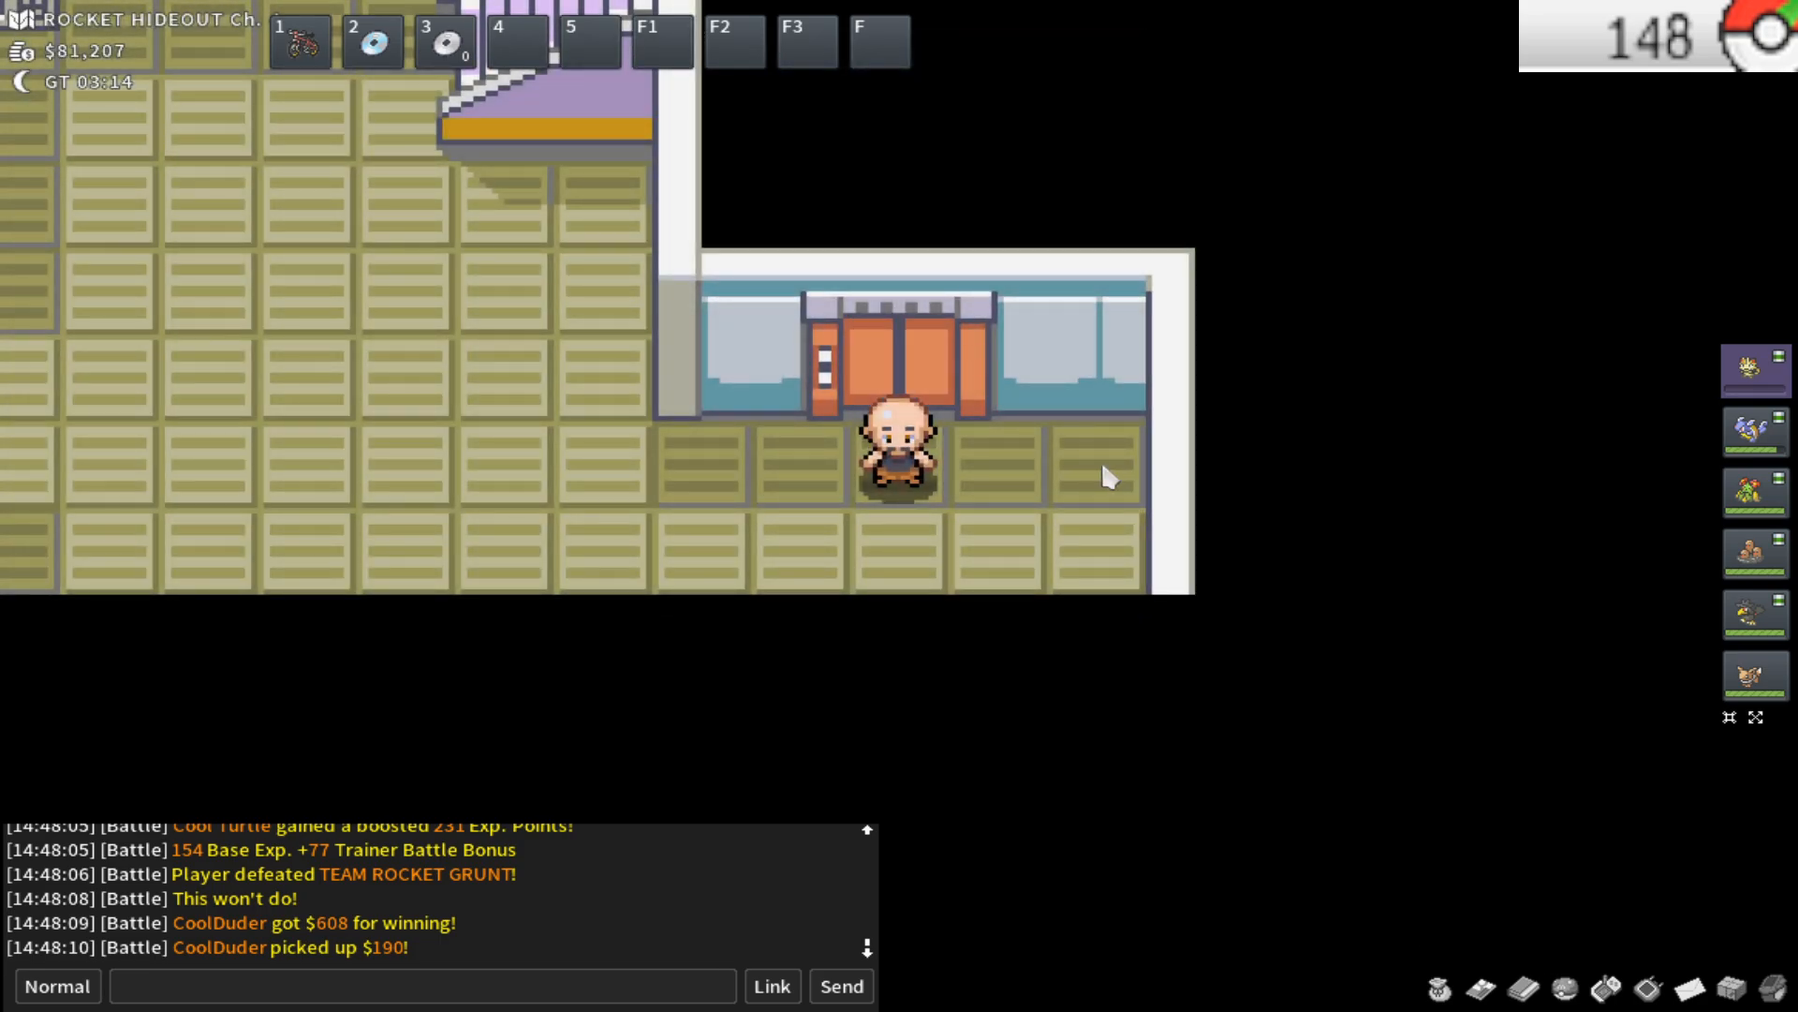
mouse_move(997, 474)
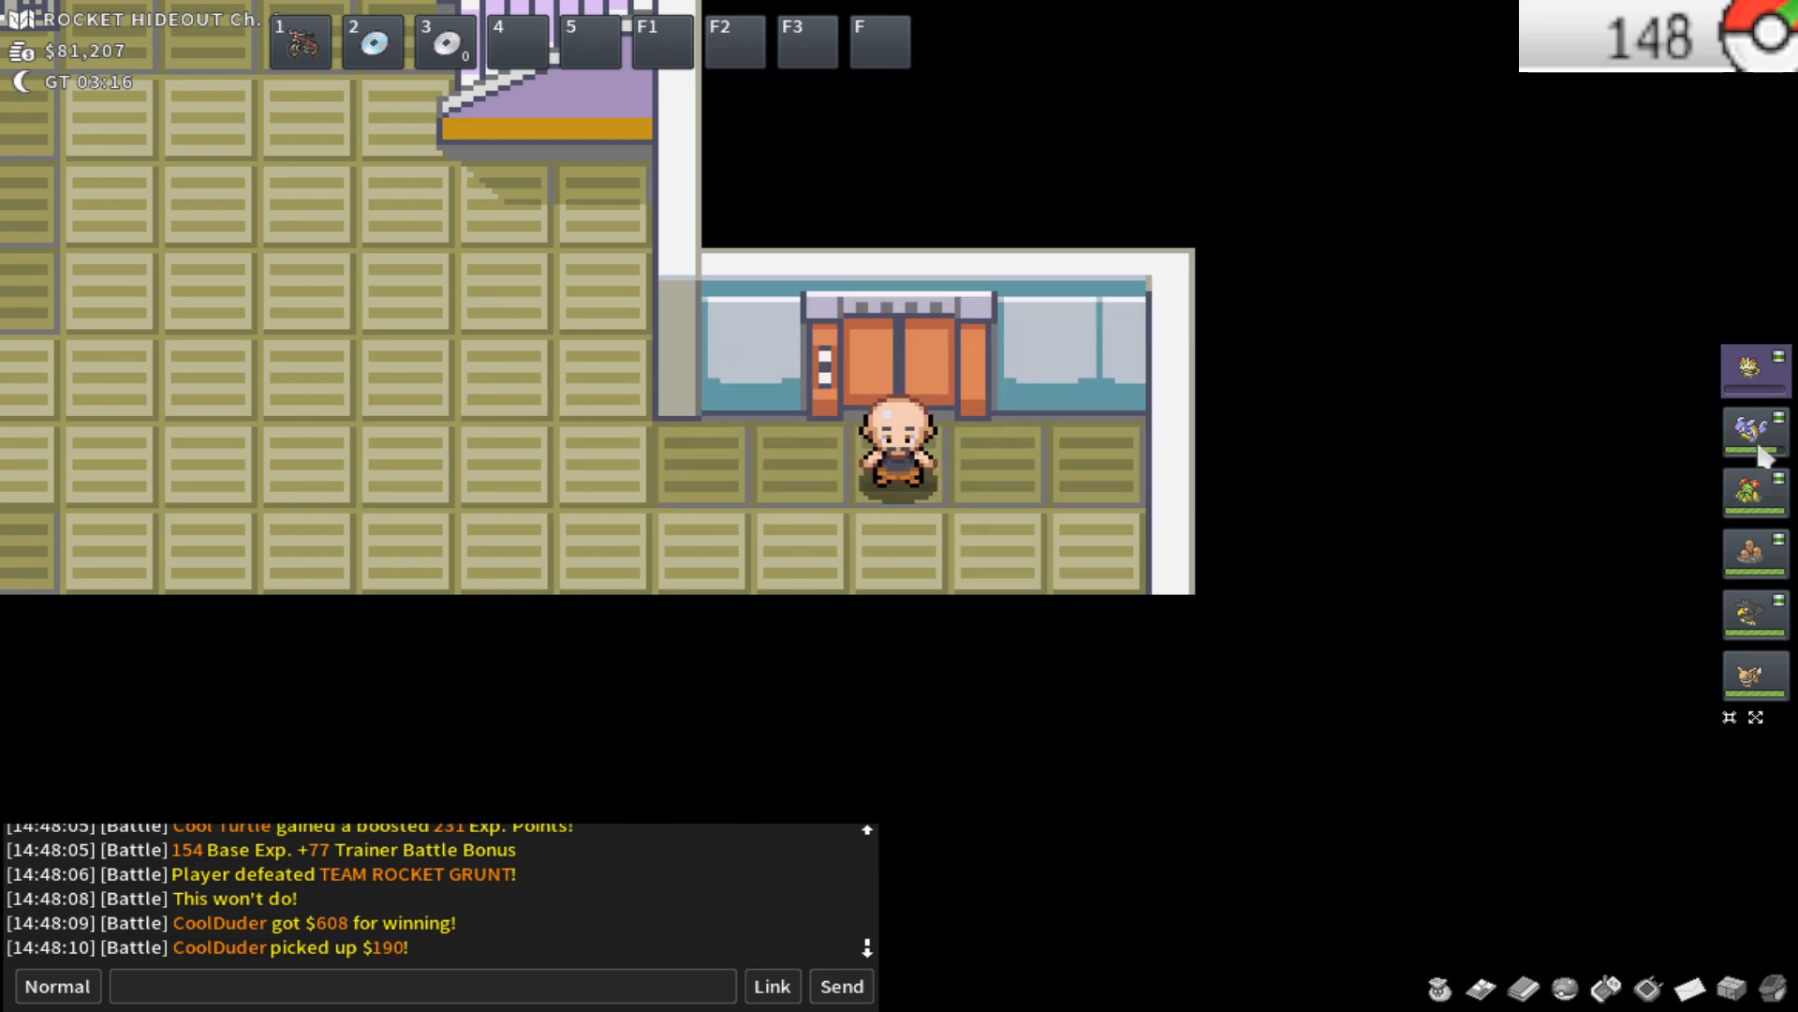
View Cool Turtle's moves in its summary and close it
left_click(1753, 429)
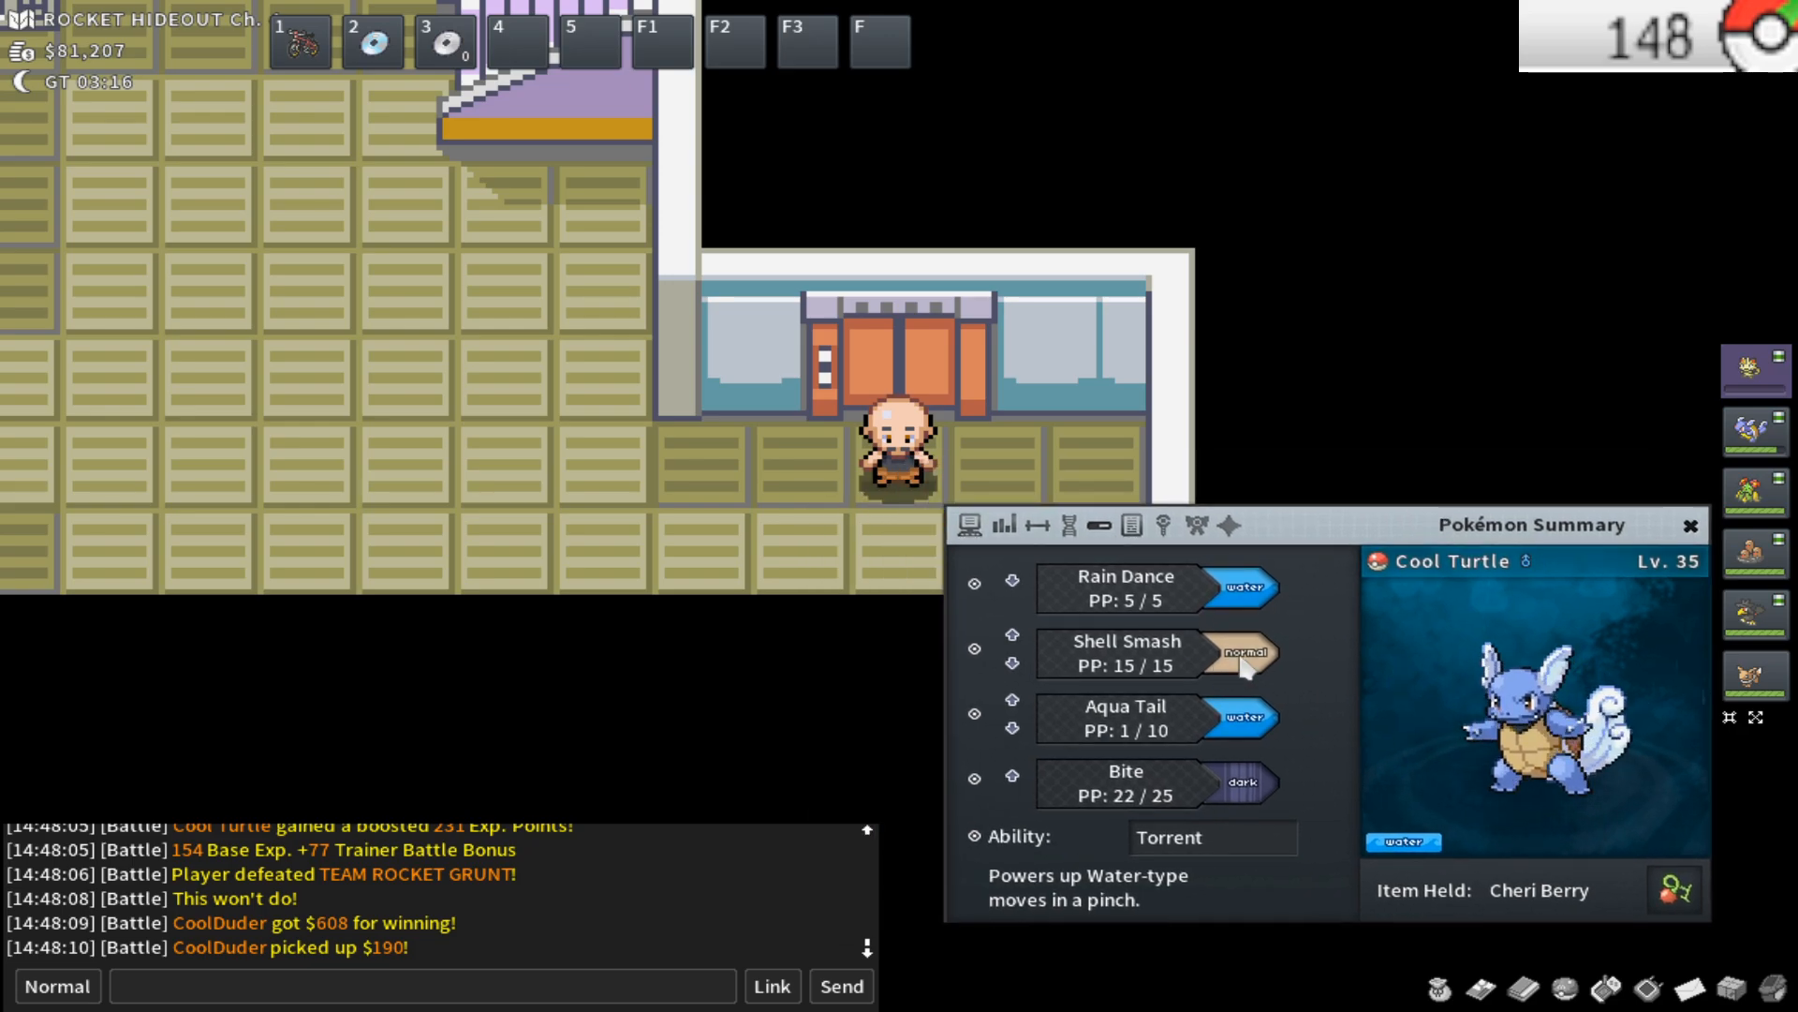
left_click(1688, 525)
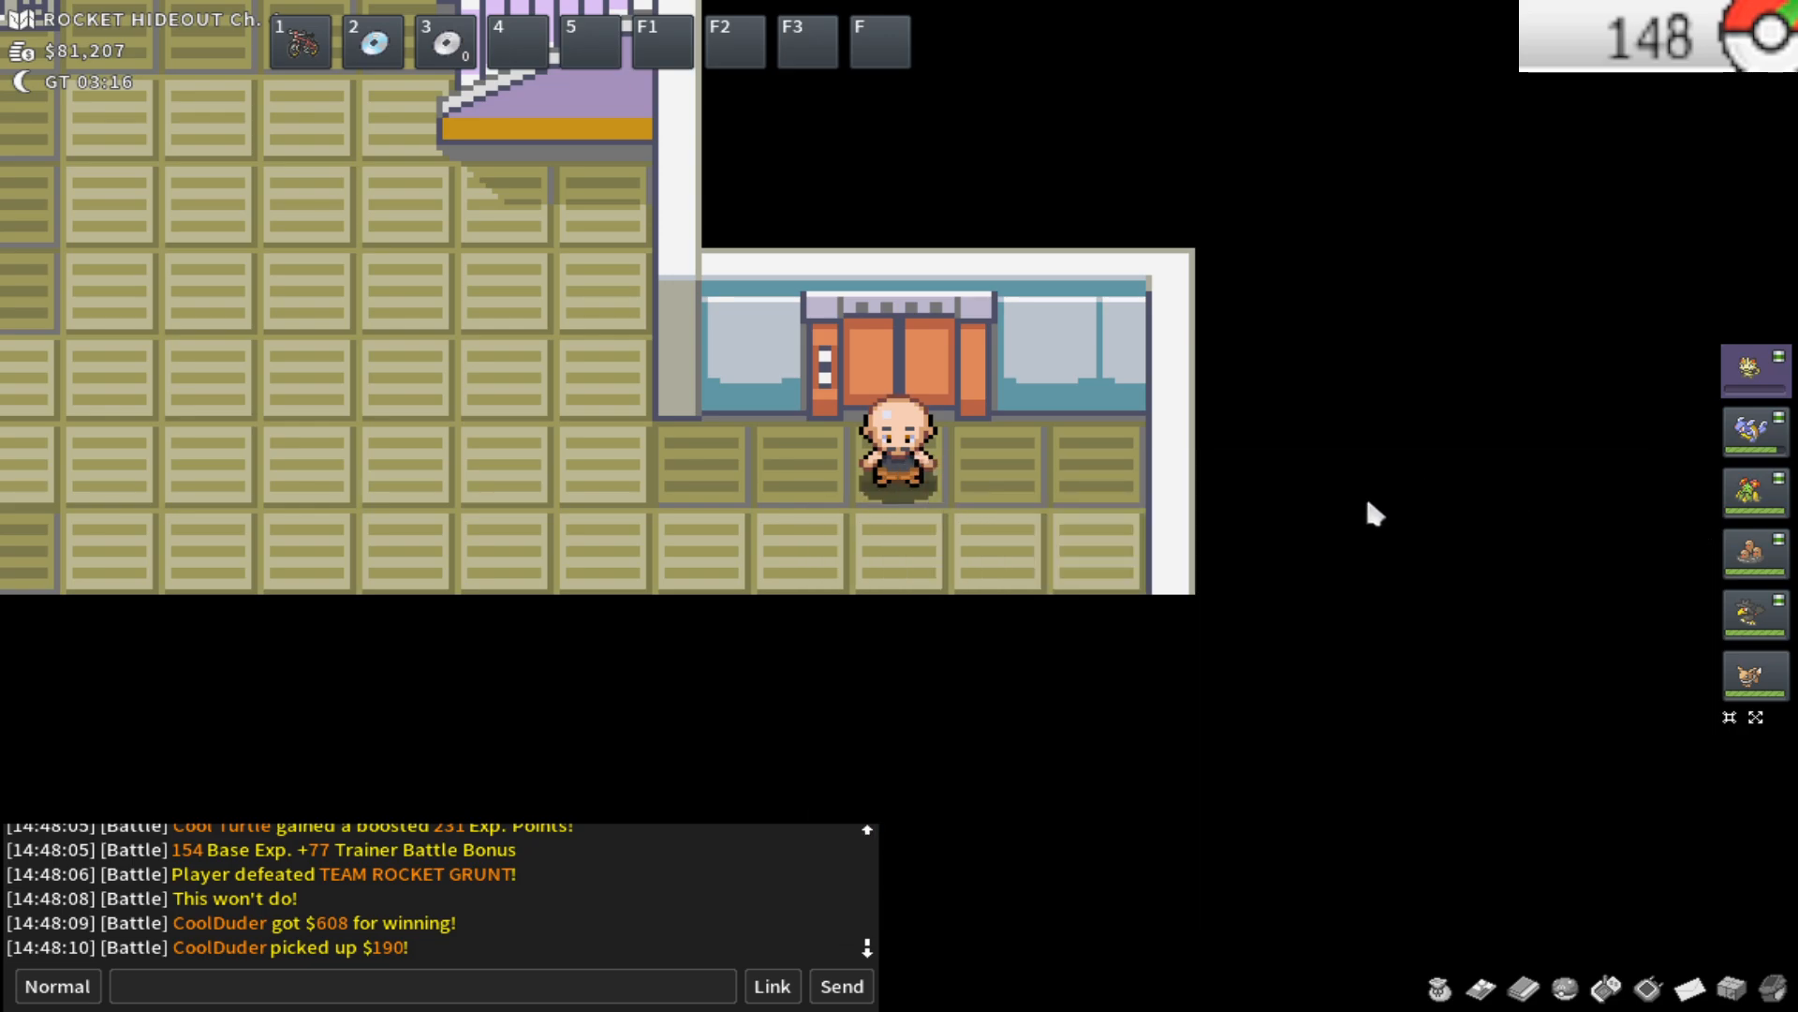
mouse_move(1326, 584)
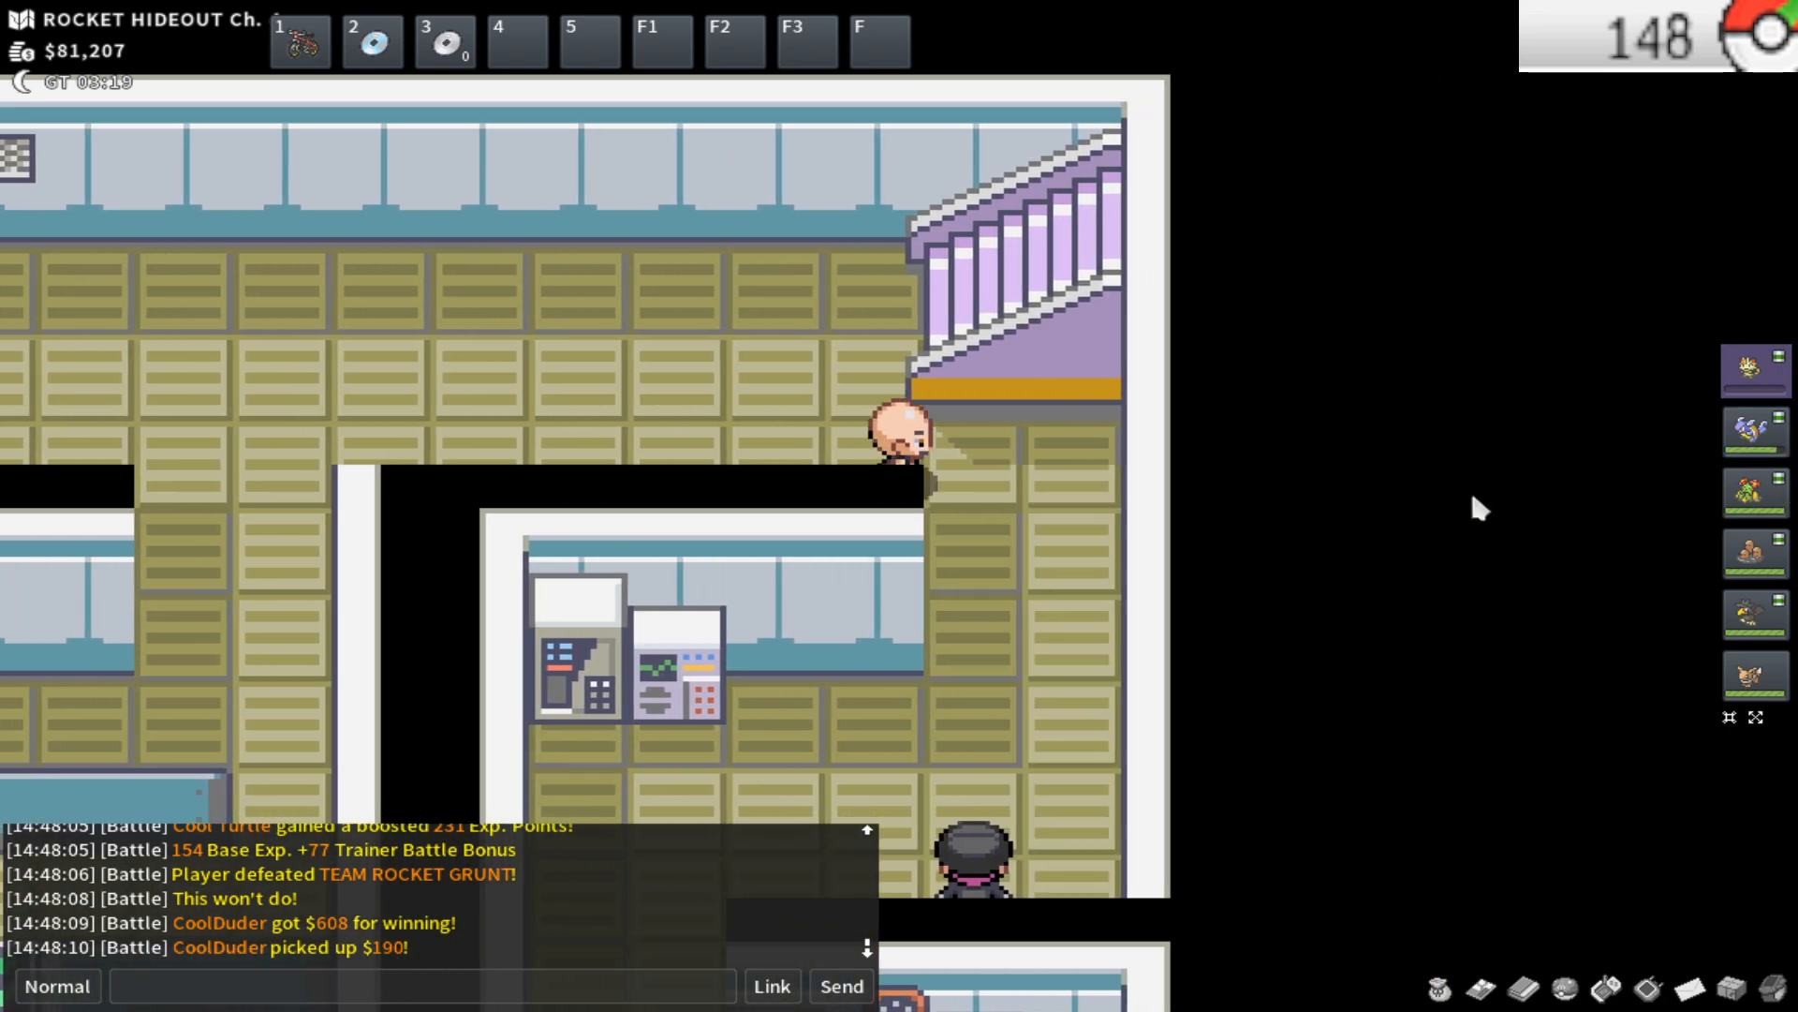
Walk down into the arrow-tile area toward the next Team Rocket Grunt
key("down")
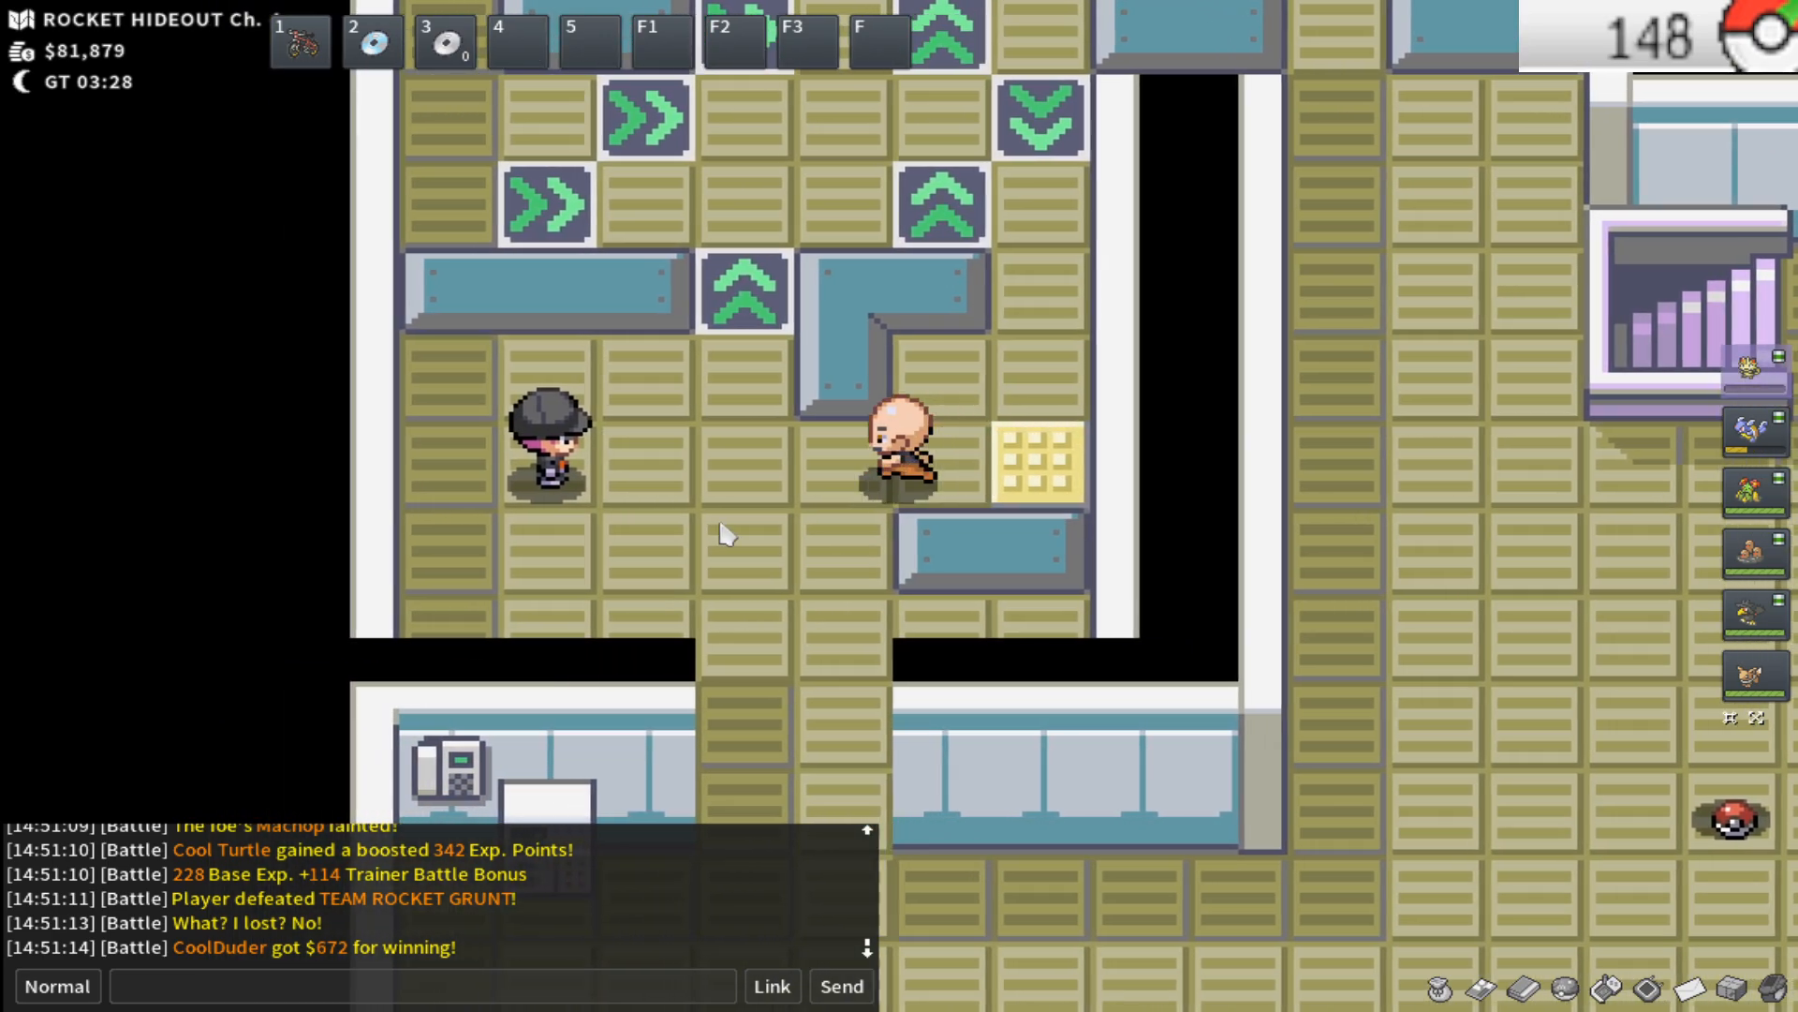
Walk right into the grunt battle and close Cool Turtle's summary after it wins
key("Right")
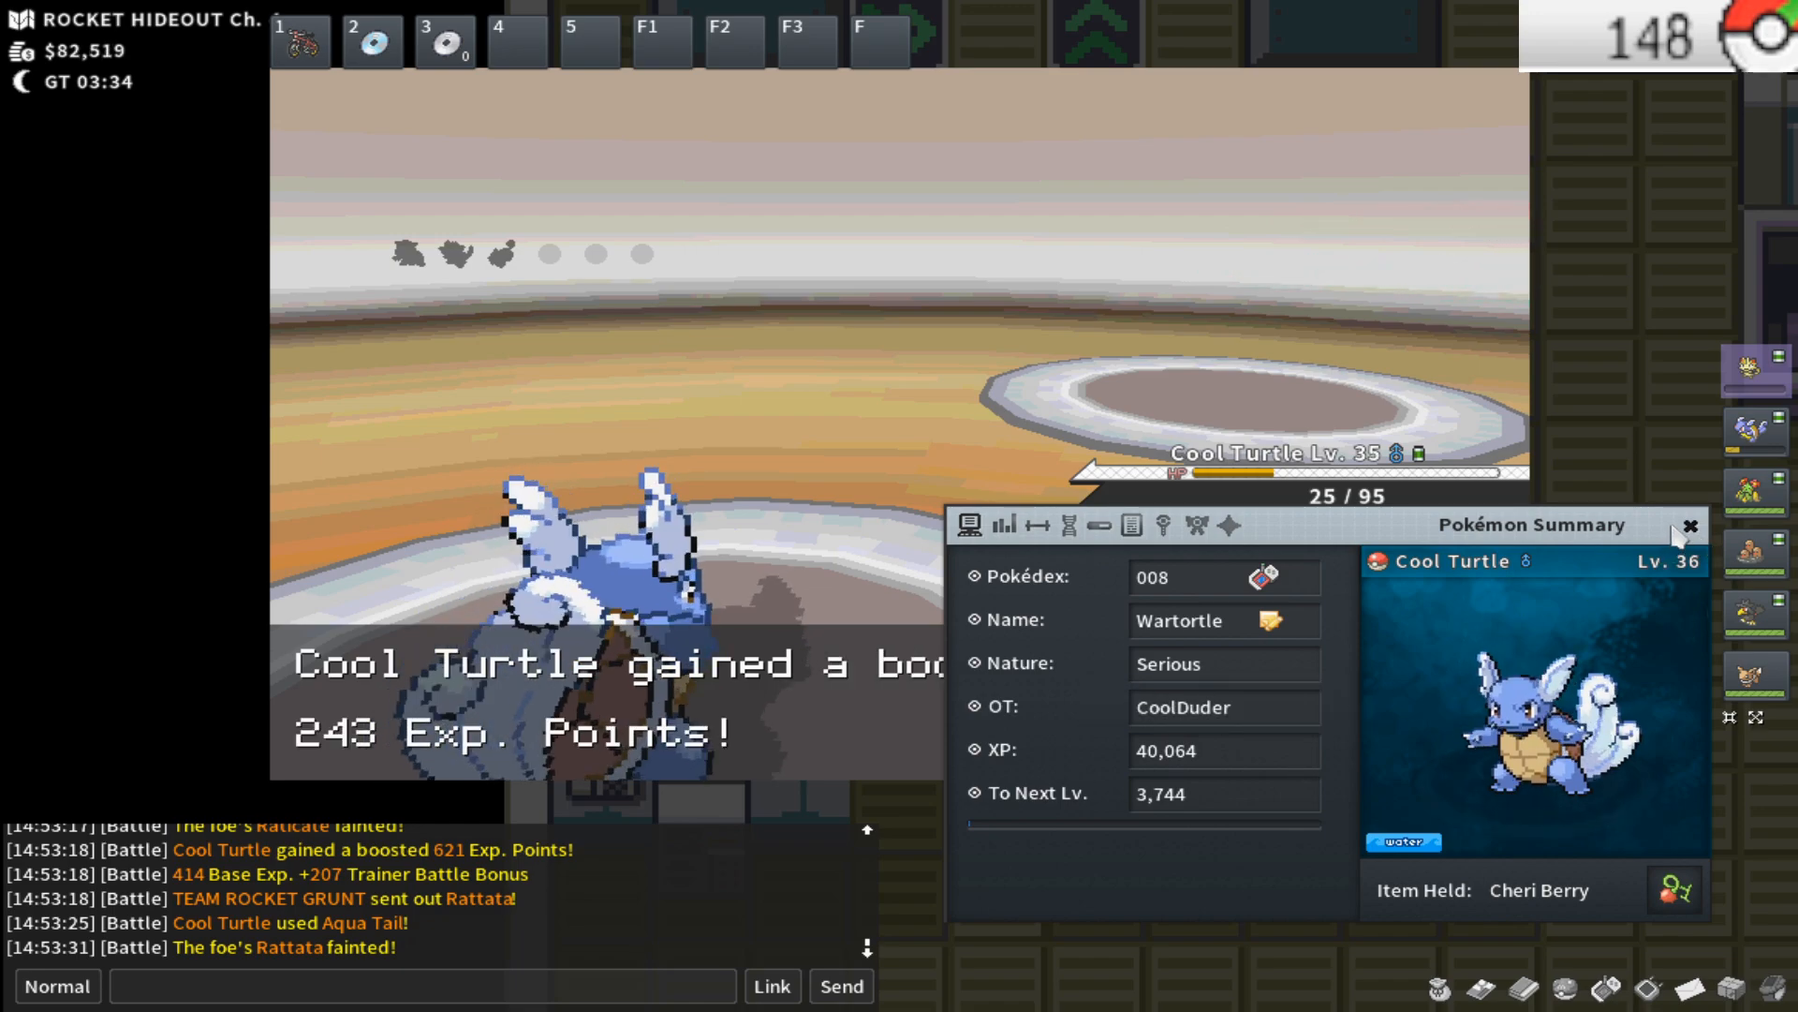
left_click(1690, 524)
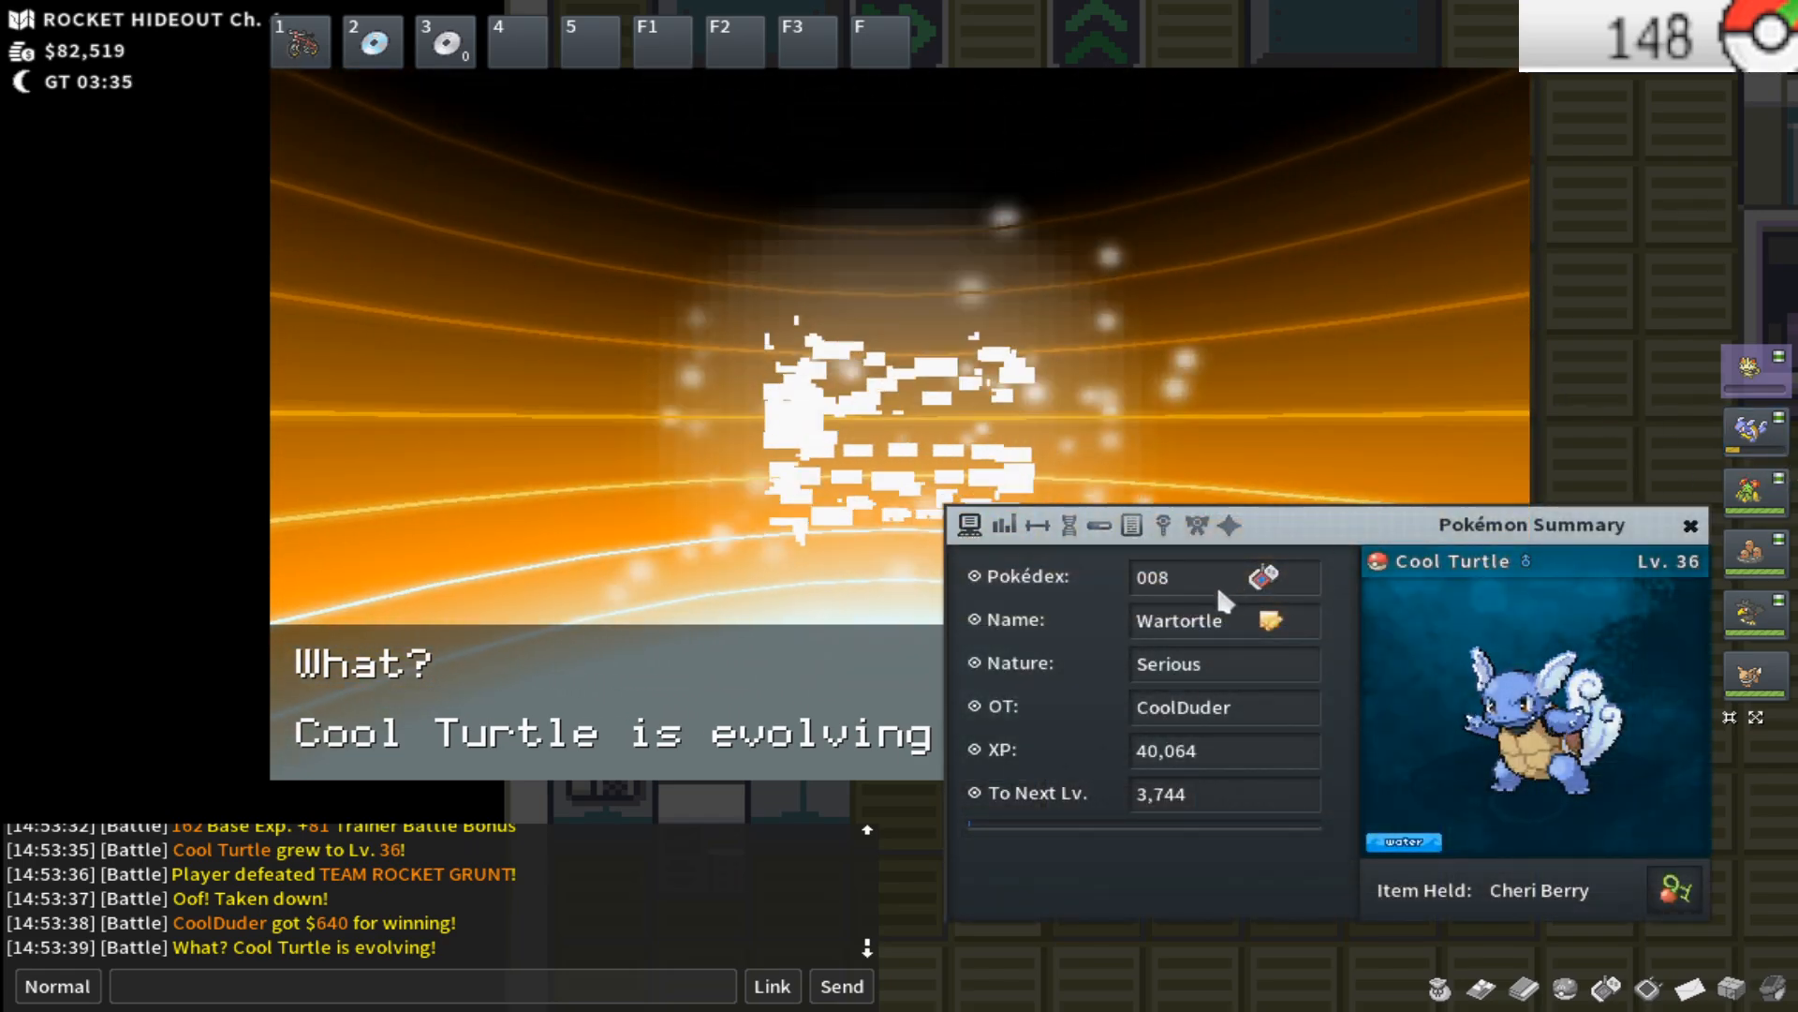
Continue past Cool Turtle's evolution into Blastoise and close its summary panel
left_click(1100, 524)
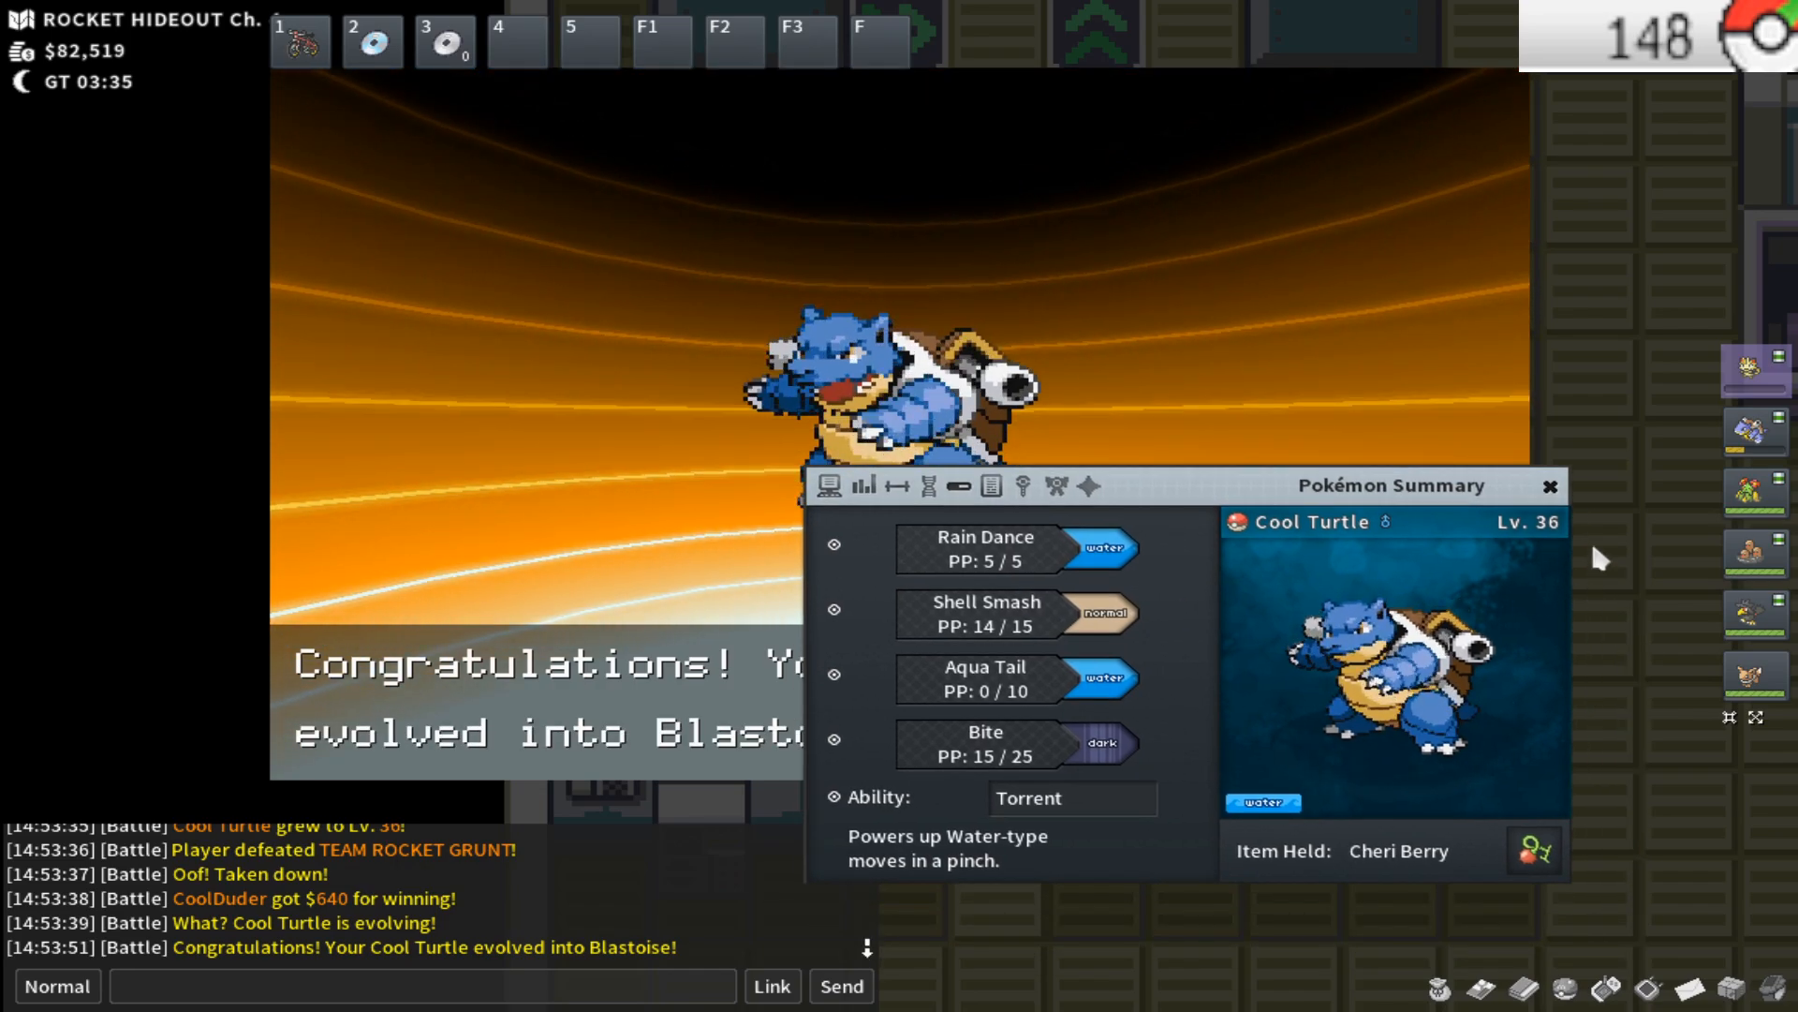
left_click(1547, 487)
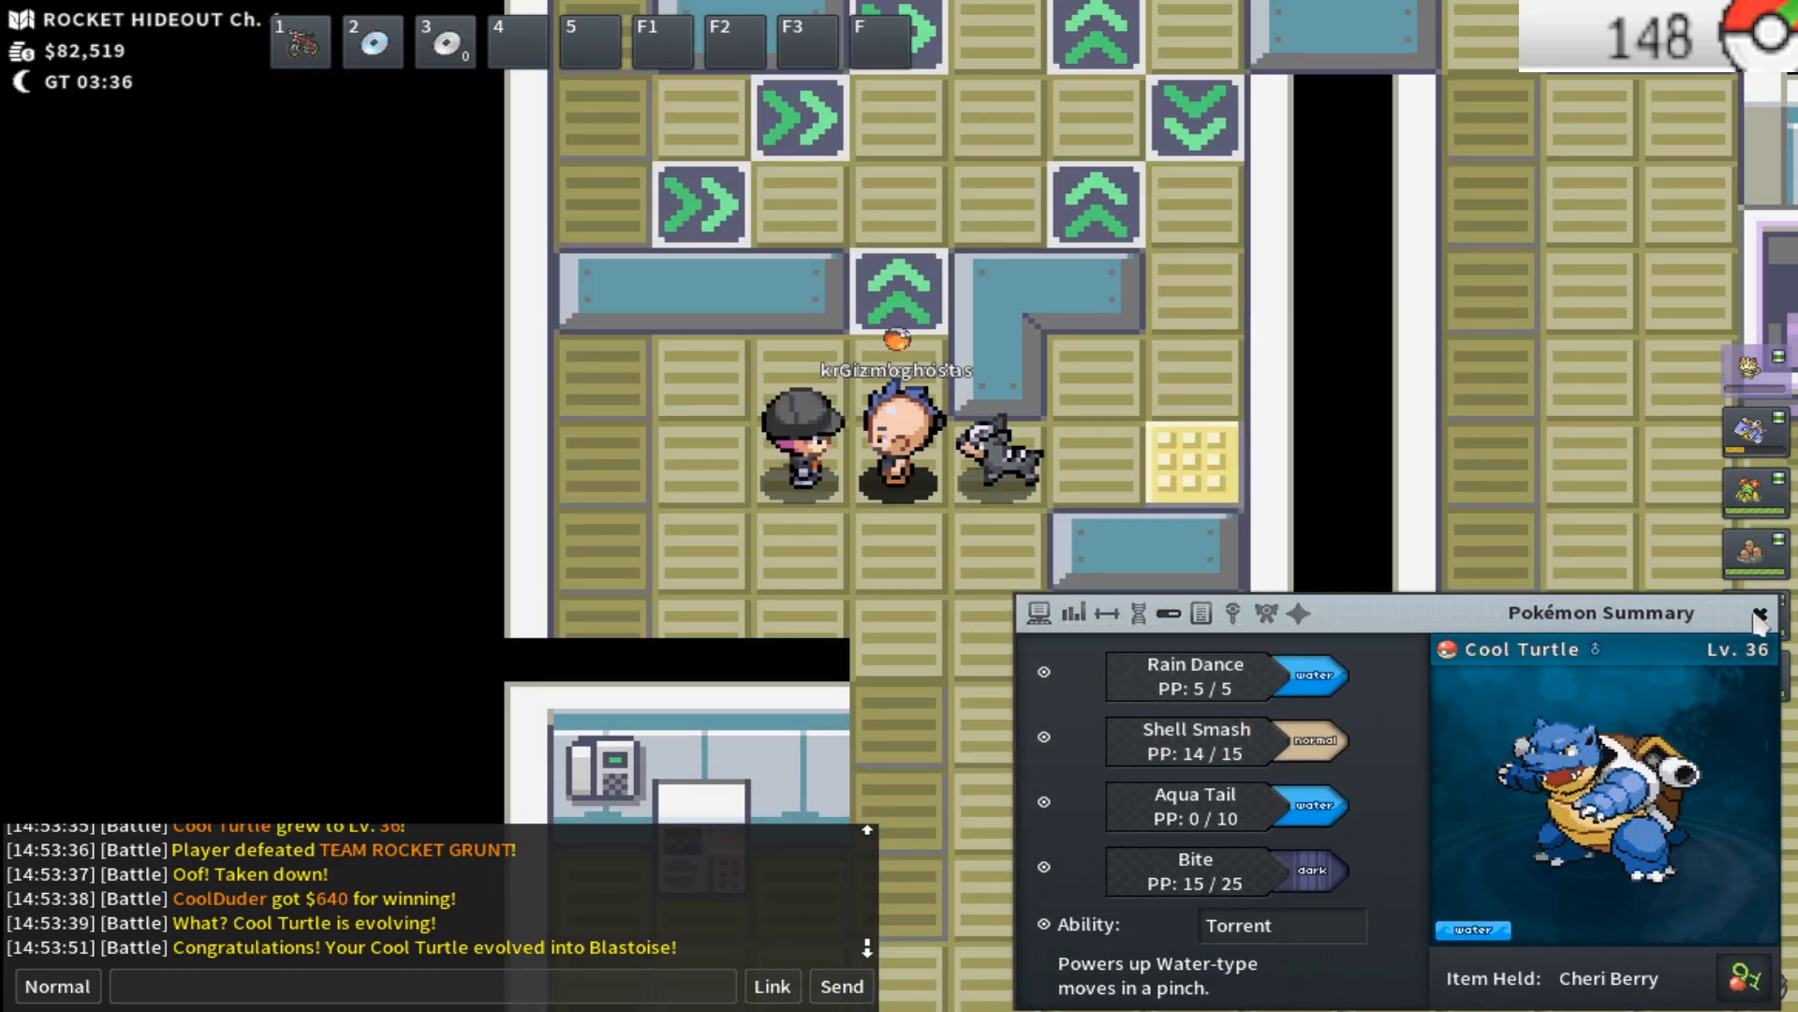
left_click(1759, 616)
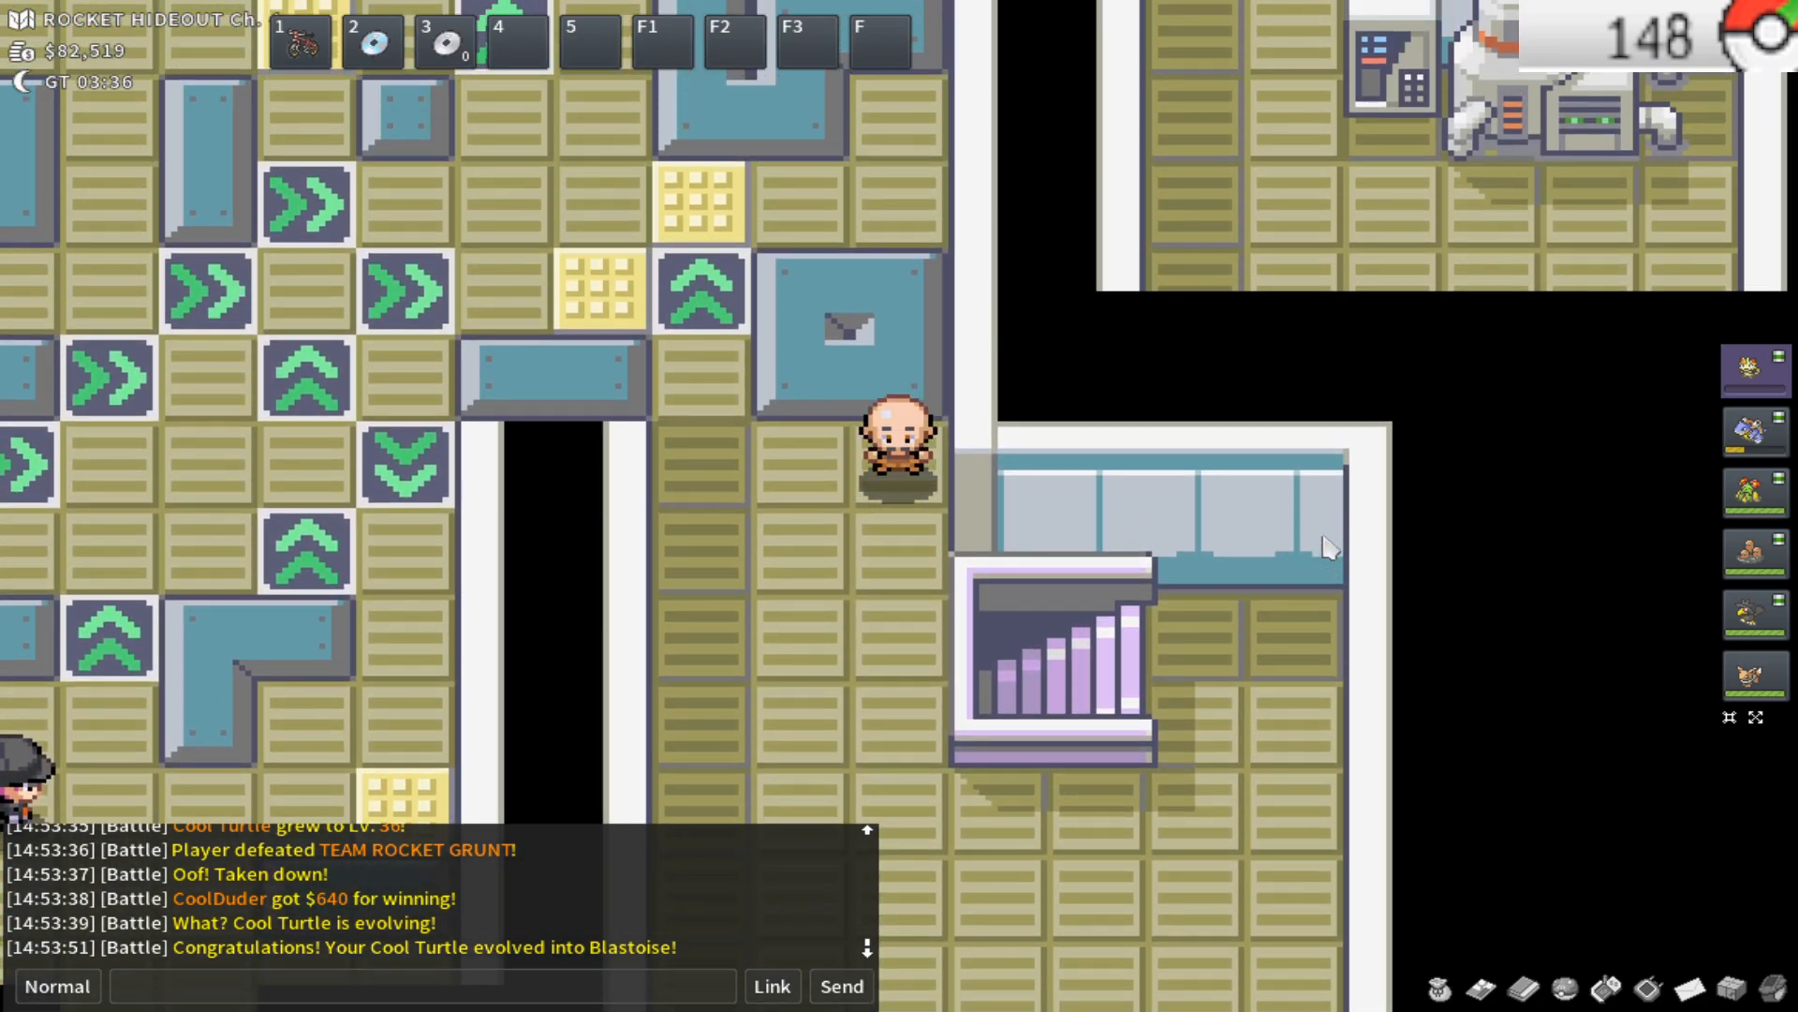
Leave the computer room and ride the arrow tiles across the maze toward the doorway
key("down")
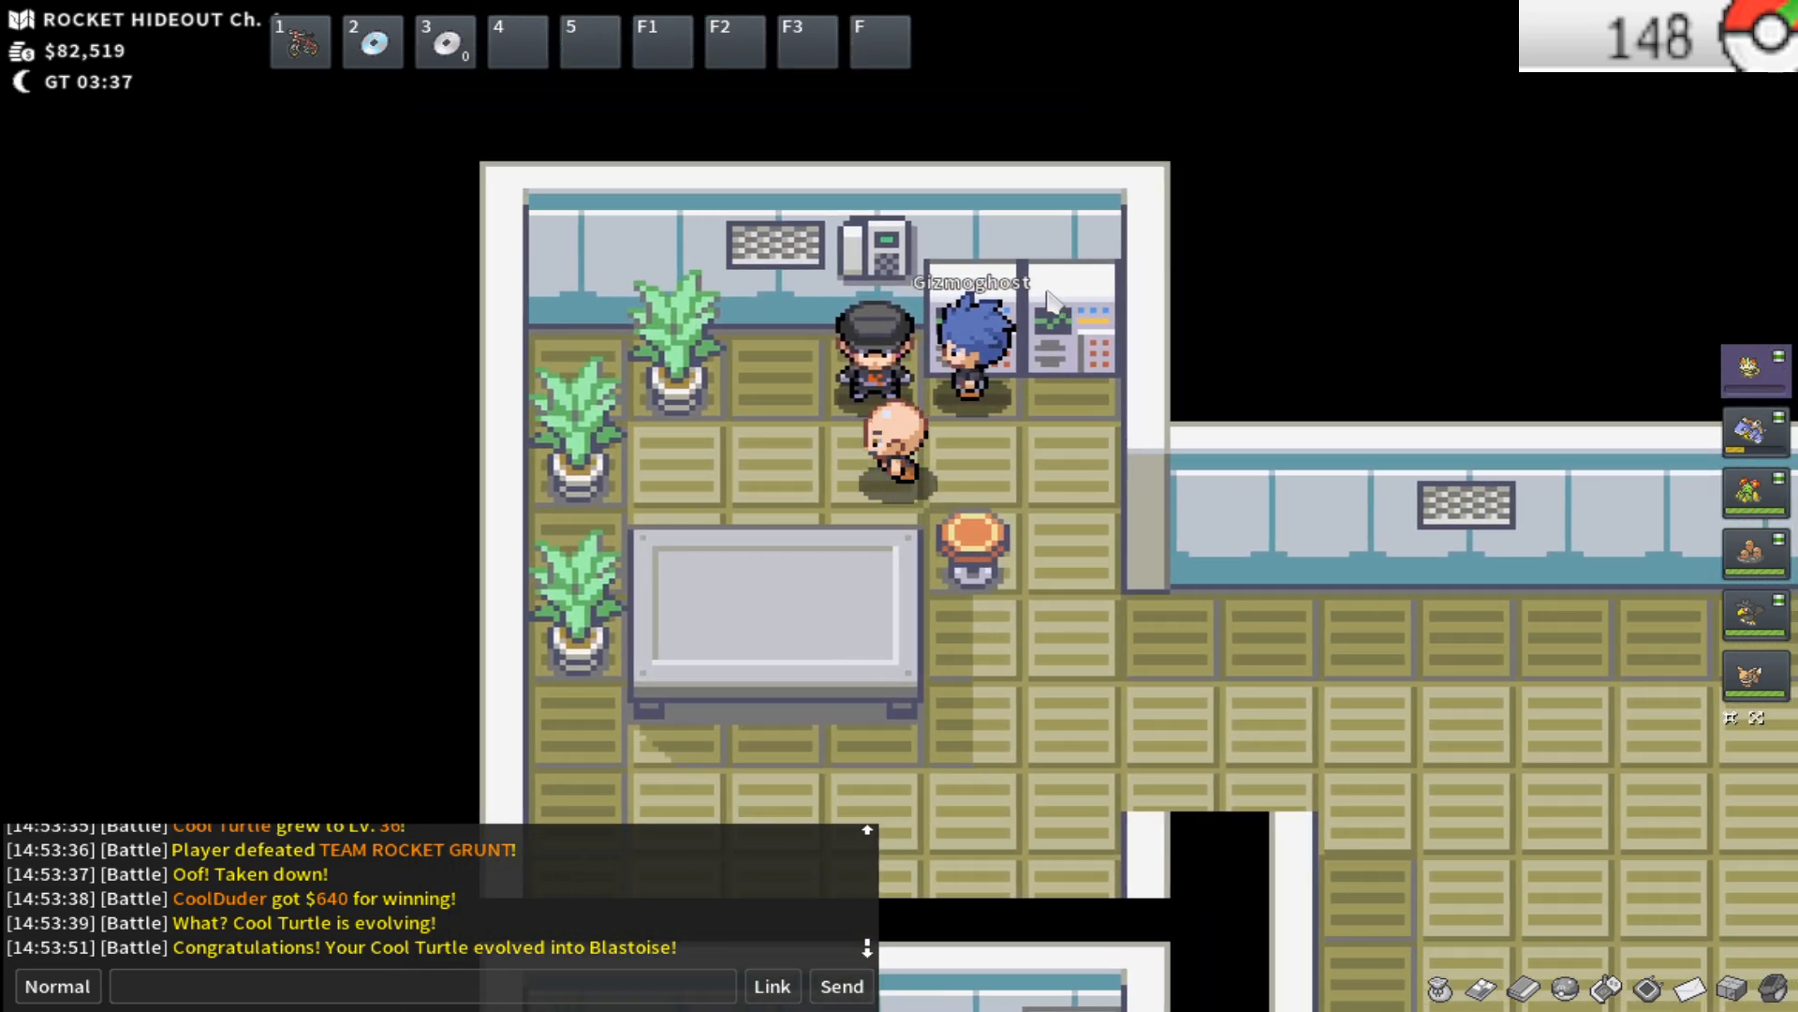
key("up")
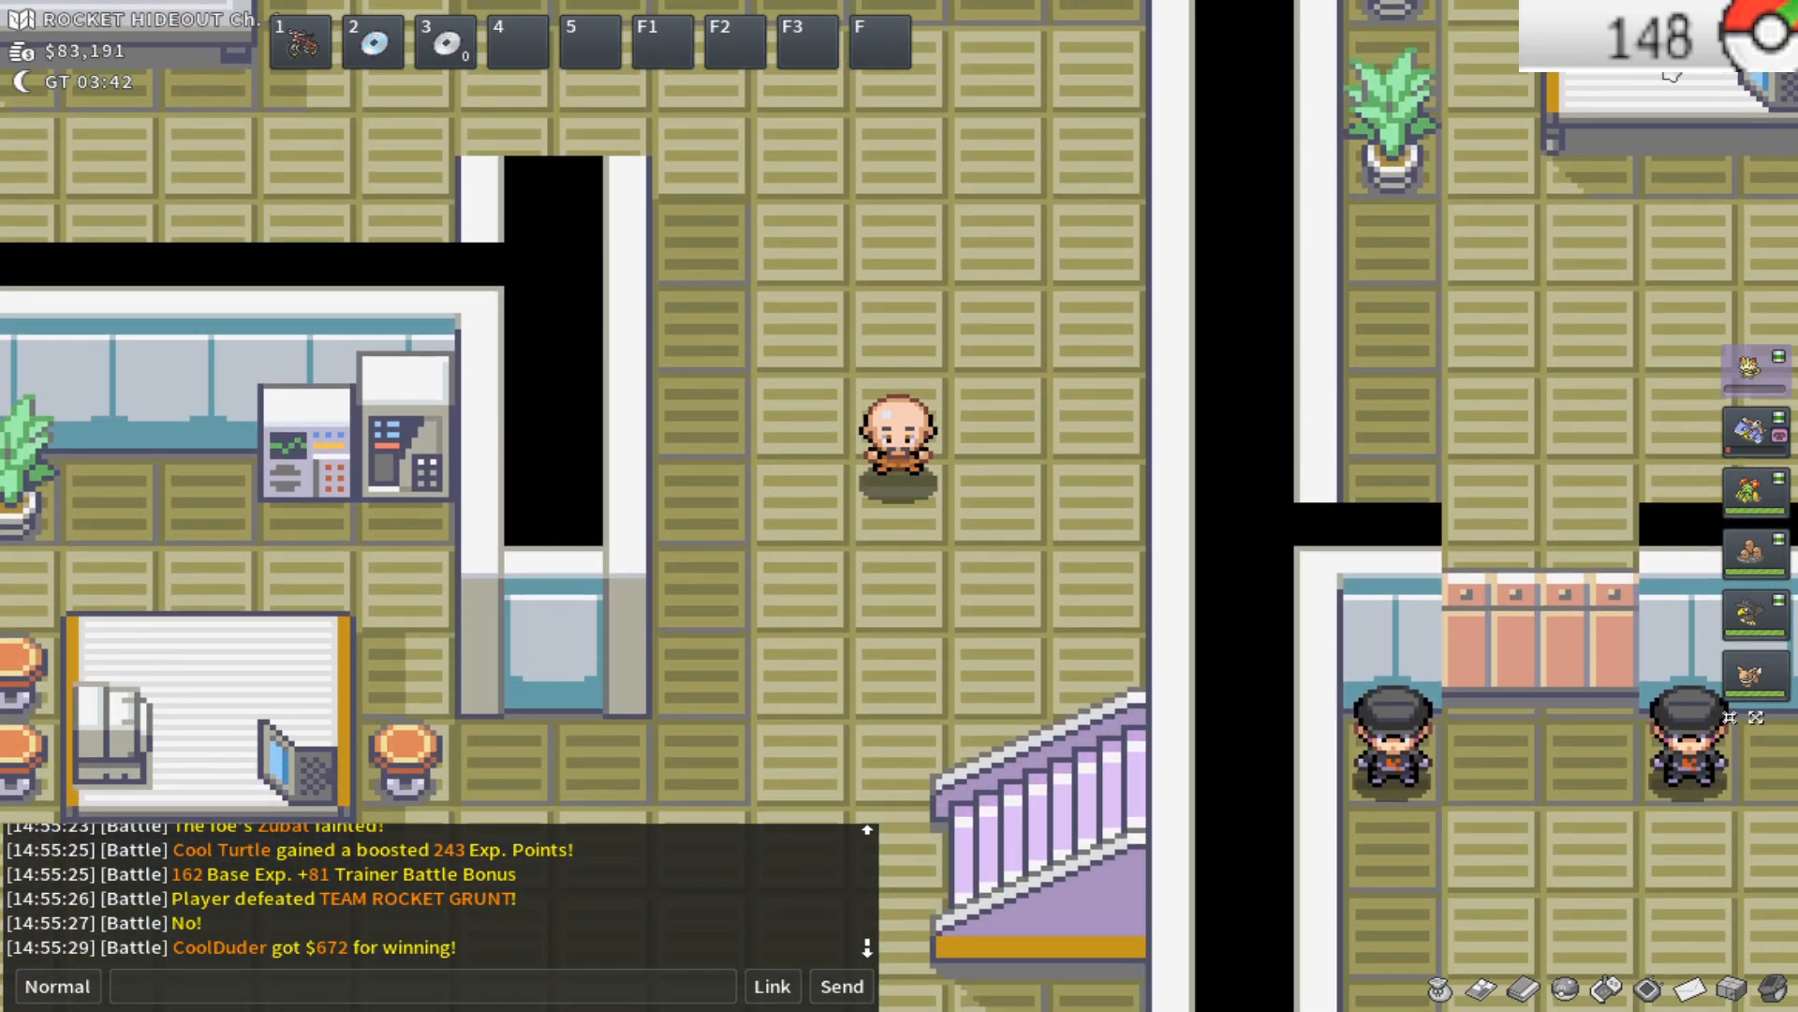
key("up")
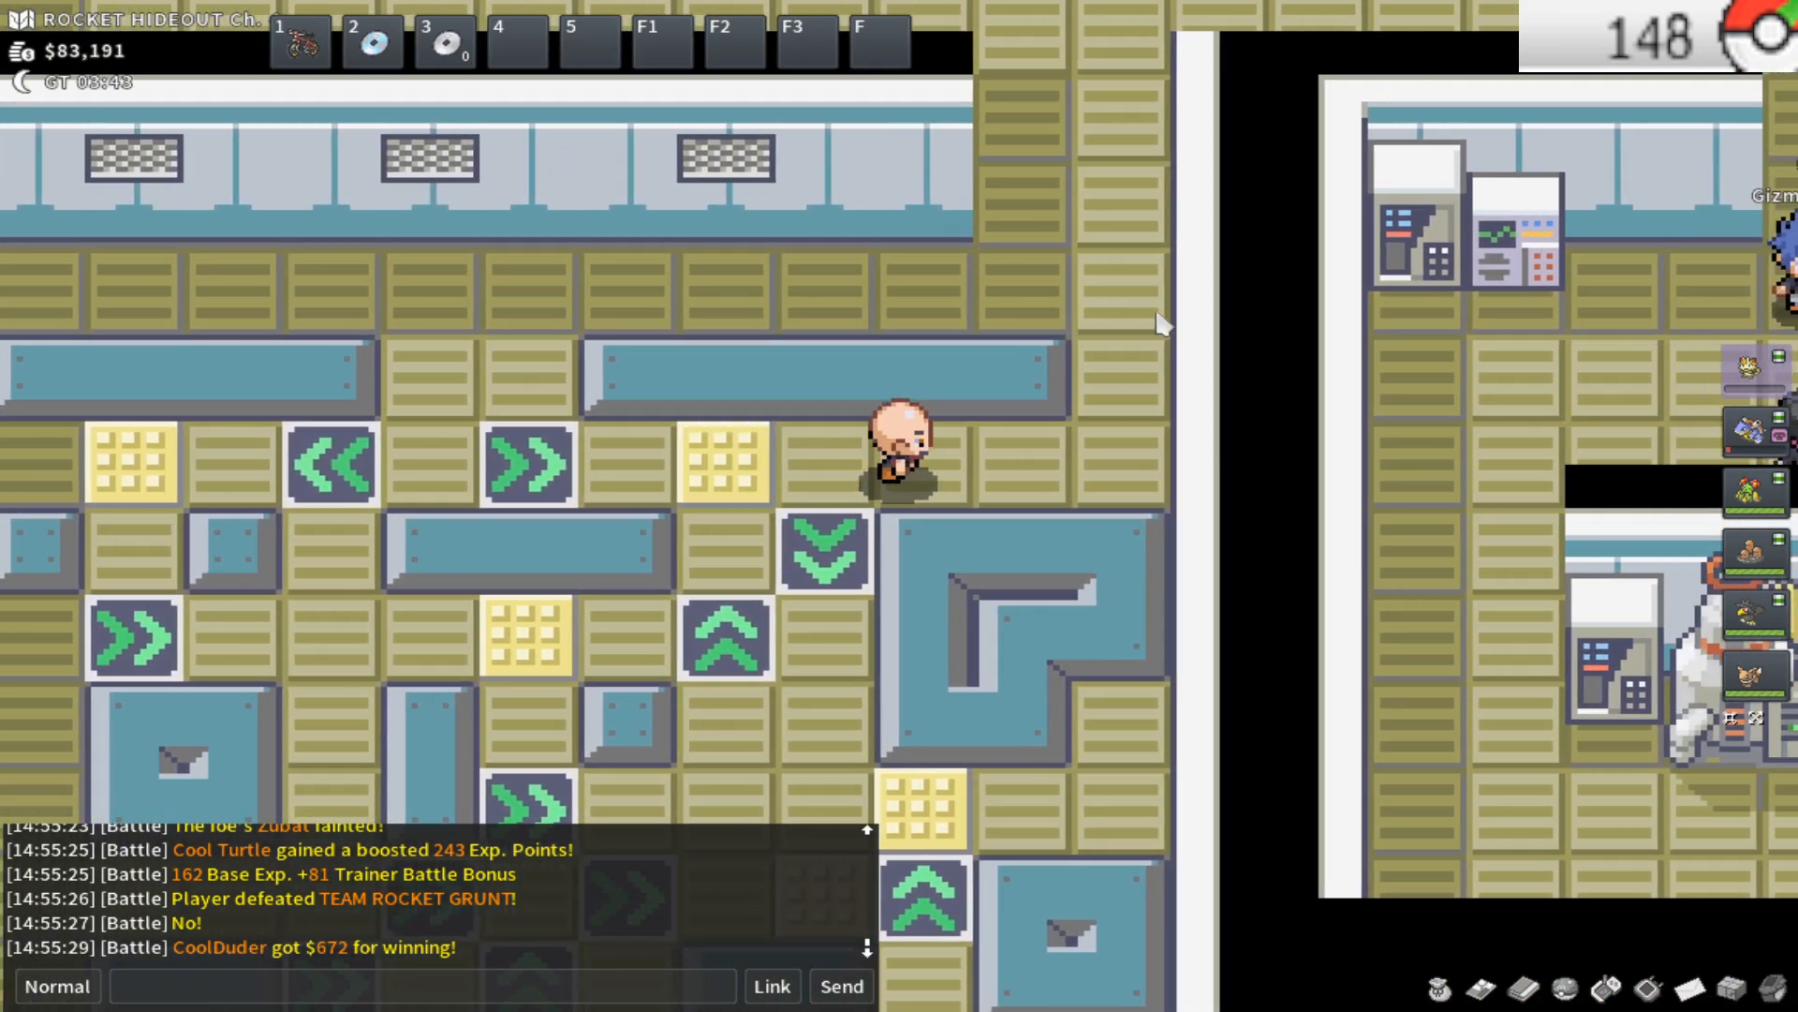
key("up")
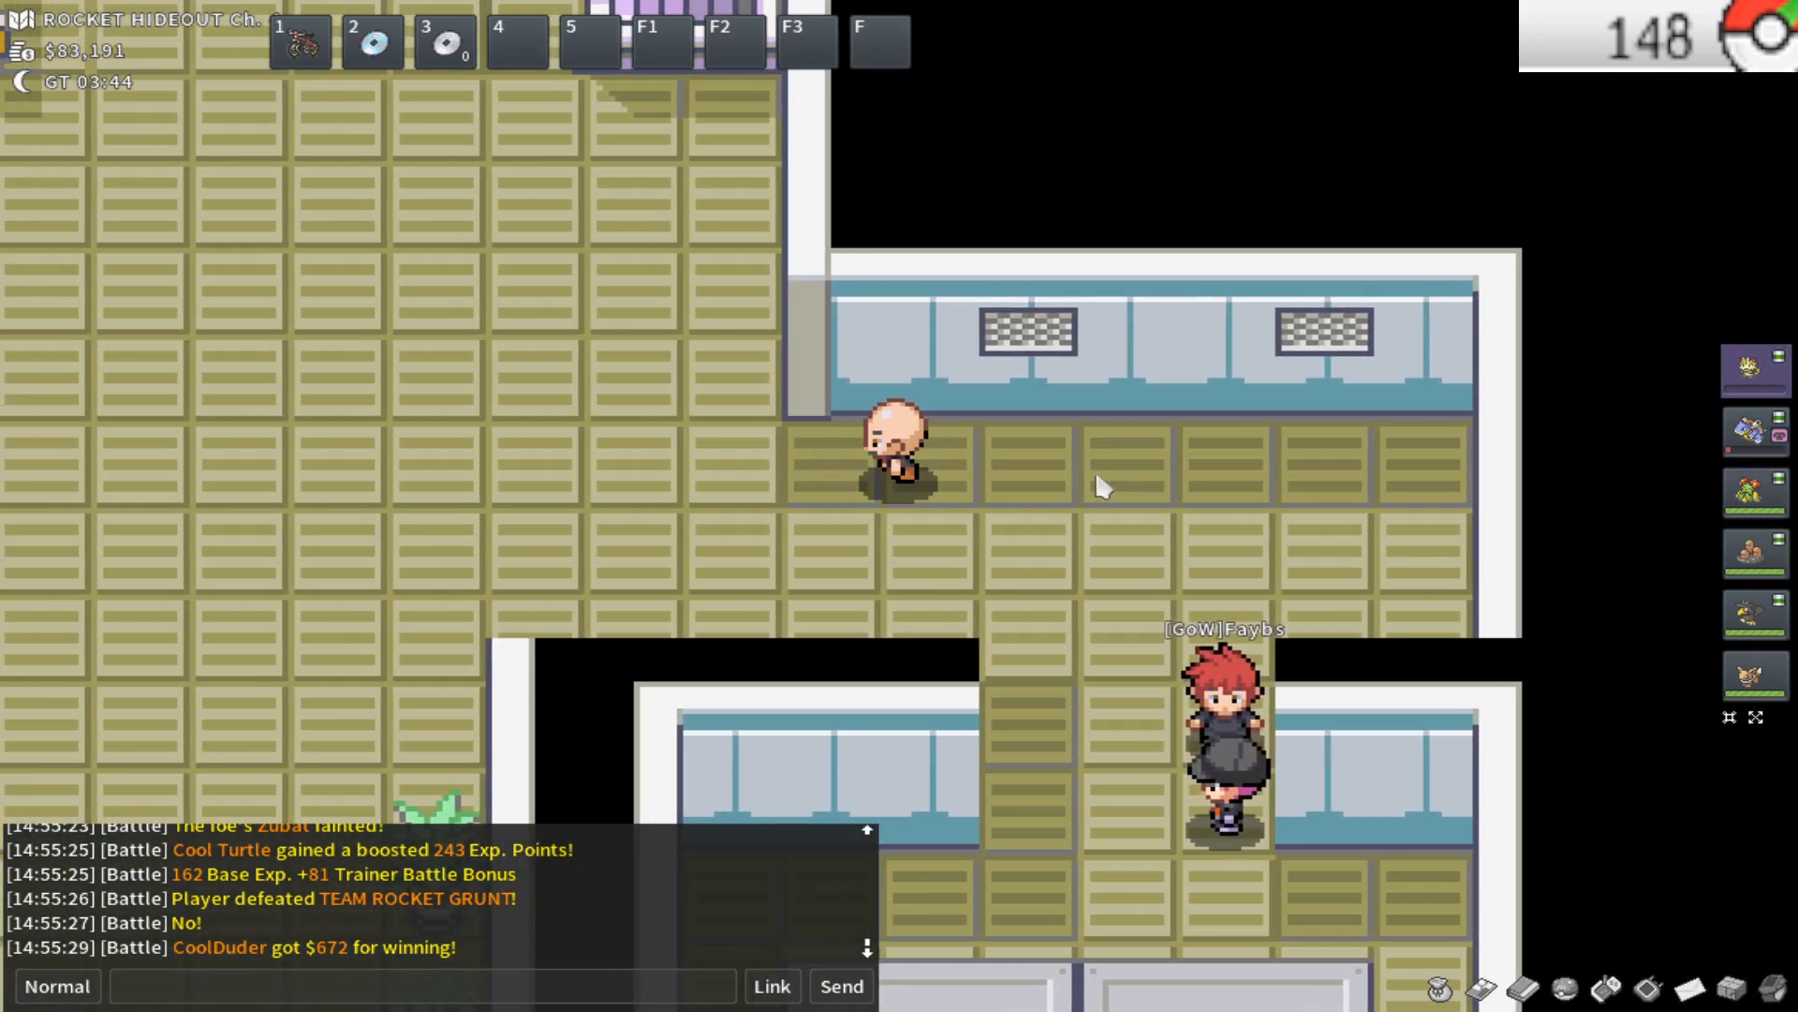
key("up")
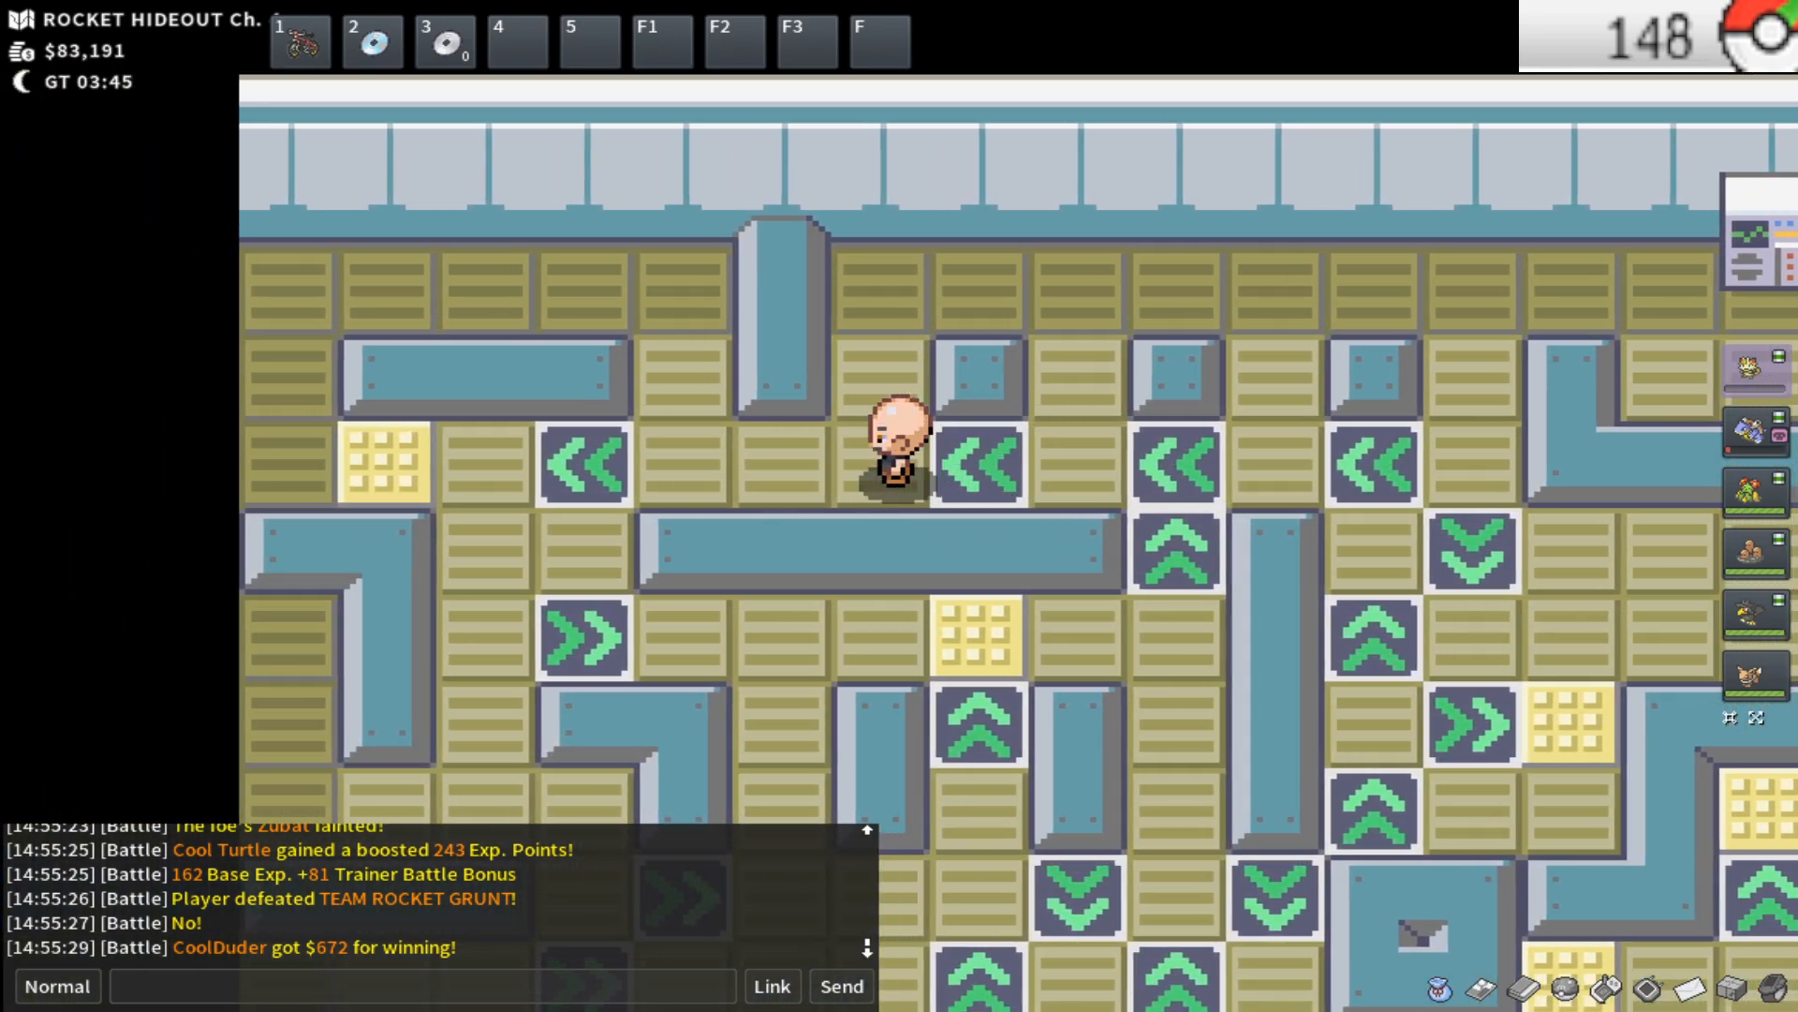
key("up")
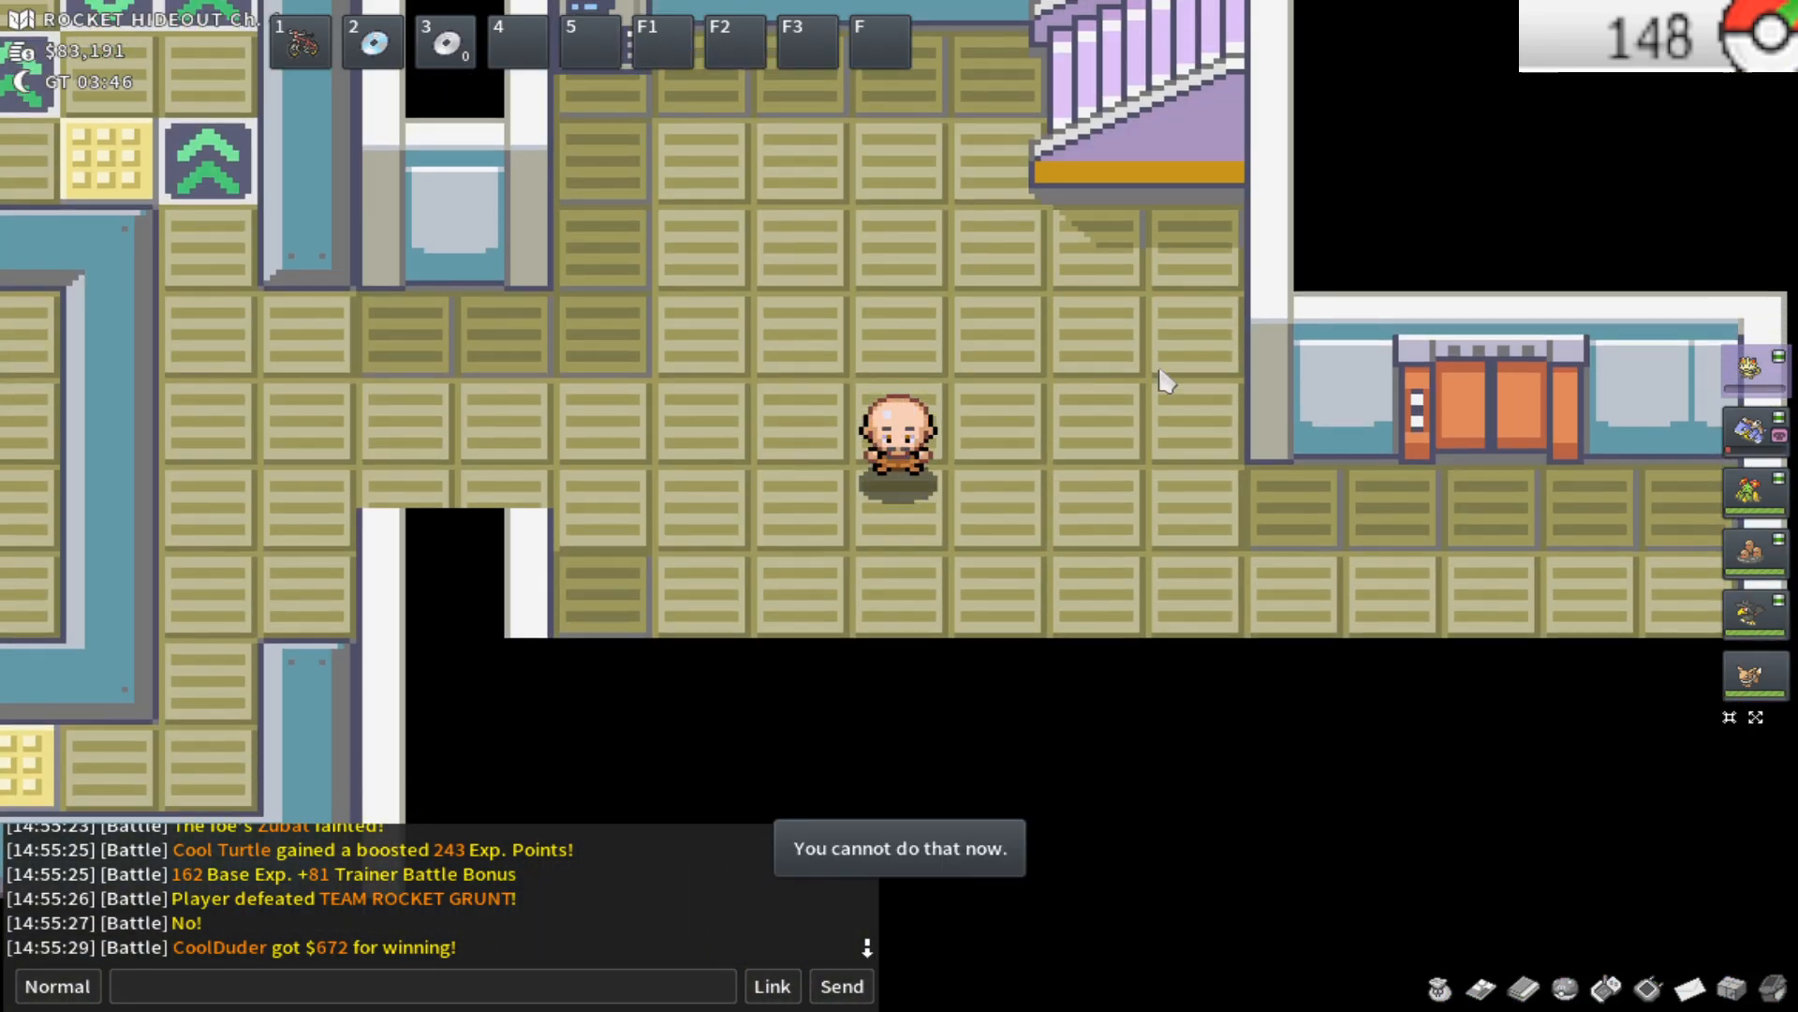
Walk through the doorway and approach the Rocket Grunts until a battle with Murkrow begins
key("up")
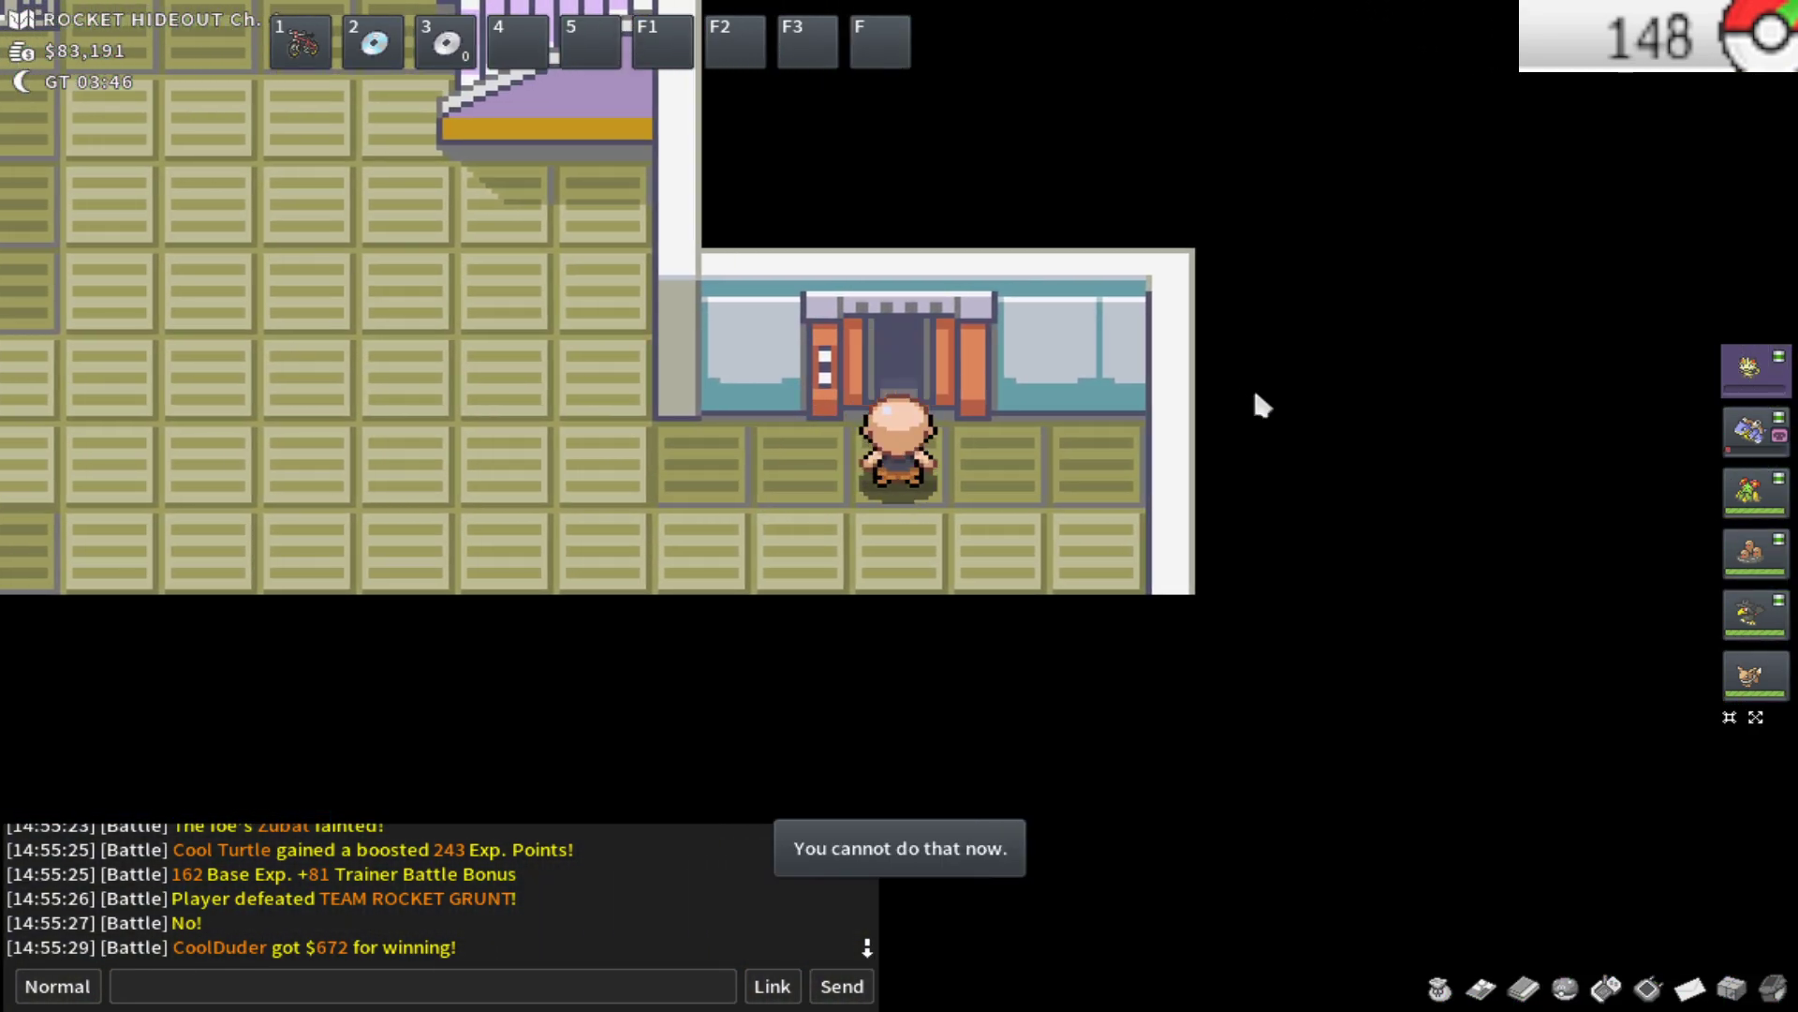
key("up")
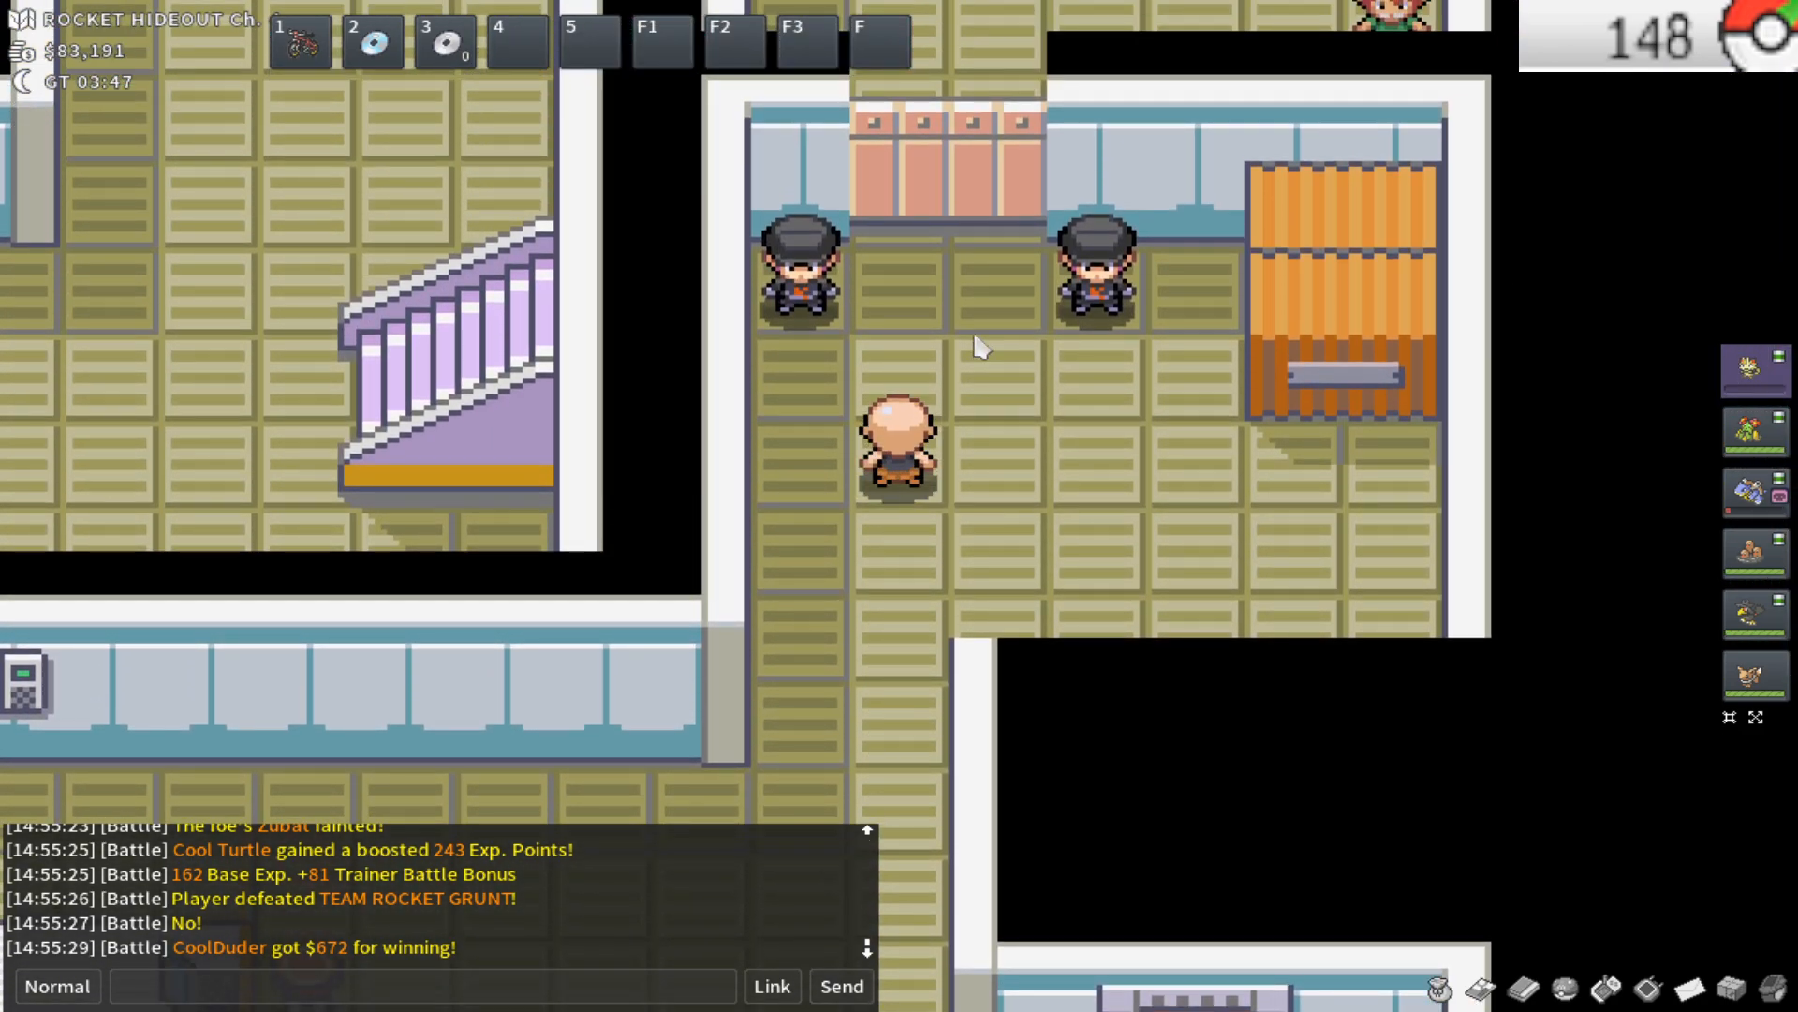
key("up")
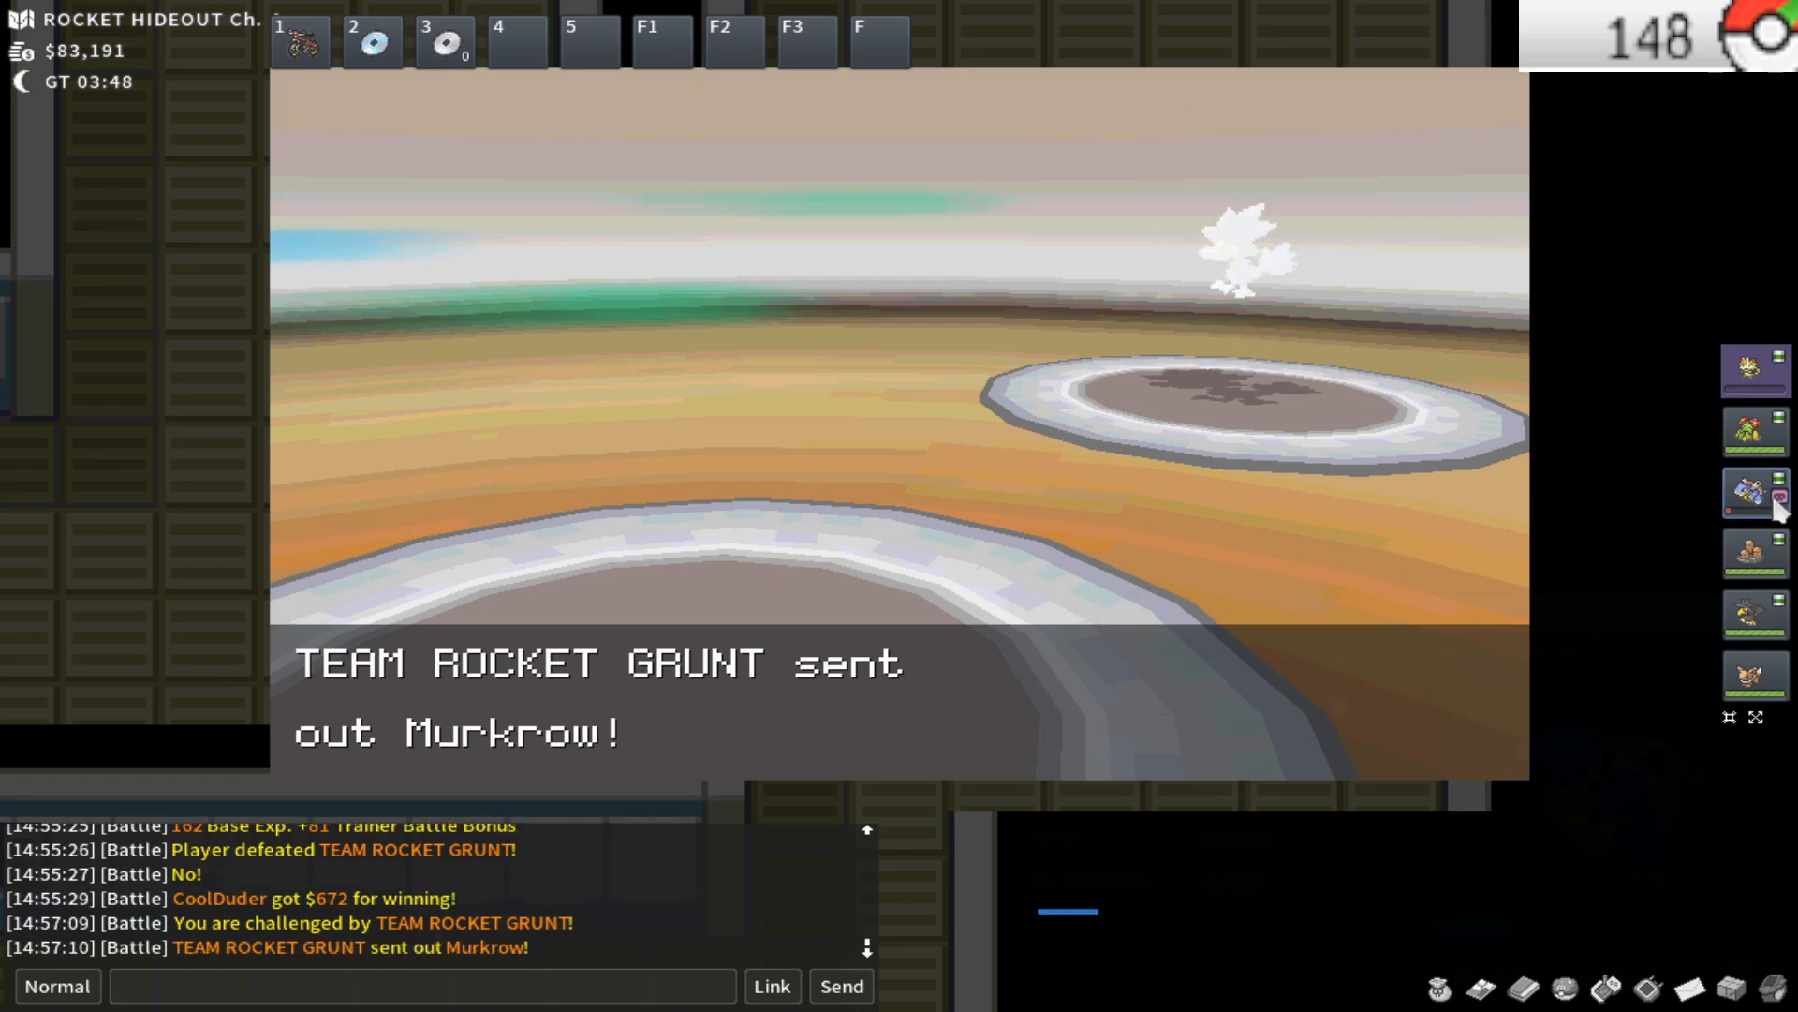
Check Cool Turtle's summary, boost with Quiver Dance, and beat Murkrow and Sandshrew for $83,927 funds
left_click(1751, 490)
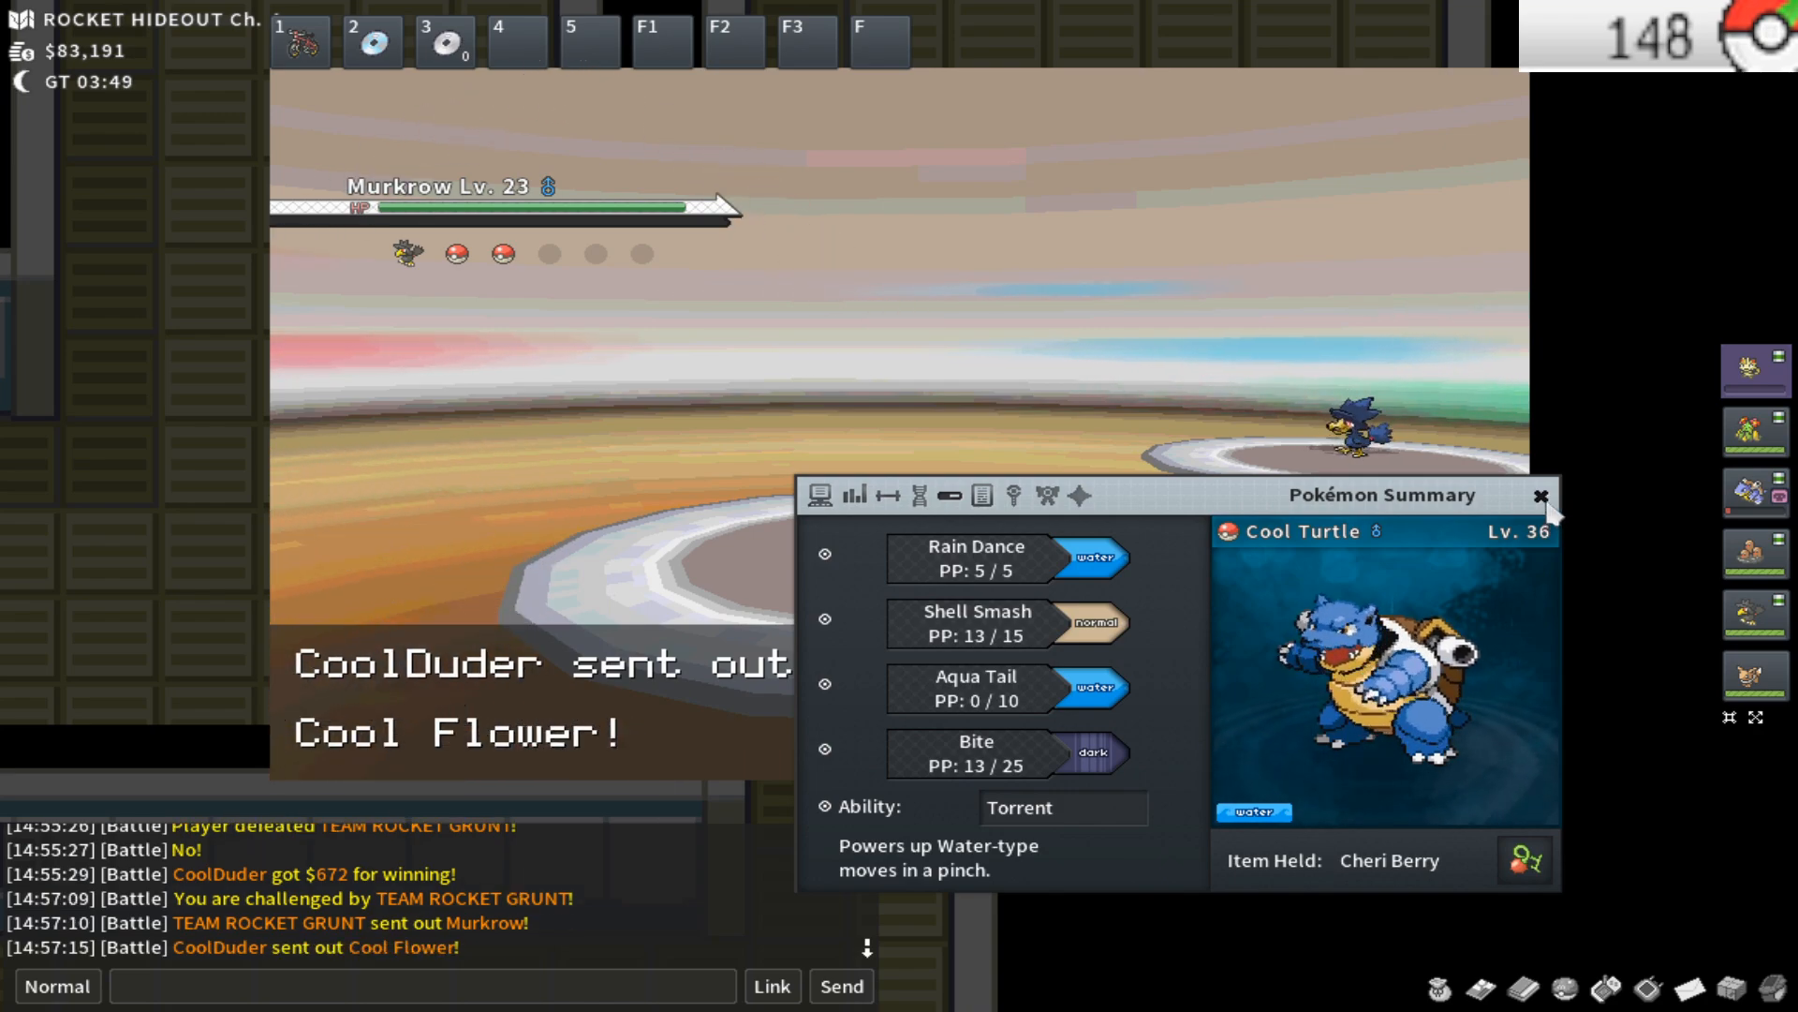
left_click(1540, 494)
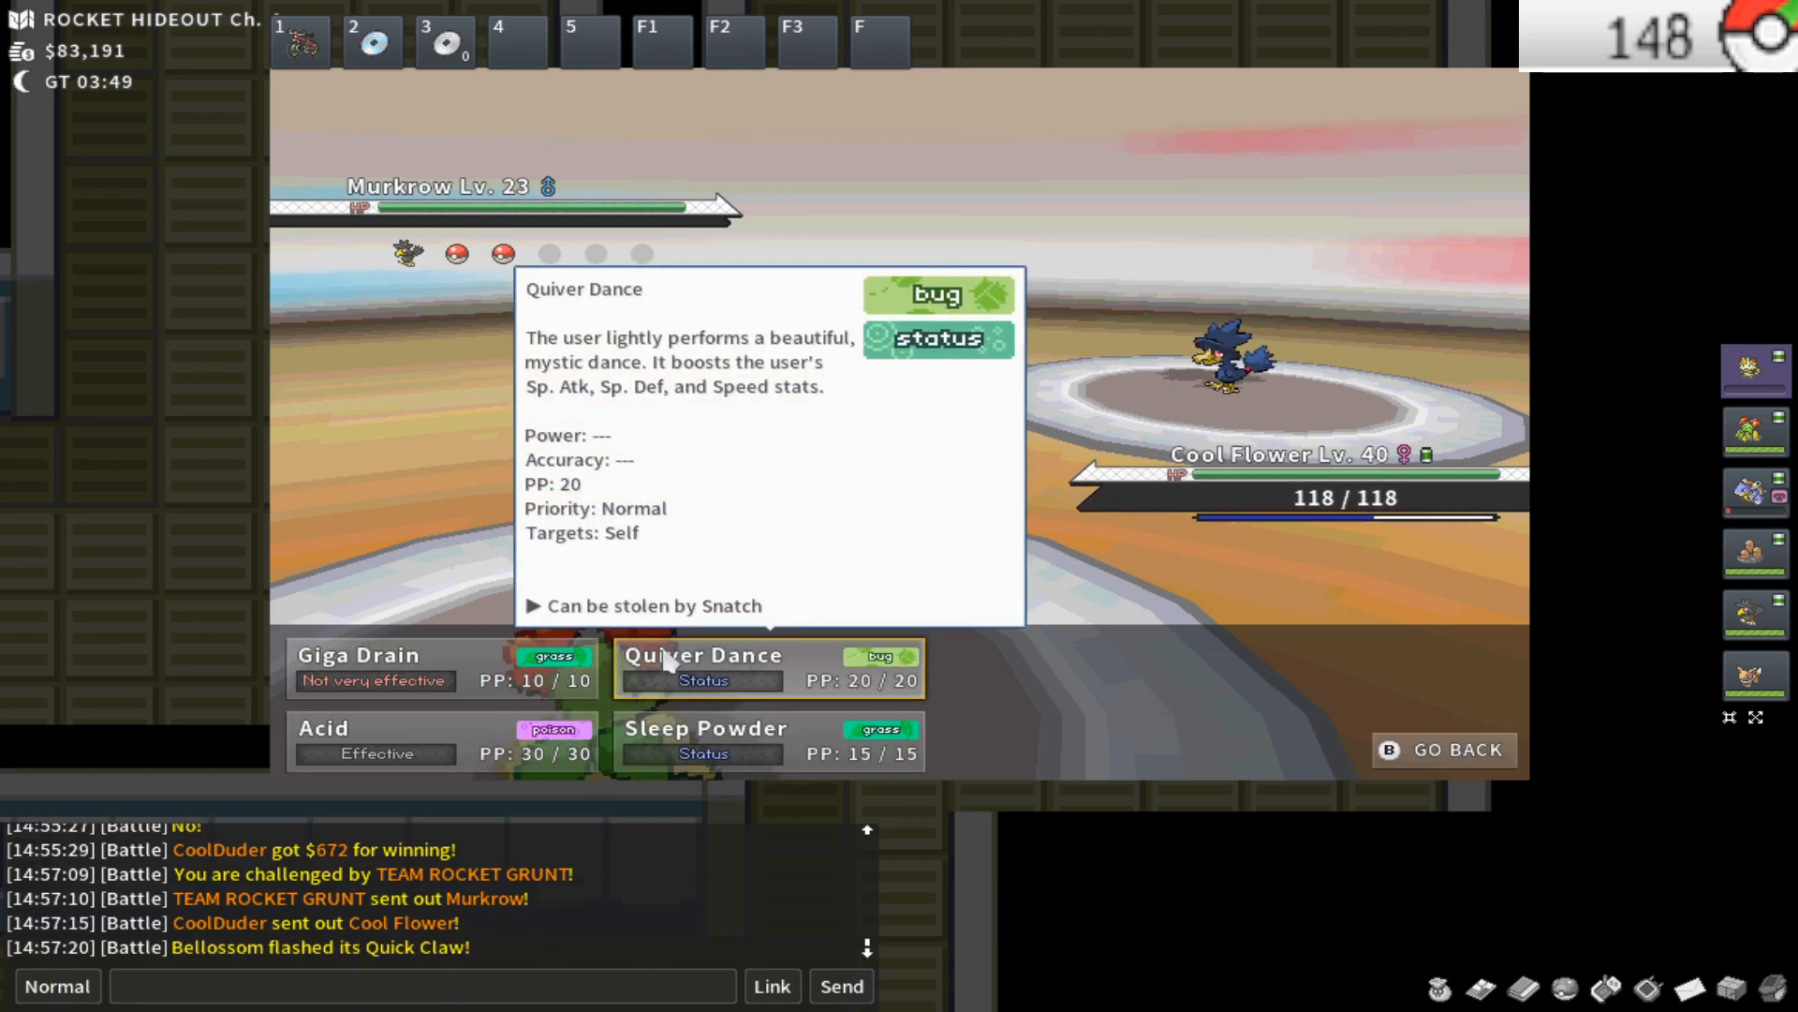
left_click(703, 667)
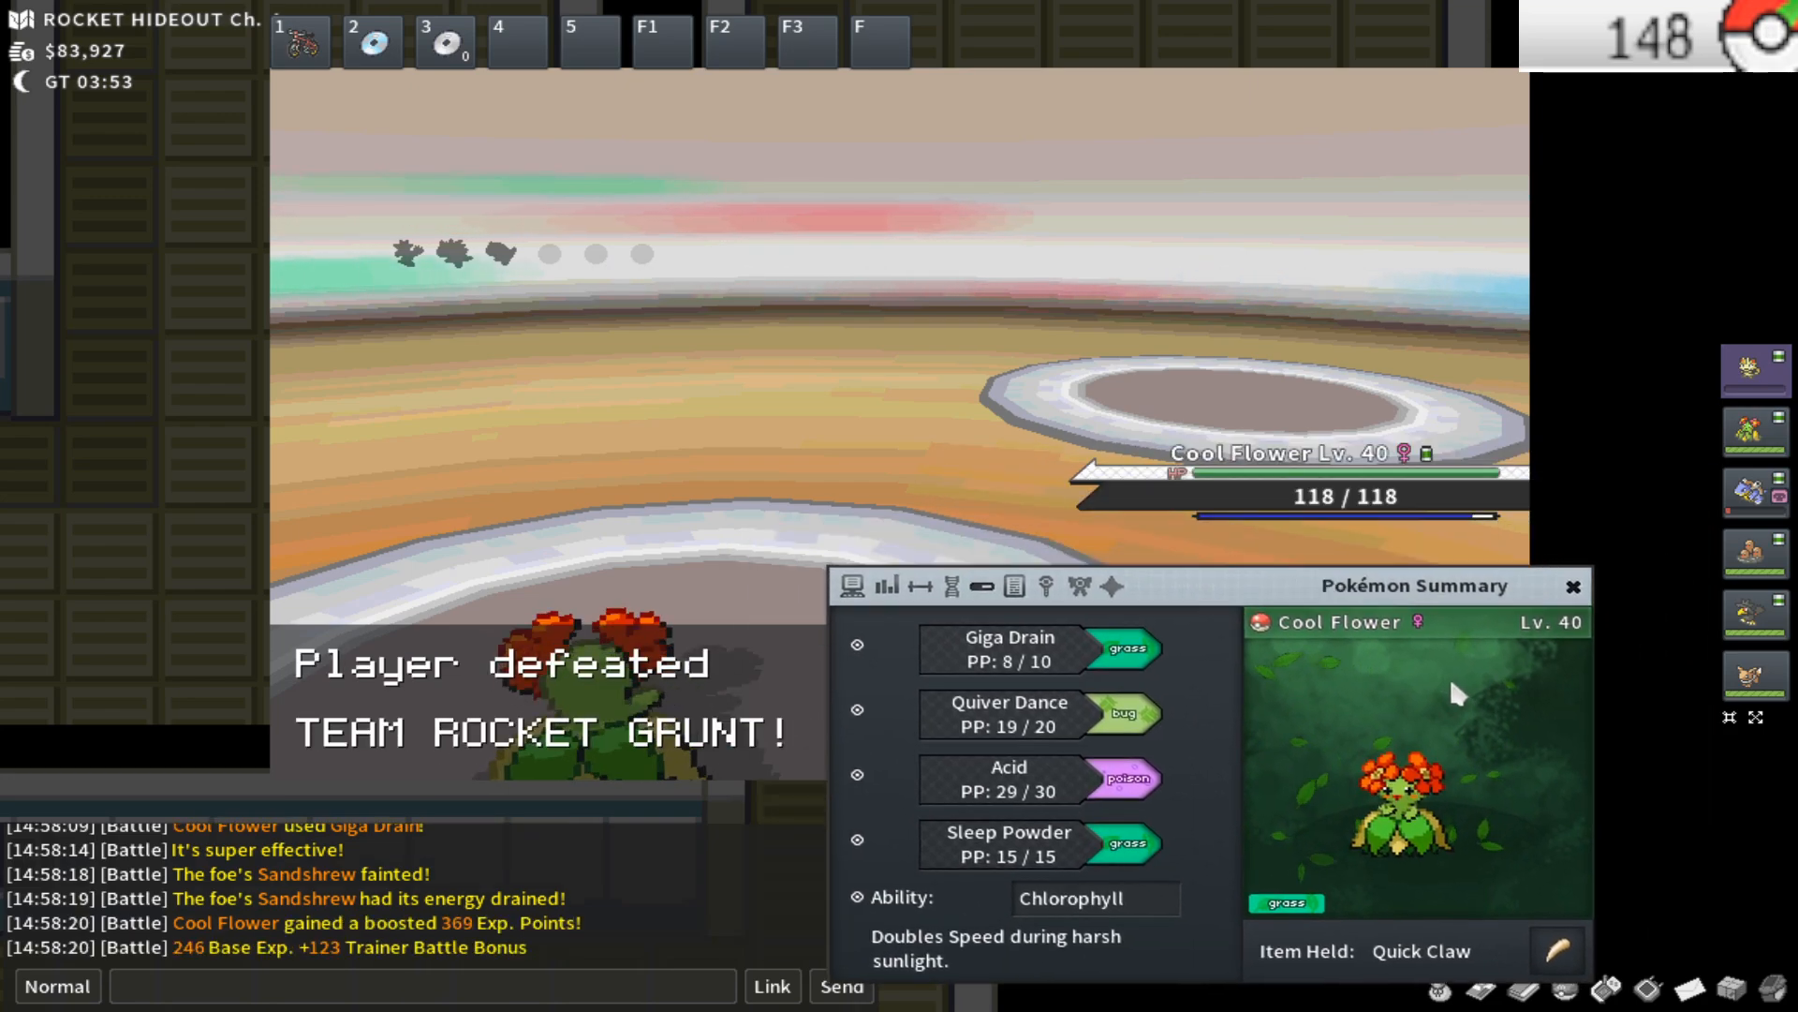
left_click(1572, 584)
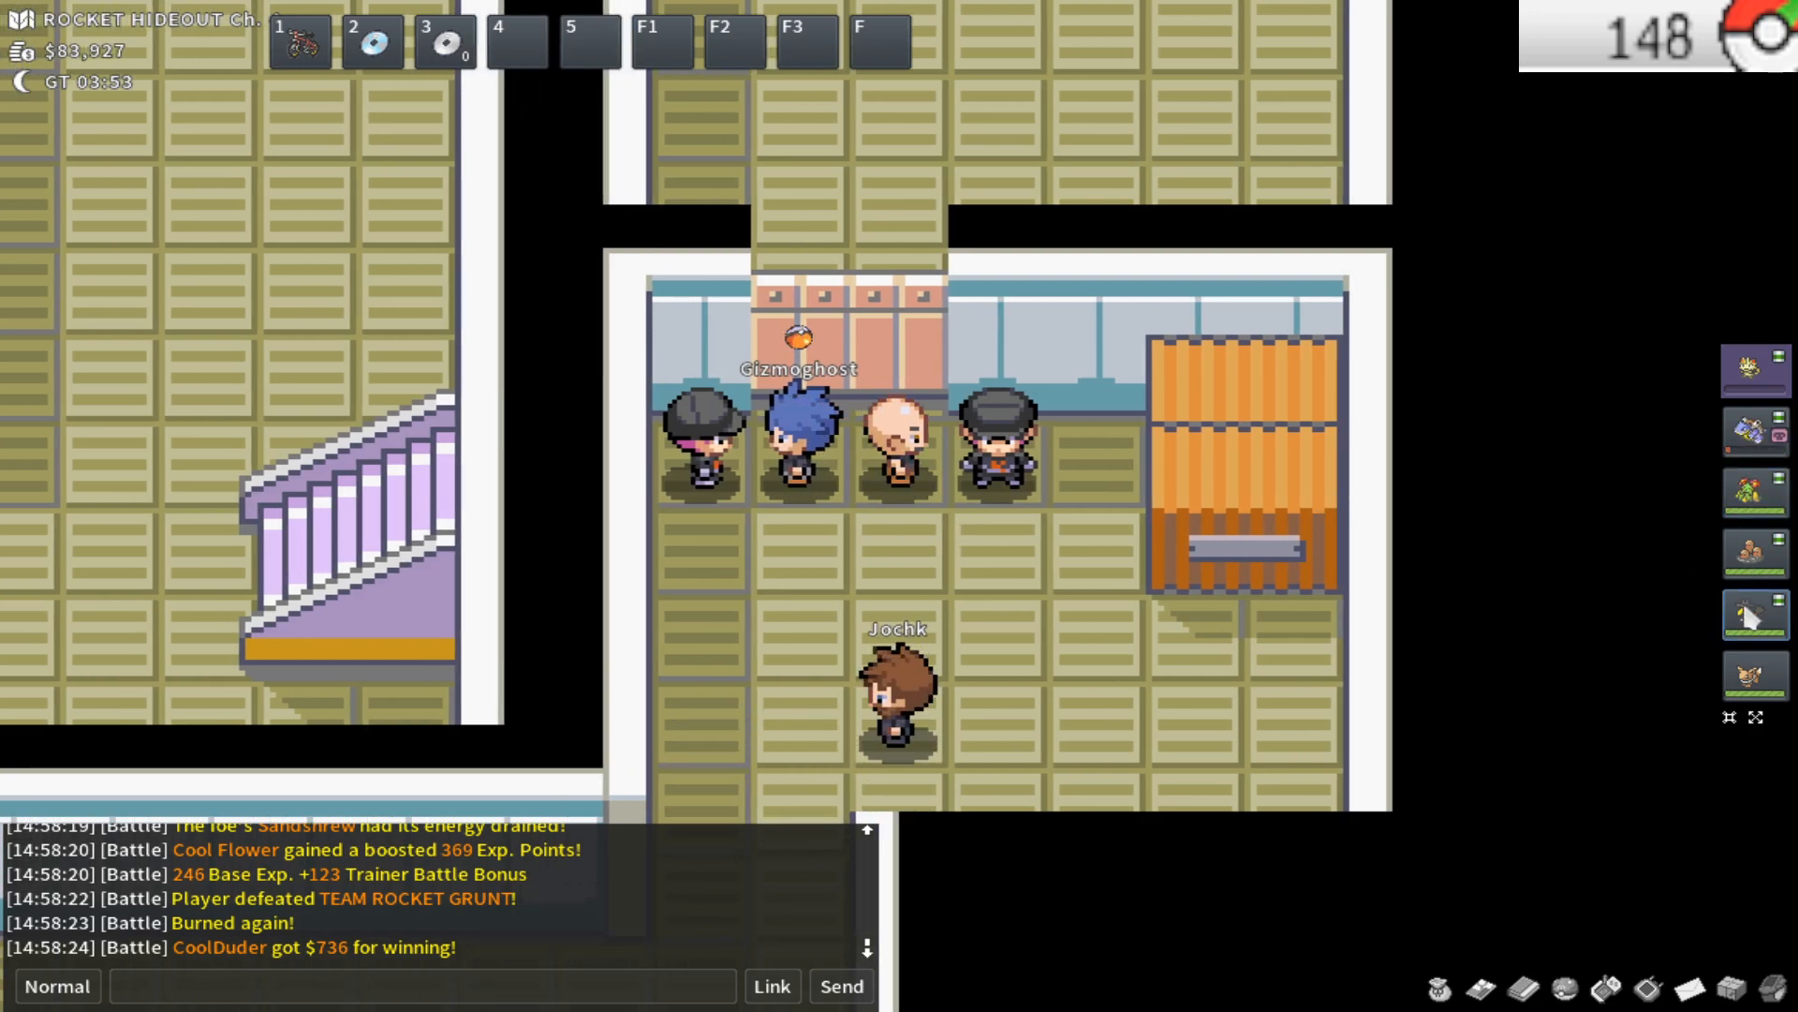
Interact with the second Rocket Grunt so he sends out Ekans
key("up")
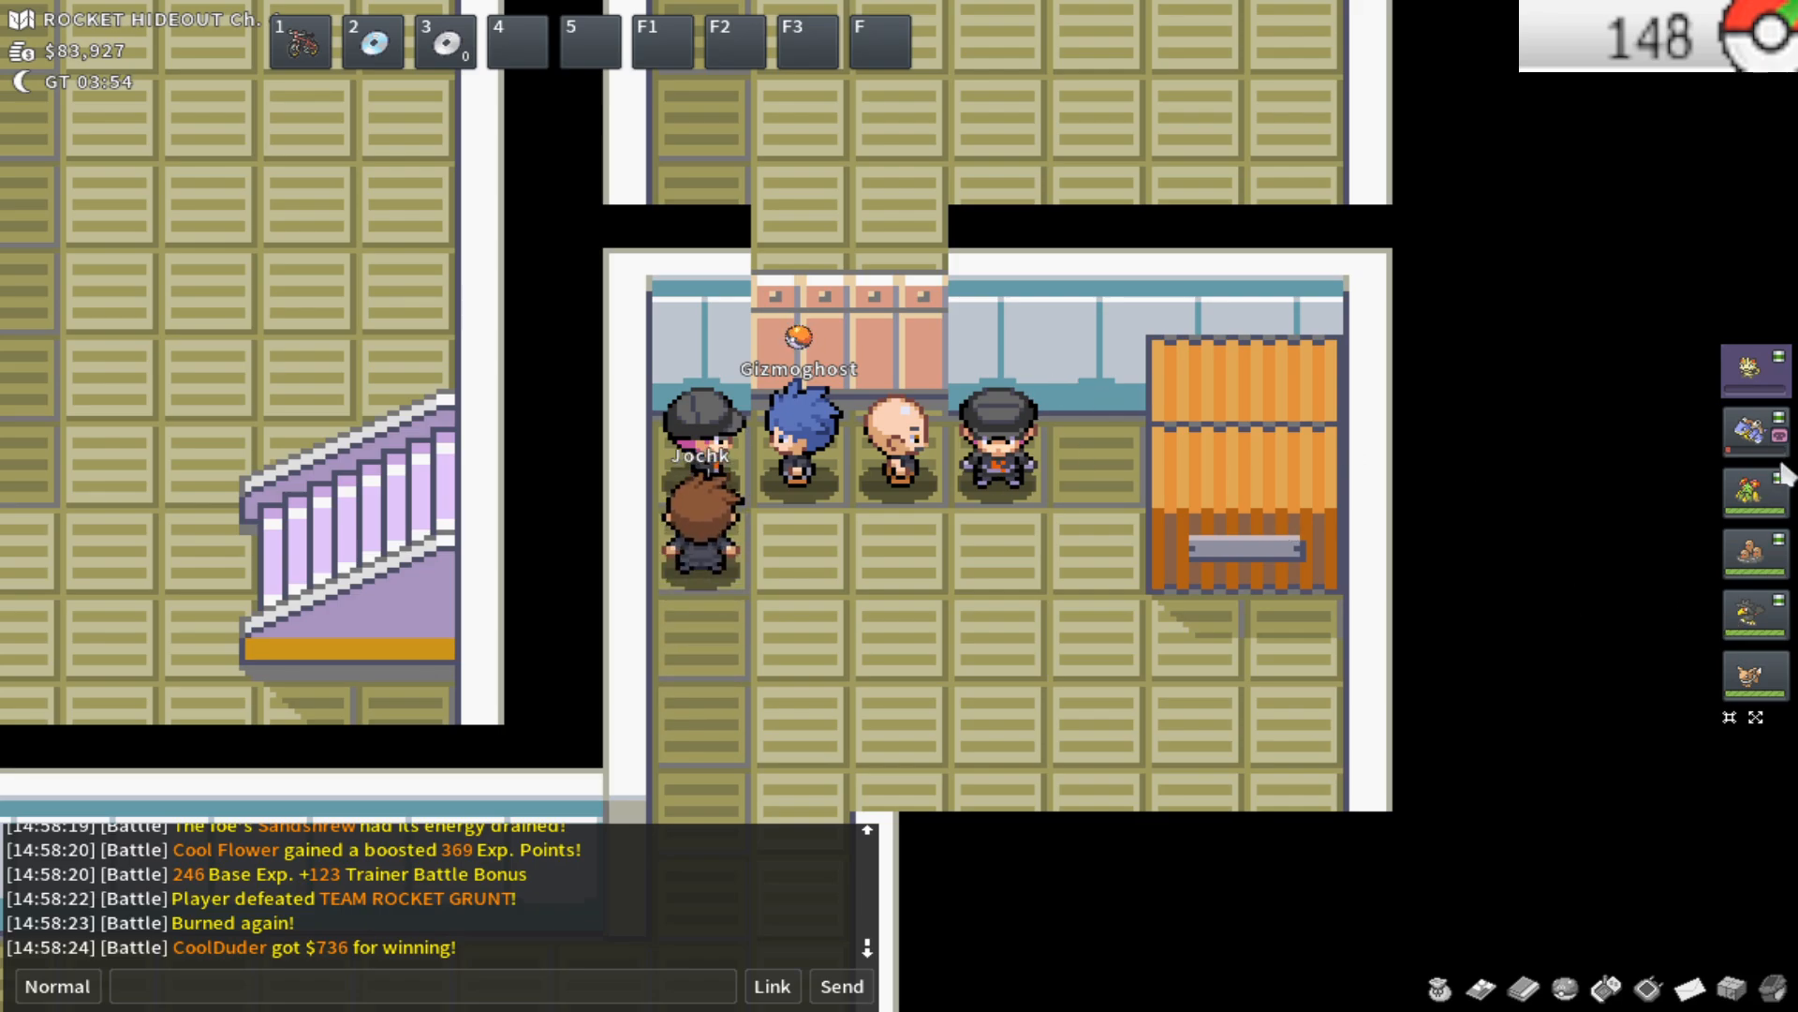
mouse_move(1276, 487)
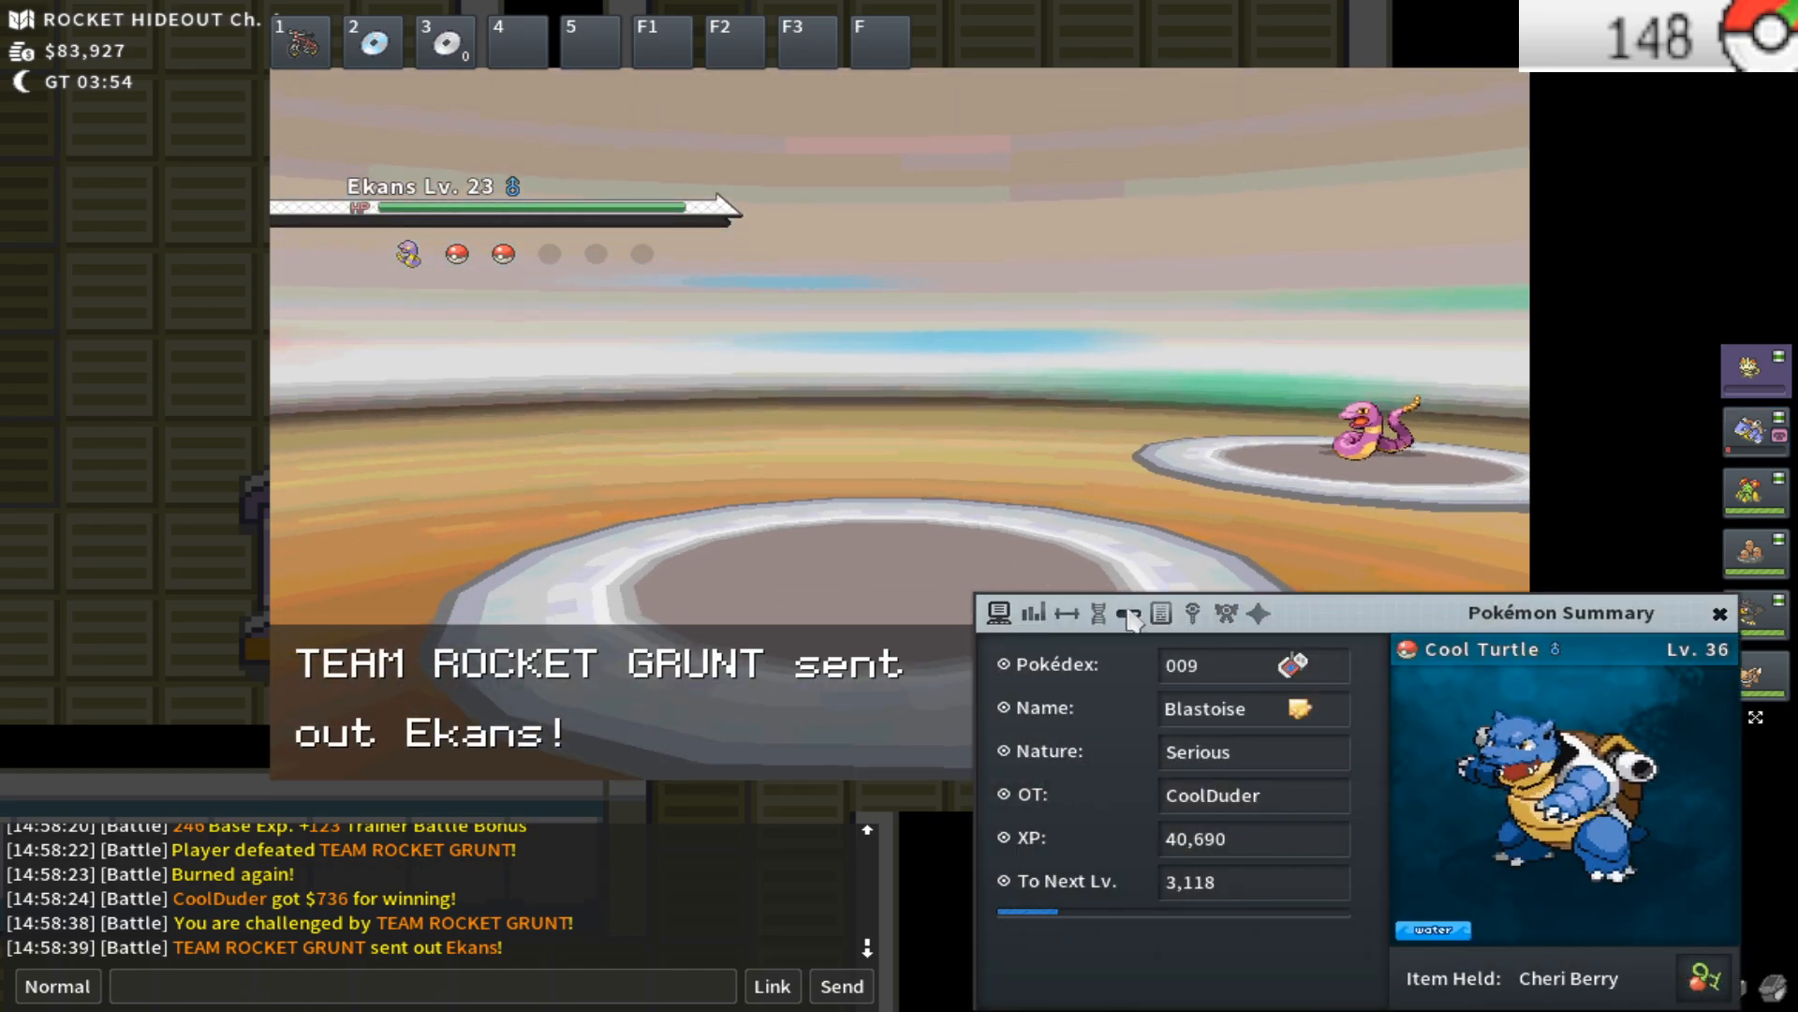
Compare Cool Turtle's and Cool Mole's summaries while attacking Ekans with Bite
left_click(1720, 612)
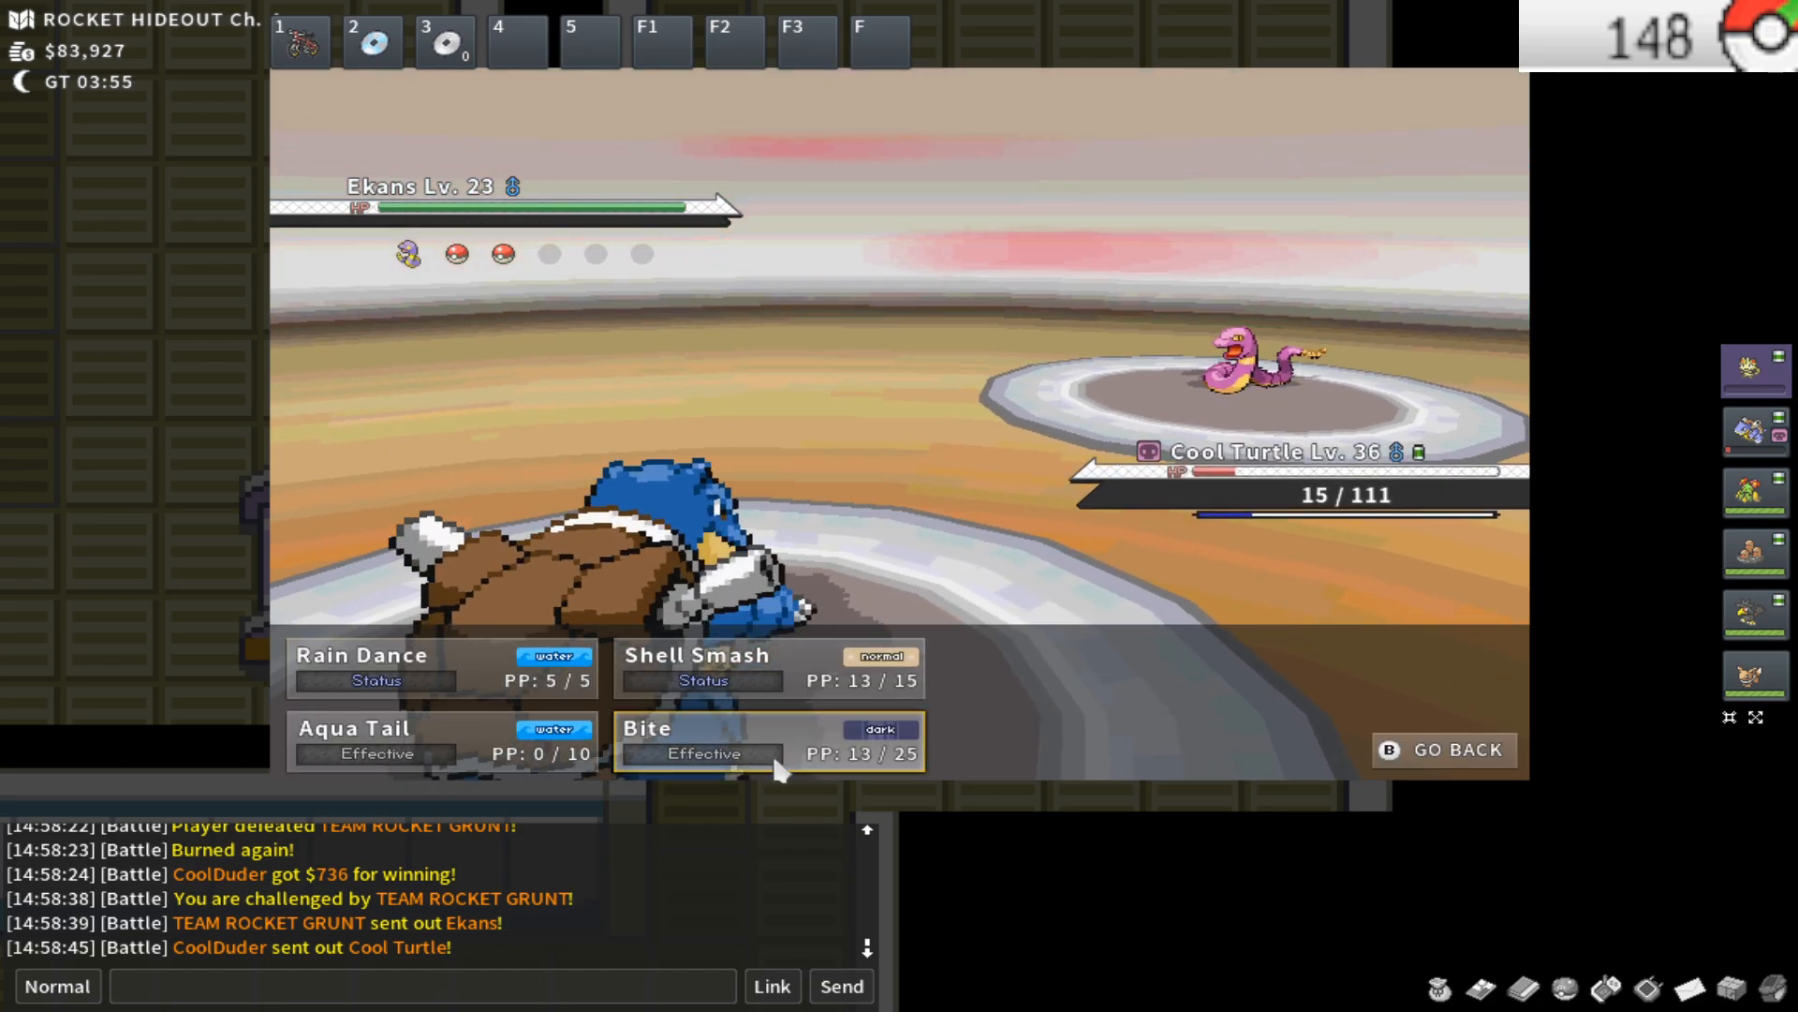
left_click(768, 740)
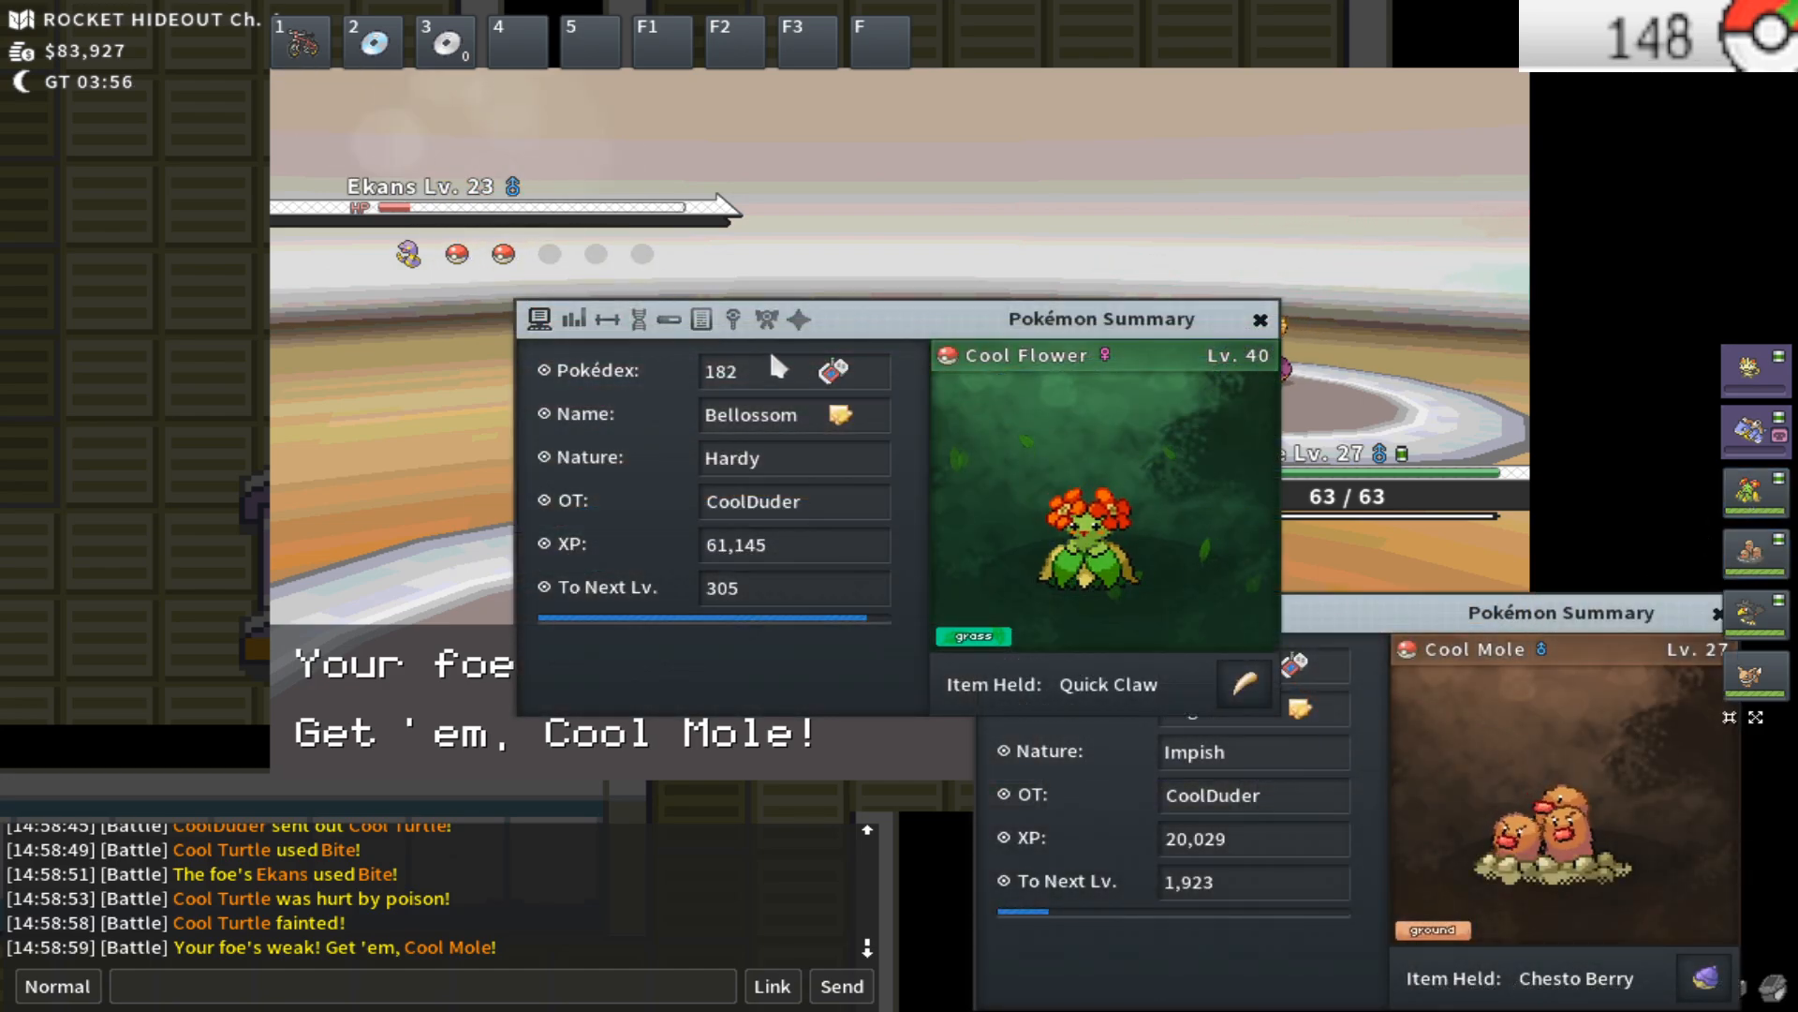
left_click(713, 322)
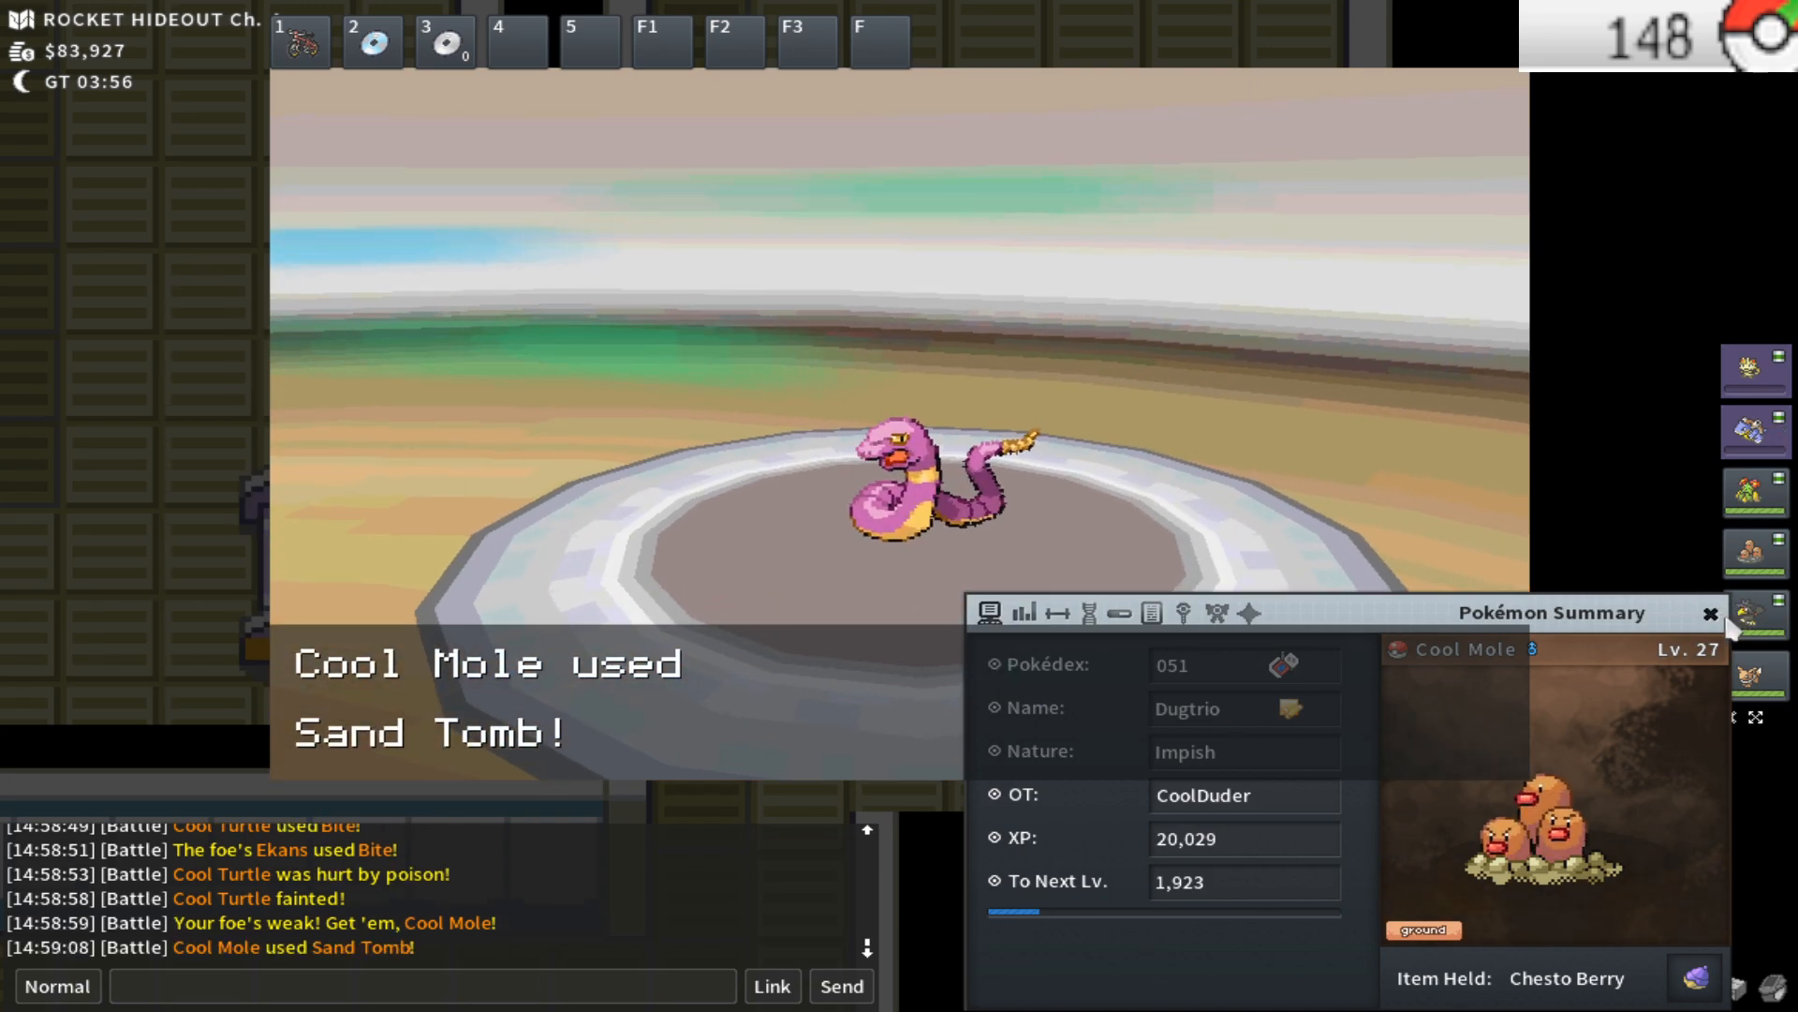
left_click(1710, 611)
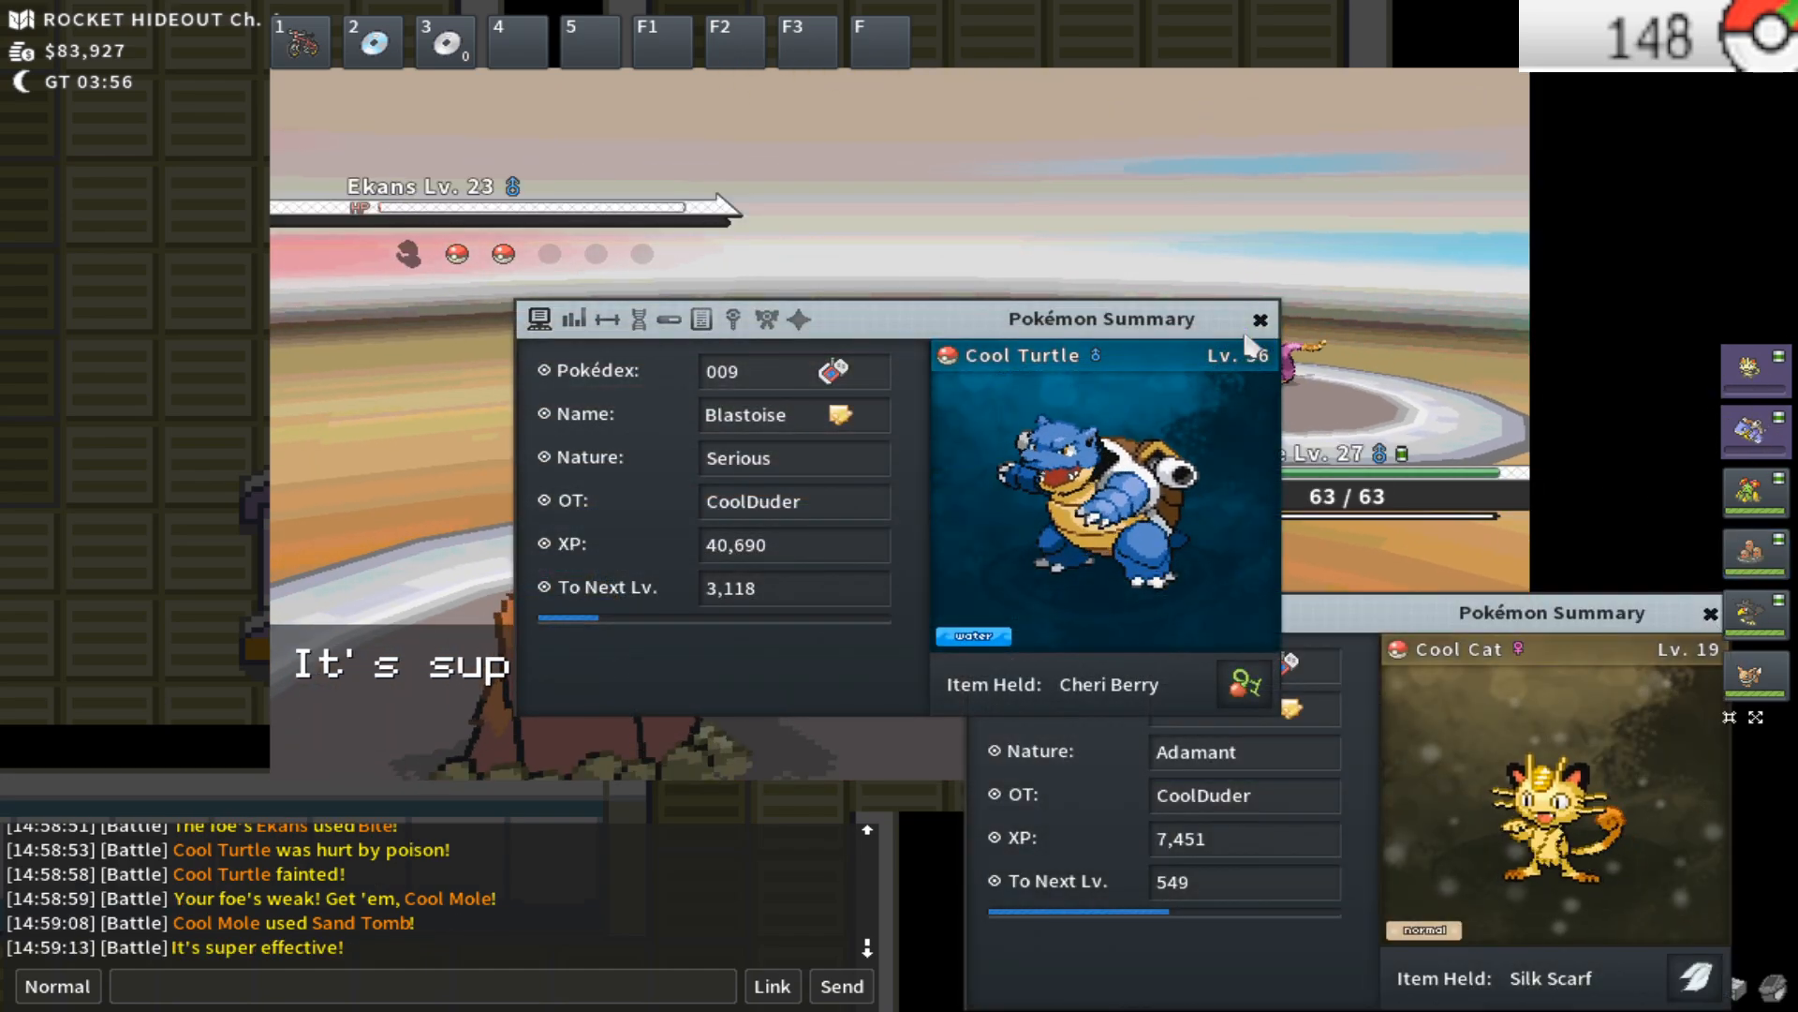
left_click(1259, 319)
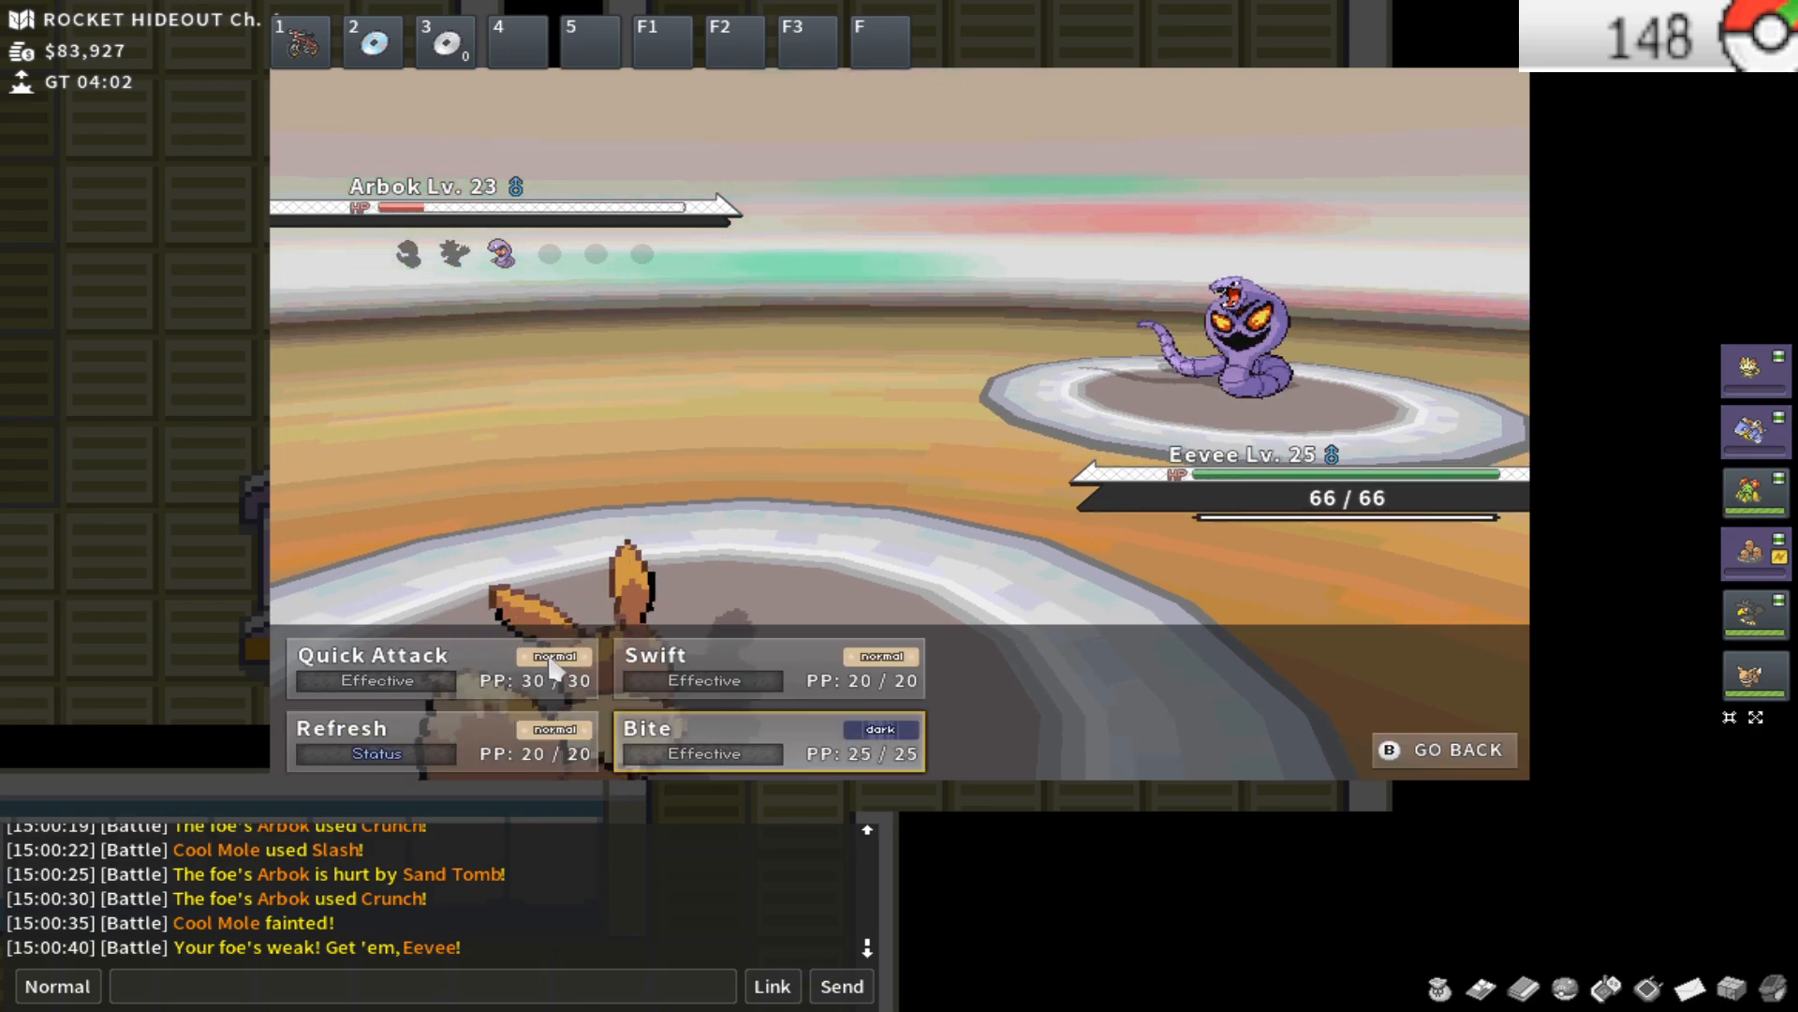
Finish Arbok with Quick Attack for $736, then review Eevee's IVs and EVs before Giovanni
left_click(373, 665)
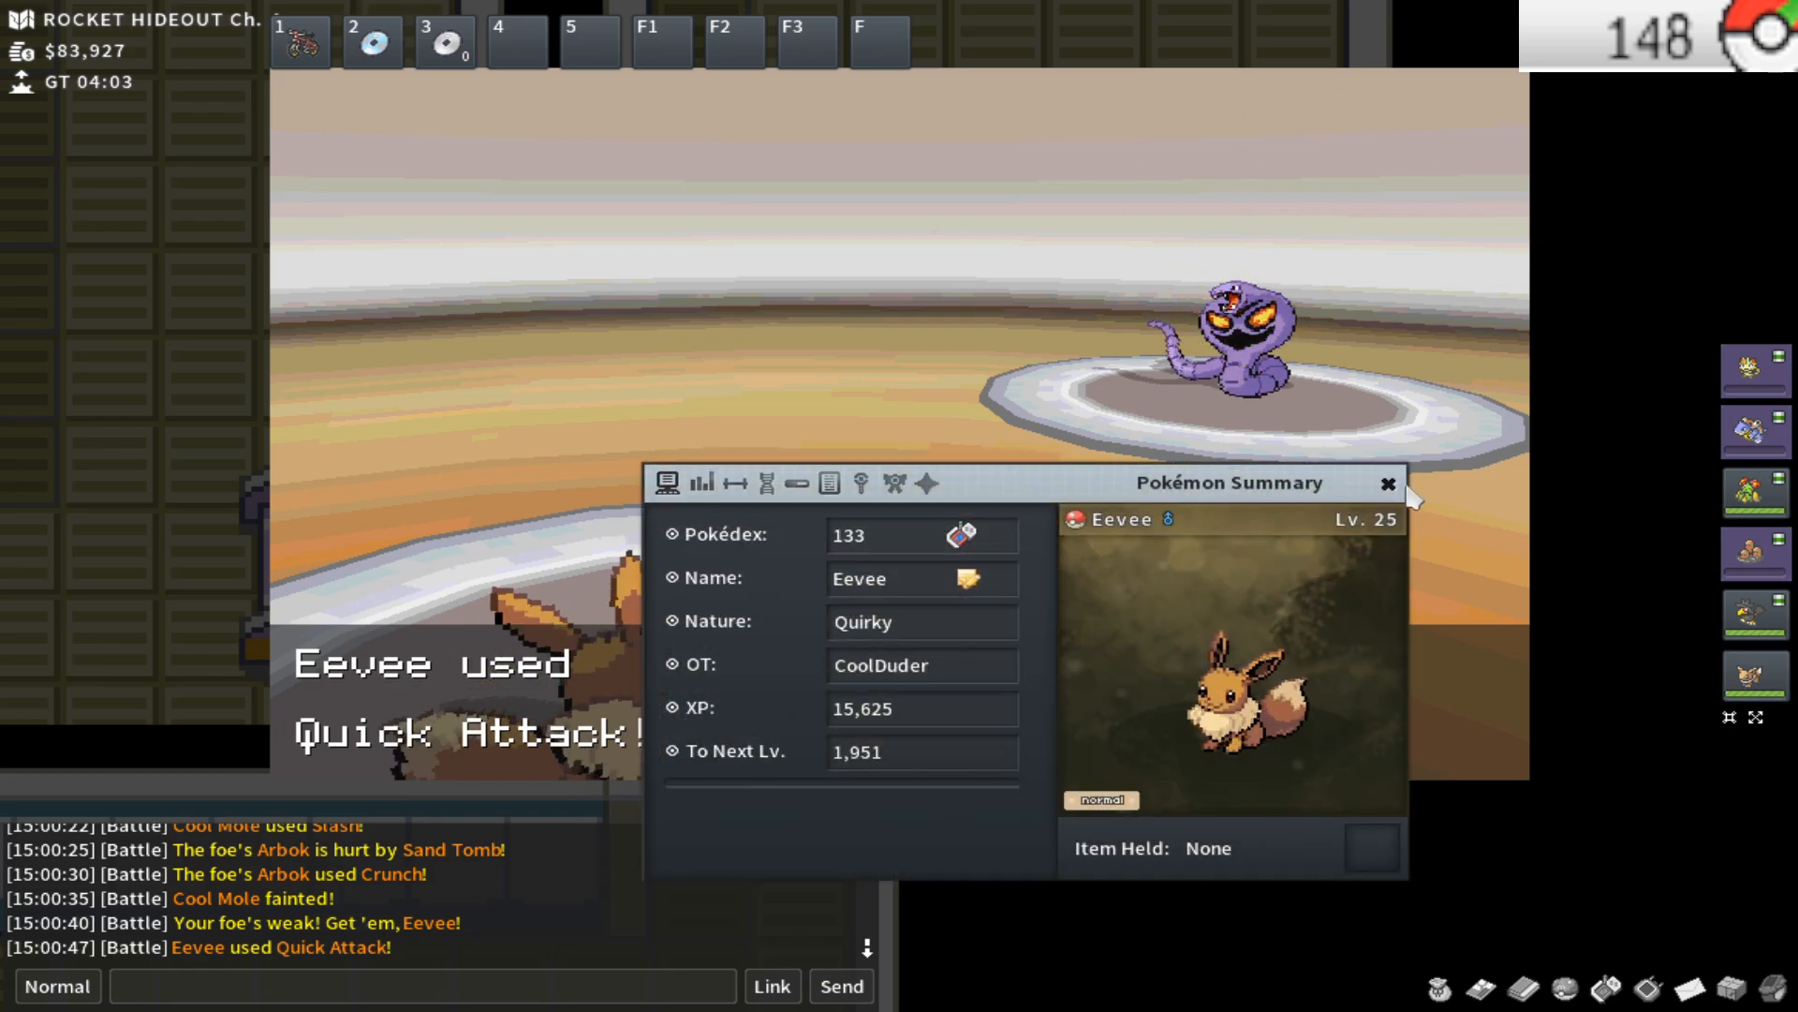
left_click(1386, 483)
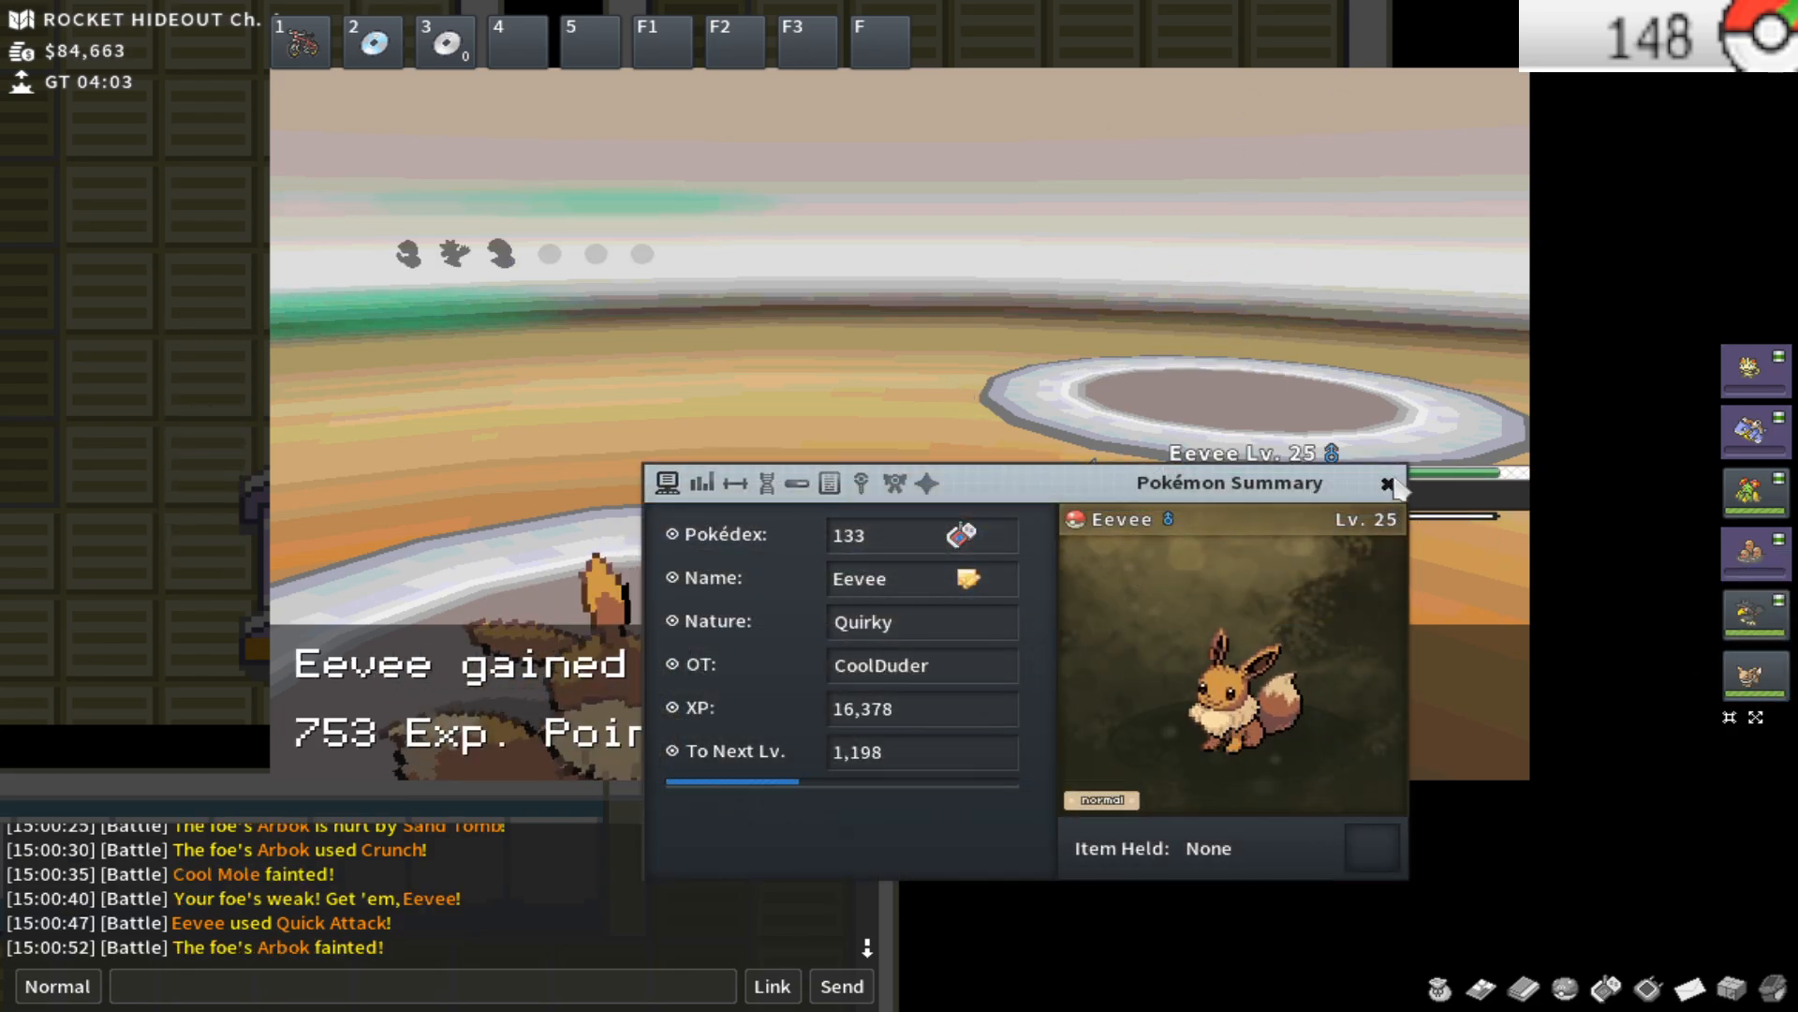
left_click(1388, 482)
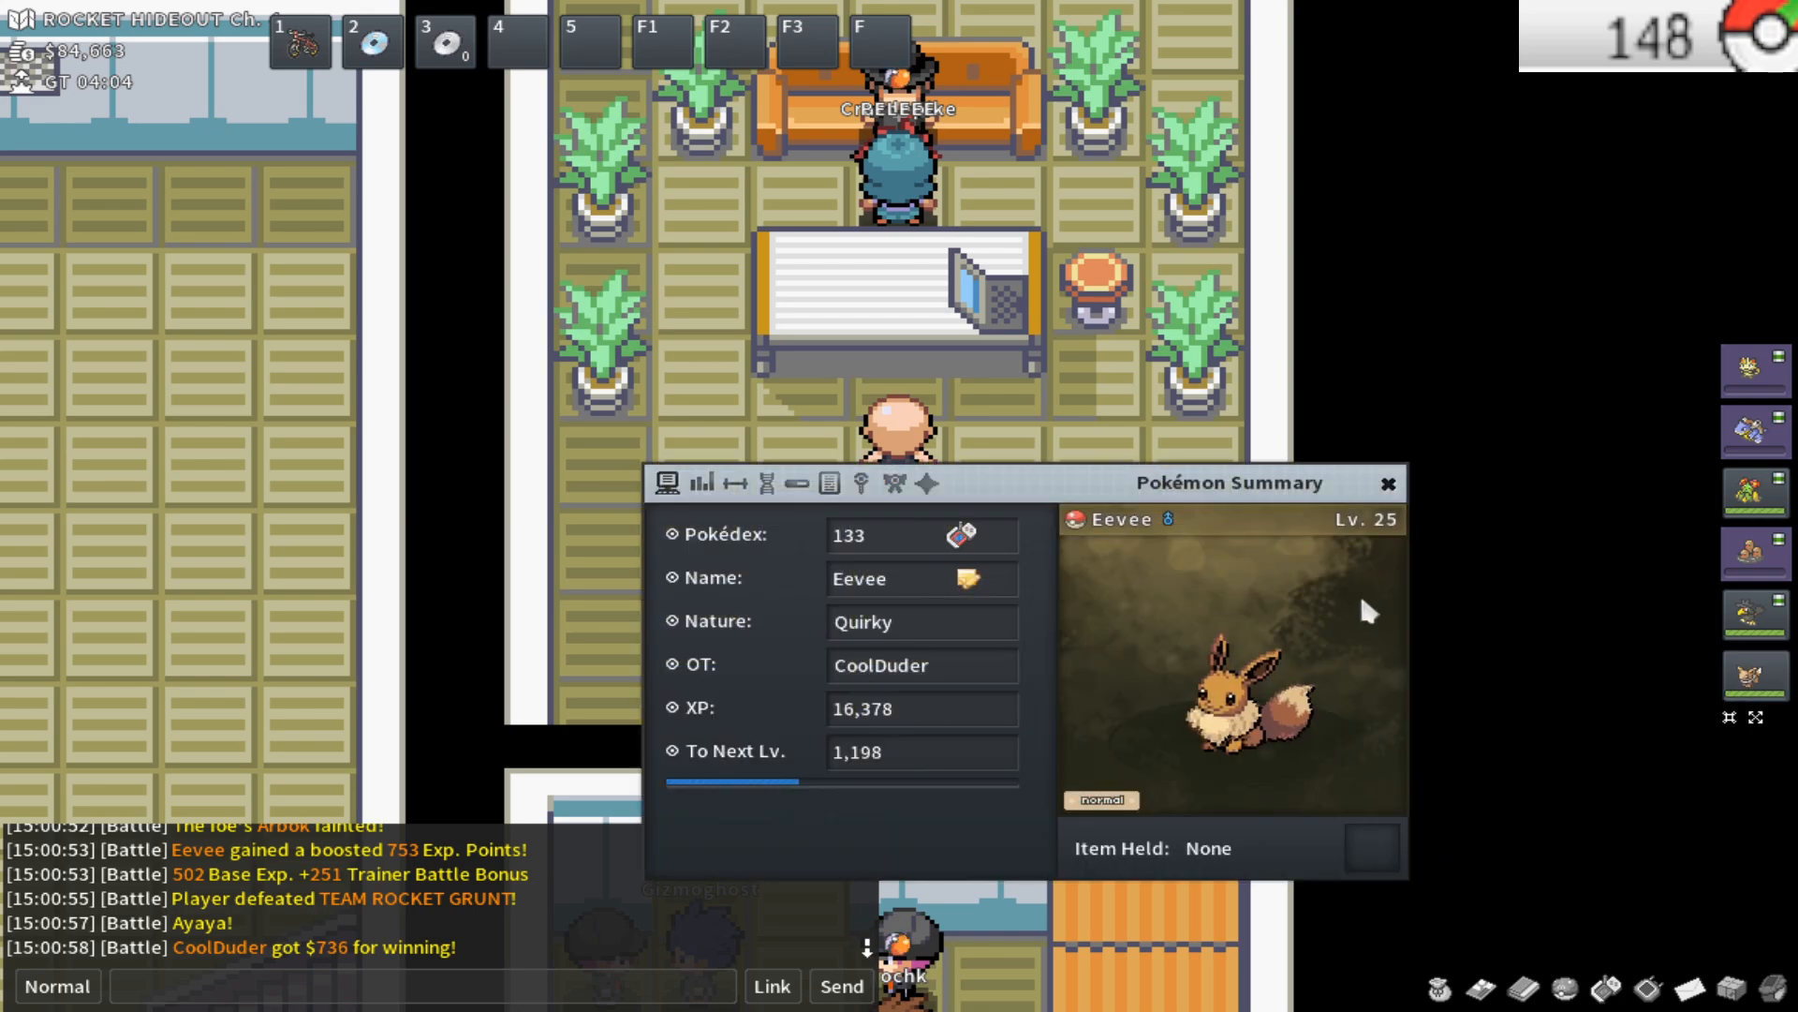
left_click(740, 476)
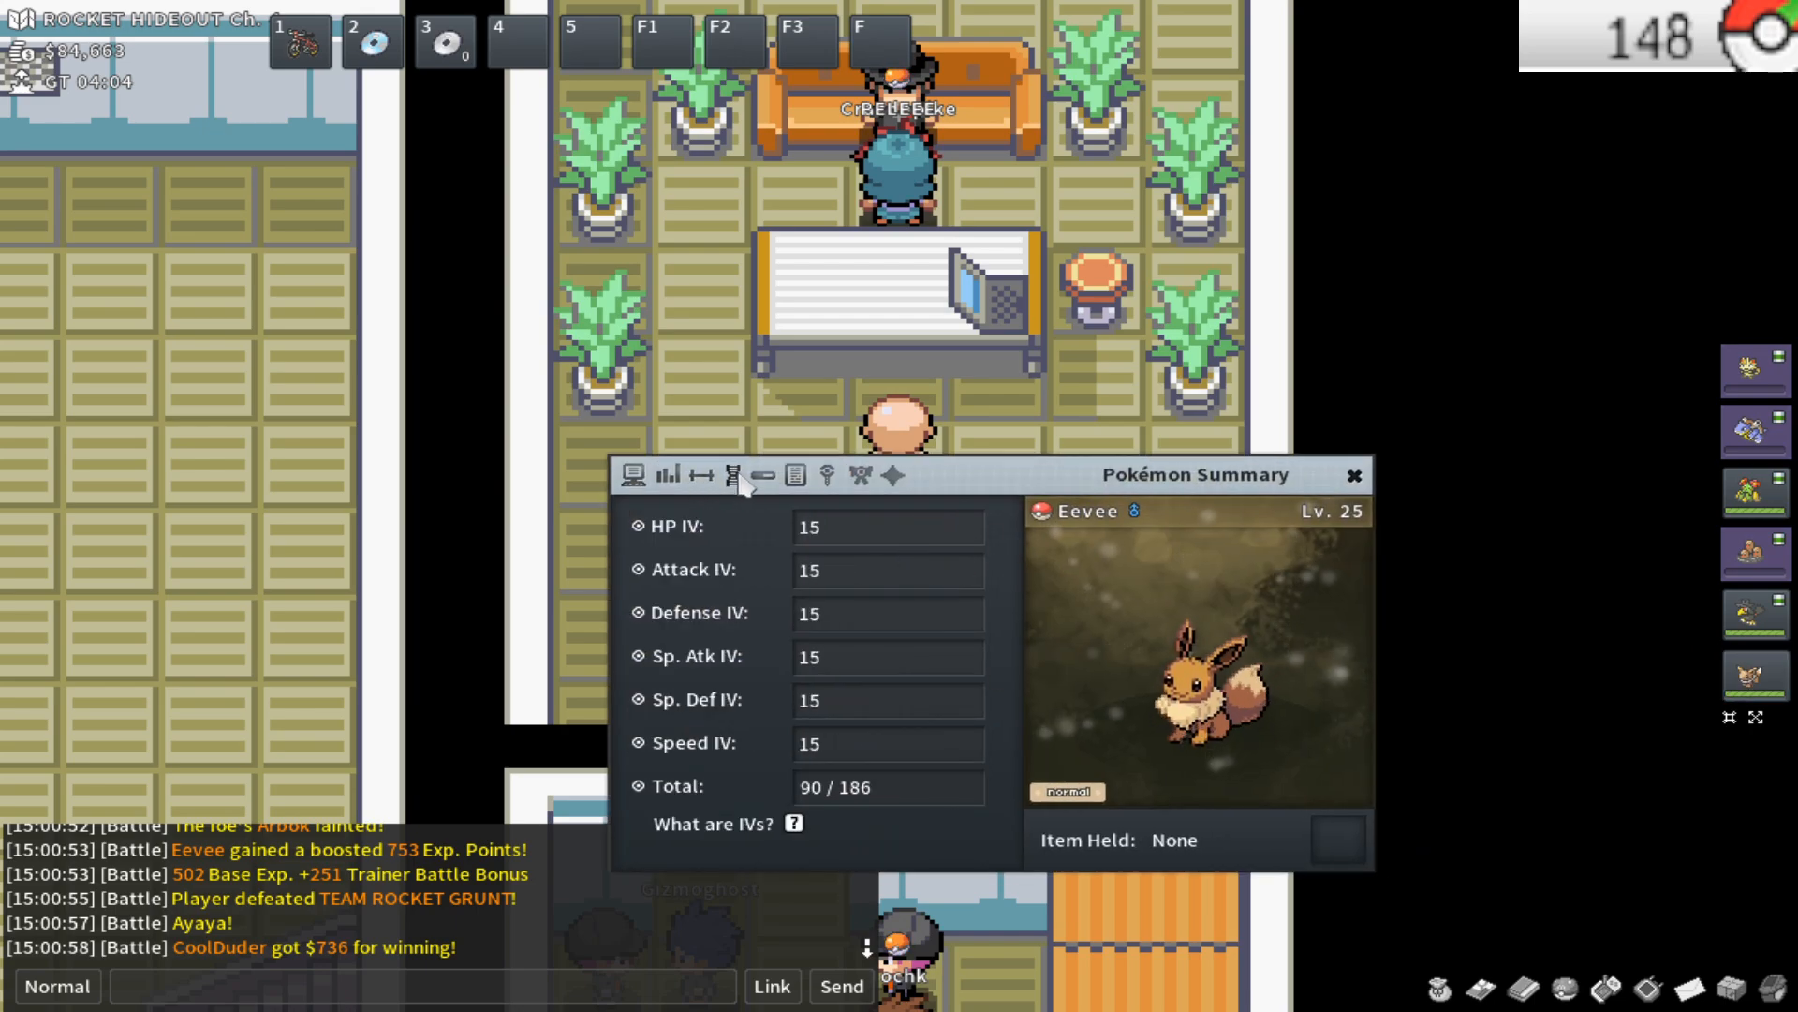
left_click(763, 472)
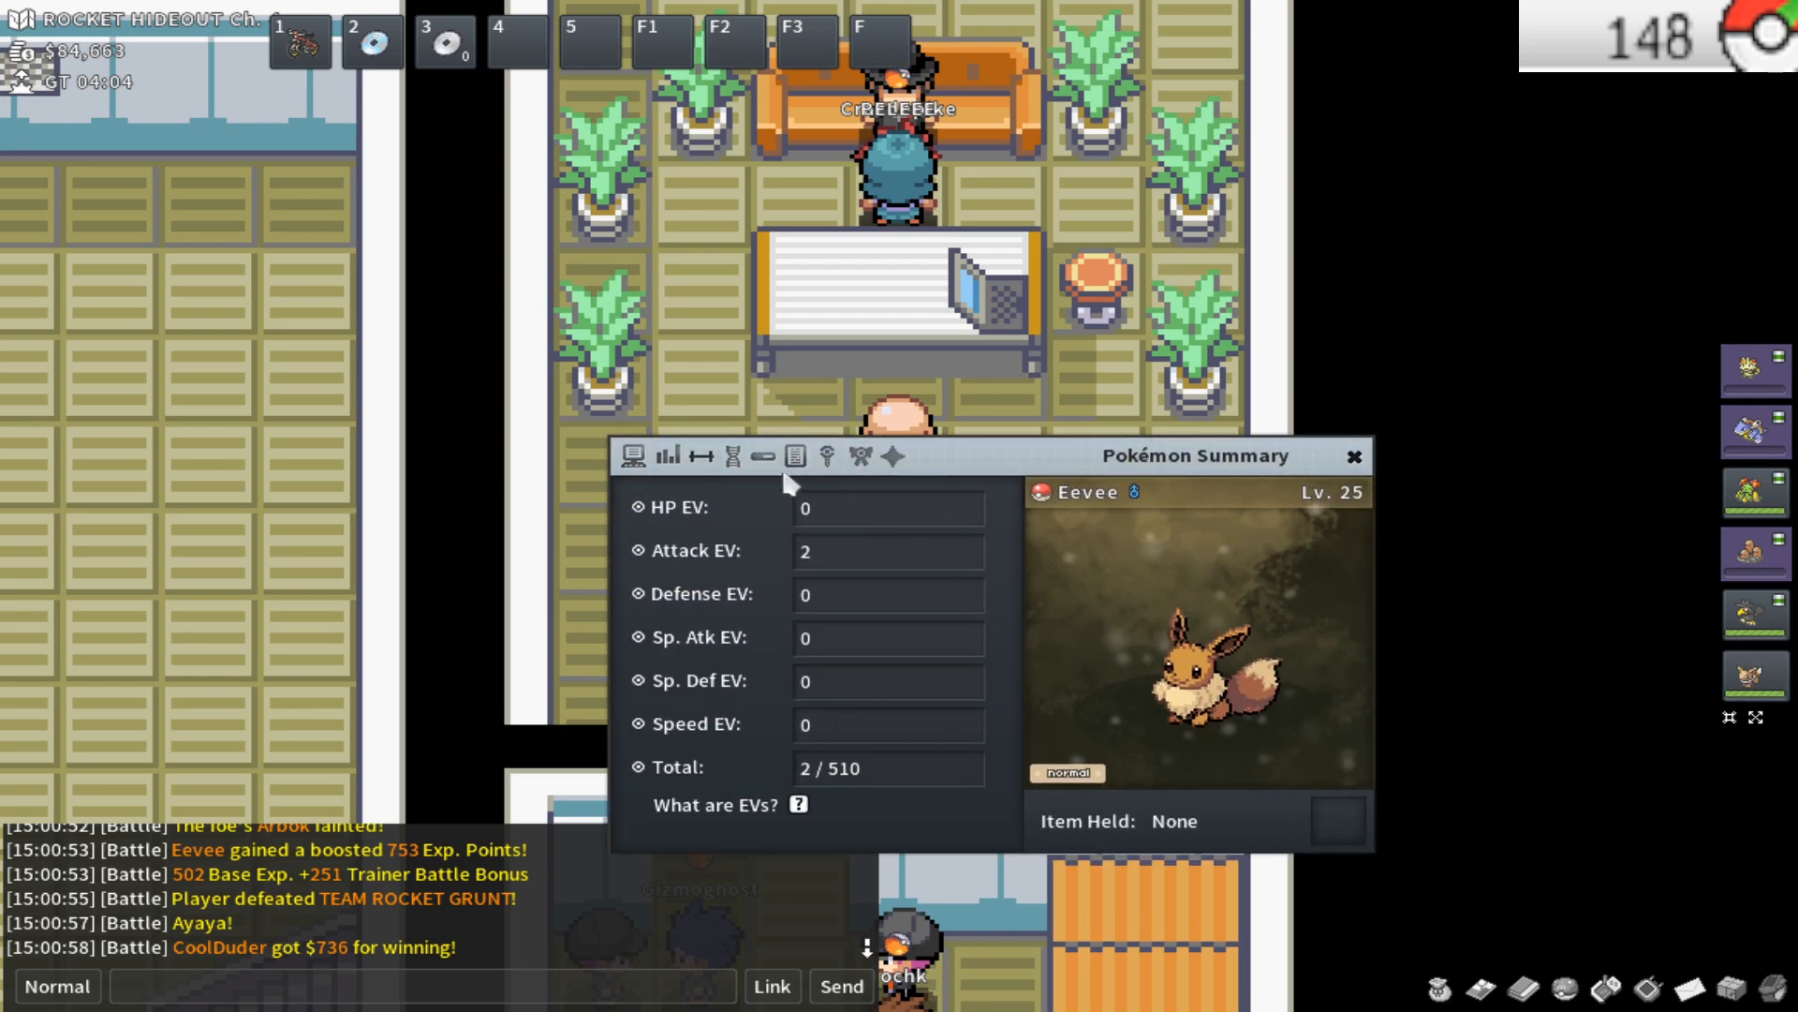
left_click(1353, 455)
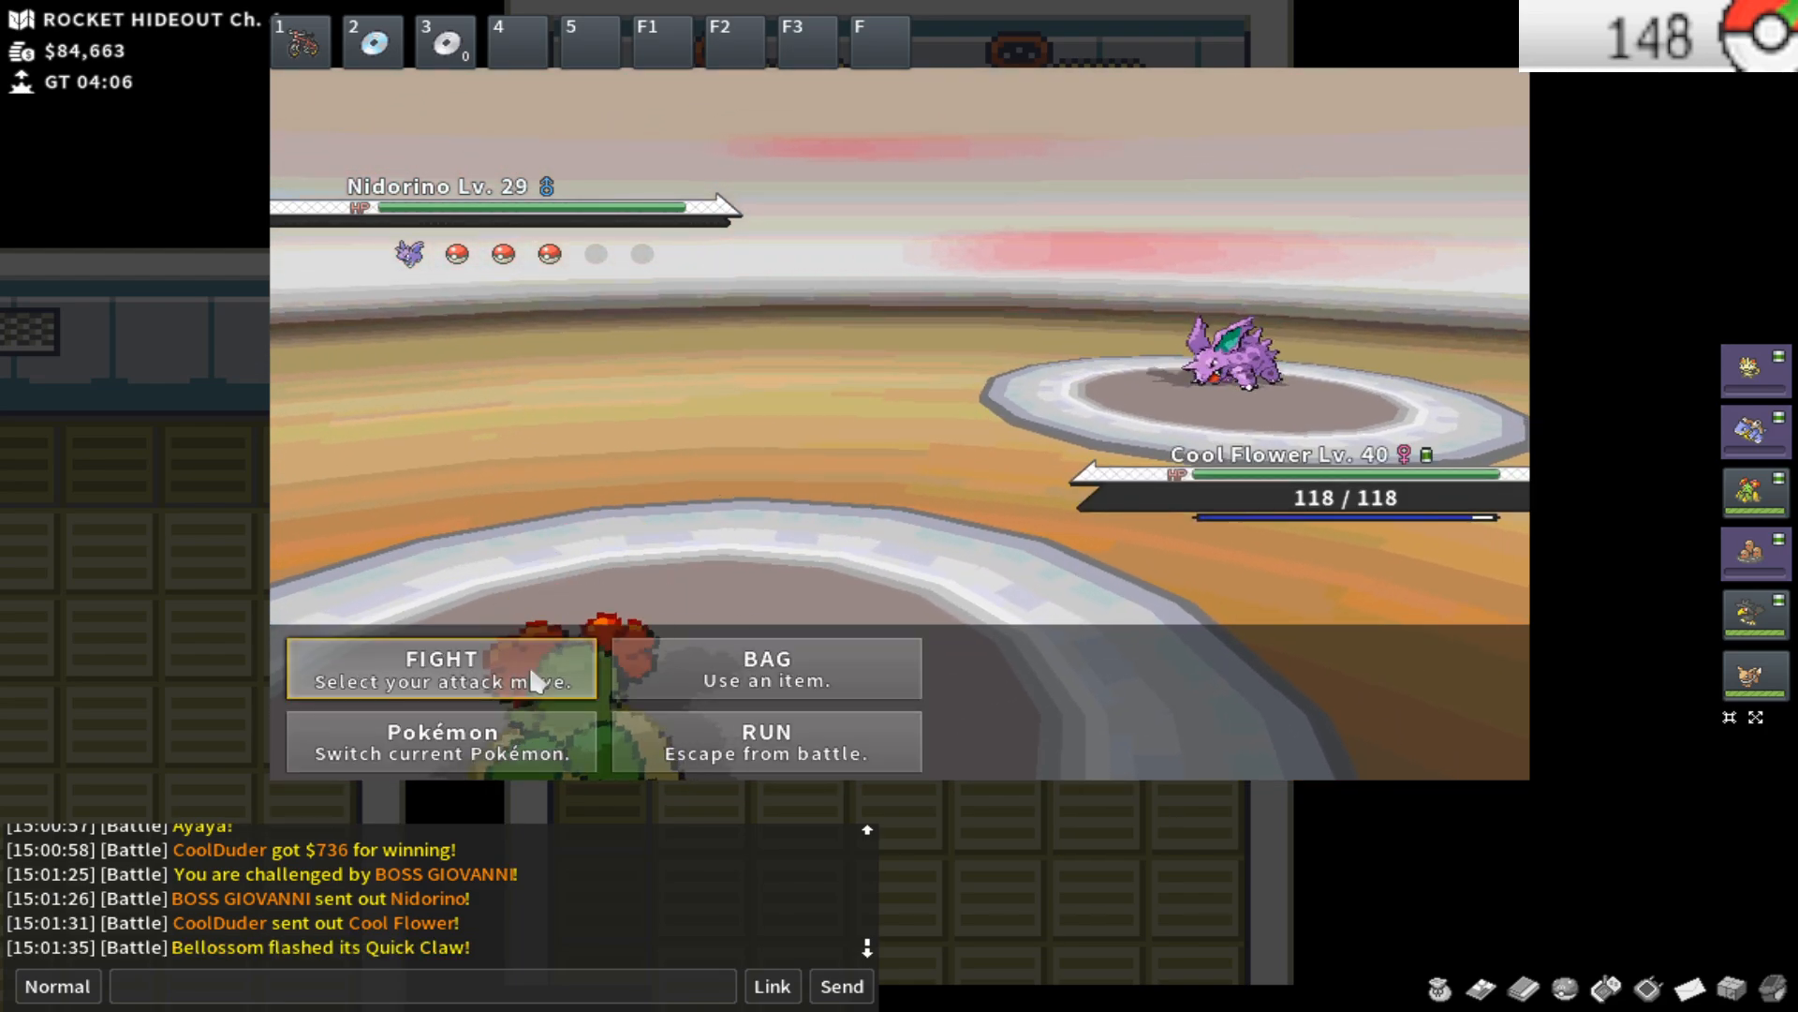
Put Giovanni's Nidorino to sleep with Sleep Powder, then boost with Quiver Dance until it faints
left_click(440, 669)
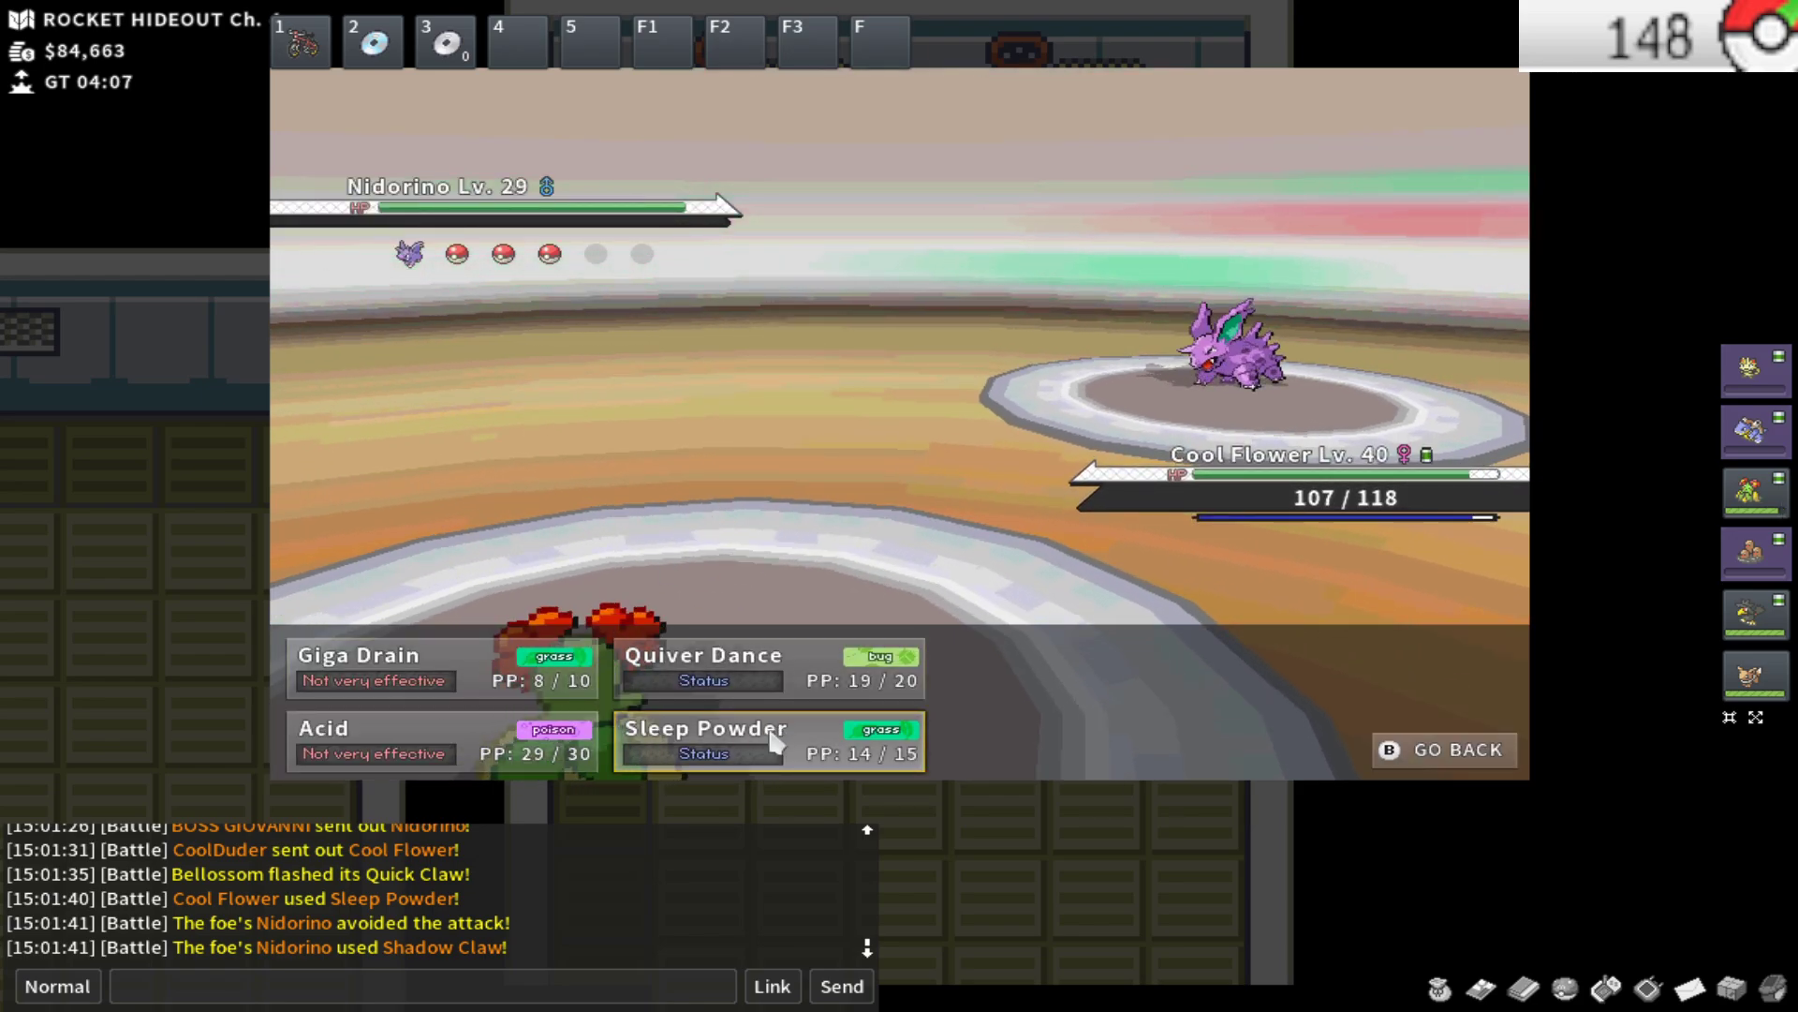
left_click(705, 740)
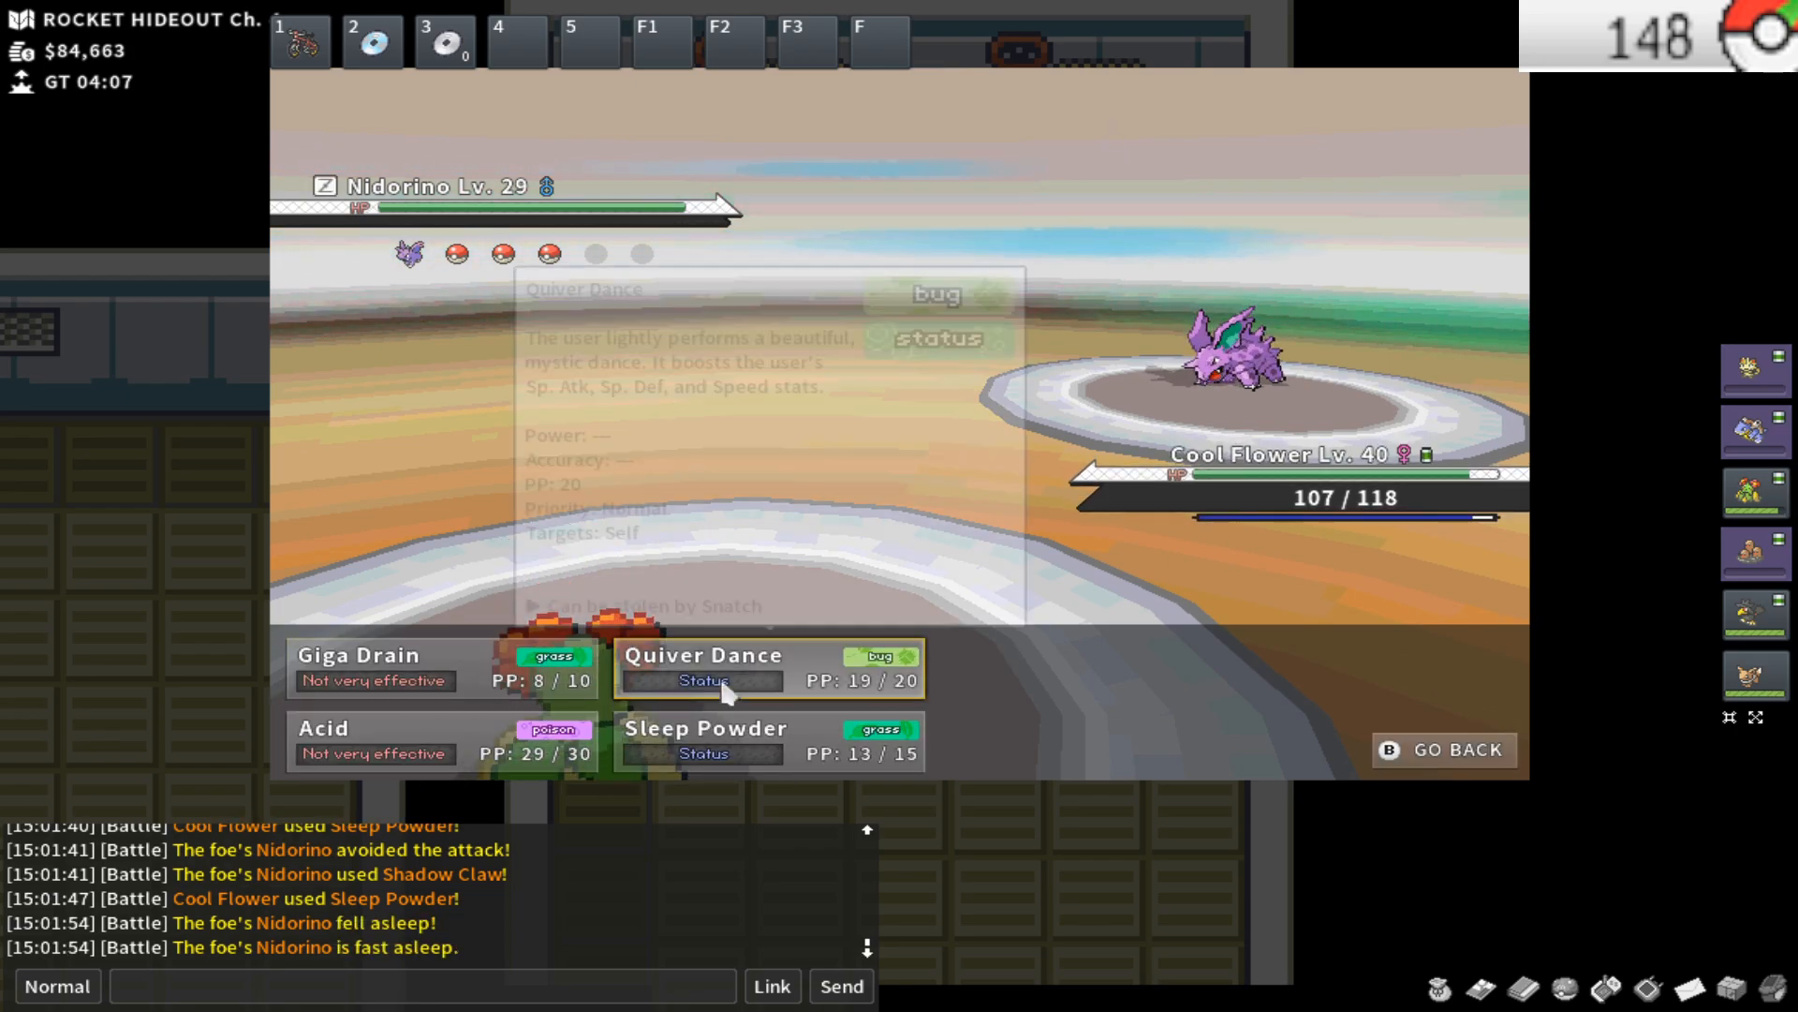
left_click(702, 655)
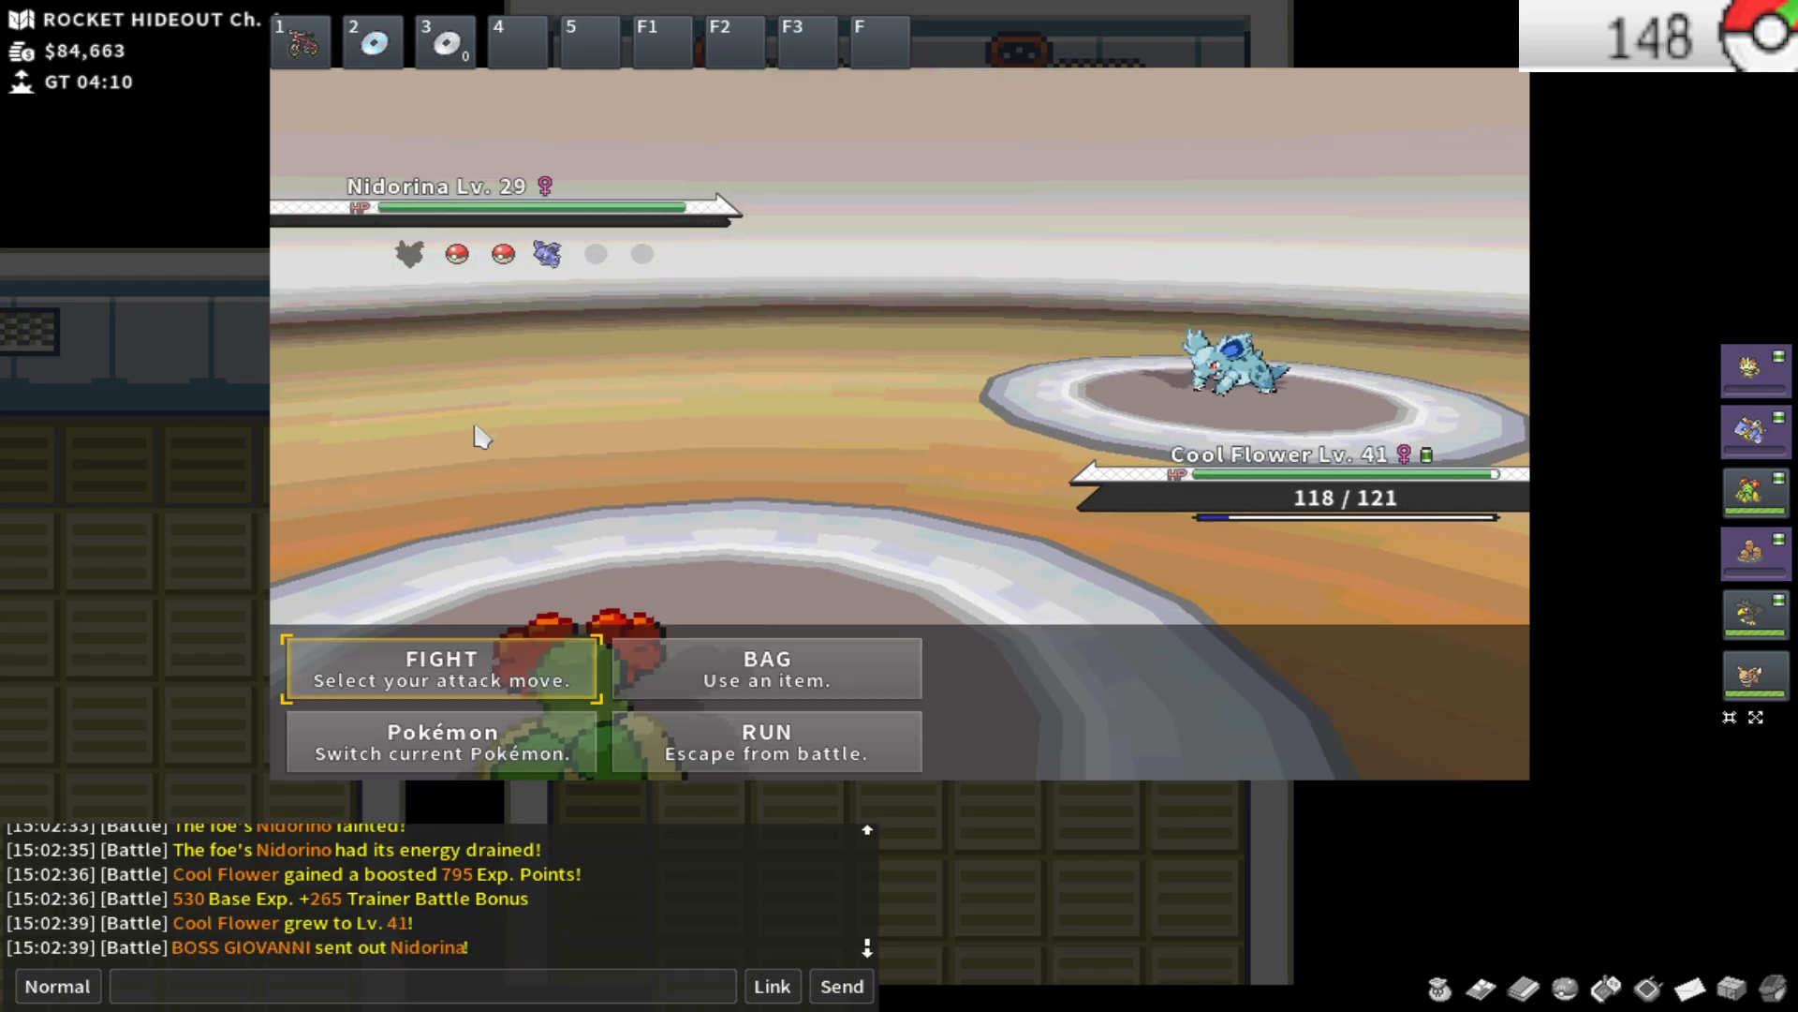
Hit Murkrow with Acid and finish Giovanni's team, raising funds to $87,063
left_click(440, 667)
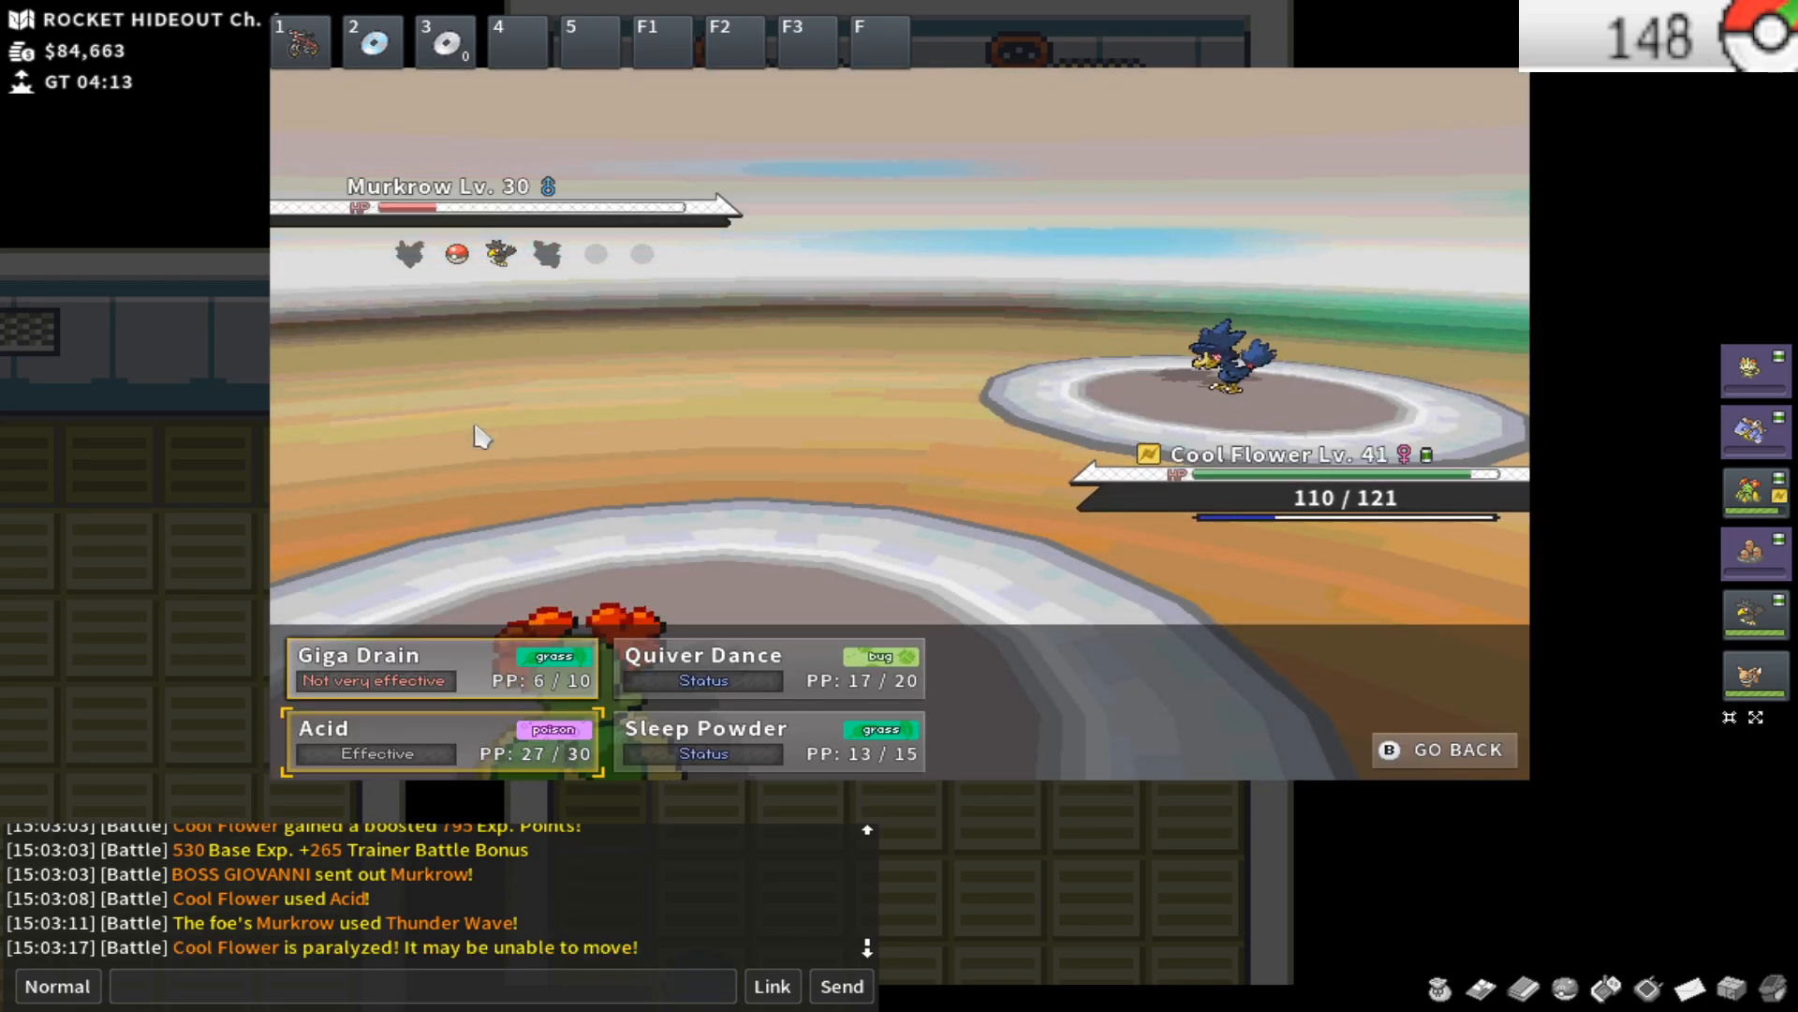
left_click(442, 740)
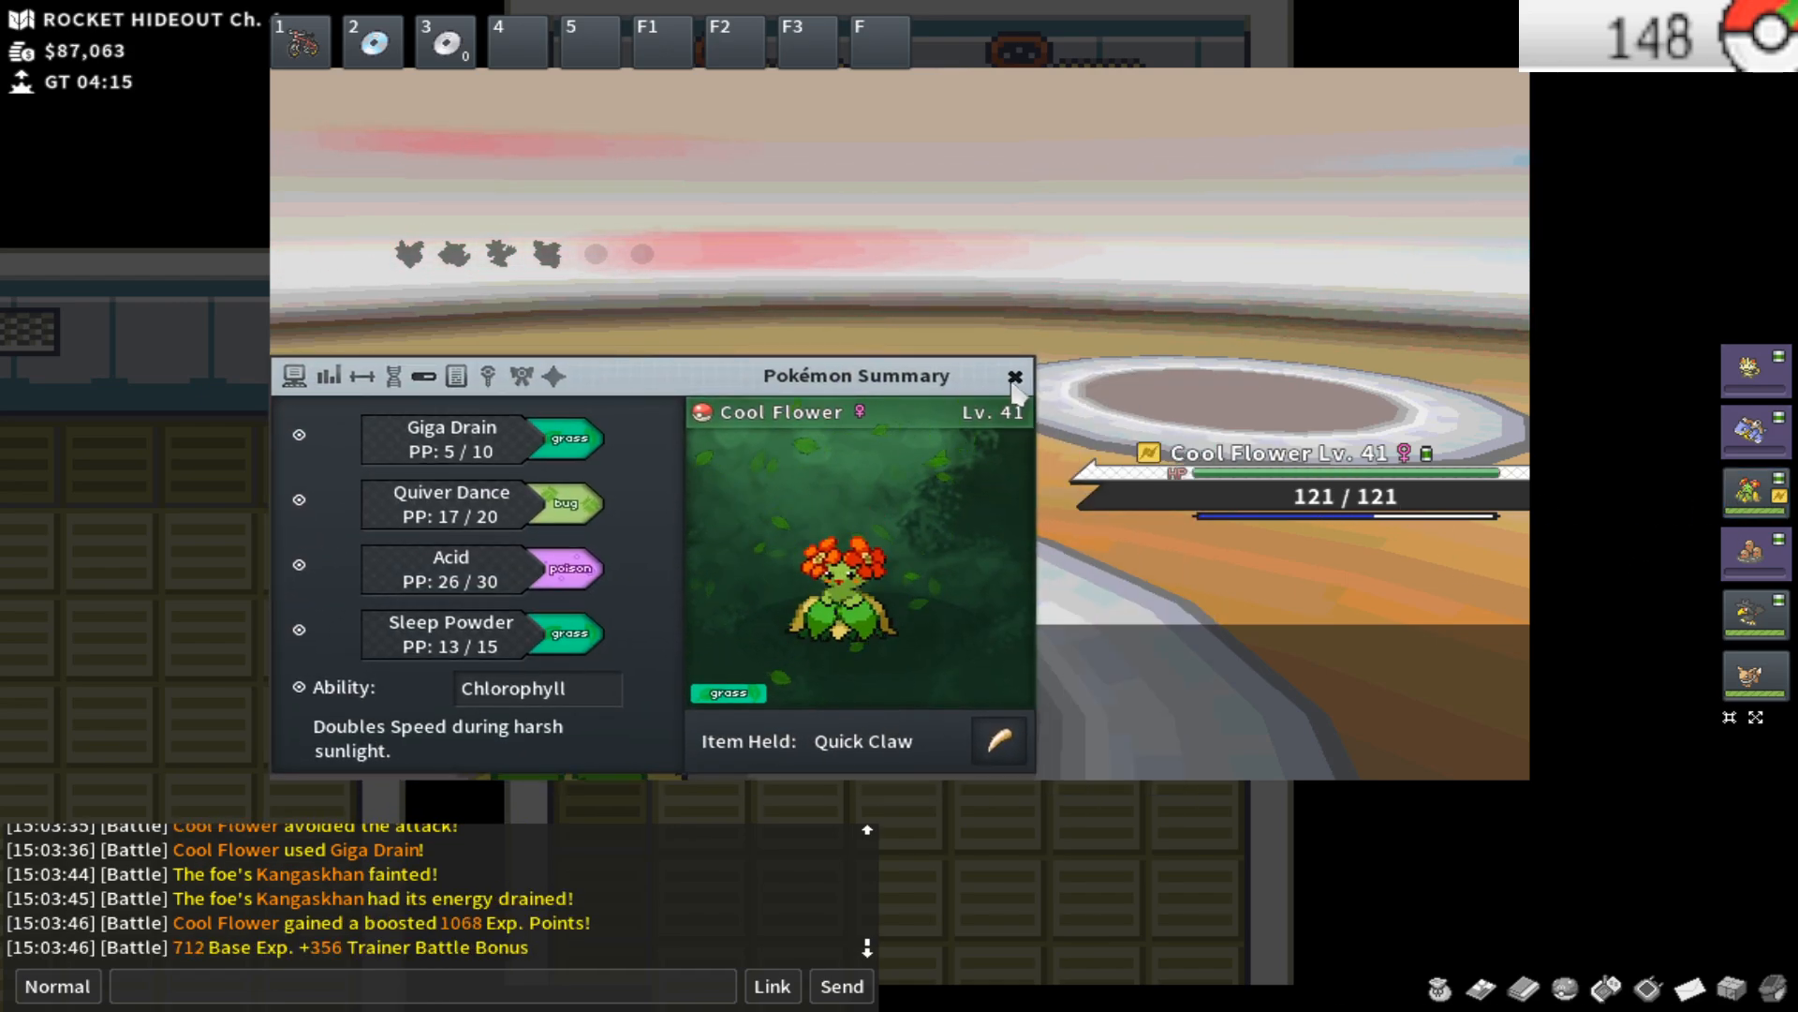
left_click(1014, 376)
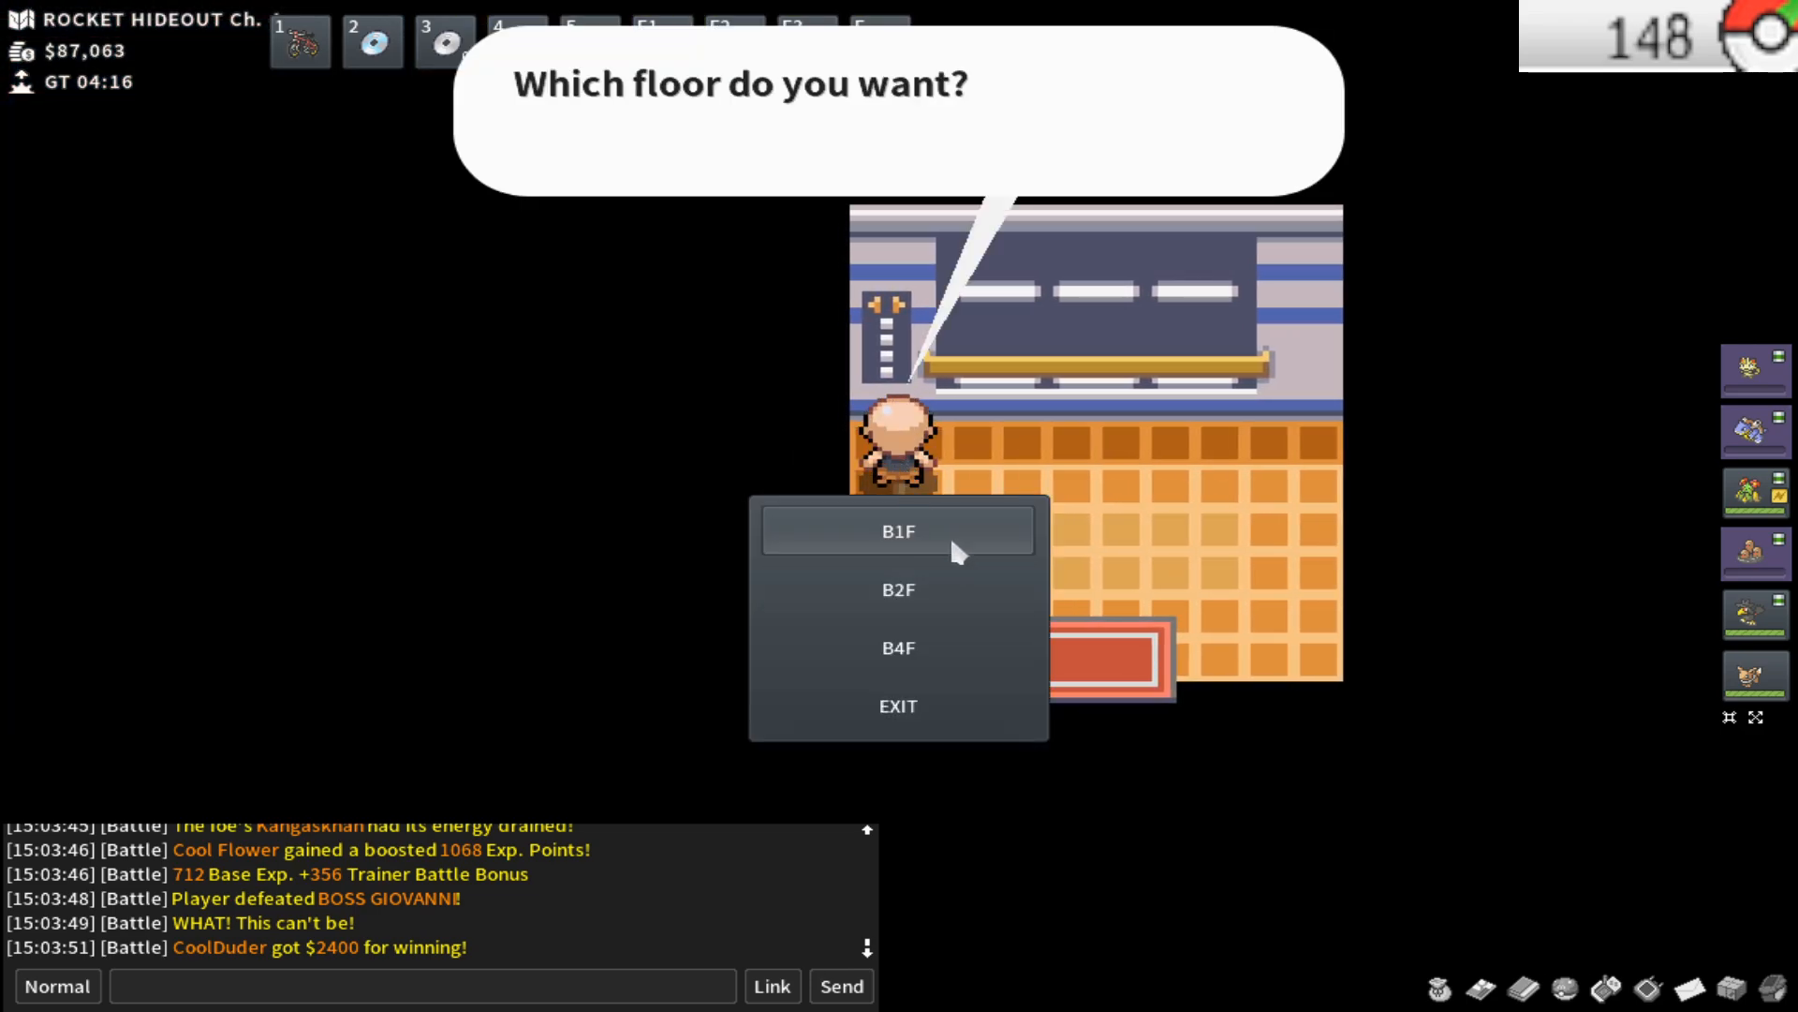
Choose B1F in the elevator menu to leave the hideout for Celadon City
left_click(898, 530)
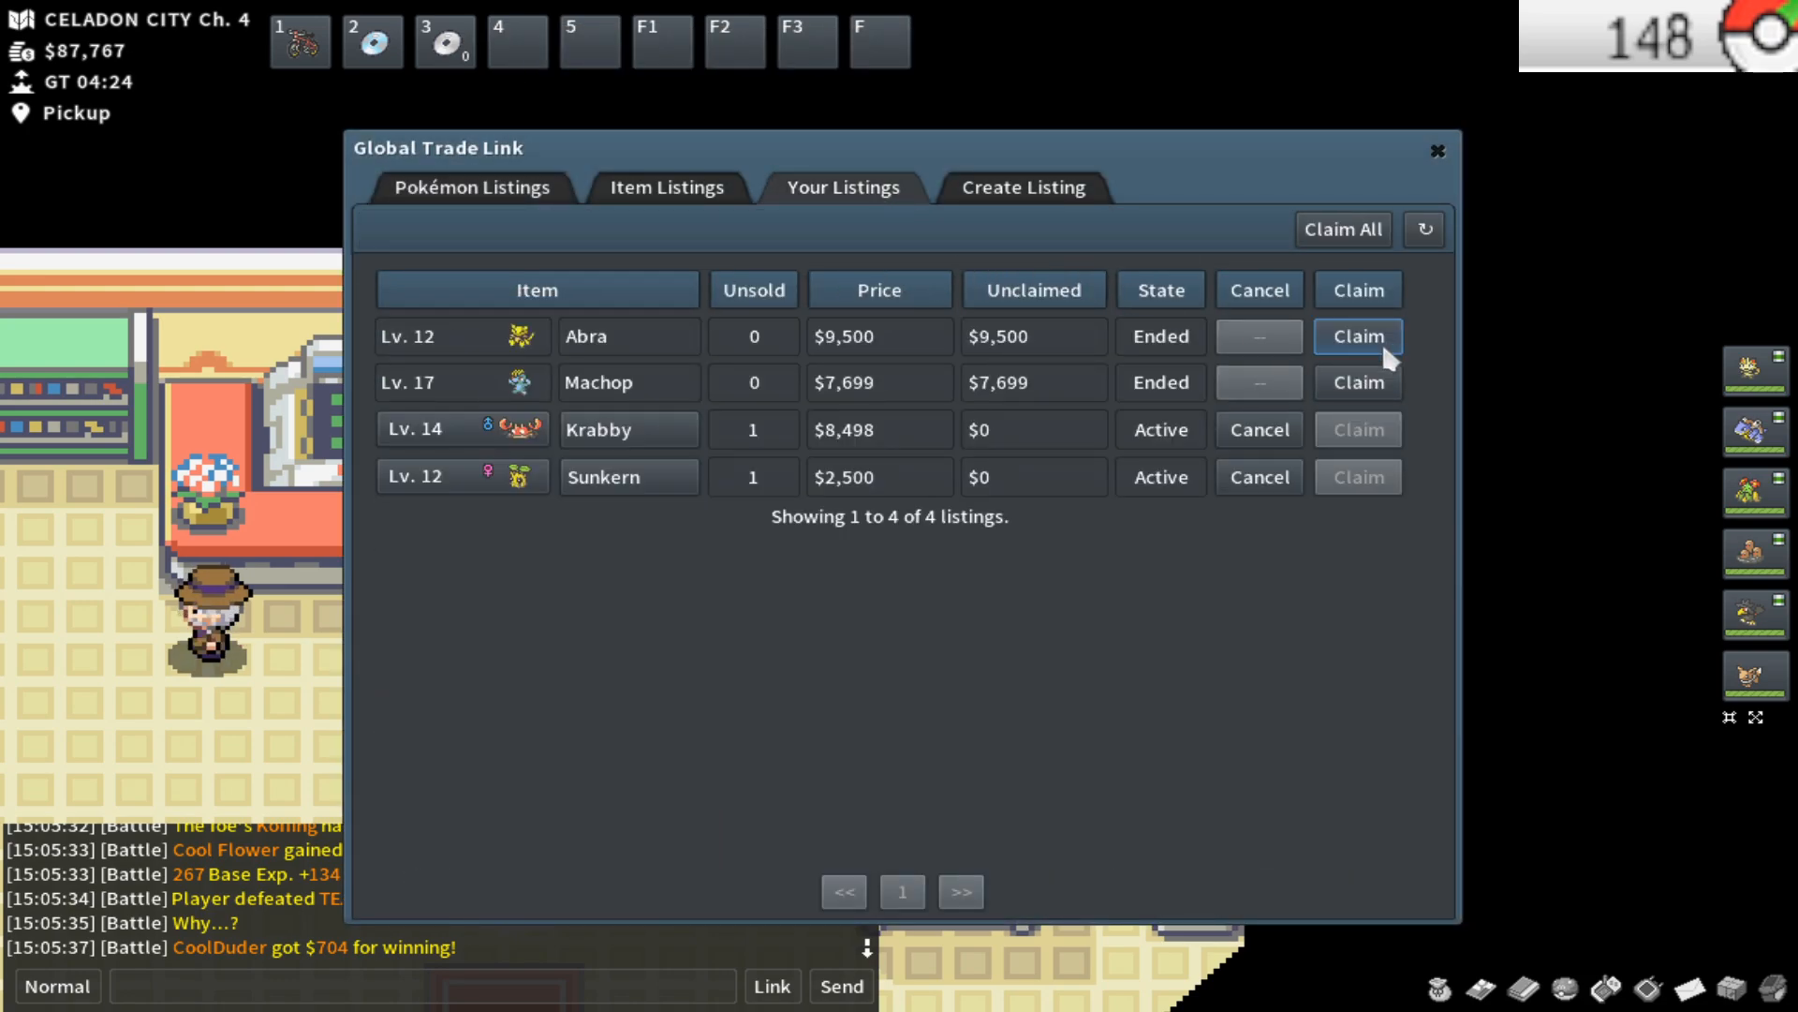
Claim the $9,500 Abra and $7,699 Machop sales, lifting funds to $104,966, then browse Item Listings
left_click(1342, 228)
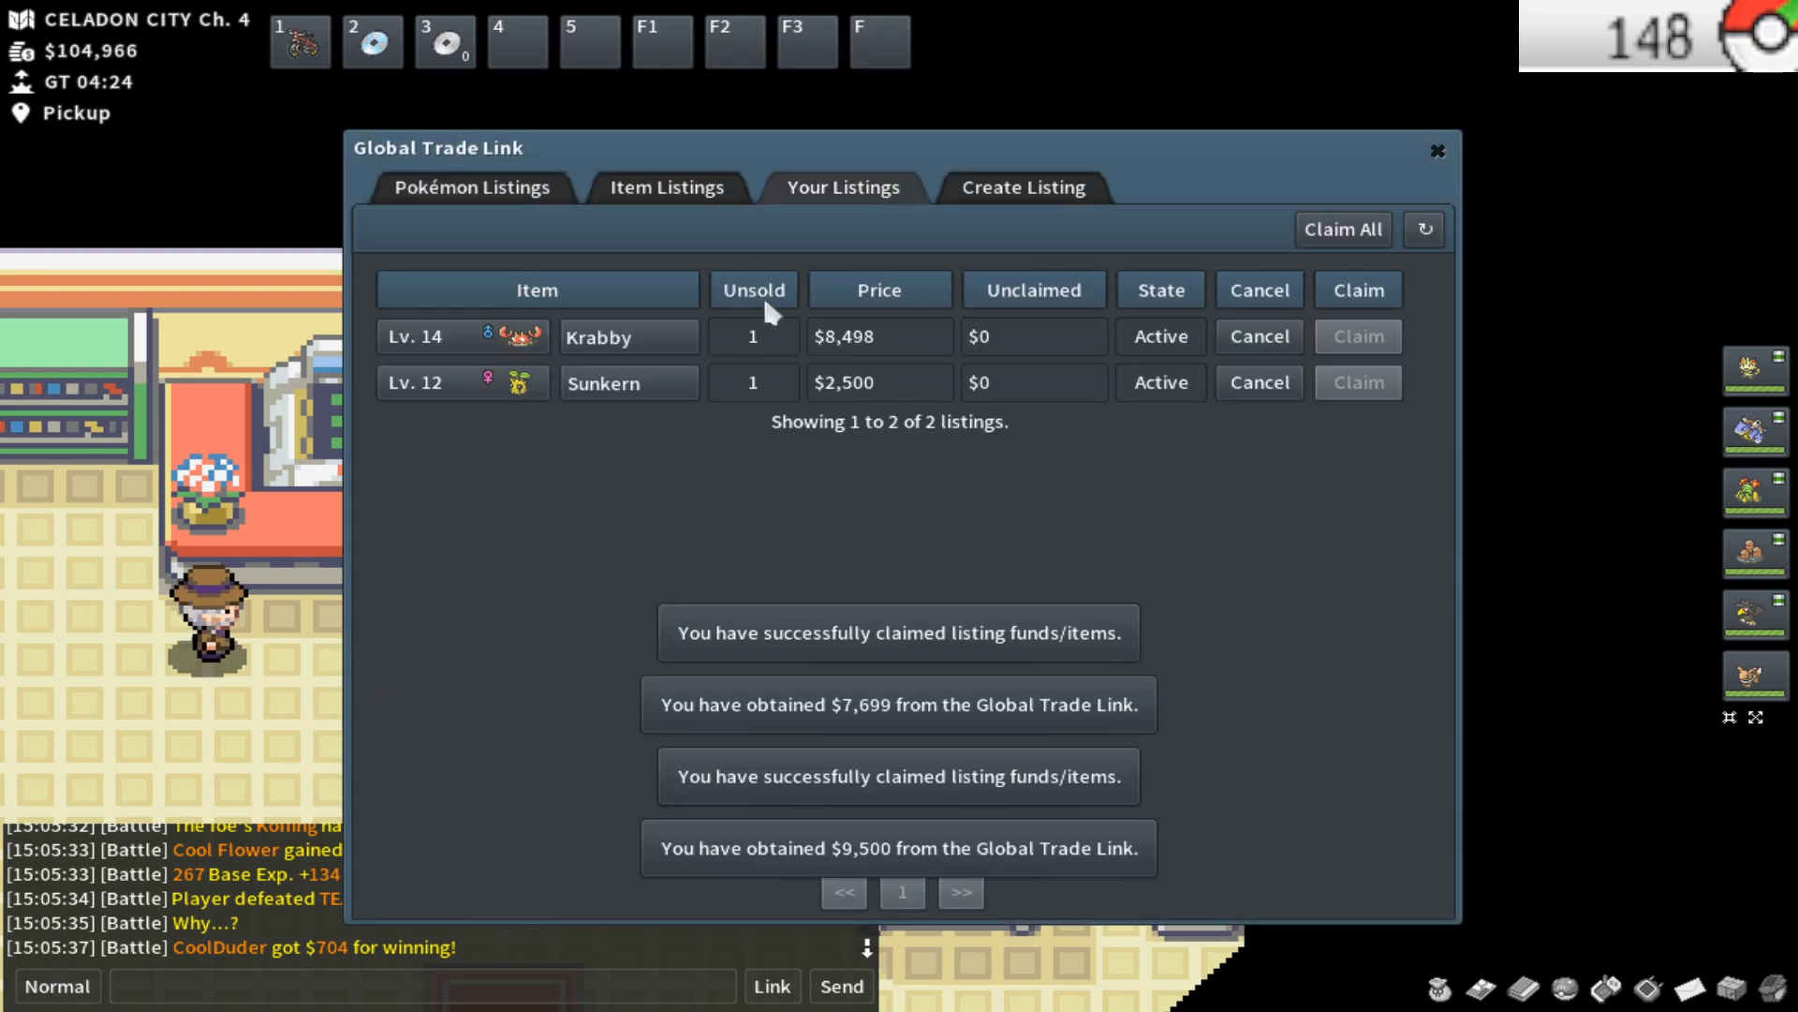
left_click(1437, 149)
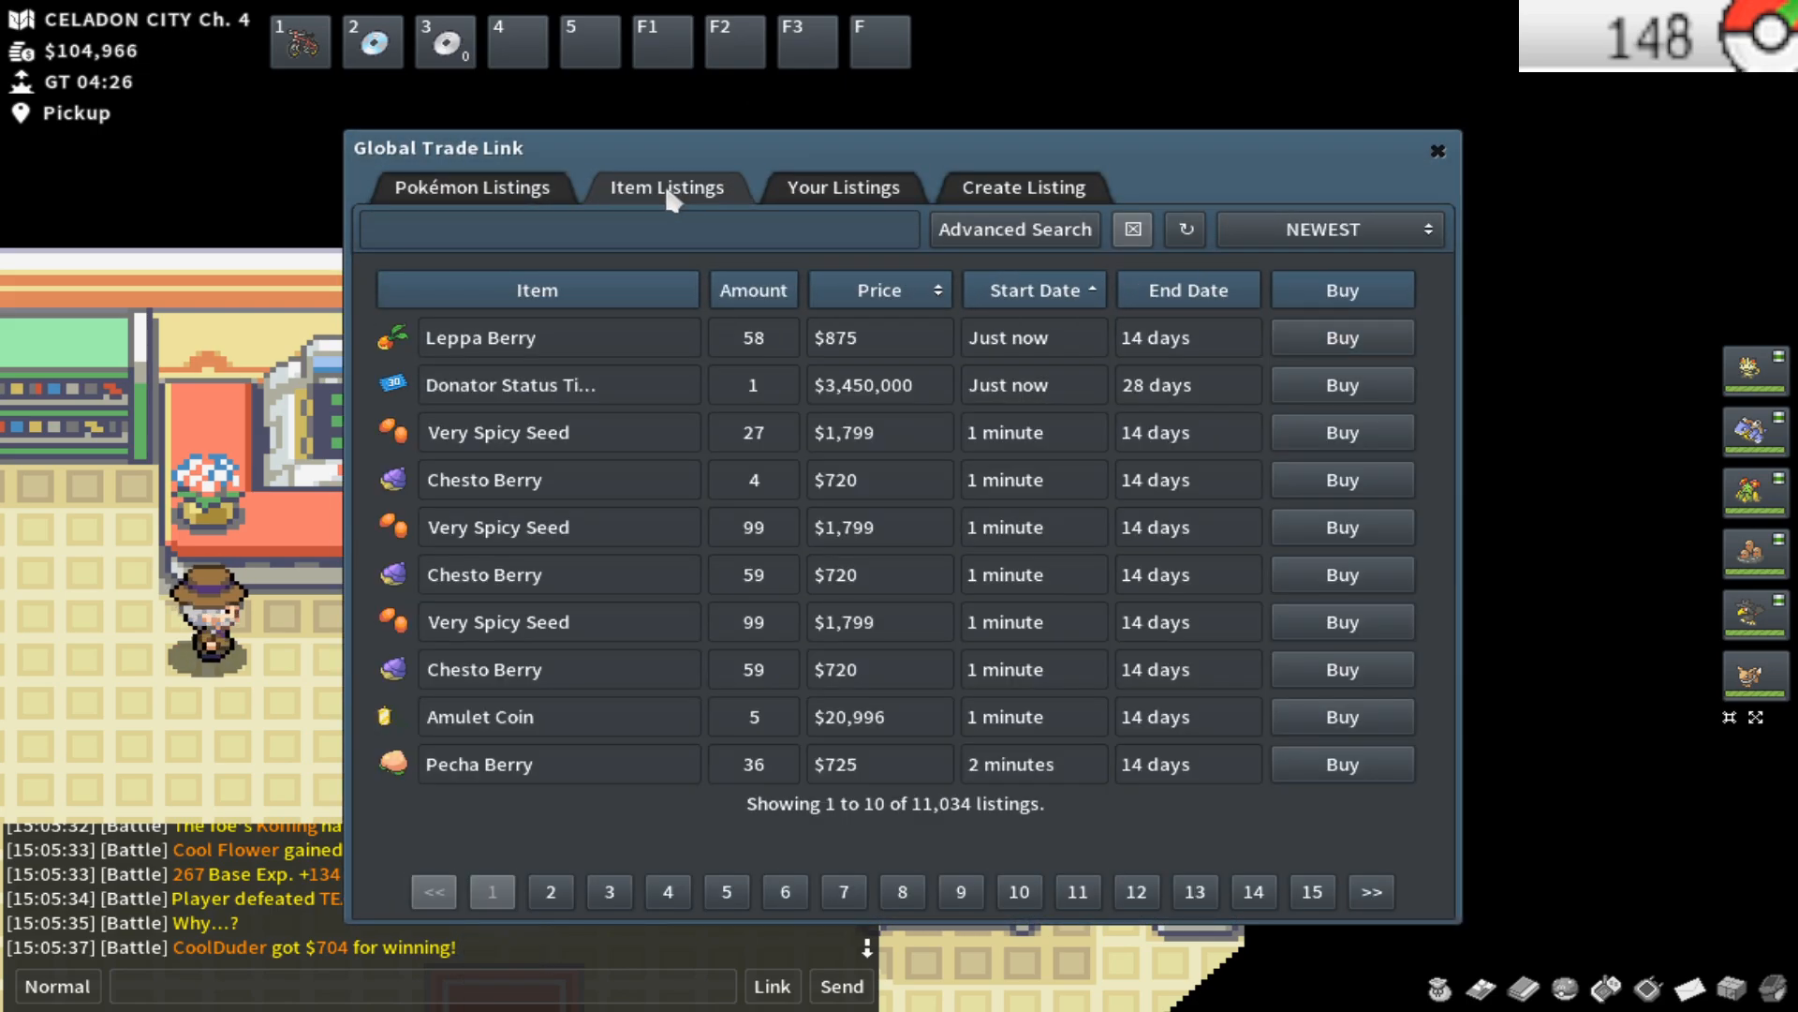
left_click(472, 186)
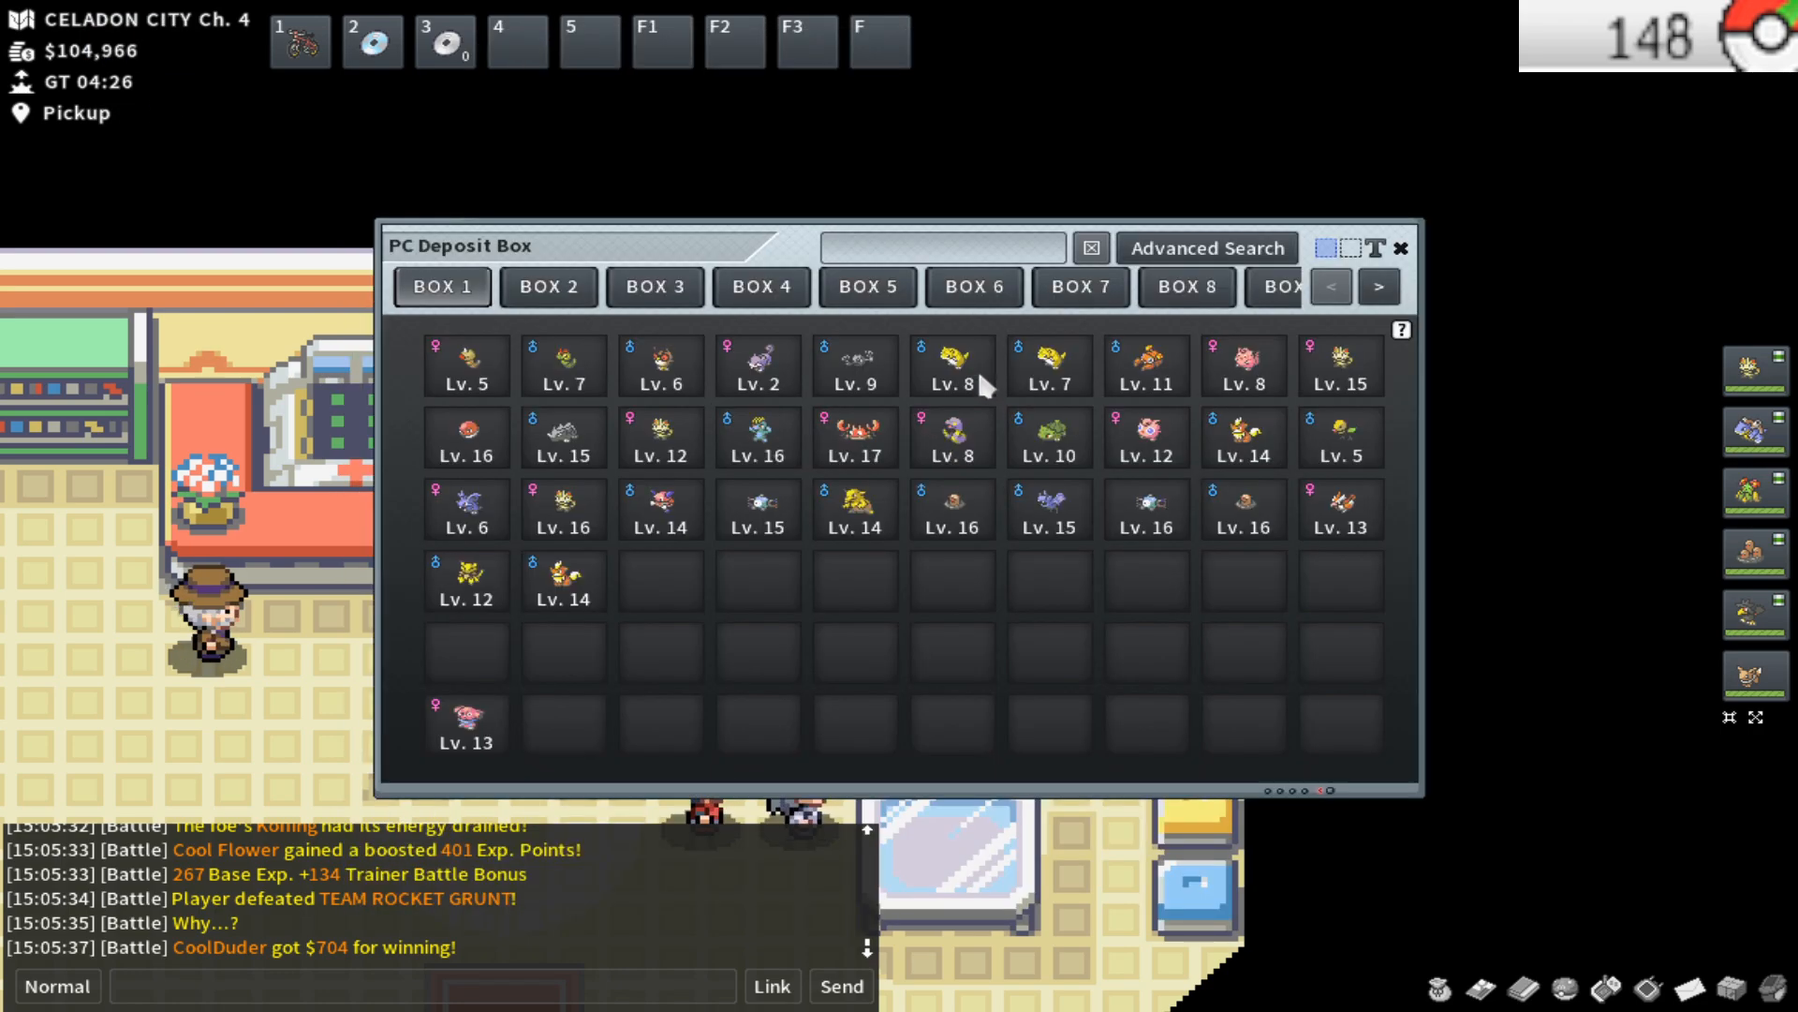
mouse_move(466, 579)
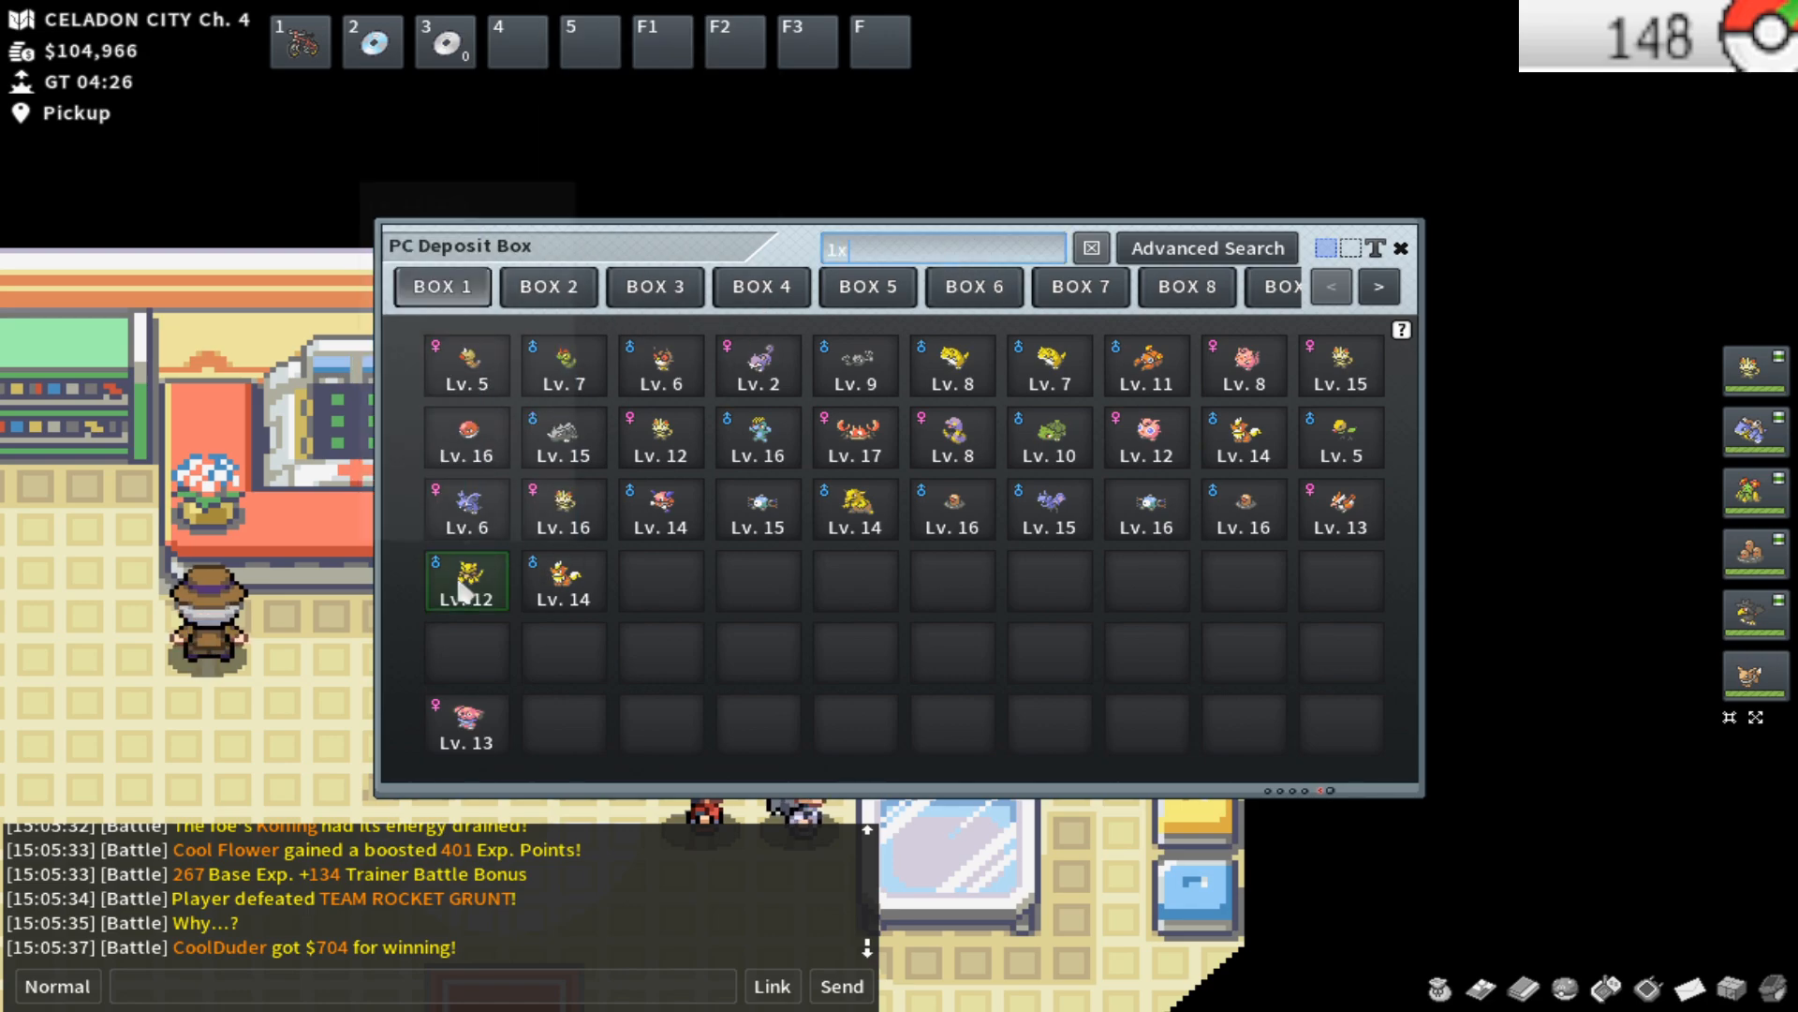
Inspect the Lv. 12 Pokémon in the fourth row of the PC Deposit Box
left_click(1090, 247)
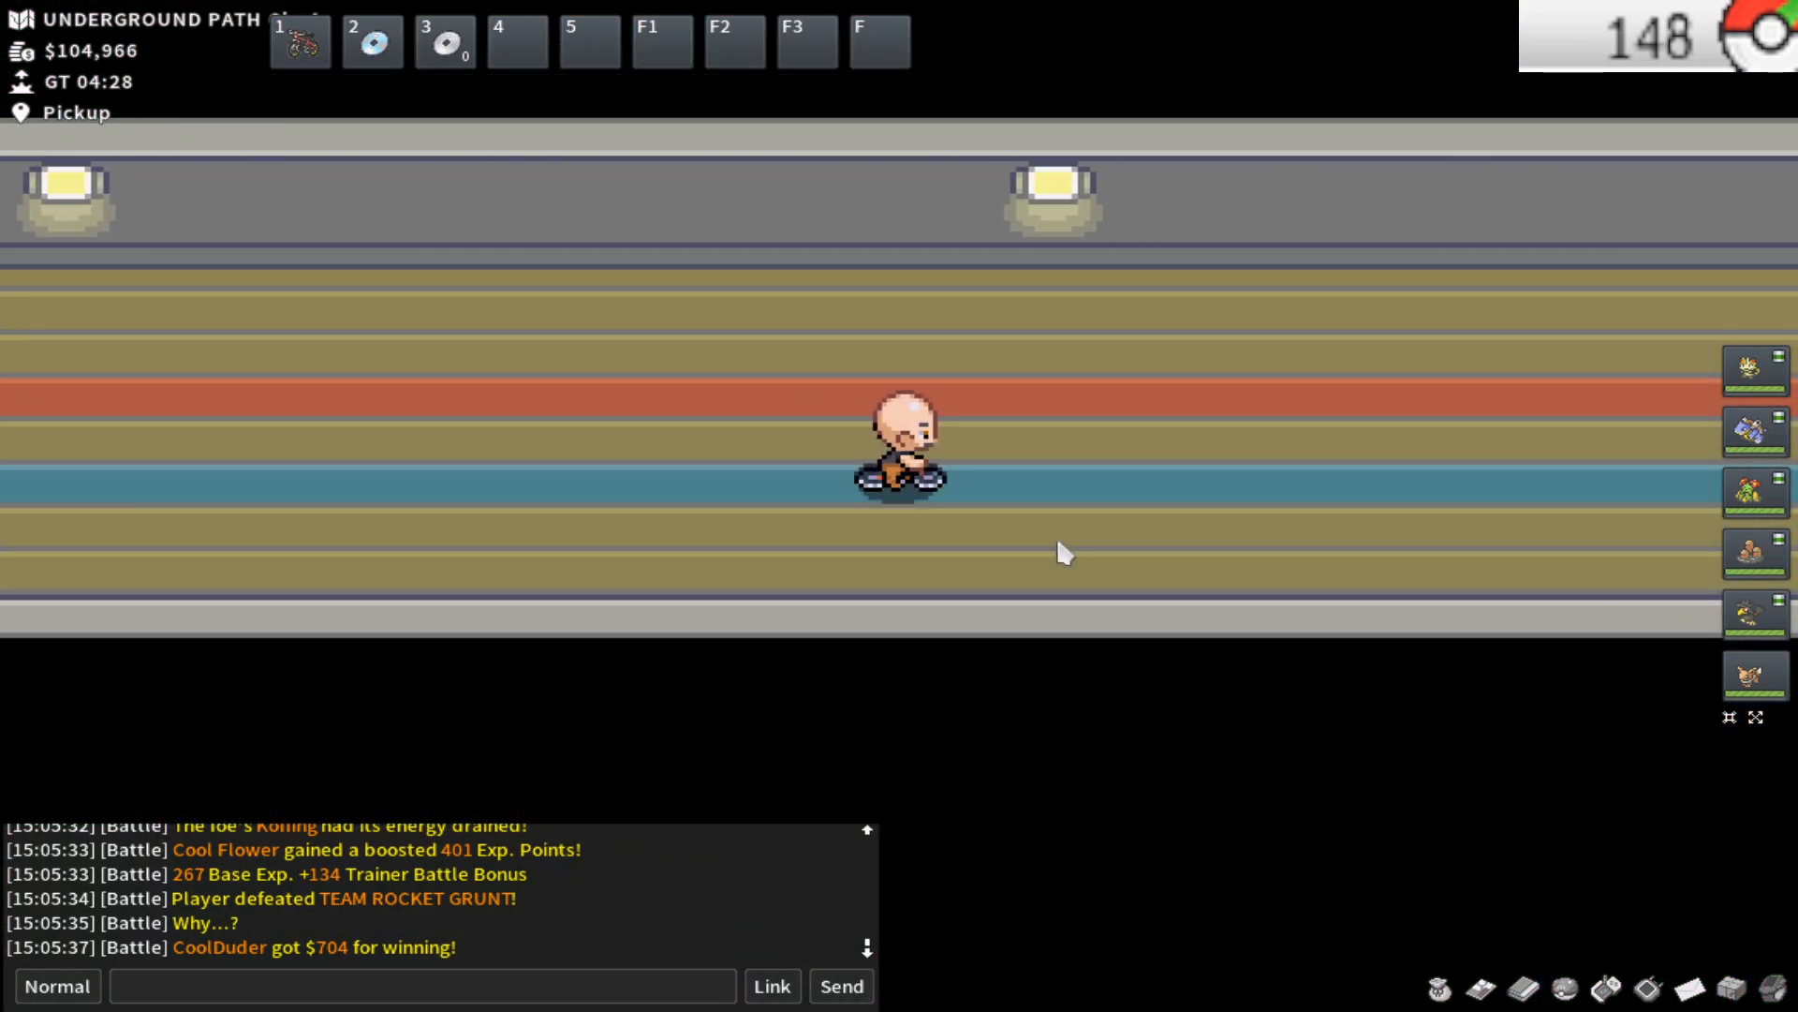
mouse_move(1021, 530)
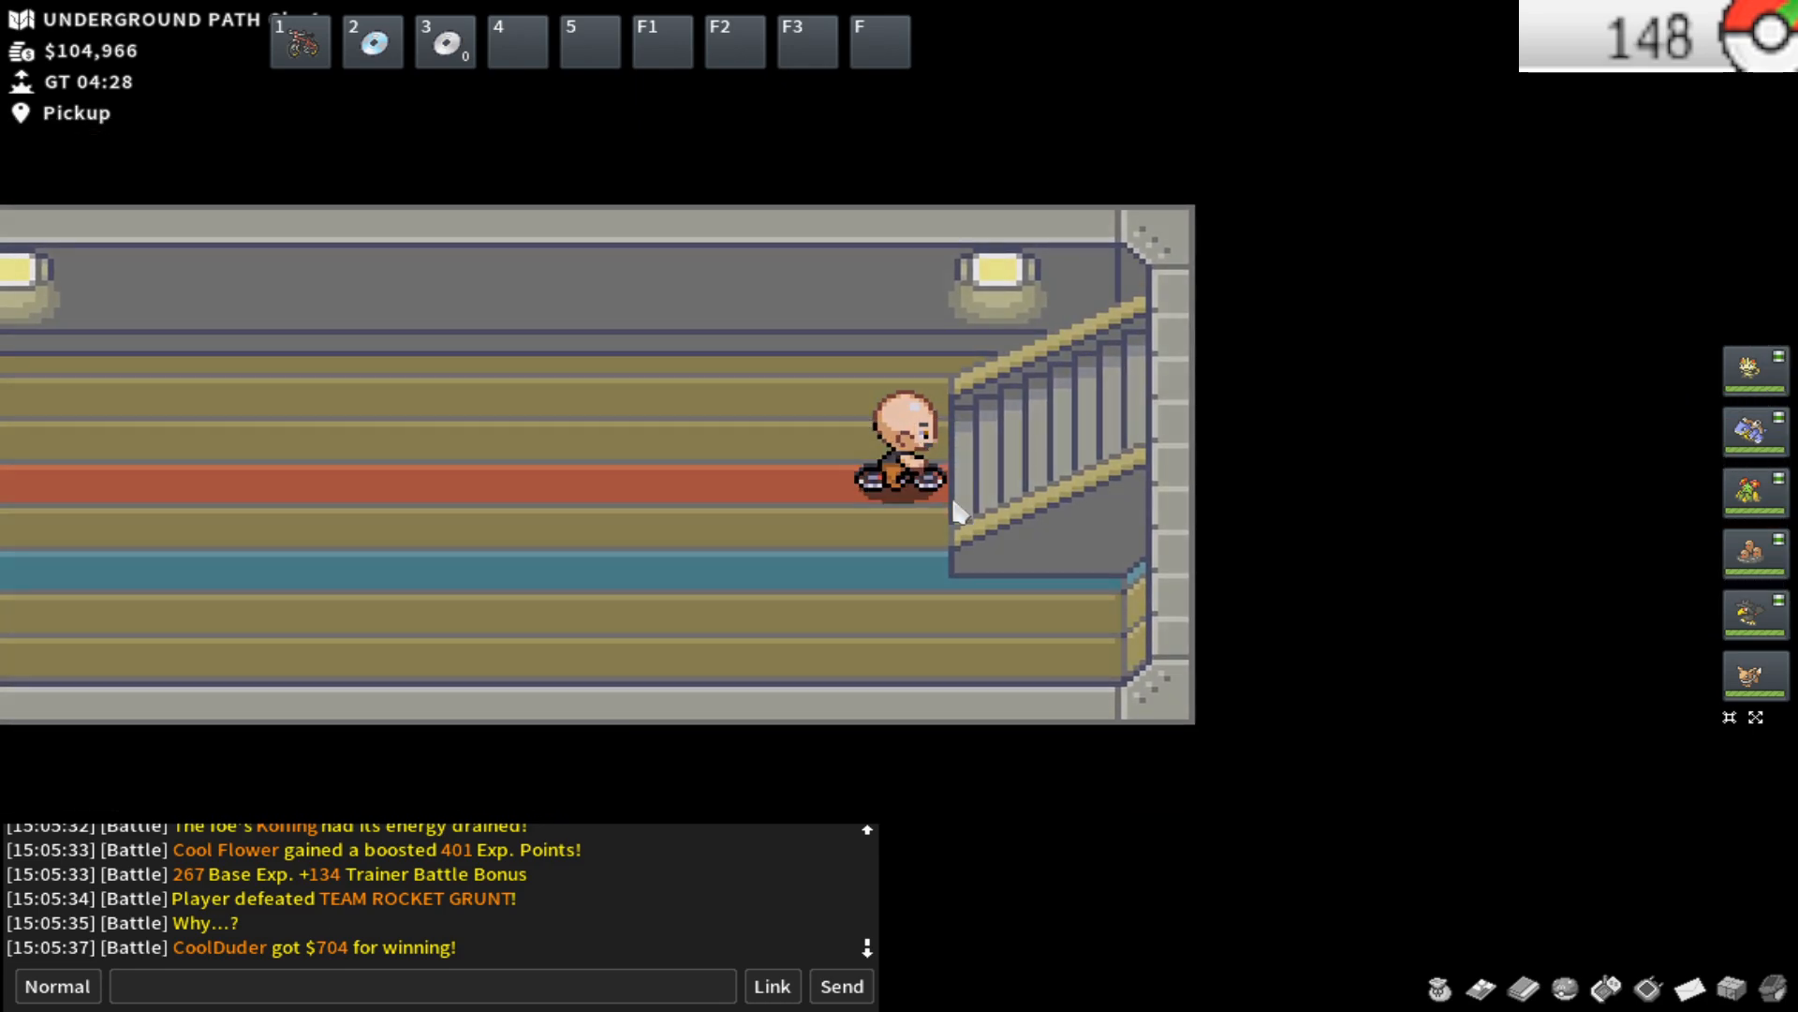
Walk out of the Underground Path and through Lavender Town past the Mart toward the tower
key("up")
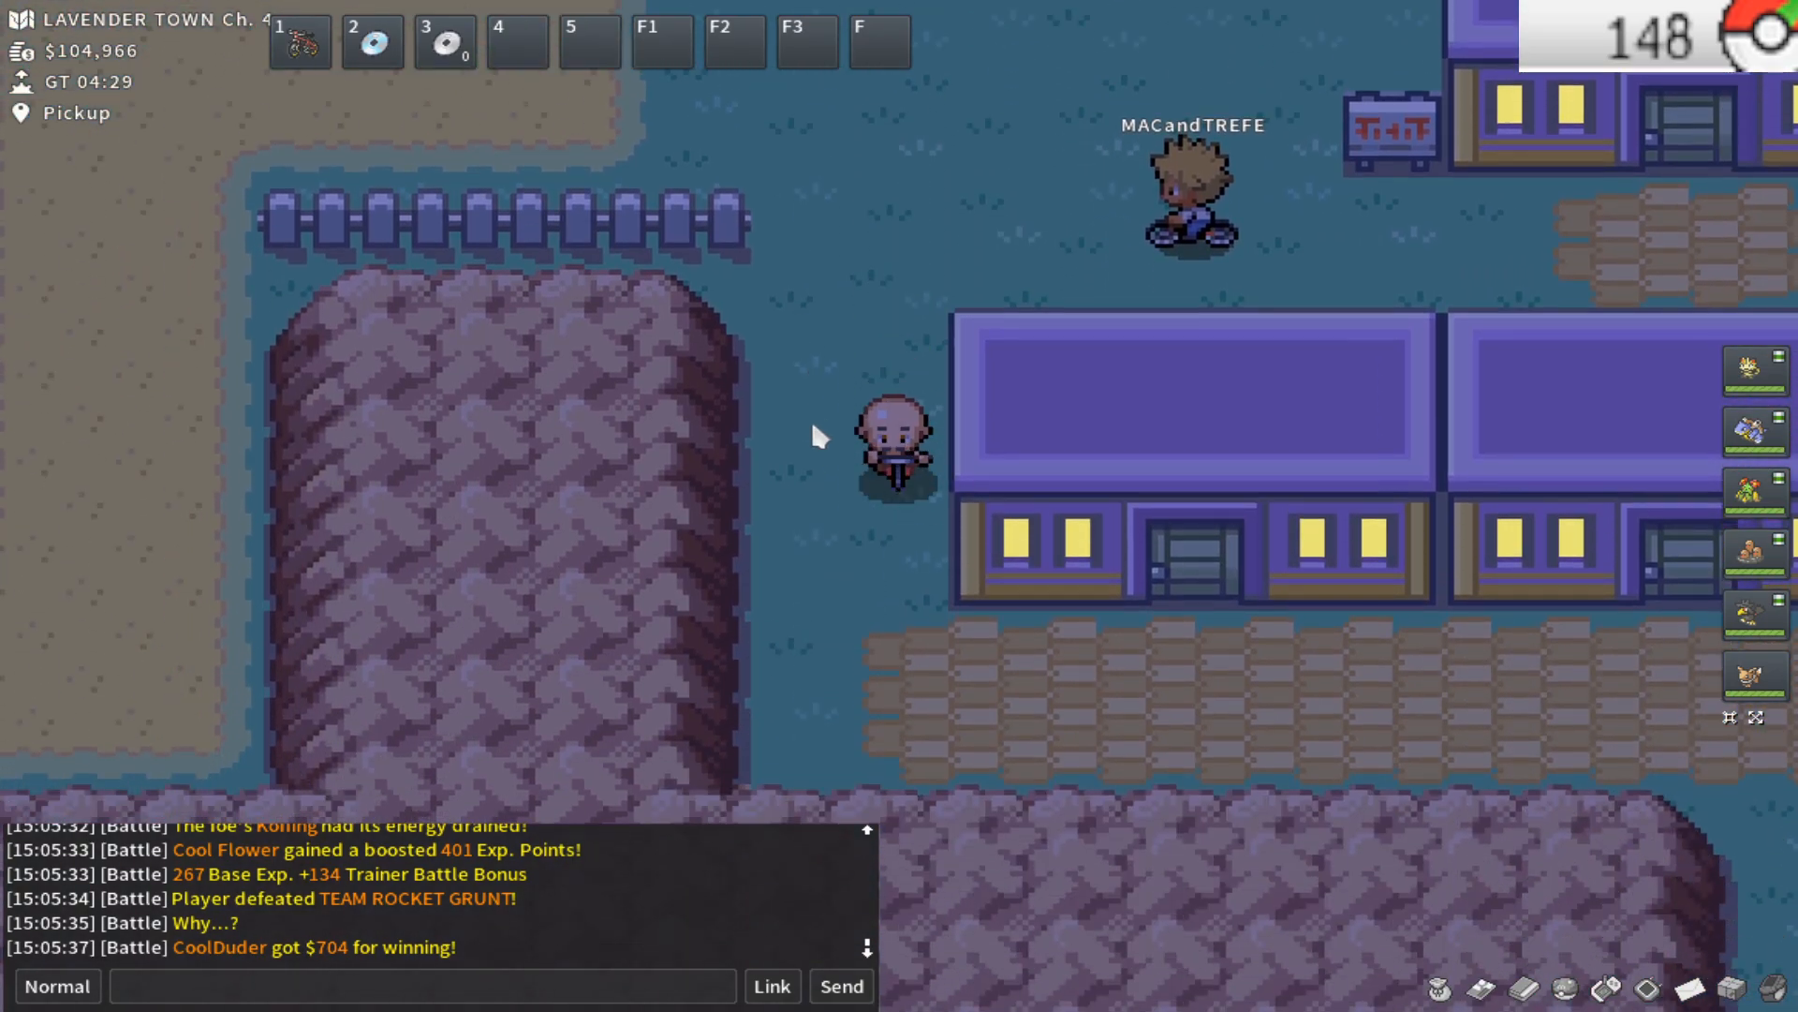
key("down")
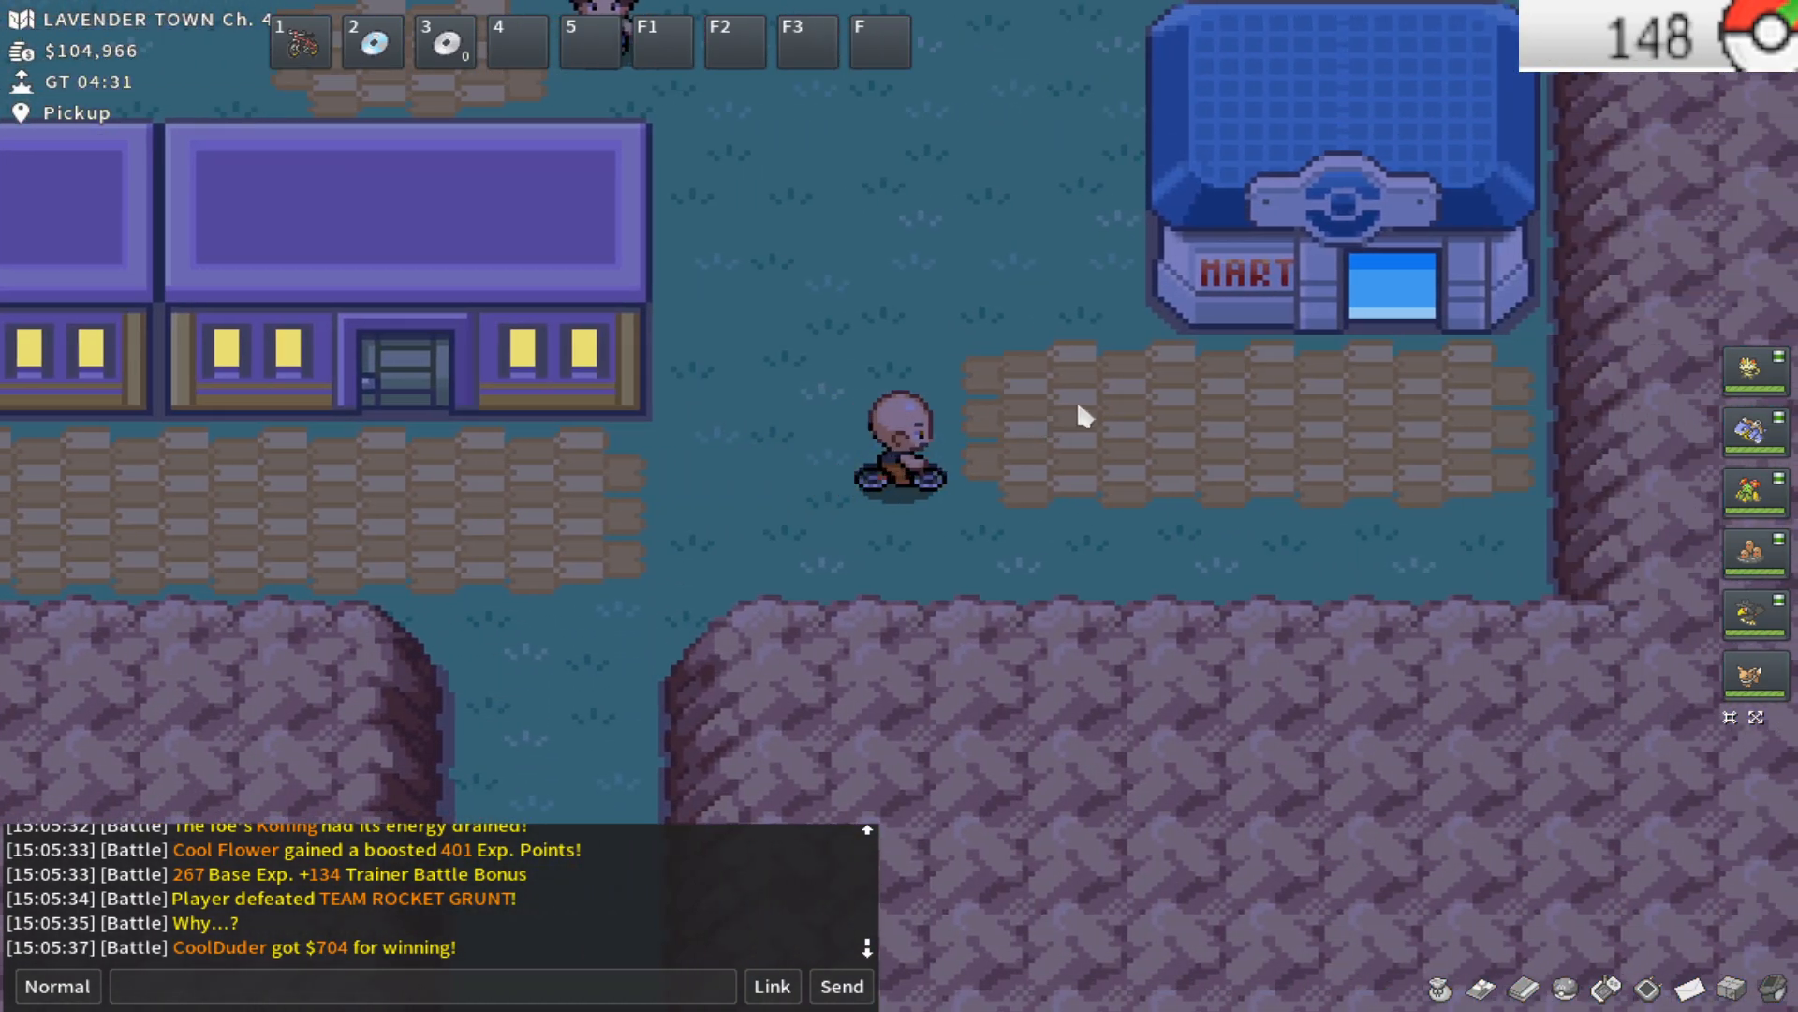
key("up")
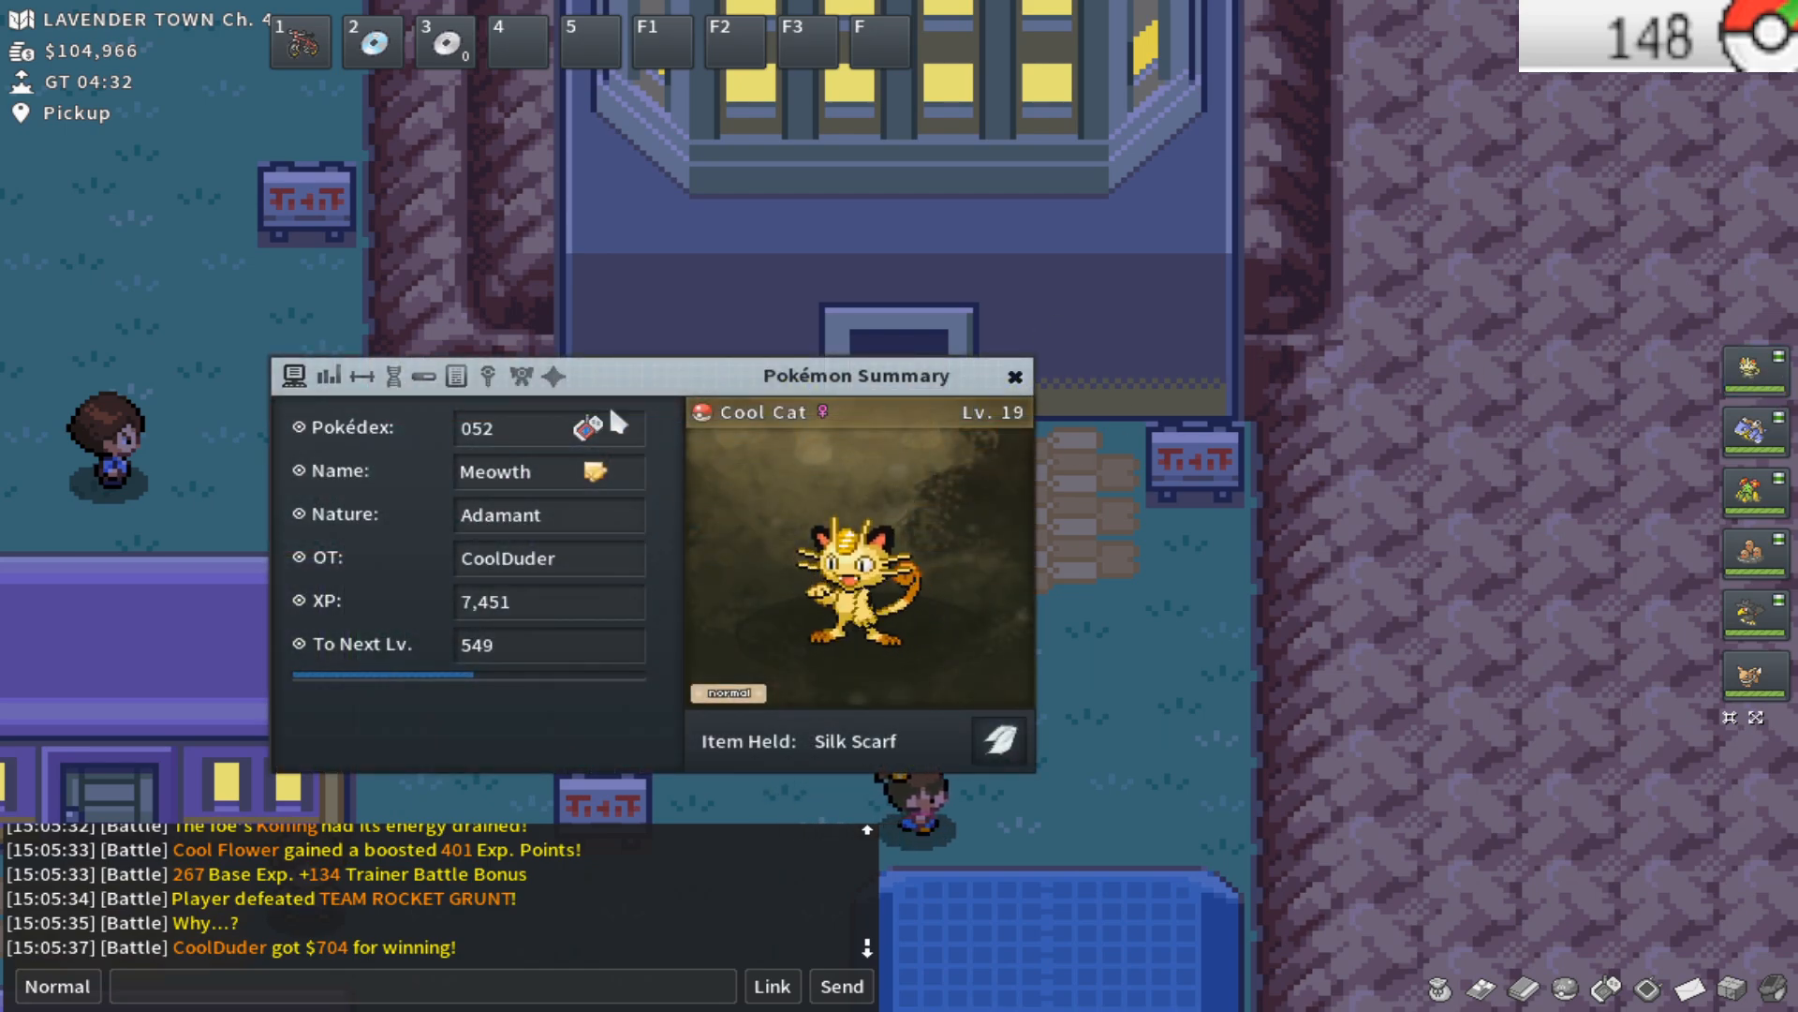
Review Cool Cat's moves and ability in its summary, then dismiss it
left_click(1013, 374)
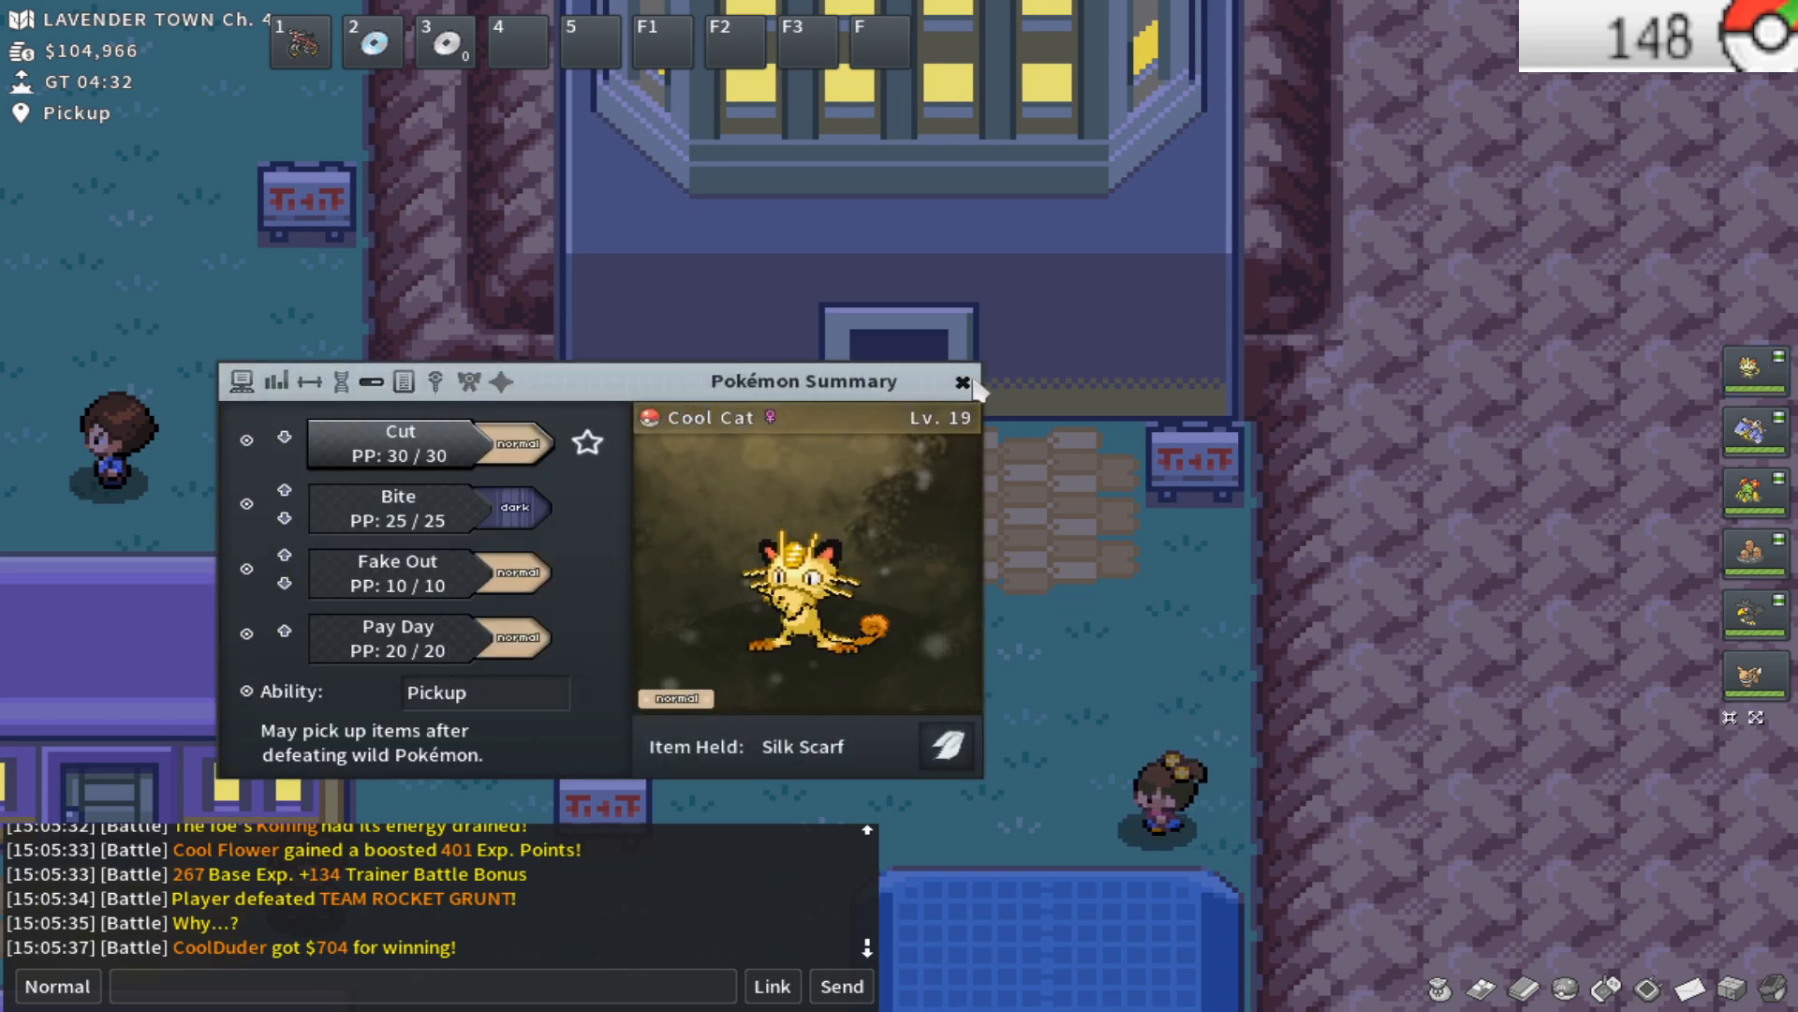
left_click(961, 383)
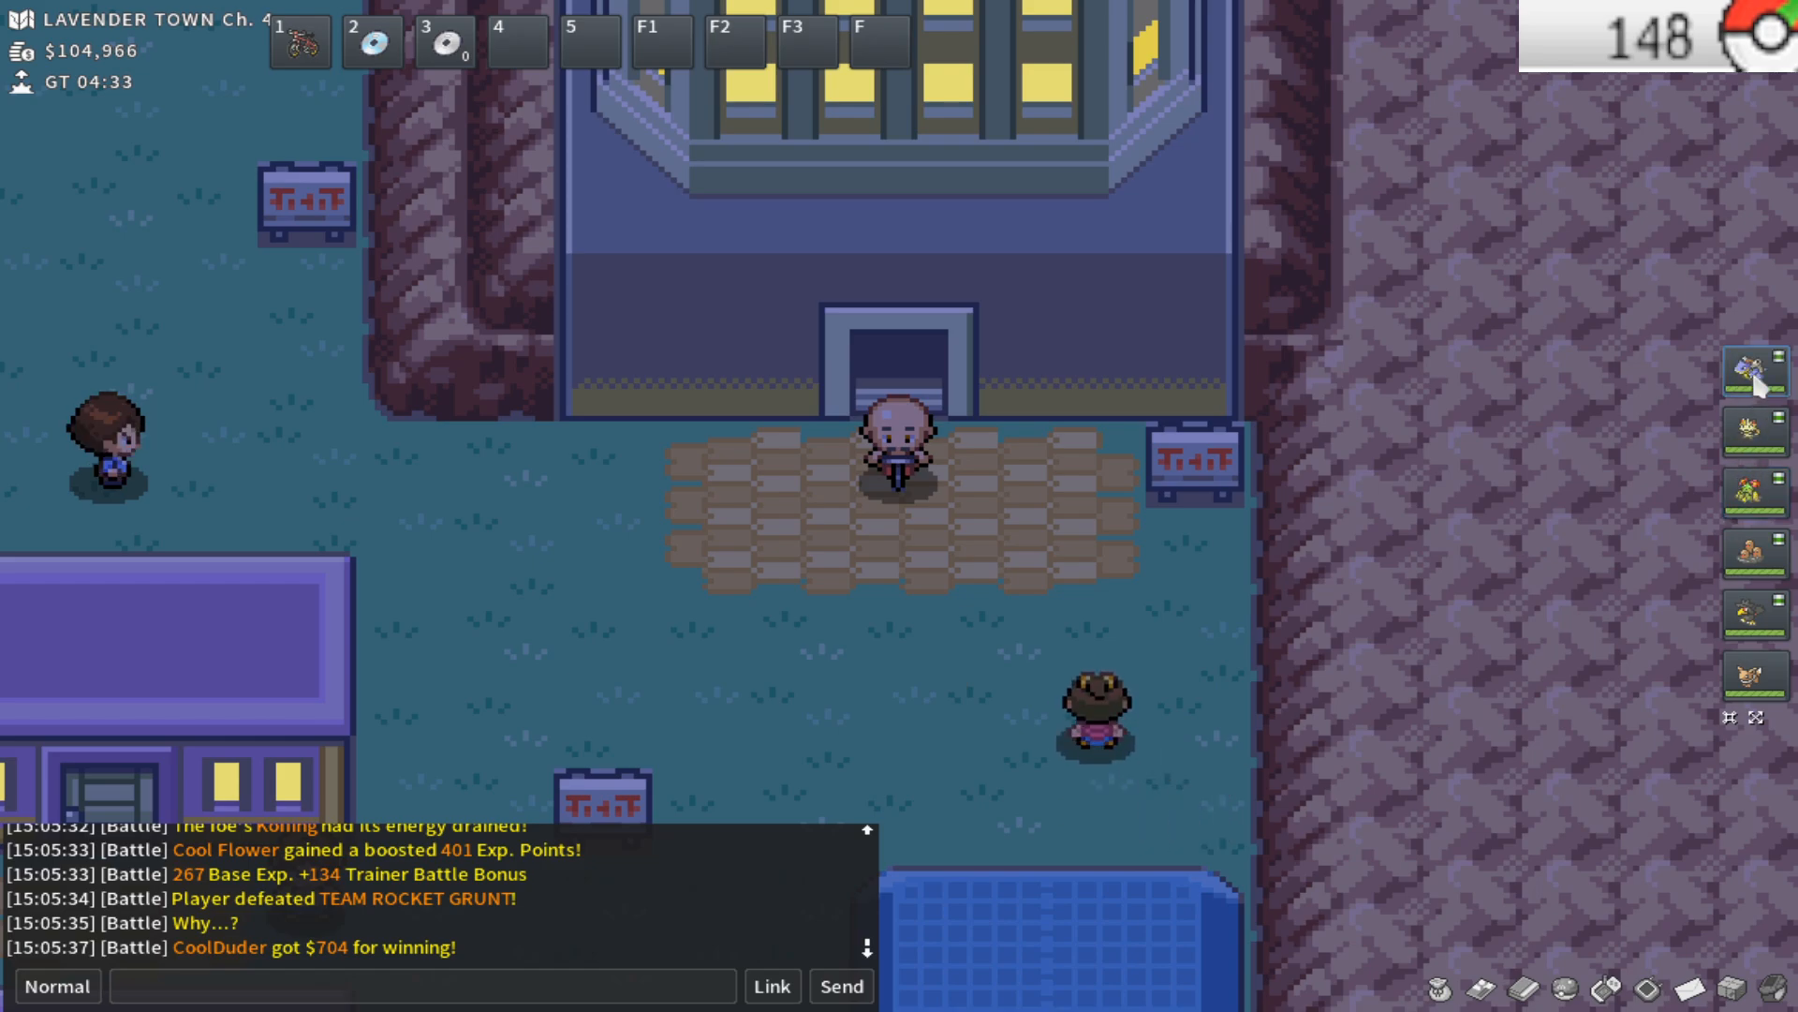
Review Cool Flower's effort values in its summary, then dismiss it
left_click(1755, 371)
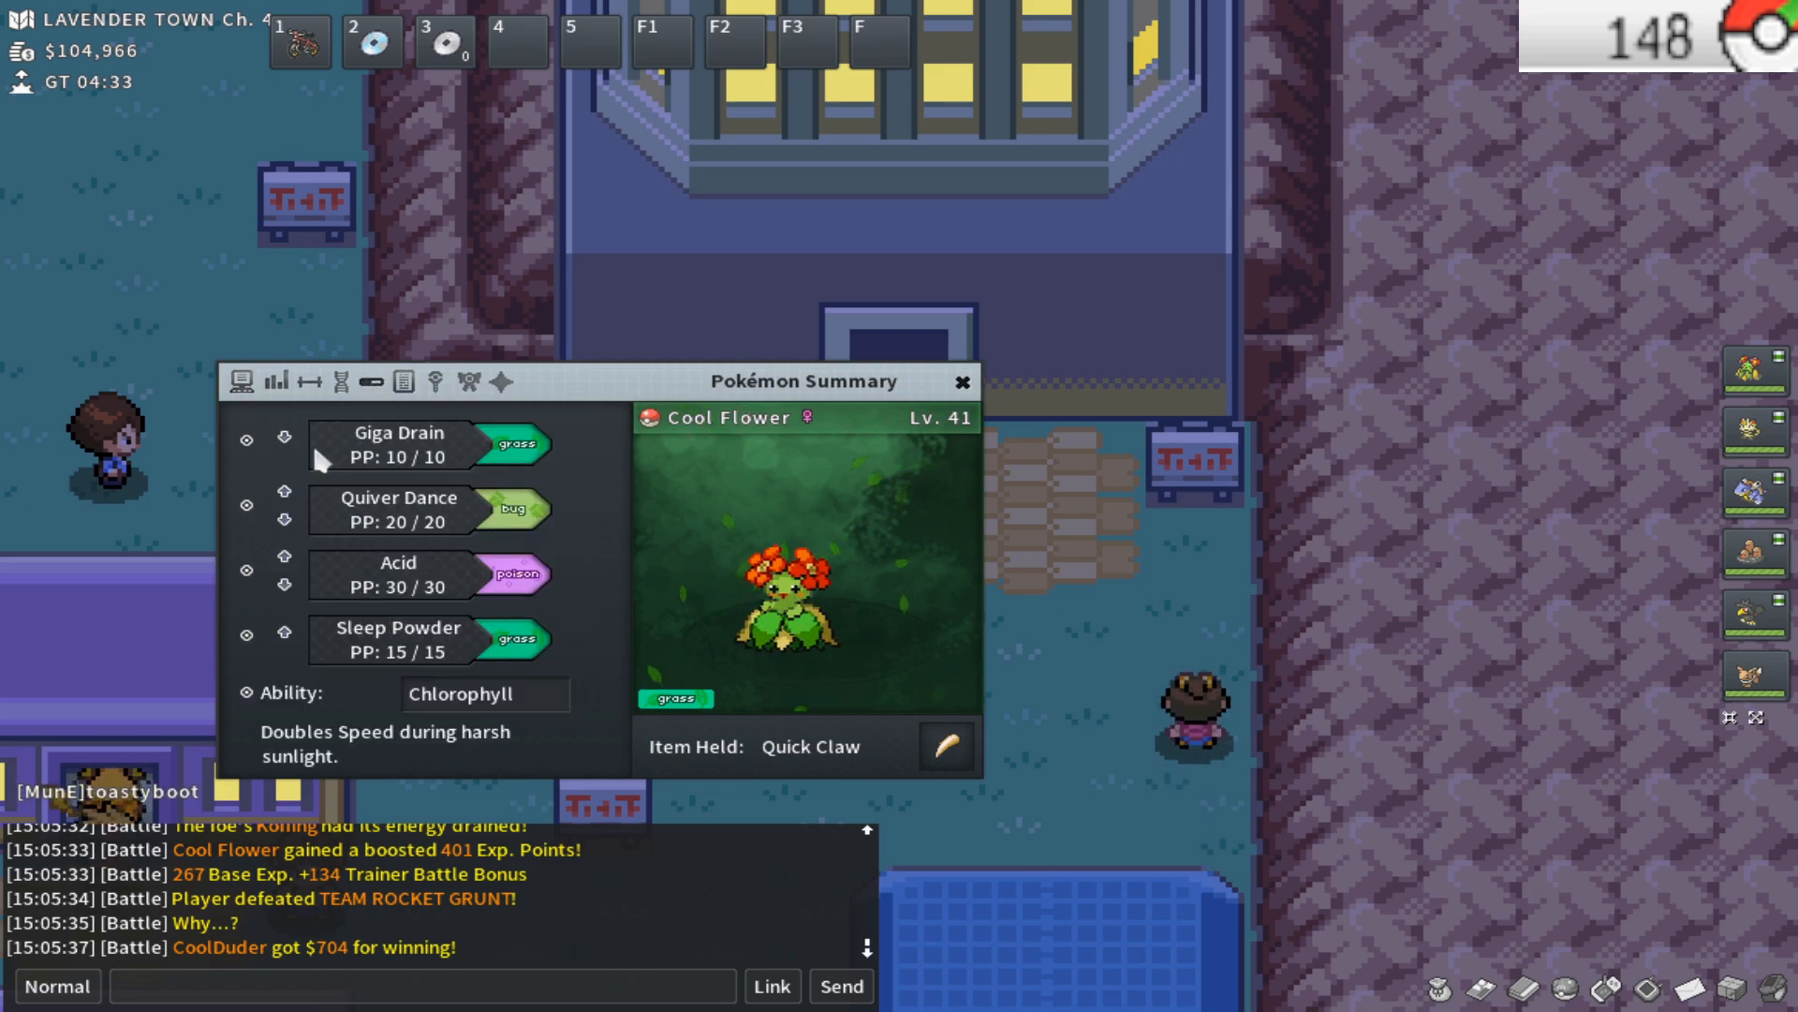
left_click(519, 375)
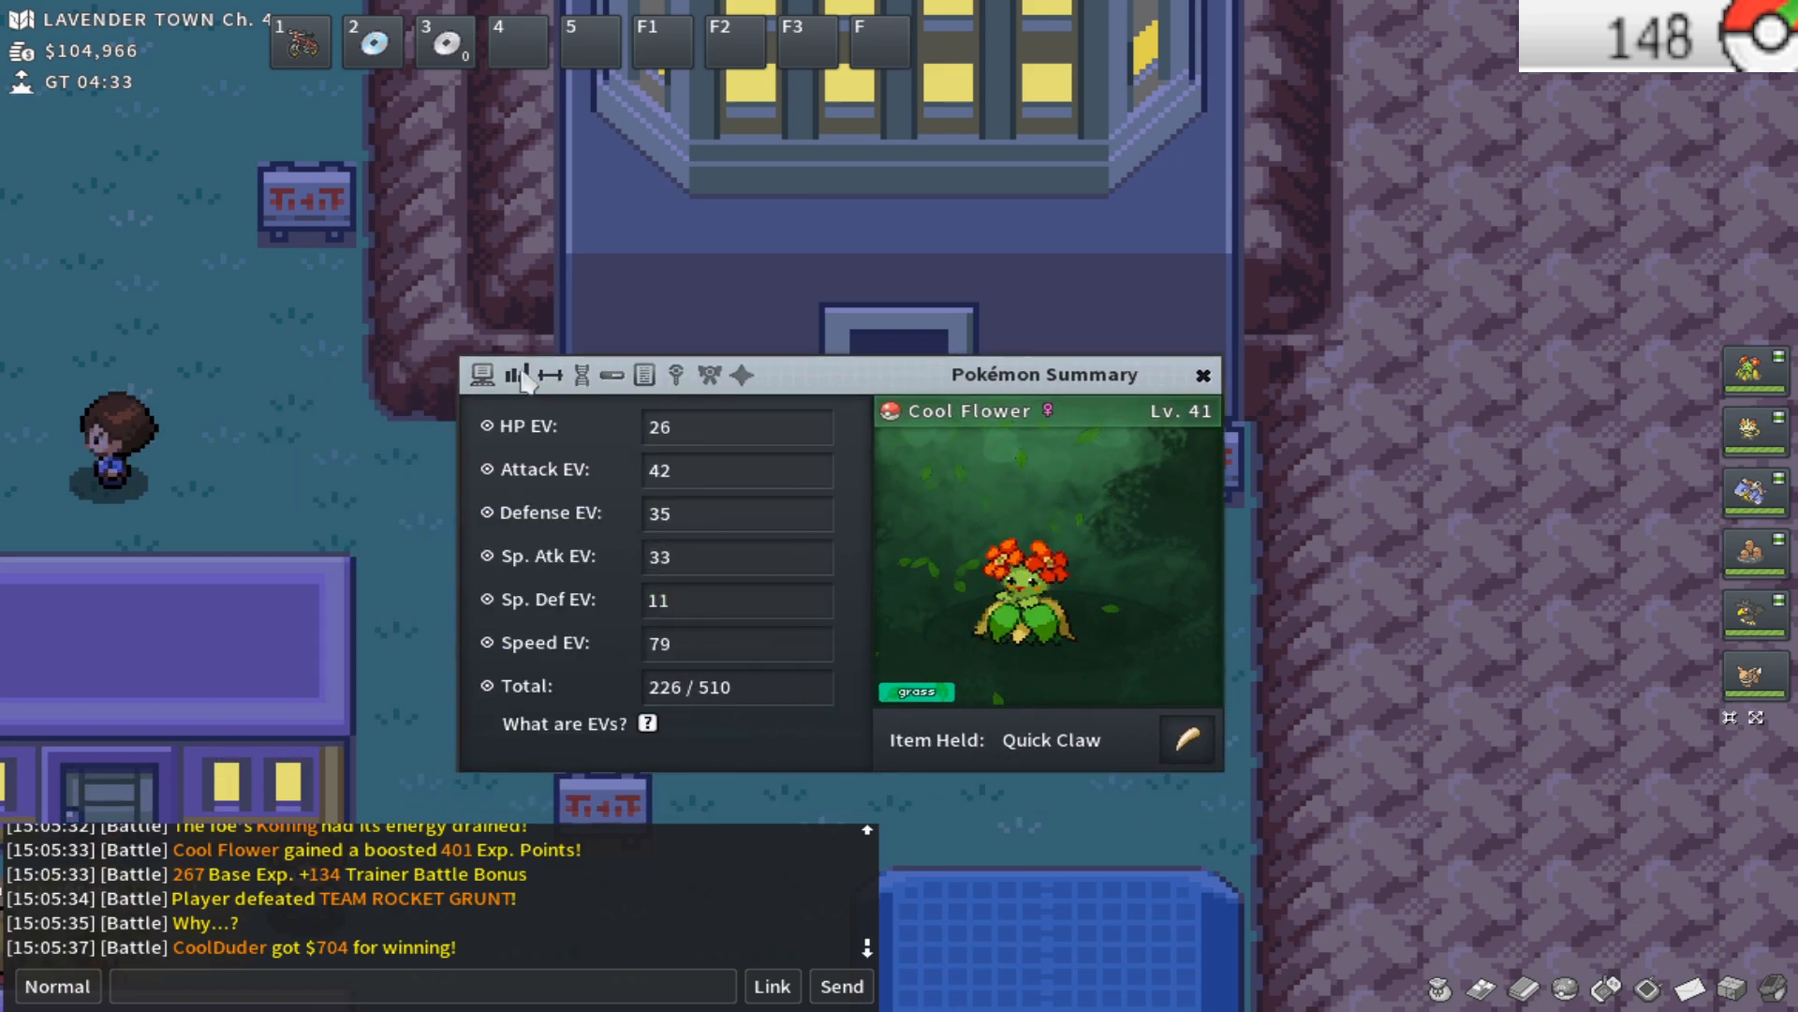
left_click(482, 374)
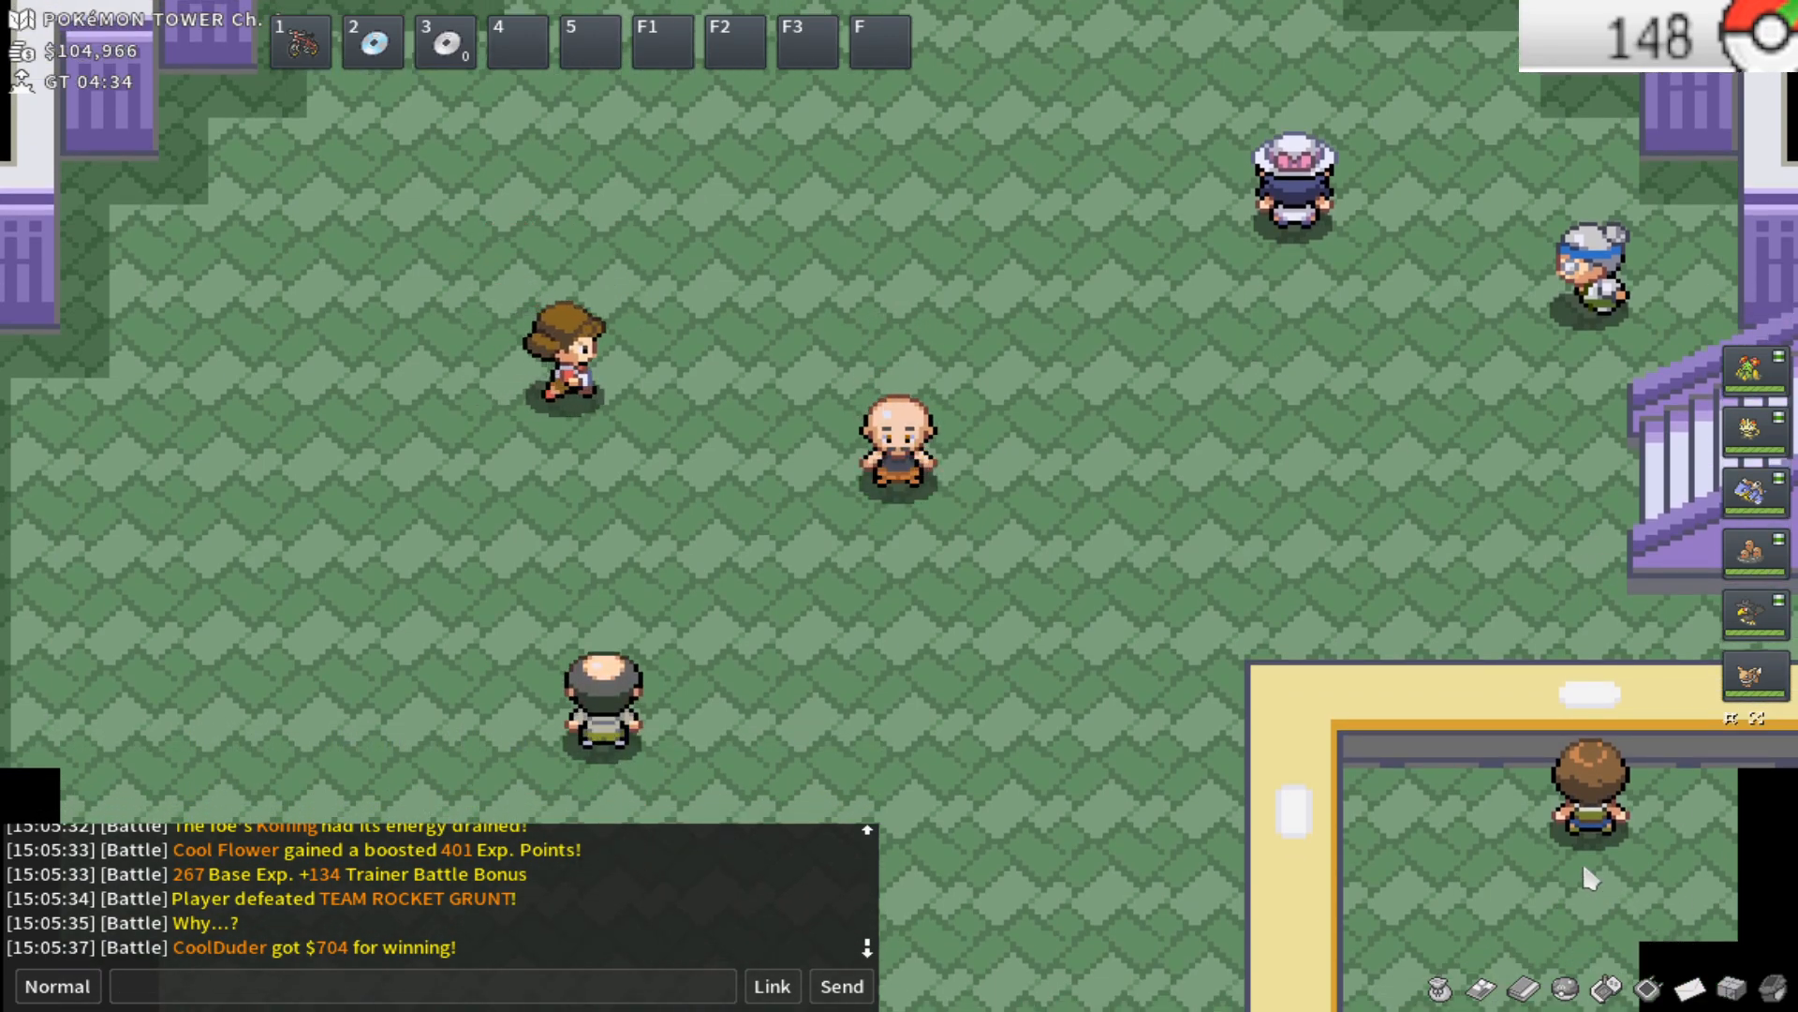
Walk the character onto the Pokémon Tower ground floor among the other trainers
key("down")
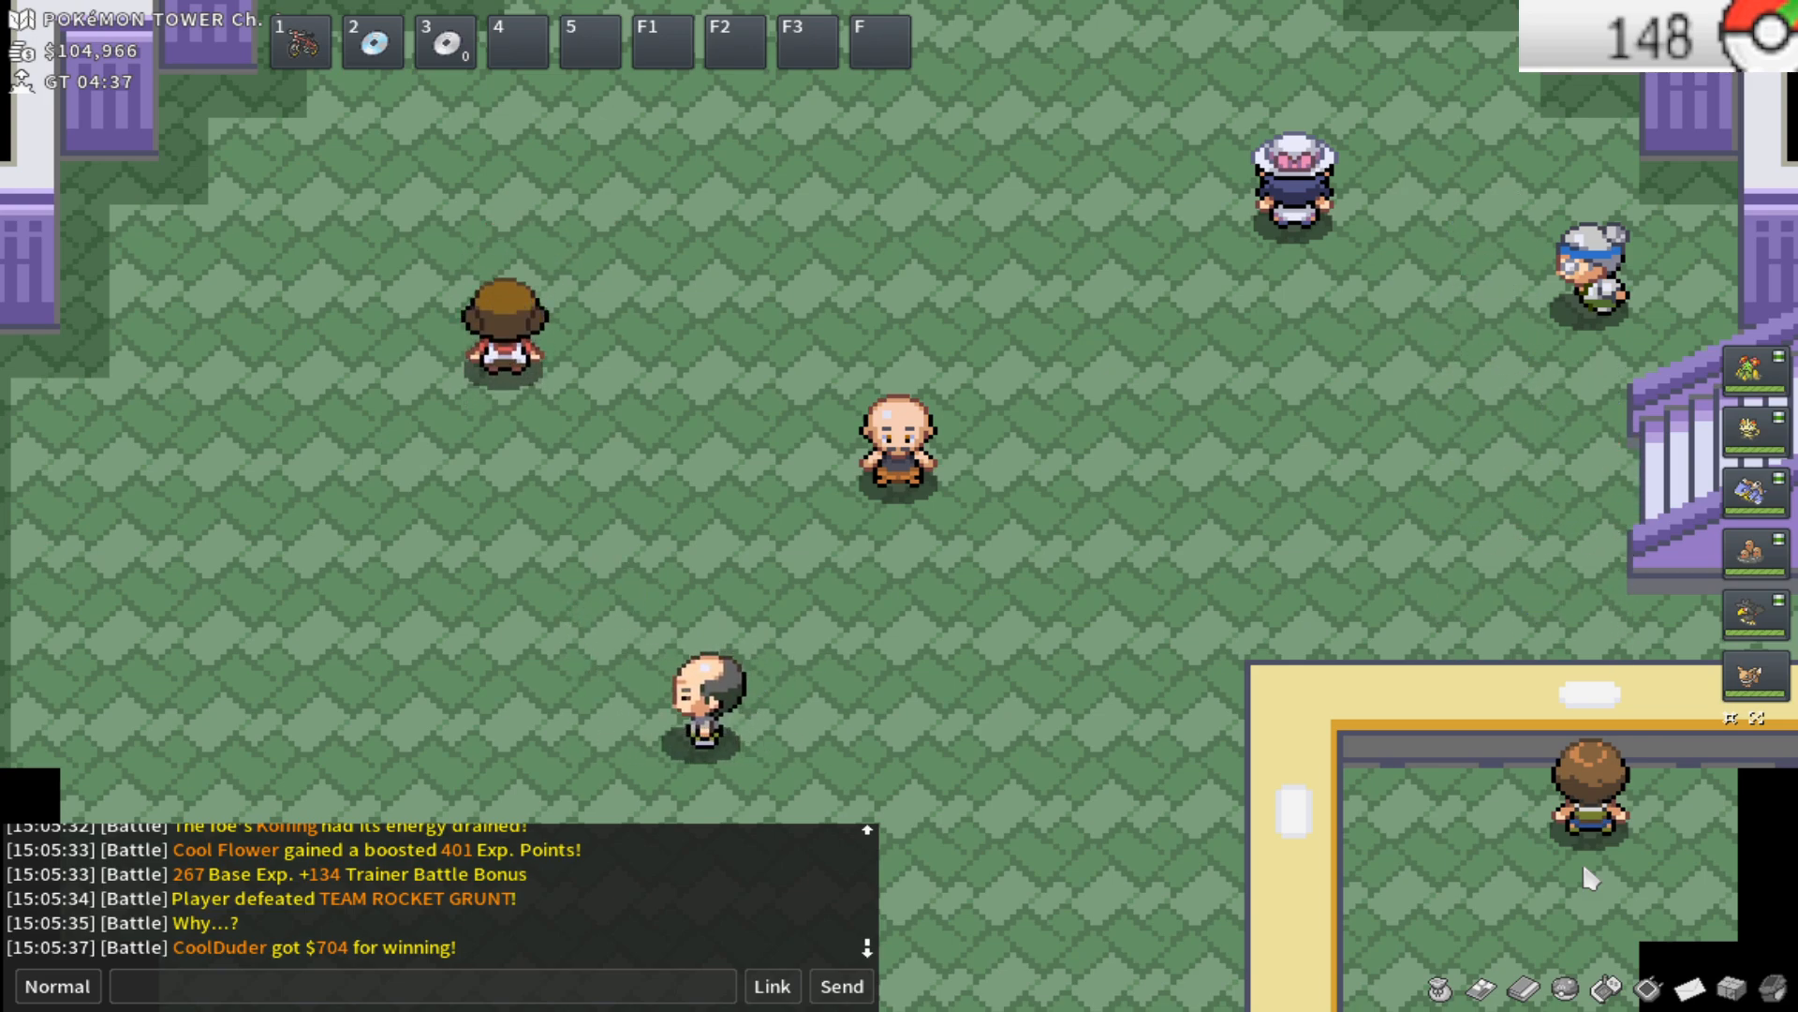
key("up")
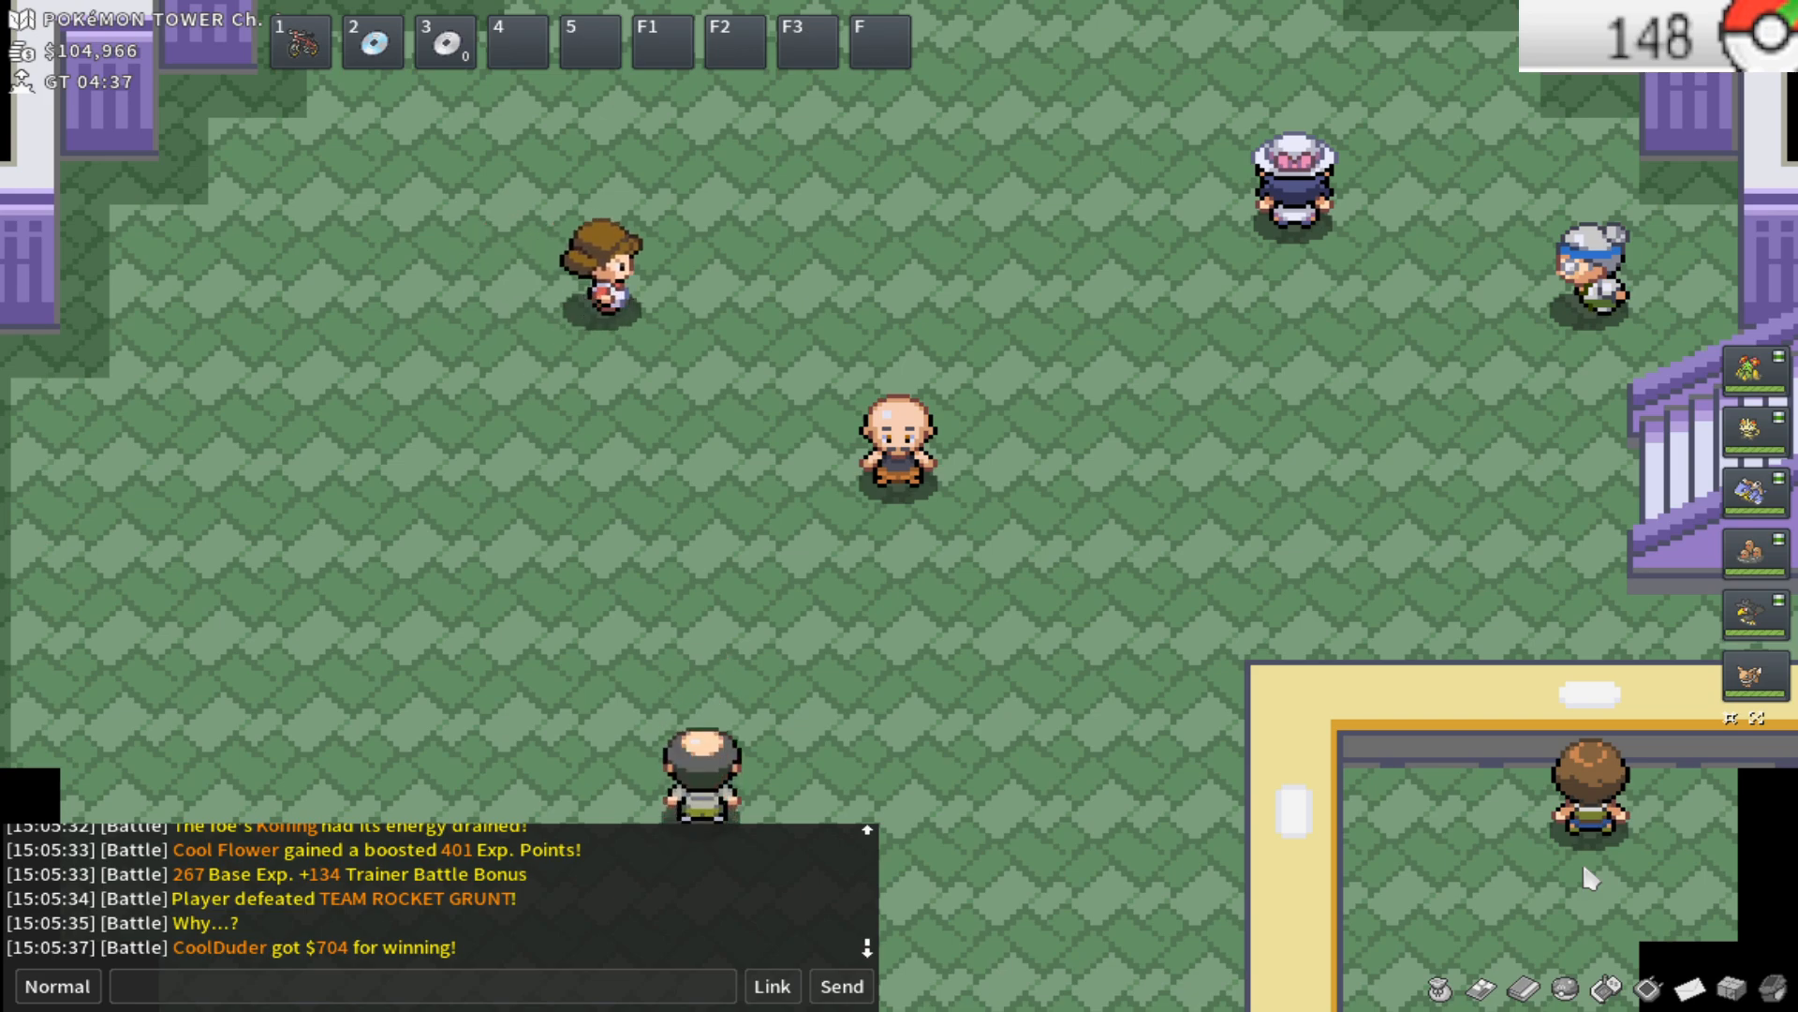